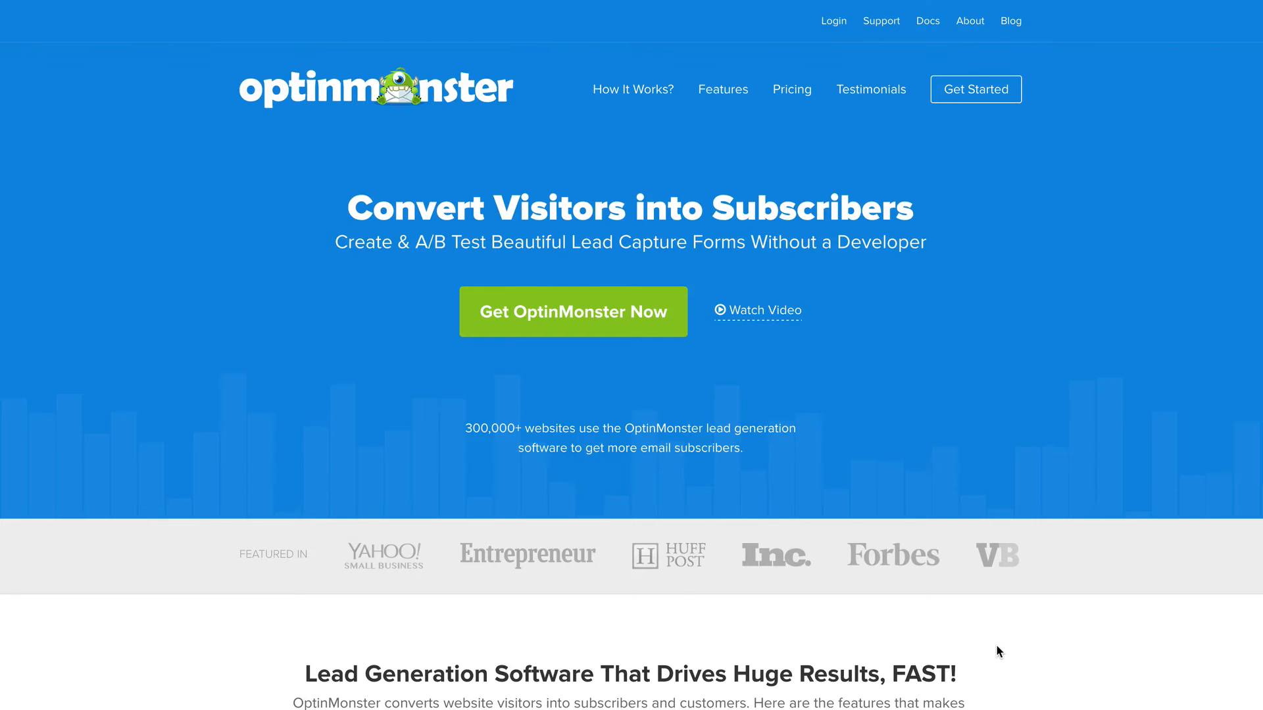
mouse_move(991, 641)
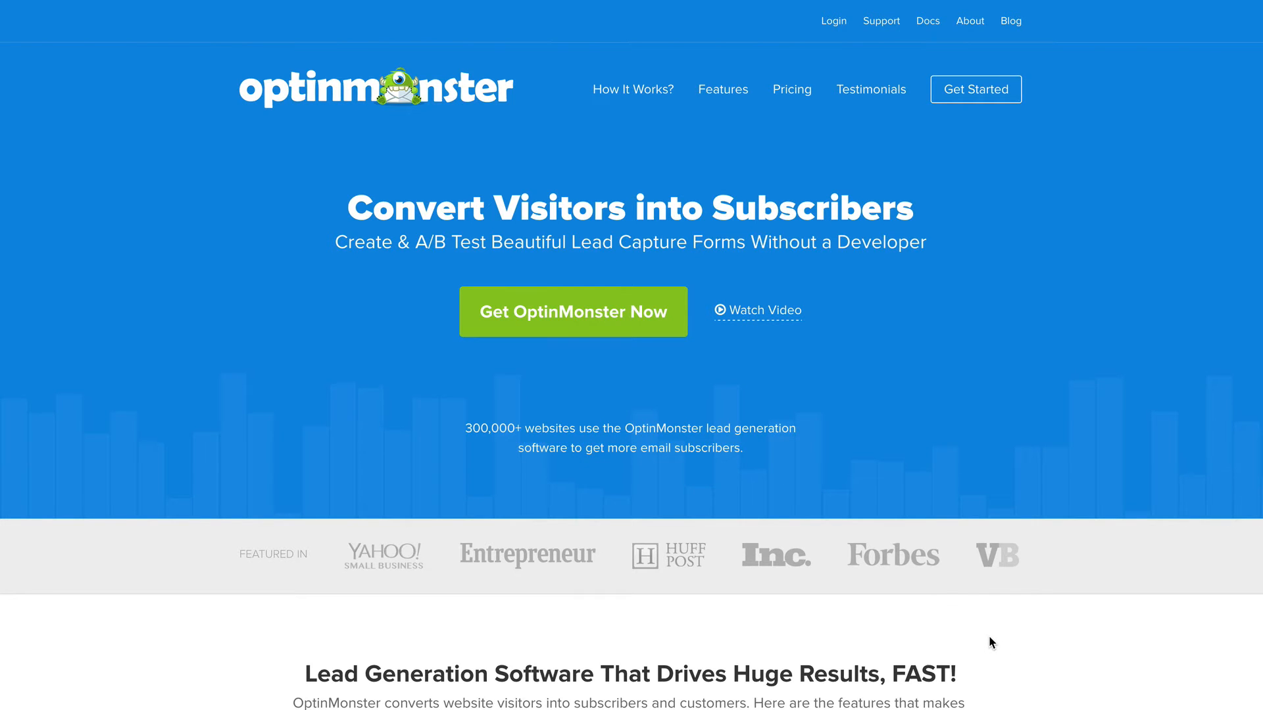
mouse_move(980, 624)
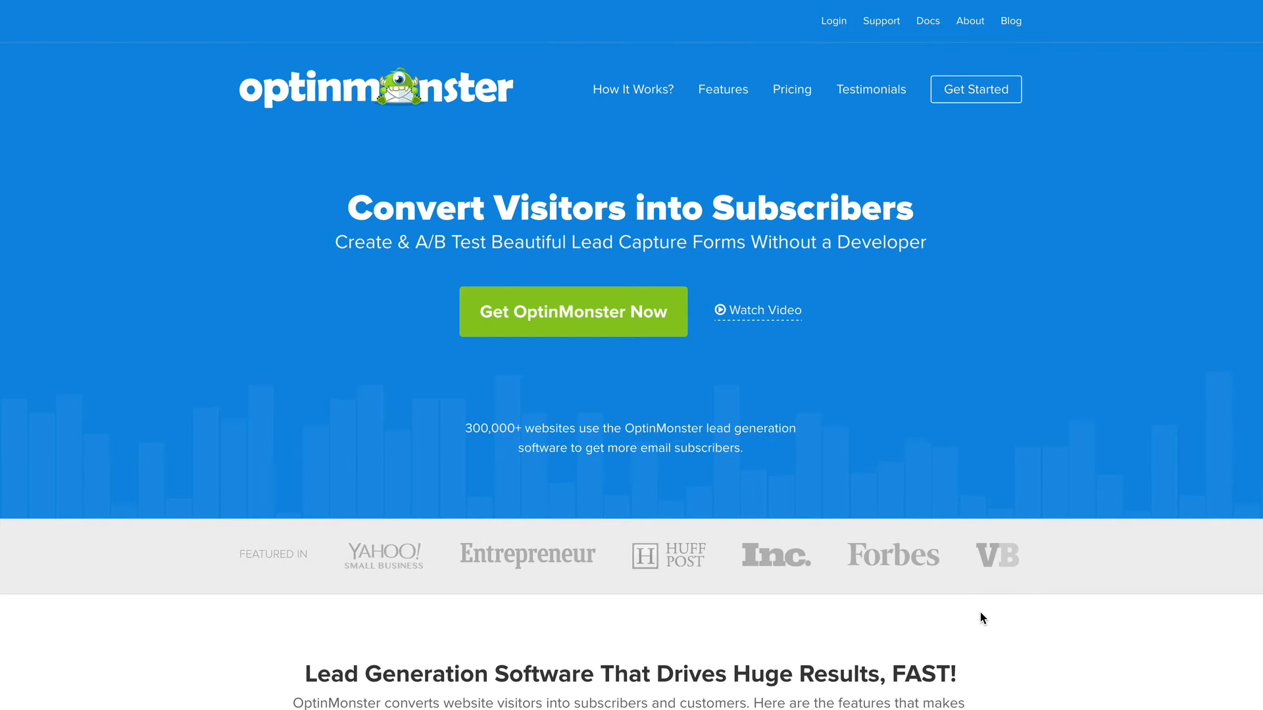
mouse_move(1157, 624)
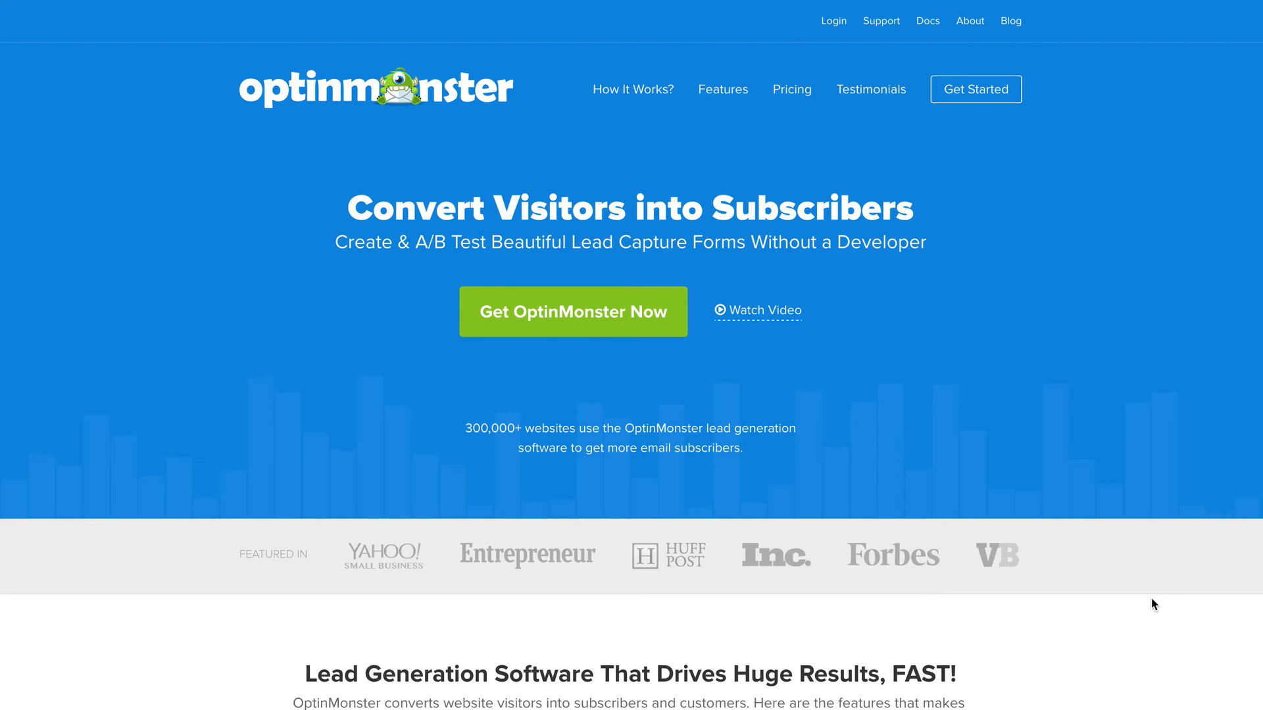
mouse_move(892, 327)
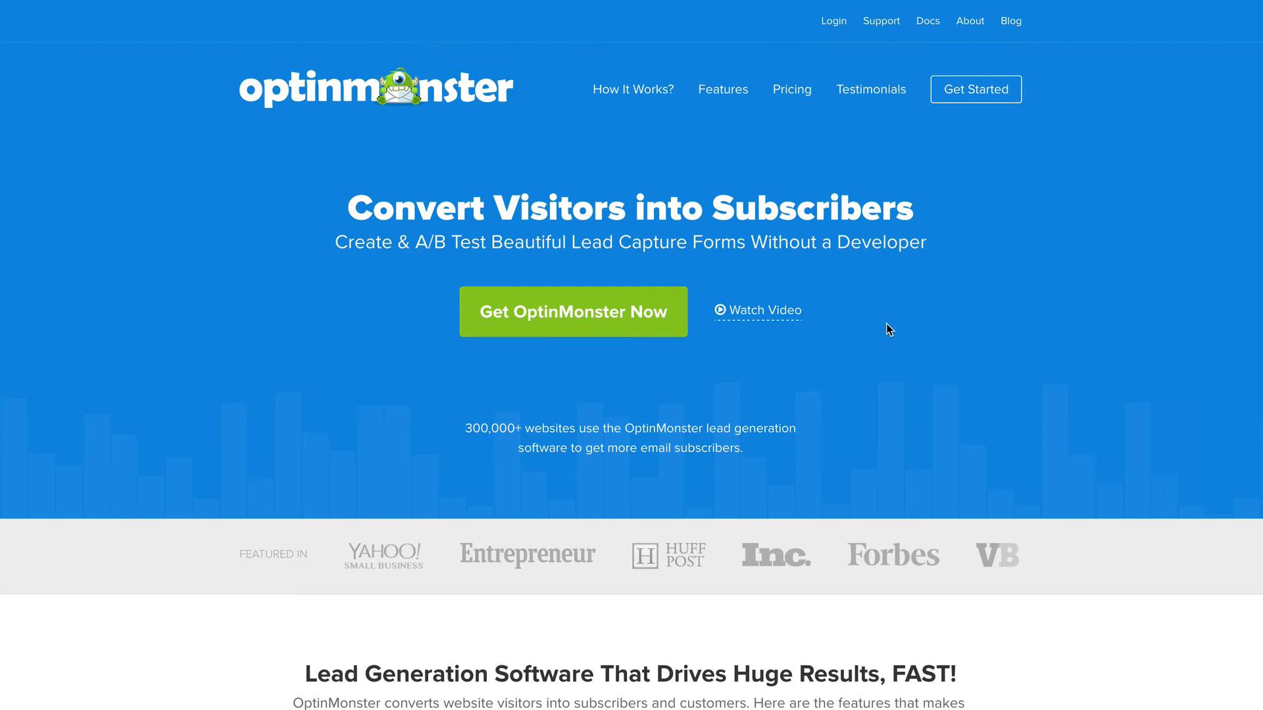
mouse_move(981, 397)
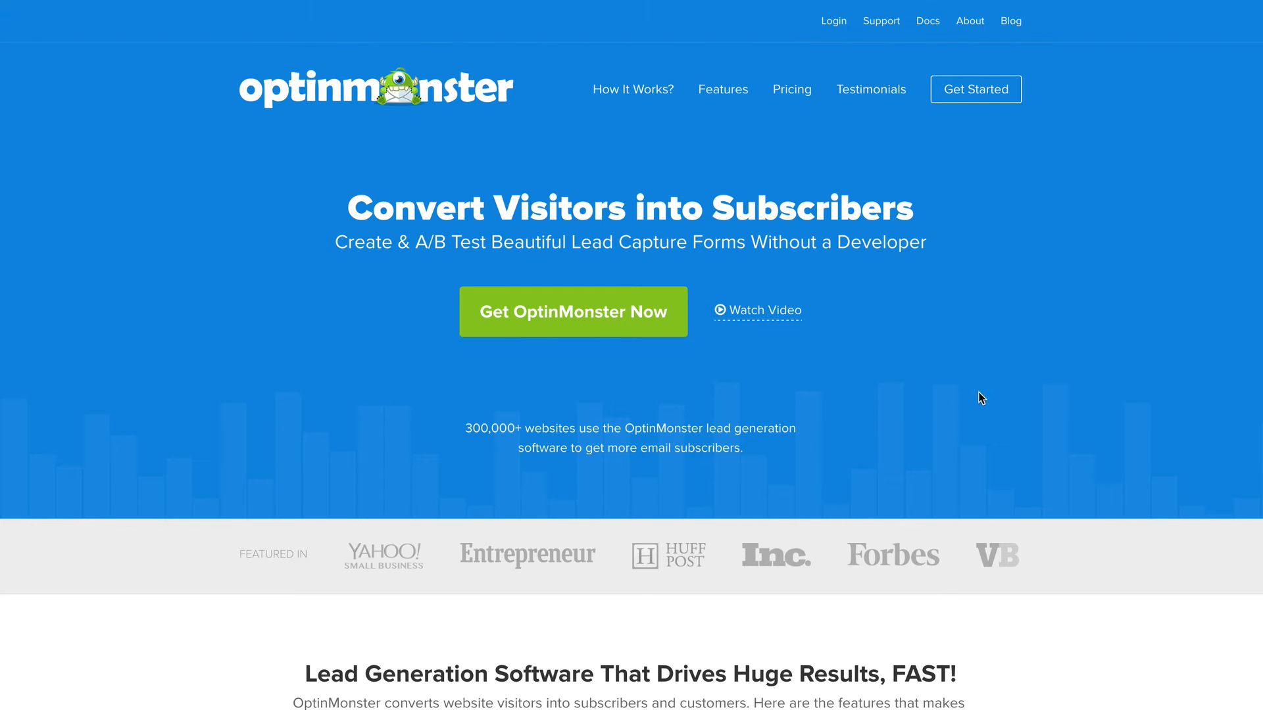
mouse_move(1036, 505)
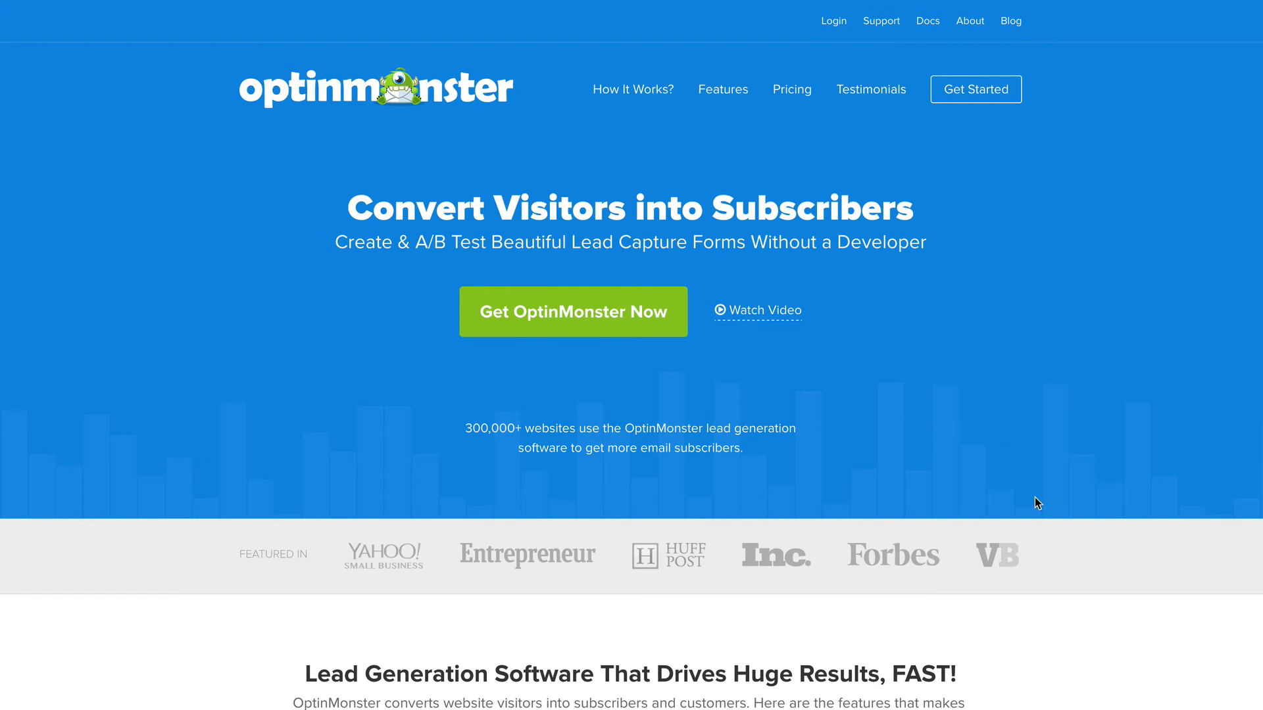
mouse_move(1007, 492)
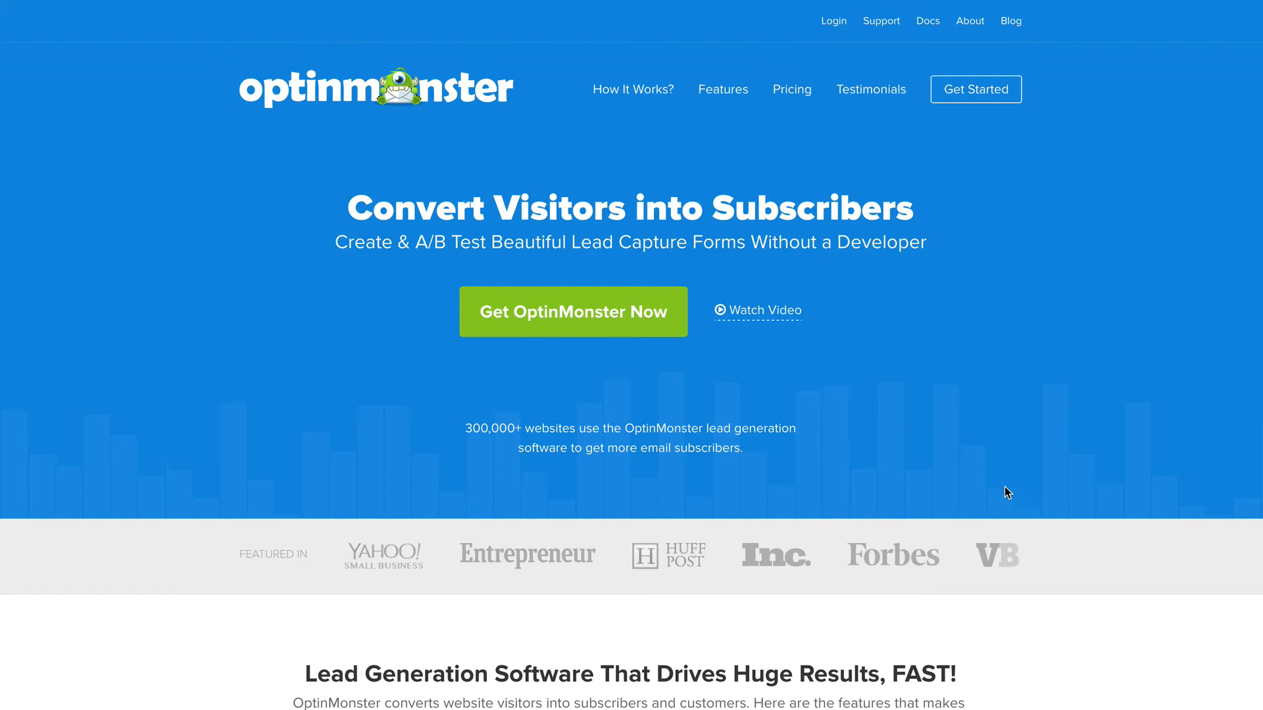
Scroll the homepage through the abandoning-visitor conversion and first feature sections.
scroll(down, 3)
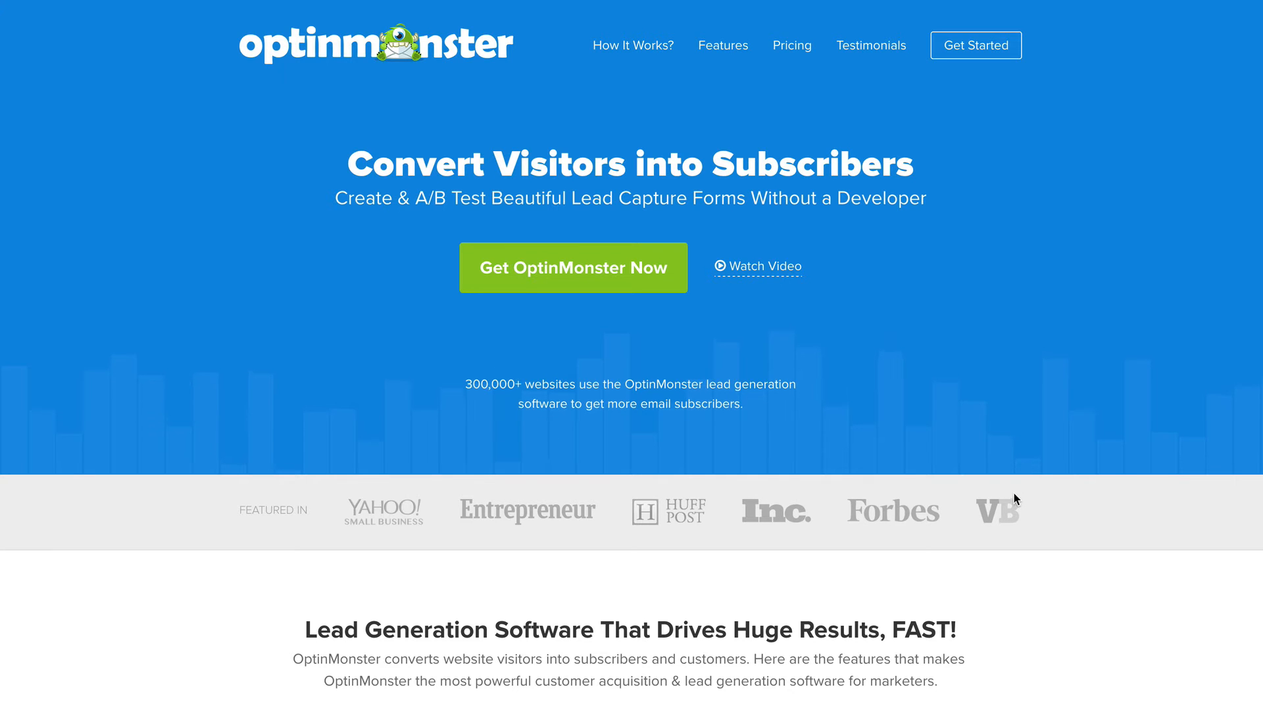
mouse_move(670, 414)
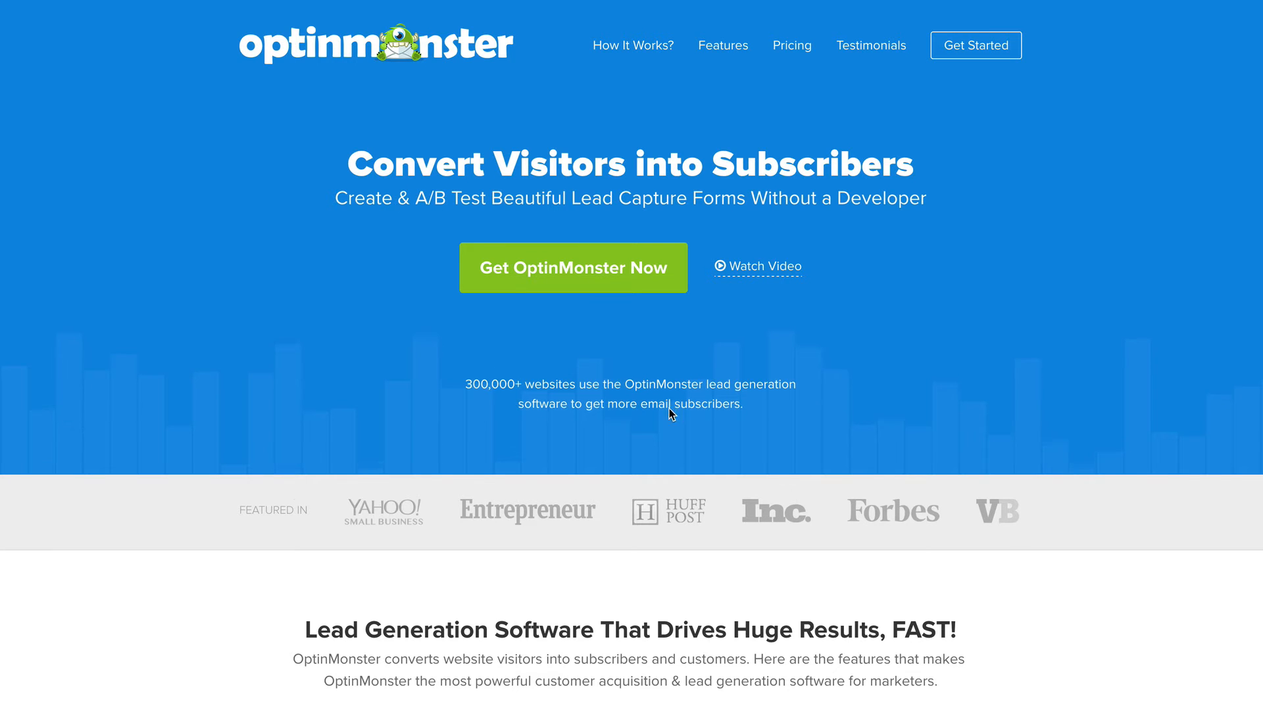
mouse_move(696, 325)
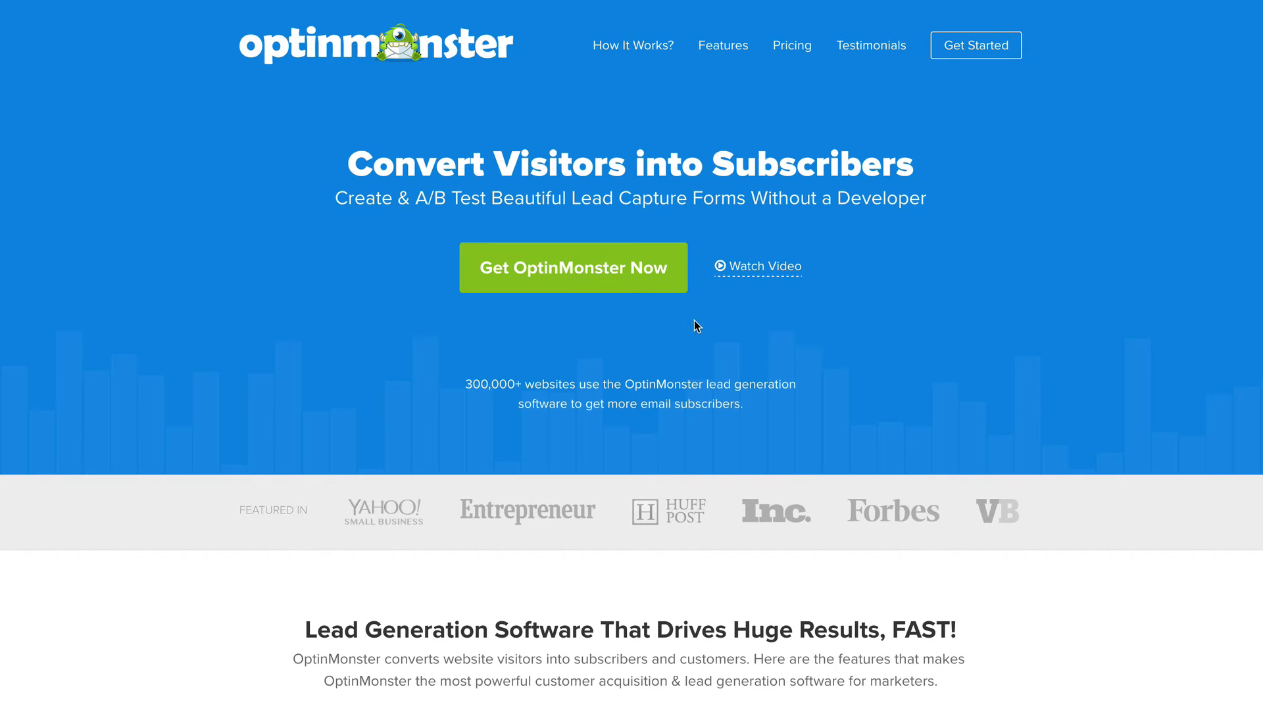
mouse_move(963, 254)
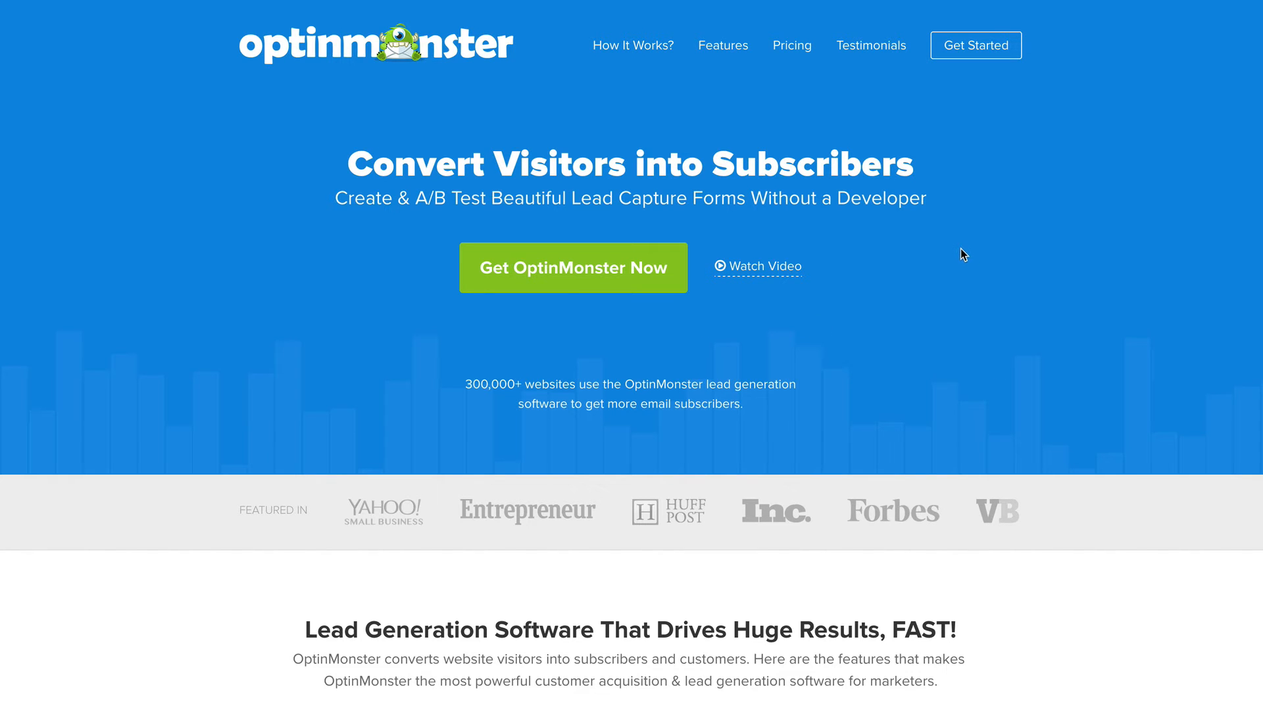
mouse_move(988, 283)
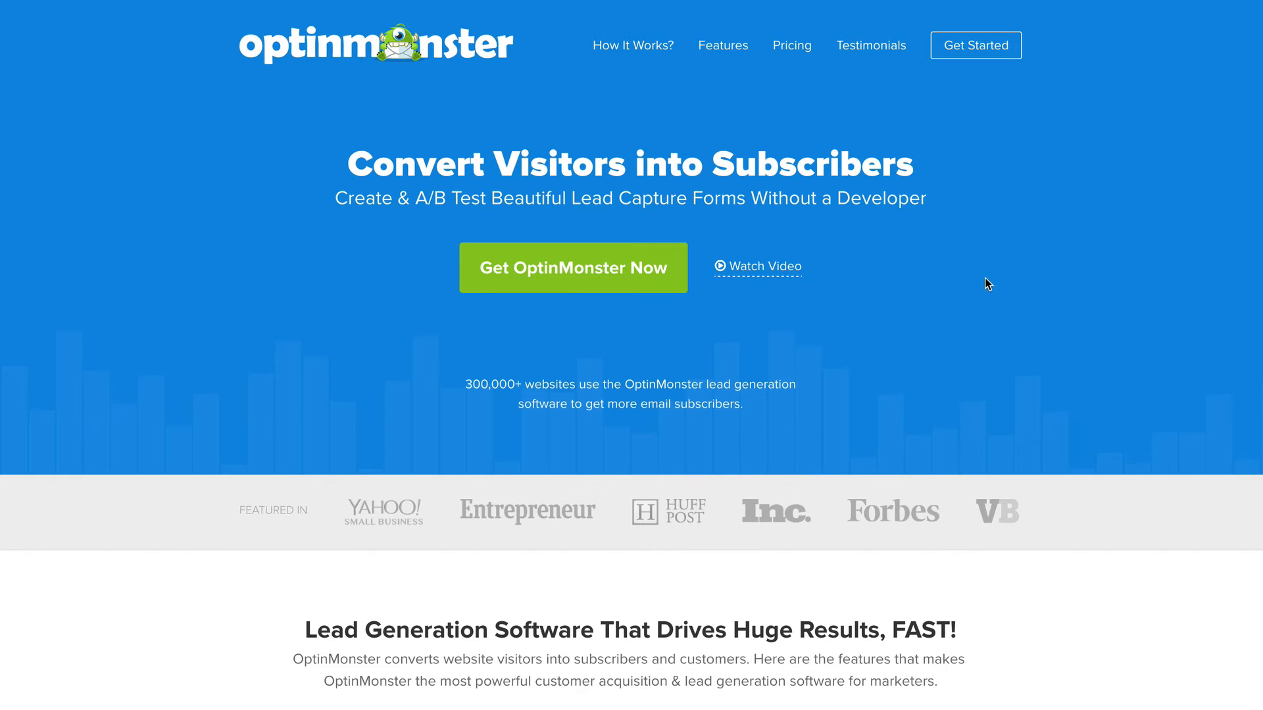
mouse_move(1042, 371)
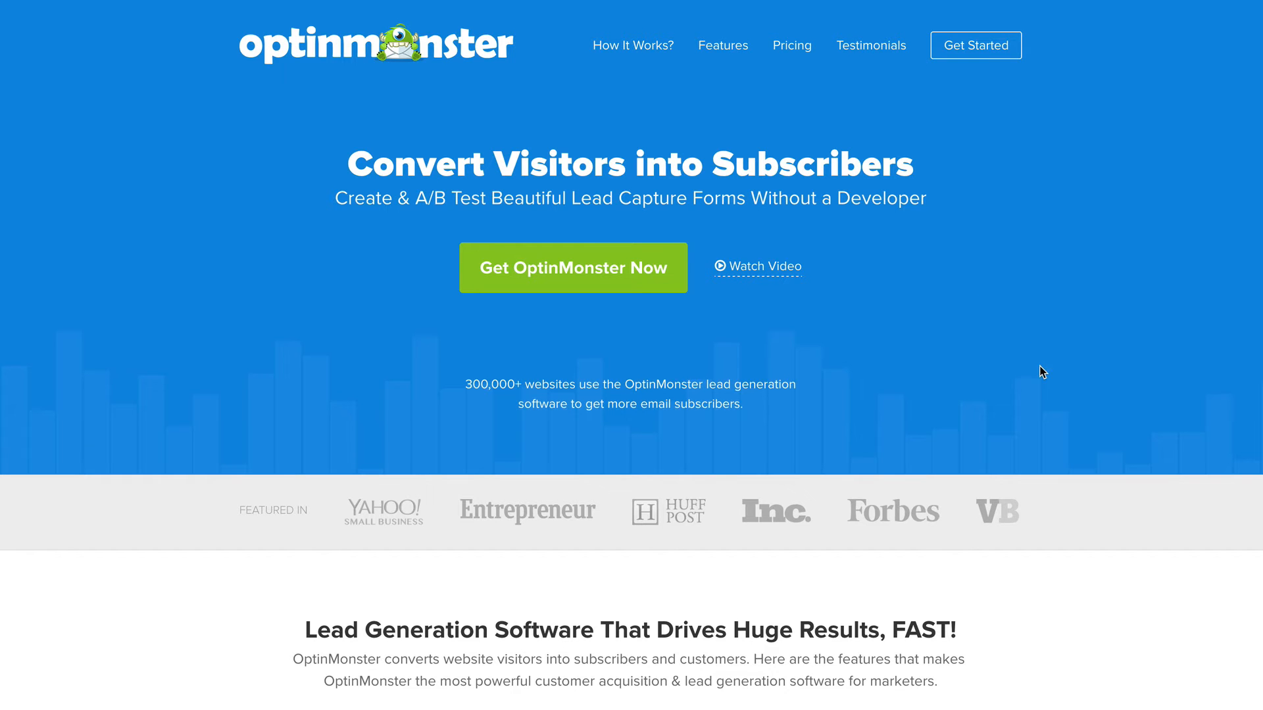
mouse_move(1013, 368)
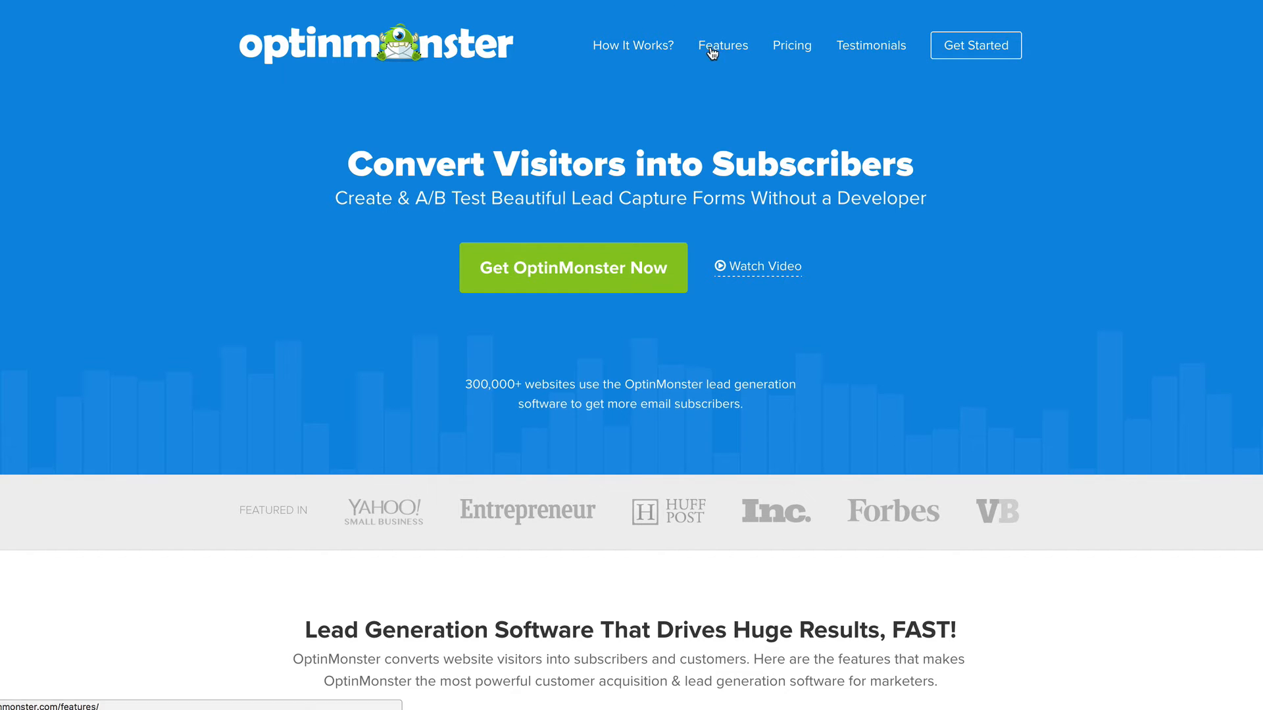
mouse_move(952, 312)
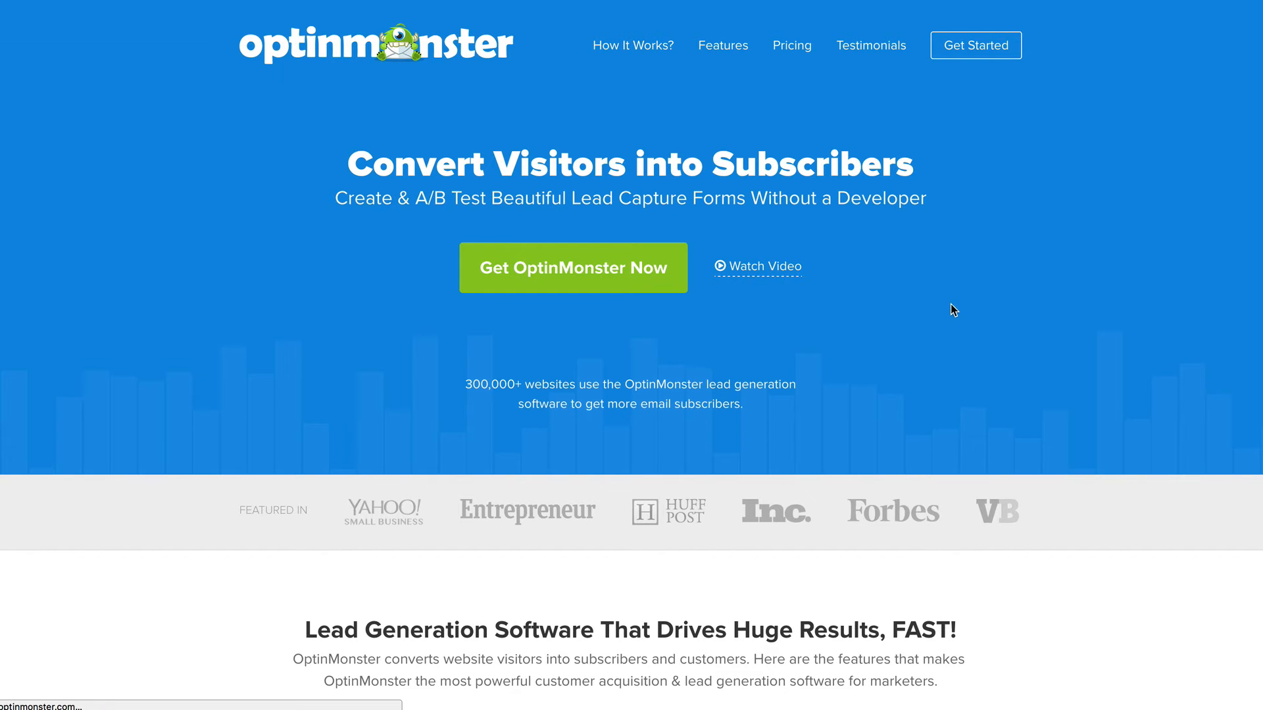
scroll(down, 3)
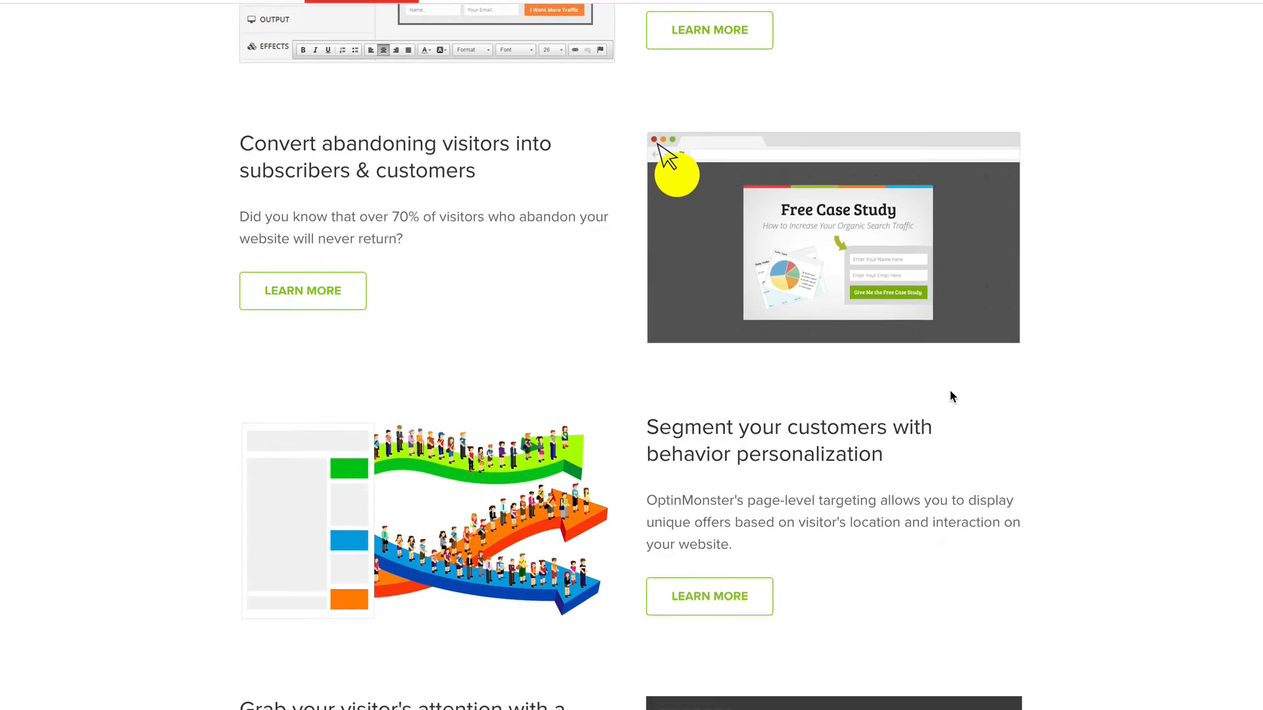
scroll(up, 3)
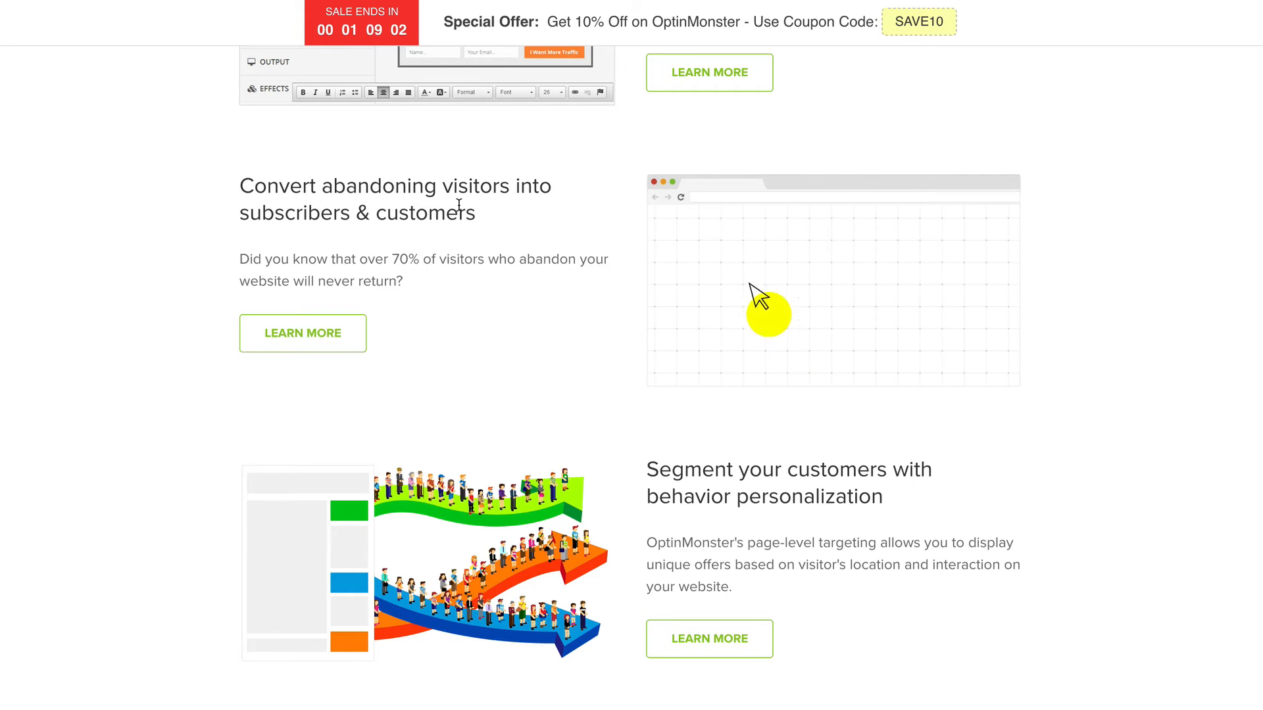
scroll(down, 3)
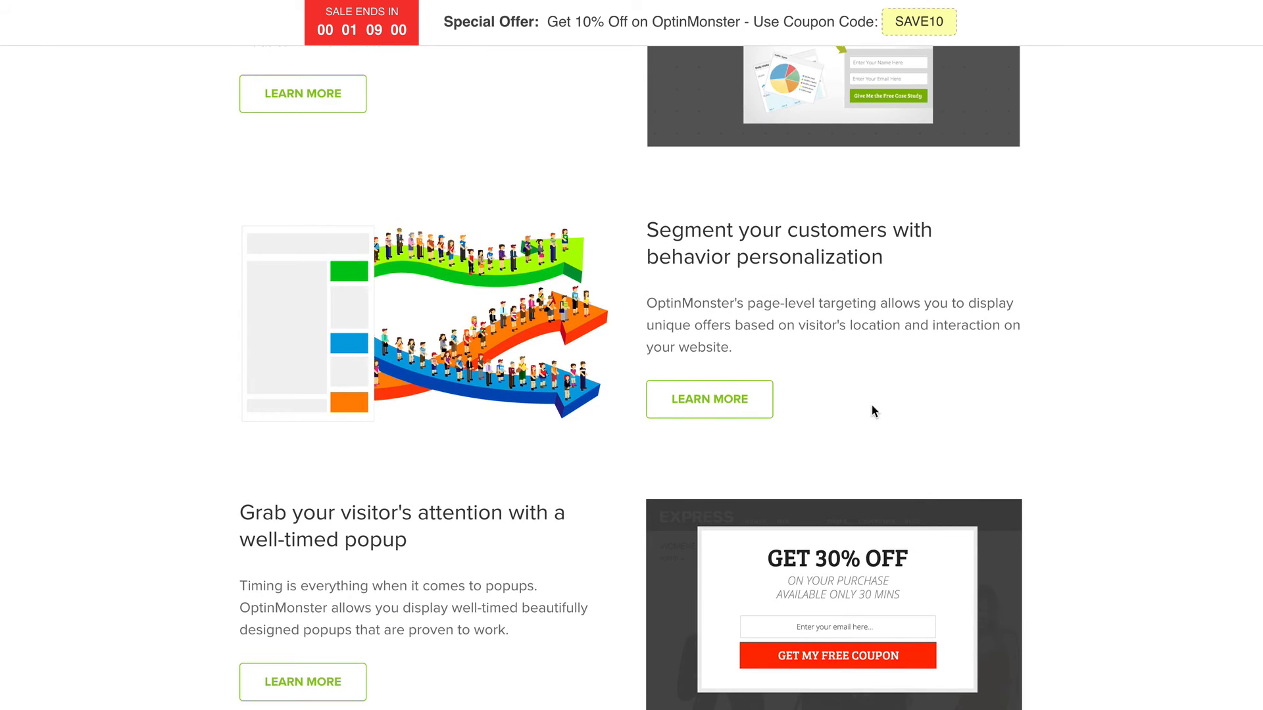
scroll(down, 3)
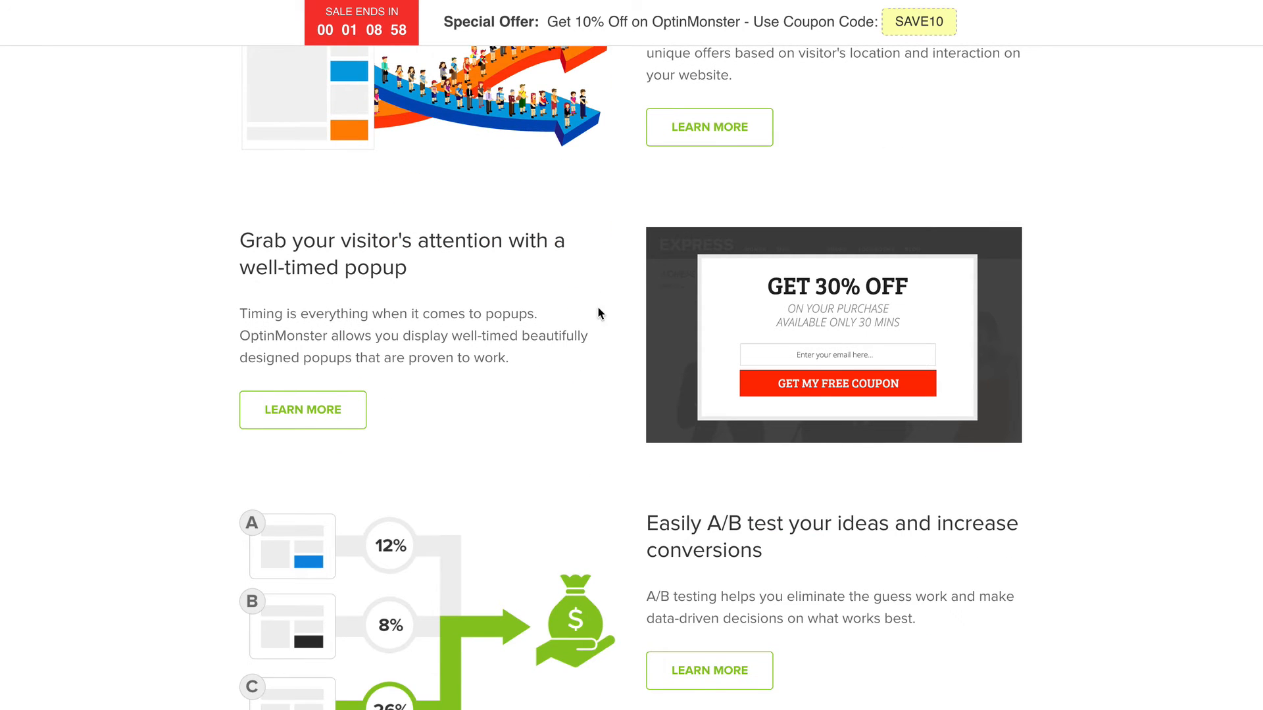
mouse_move(668, 307)
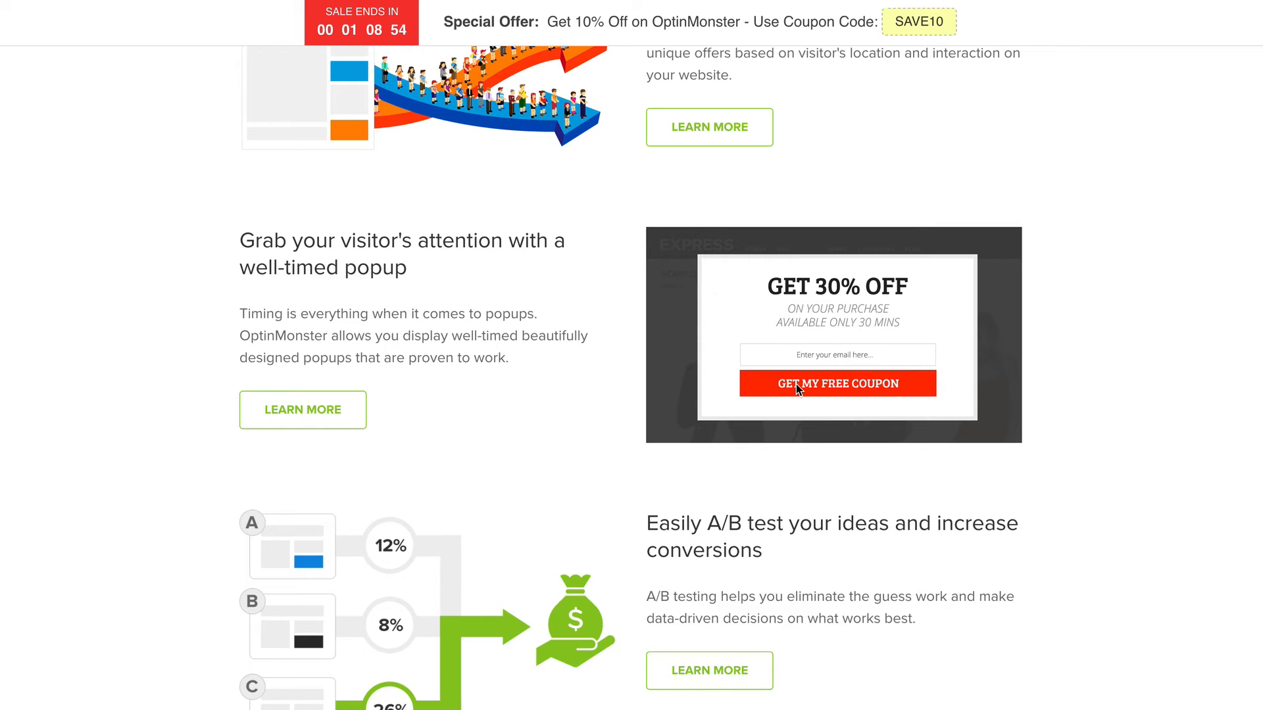
mouse_move(816, 323)
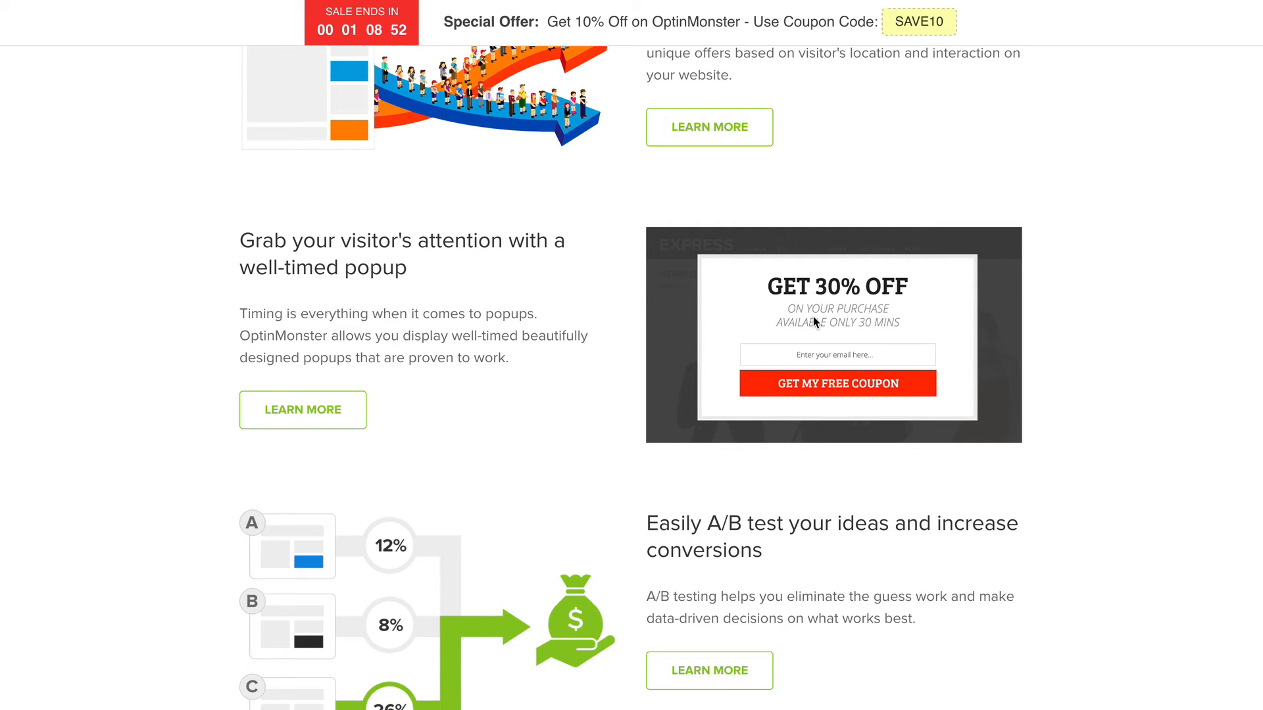
mouse_move(890, 356)
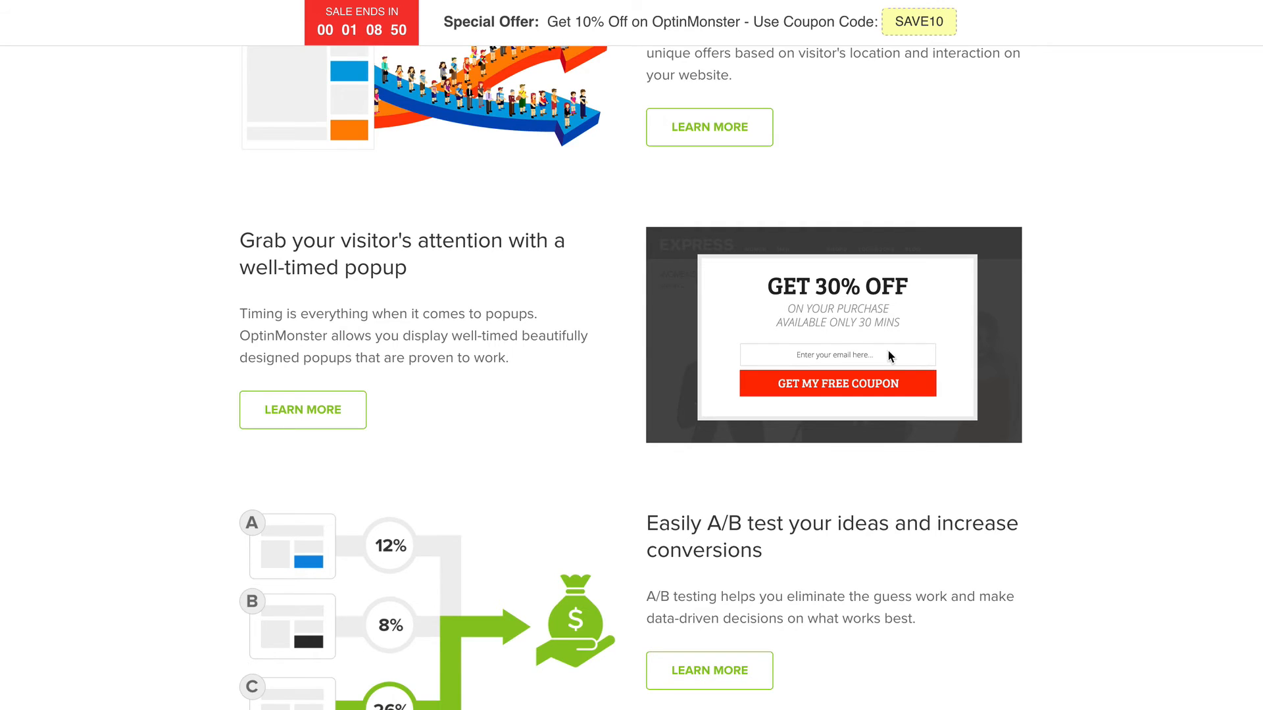
Continue down to the MonsterLinks 2-step optins and full screen Welcome Gate sections.
scroll(down, 3)
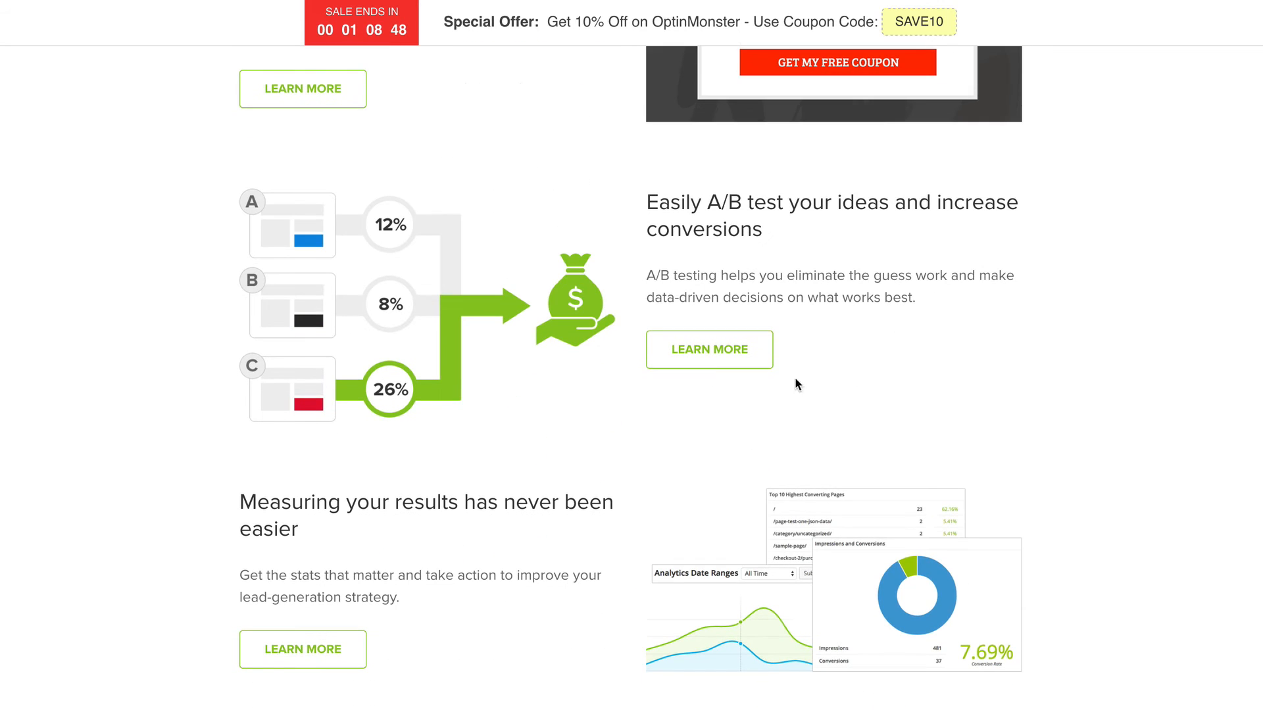
mouse_move(1026, 339)
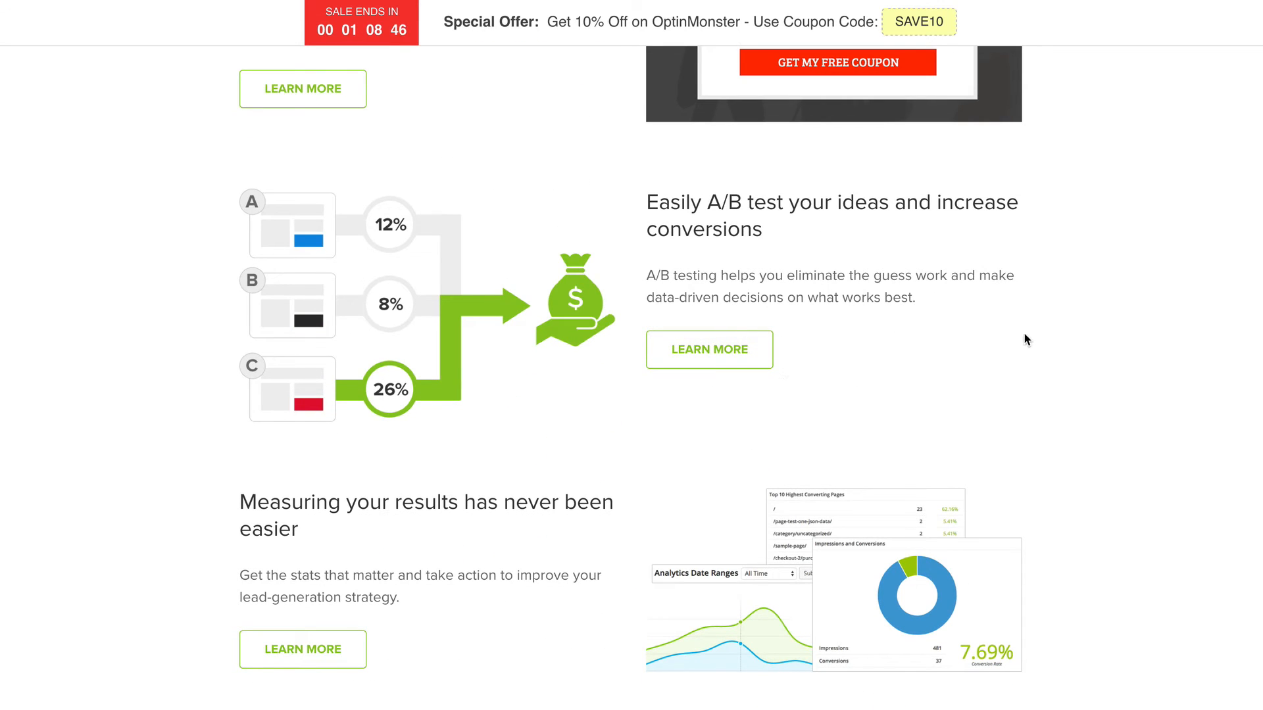
scroll(down, 3)
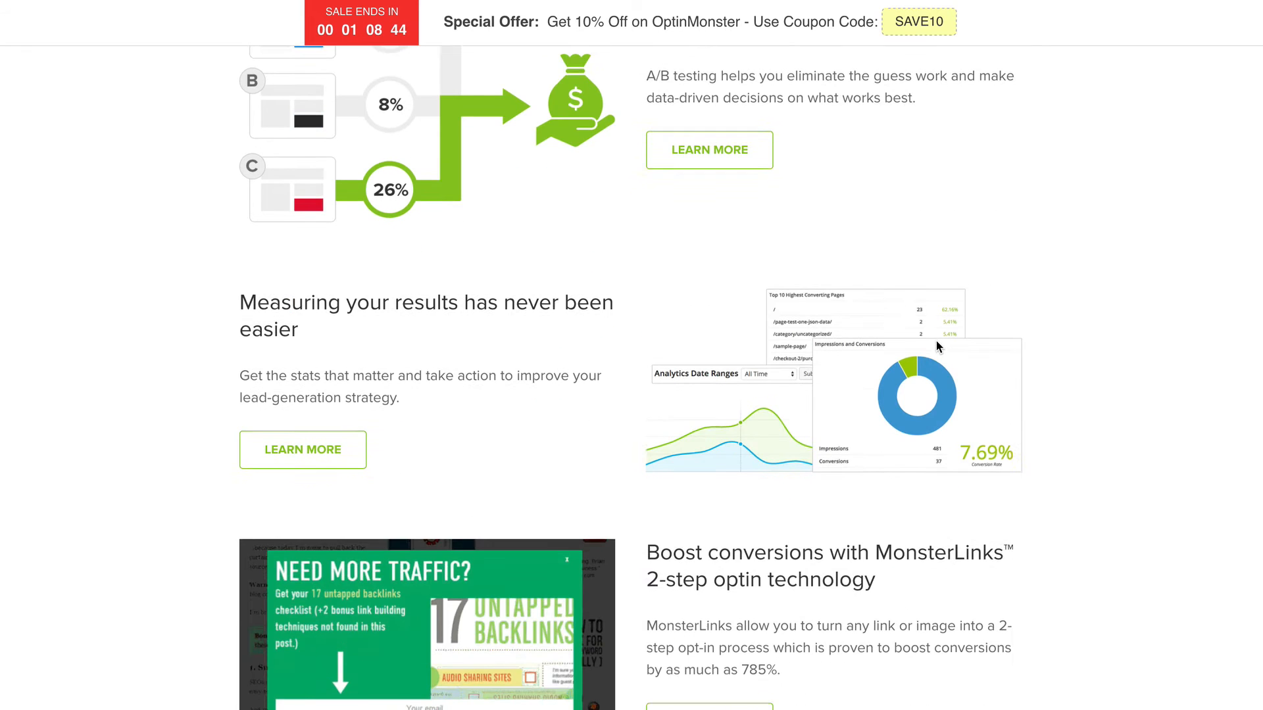
scroll(down, 3)
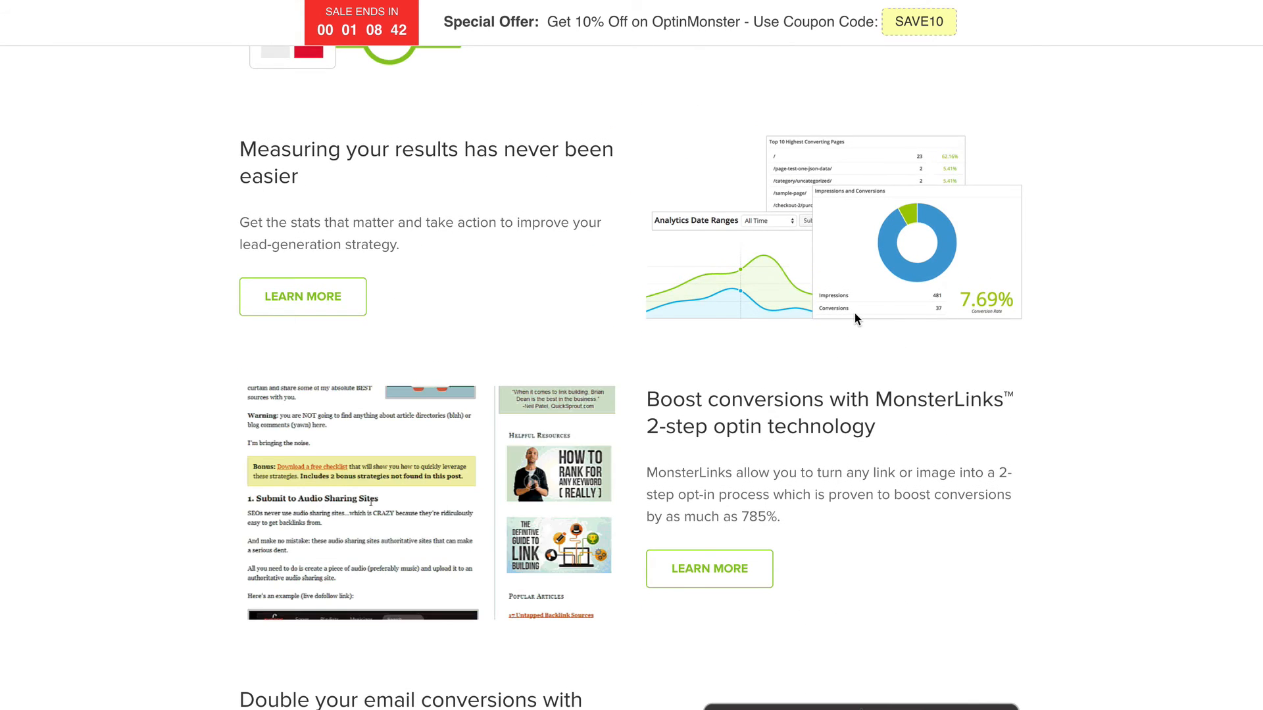
scroll(down, 3)
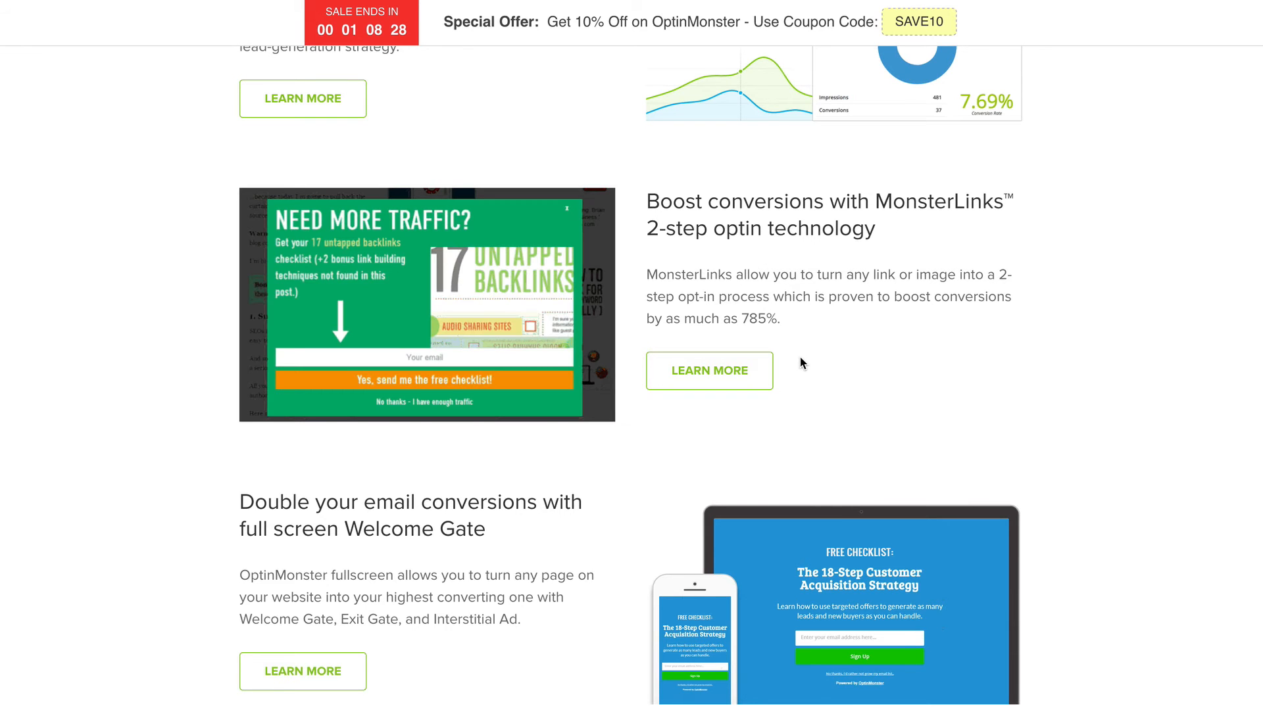
Go to the Features page and scroll past floating bars, scroll boxes and sidebar forms.
click(569, 208)
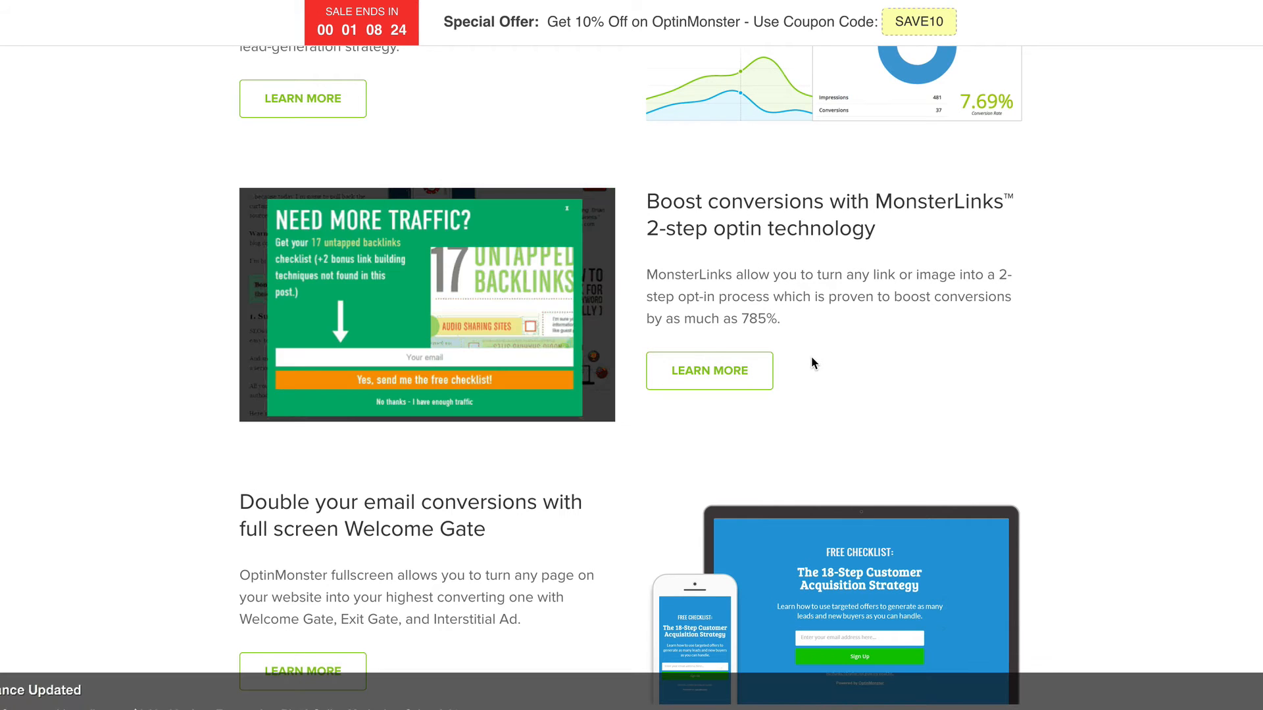
scroll(down, 3)
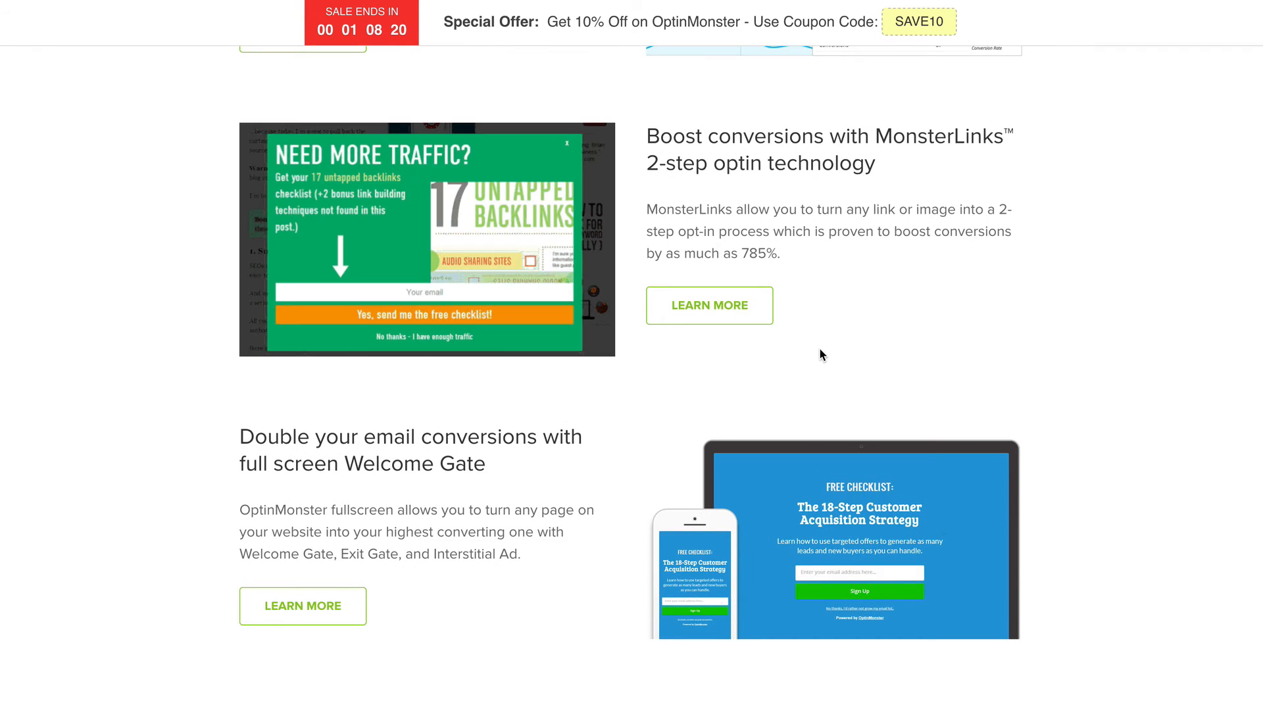
click(568, 144)
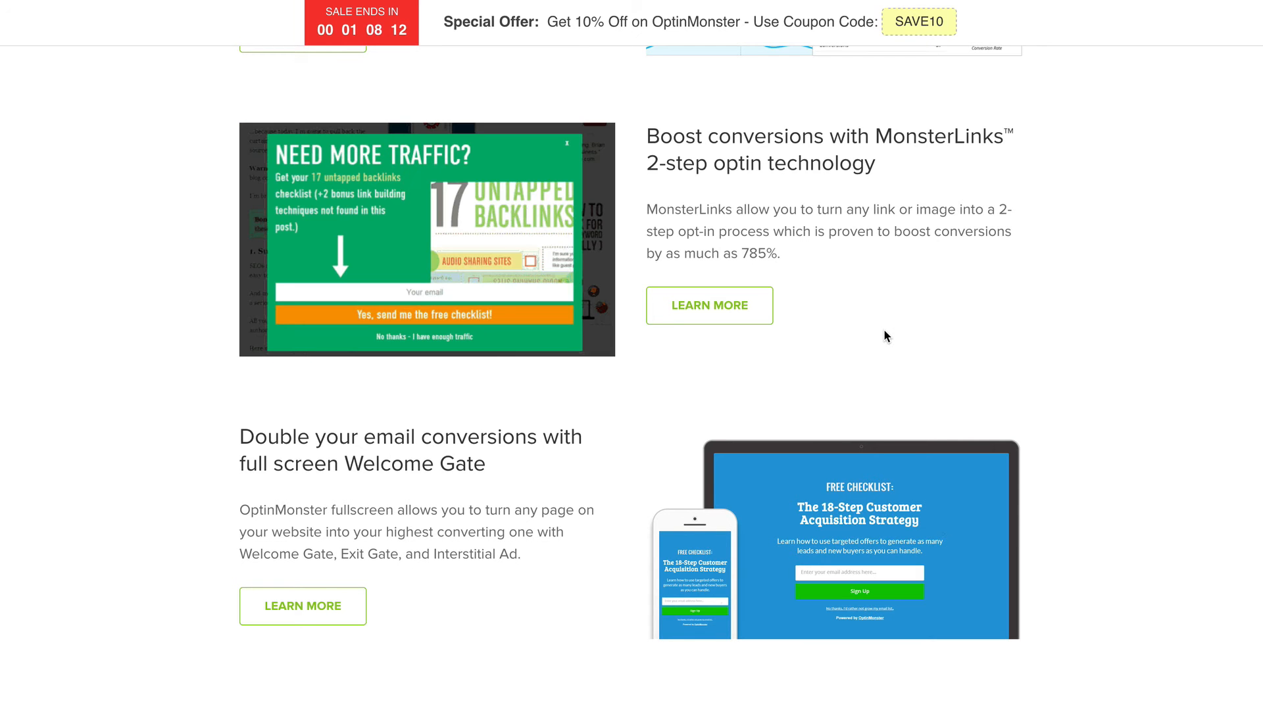
scroll(down, 3)
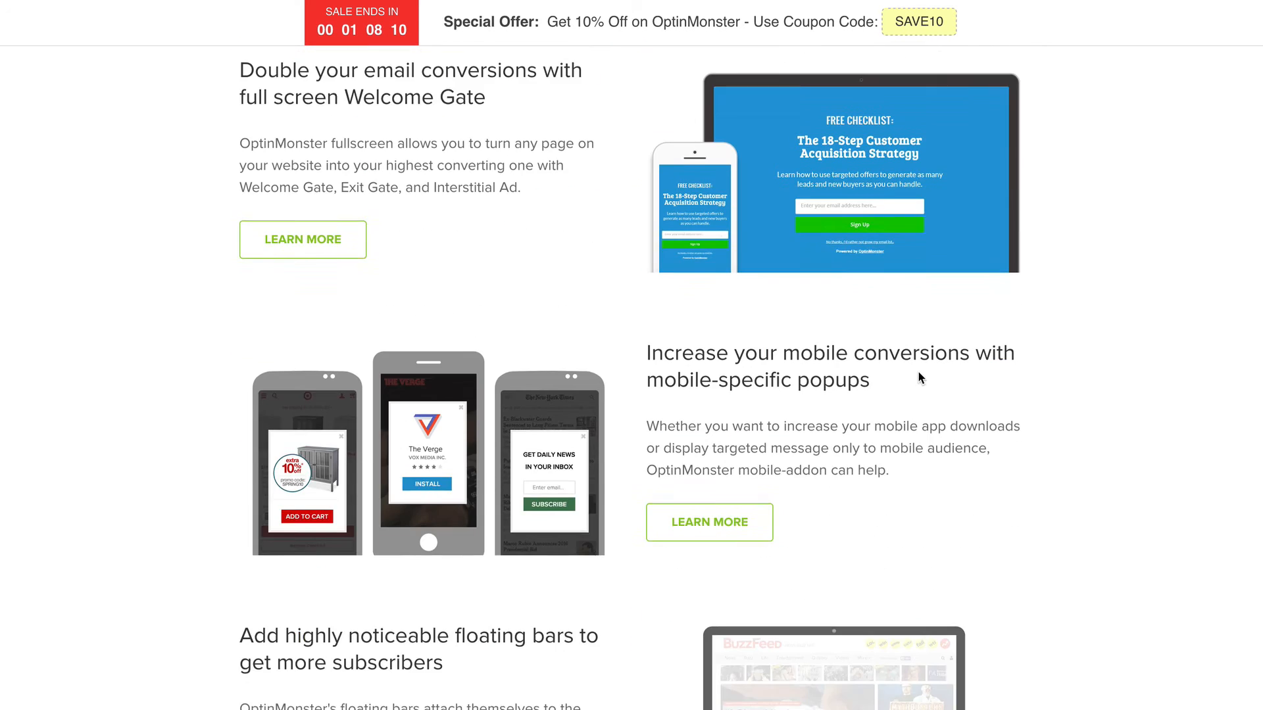
scroll(down, 3)
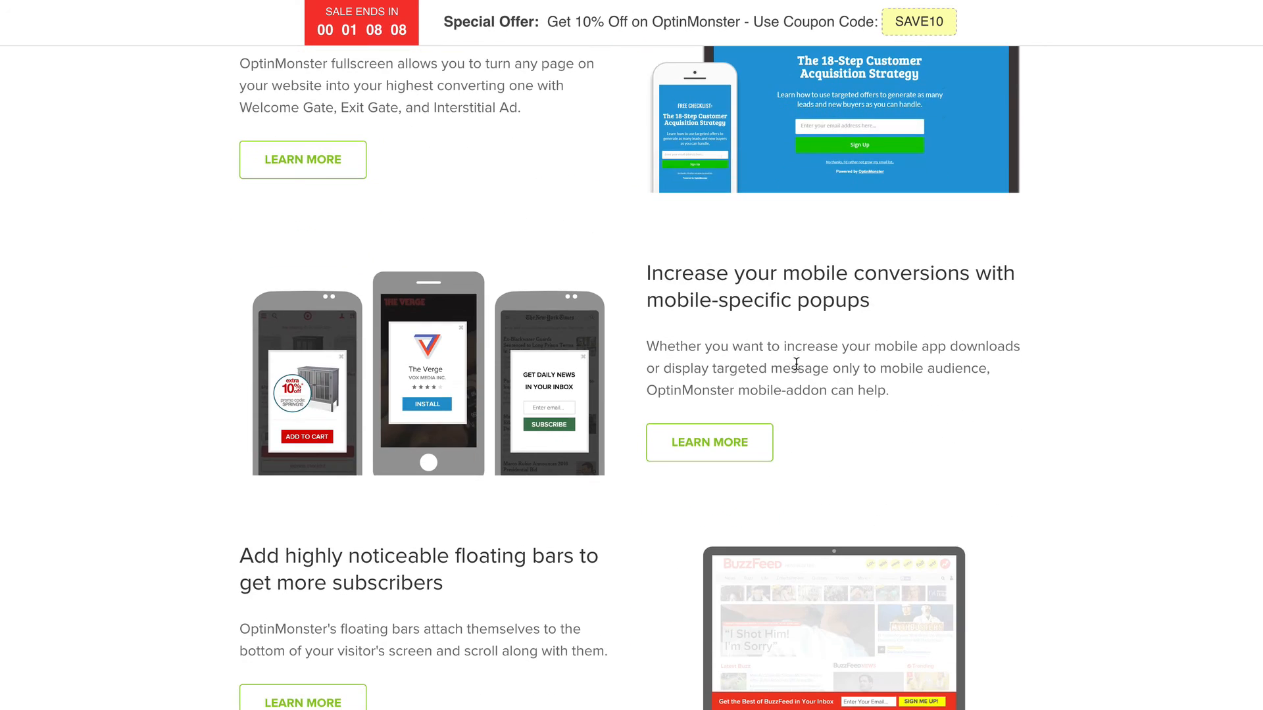
scroll(down, 3)
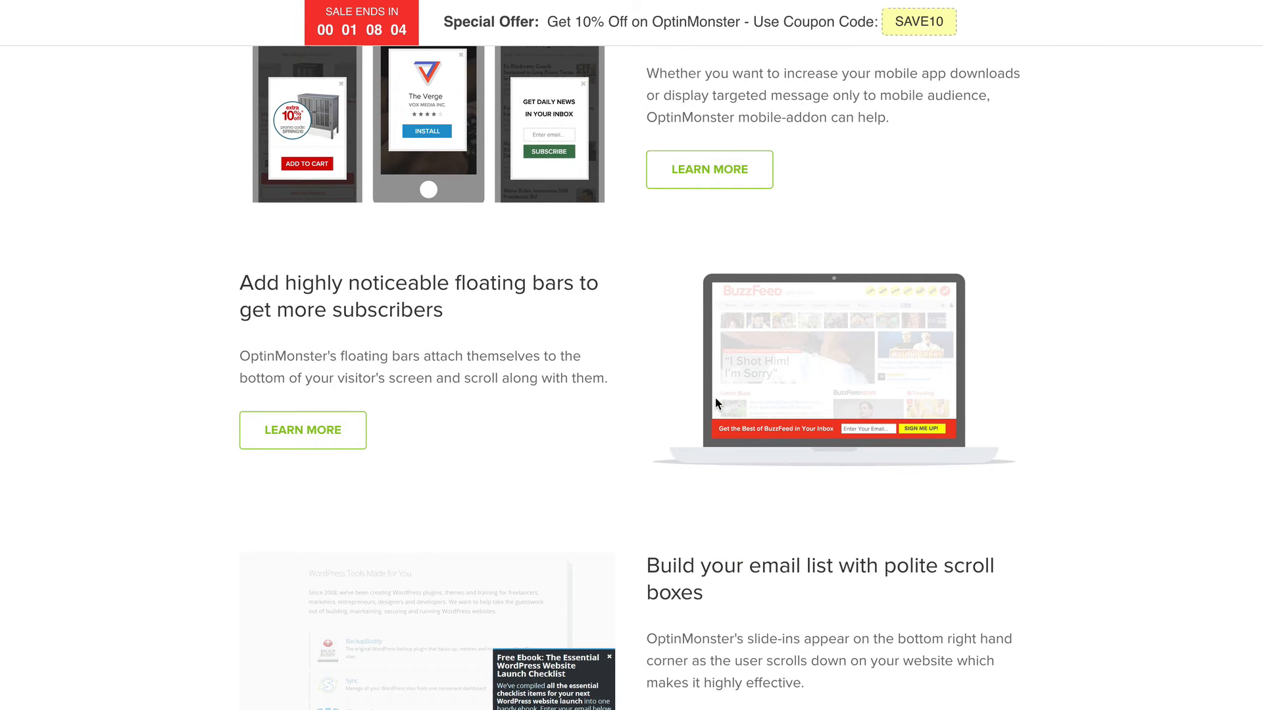
mouse_move(807, 468)
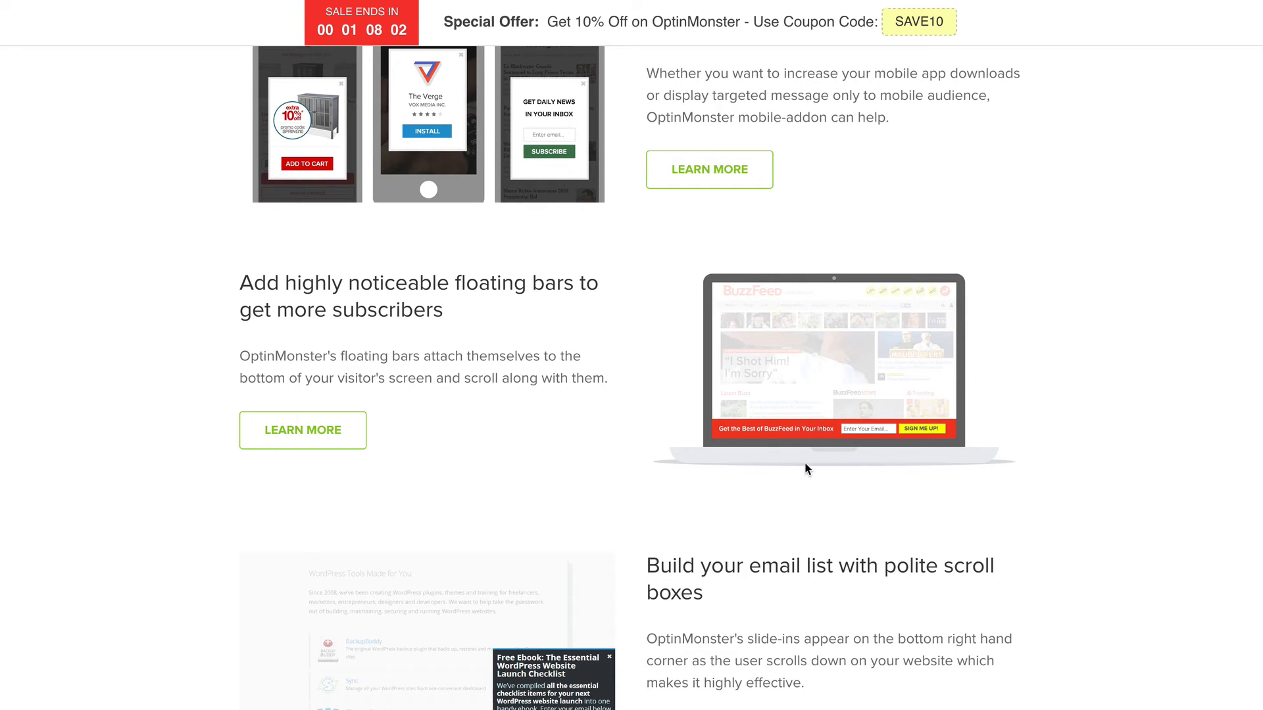
mouse_move(811, 429)
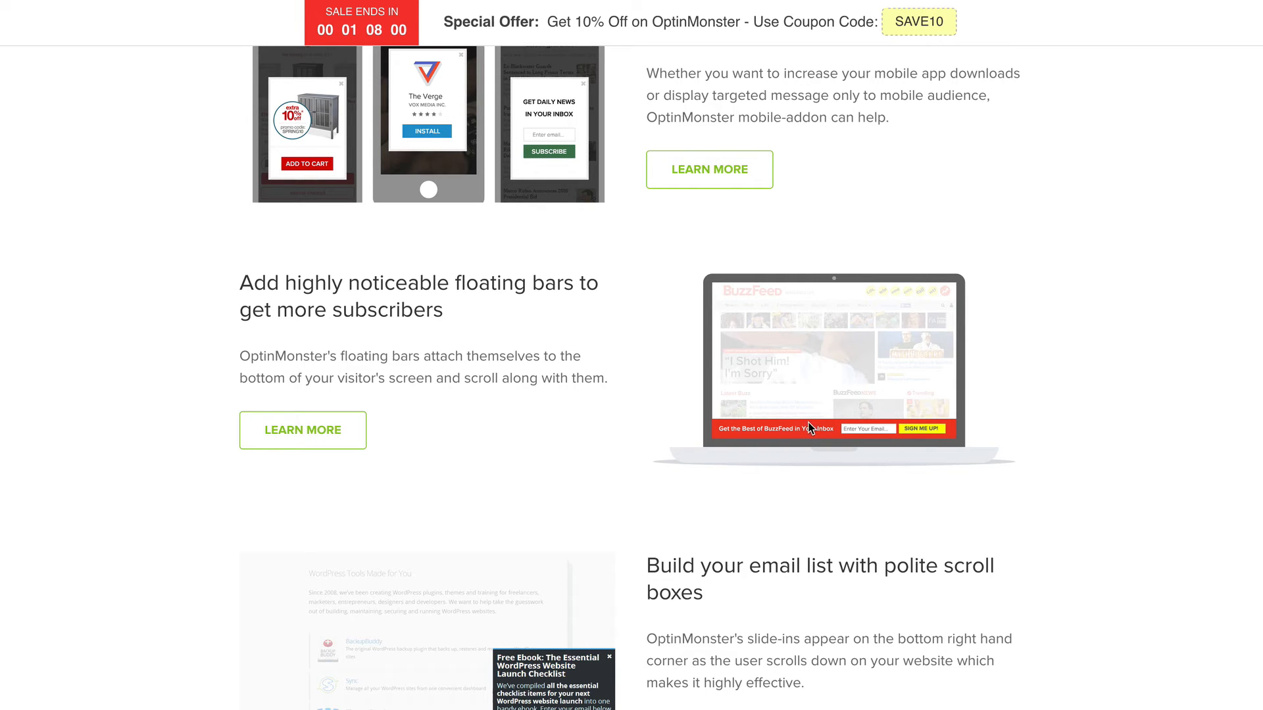
mouse_move(537, 338)
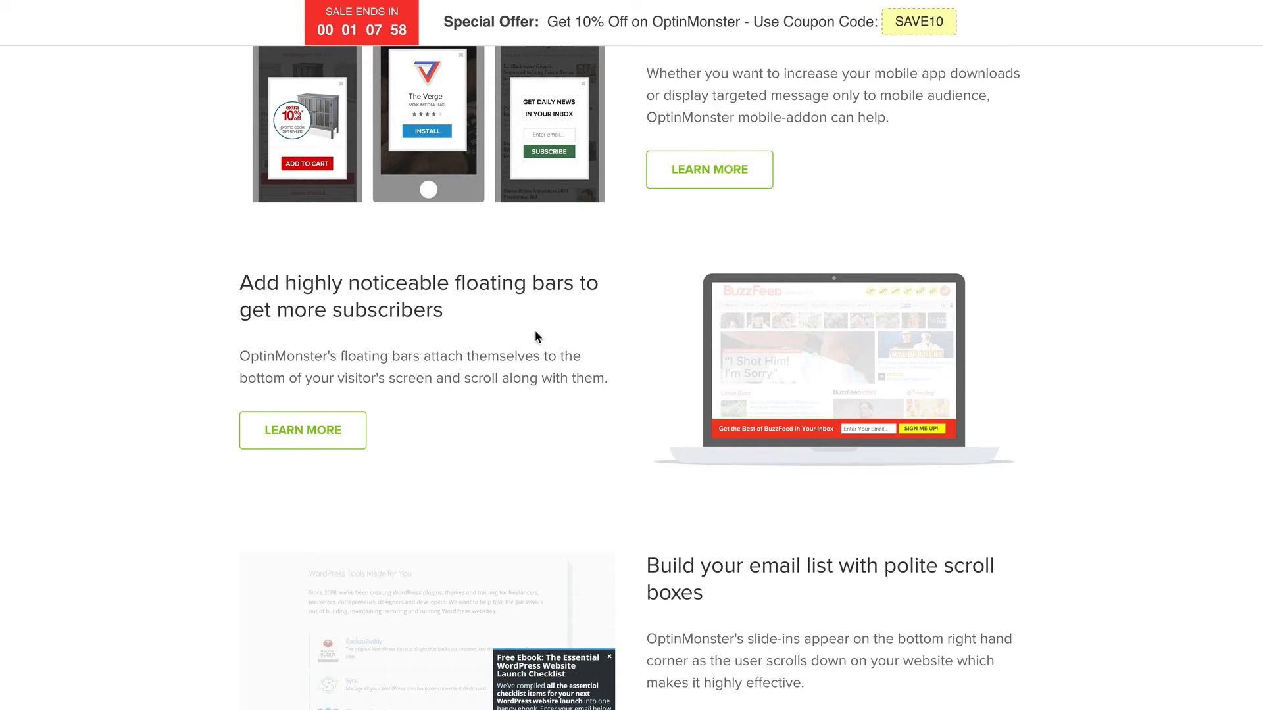
mouse_move(811, 475)
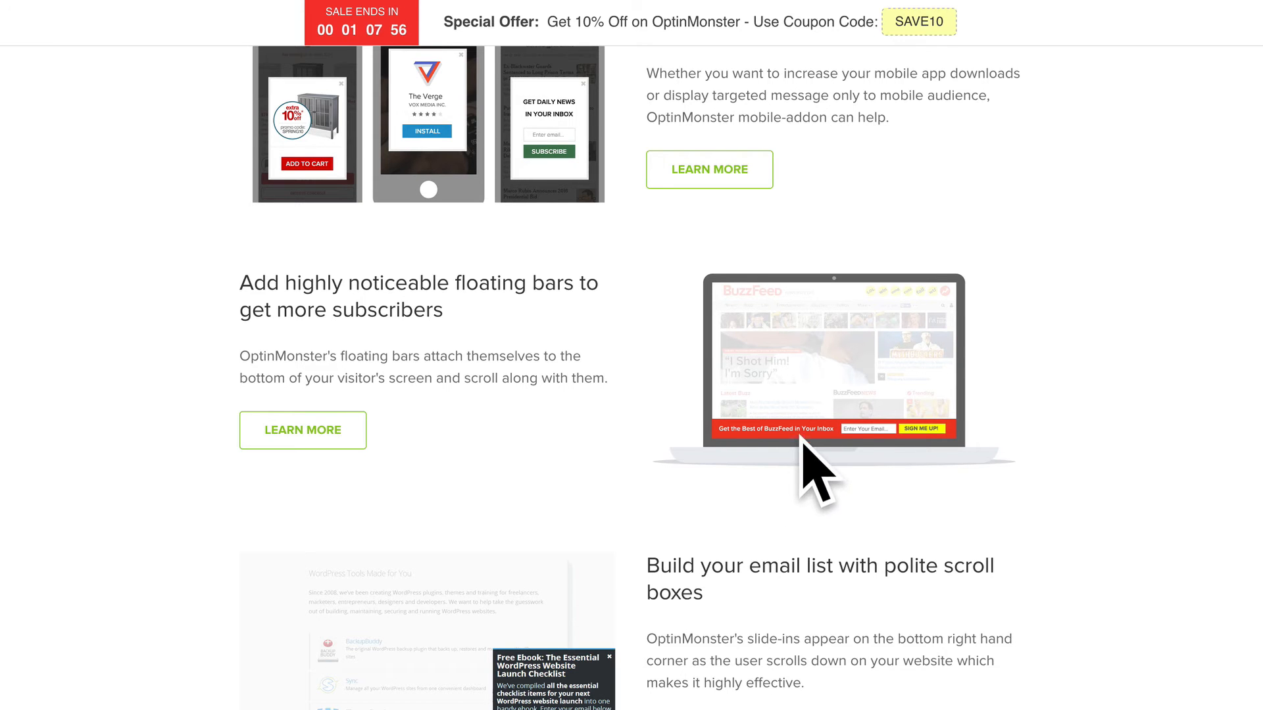
mouse_move(812, 595)
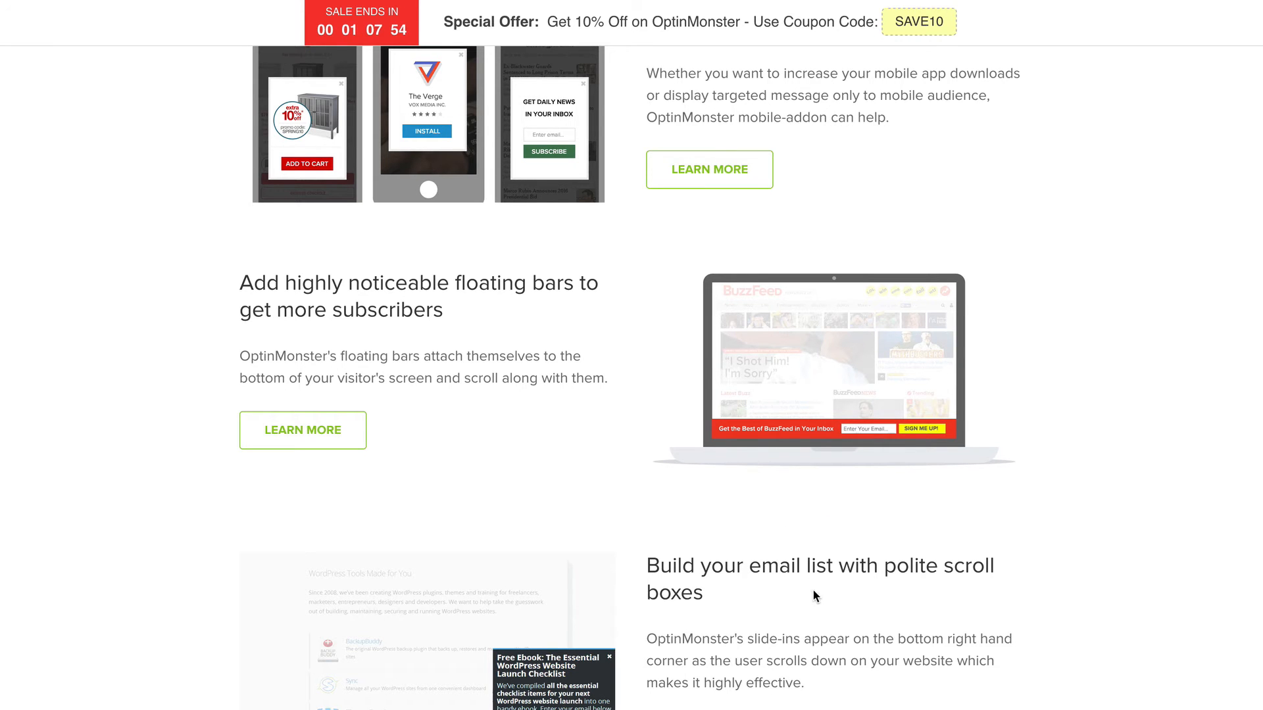
Scroll on past in-line forms to MonsterEffects and the sign-up banner, then back up.
scroll(down, 3)
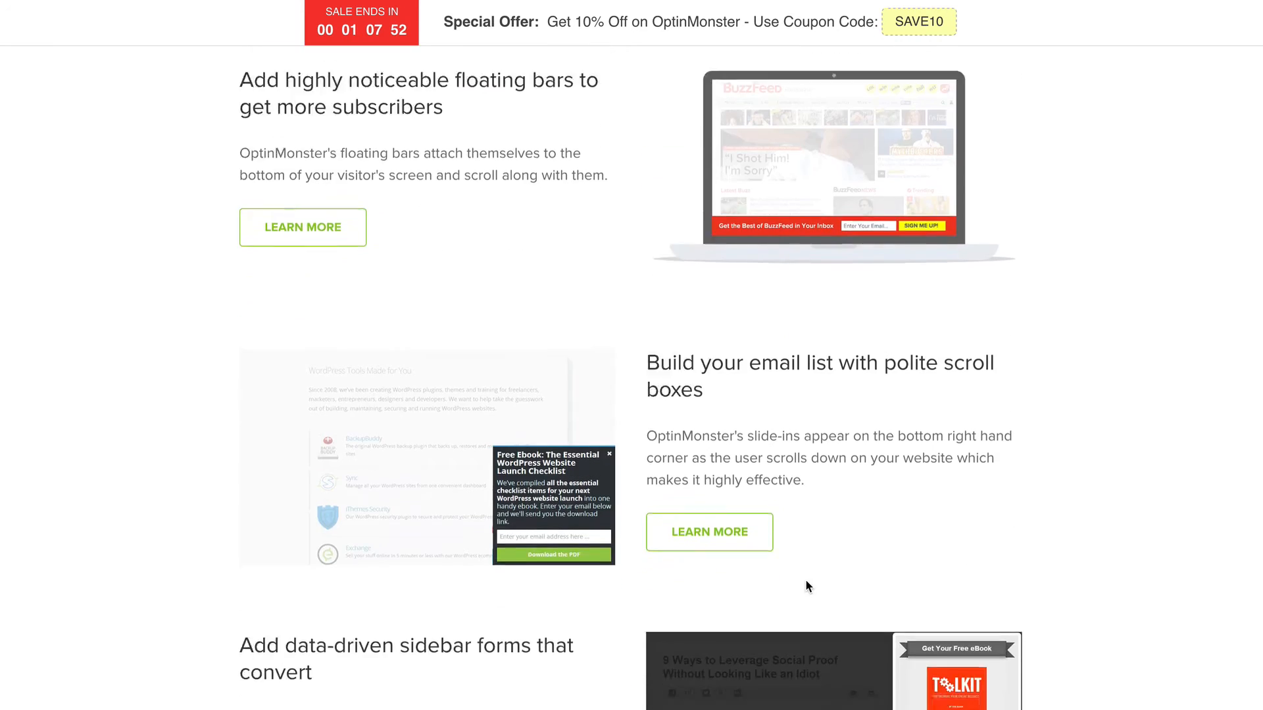
scroll(down, 3)
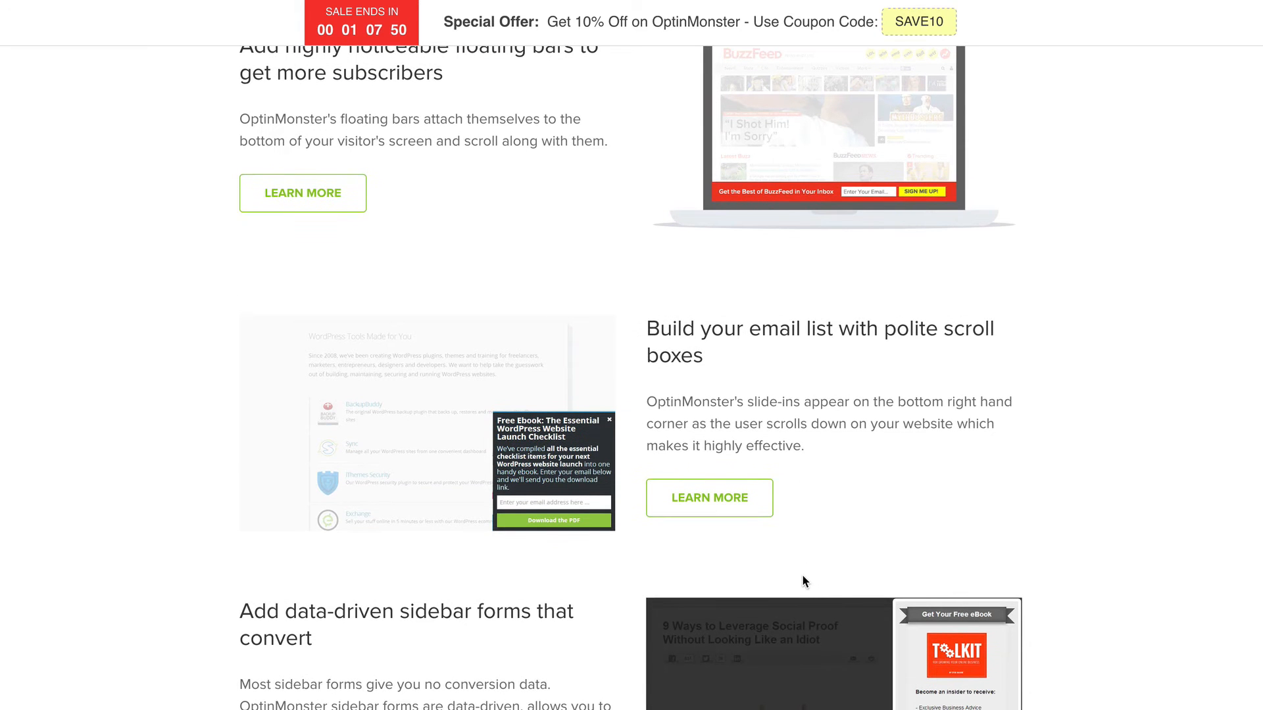
scroll(down, 3)
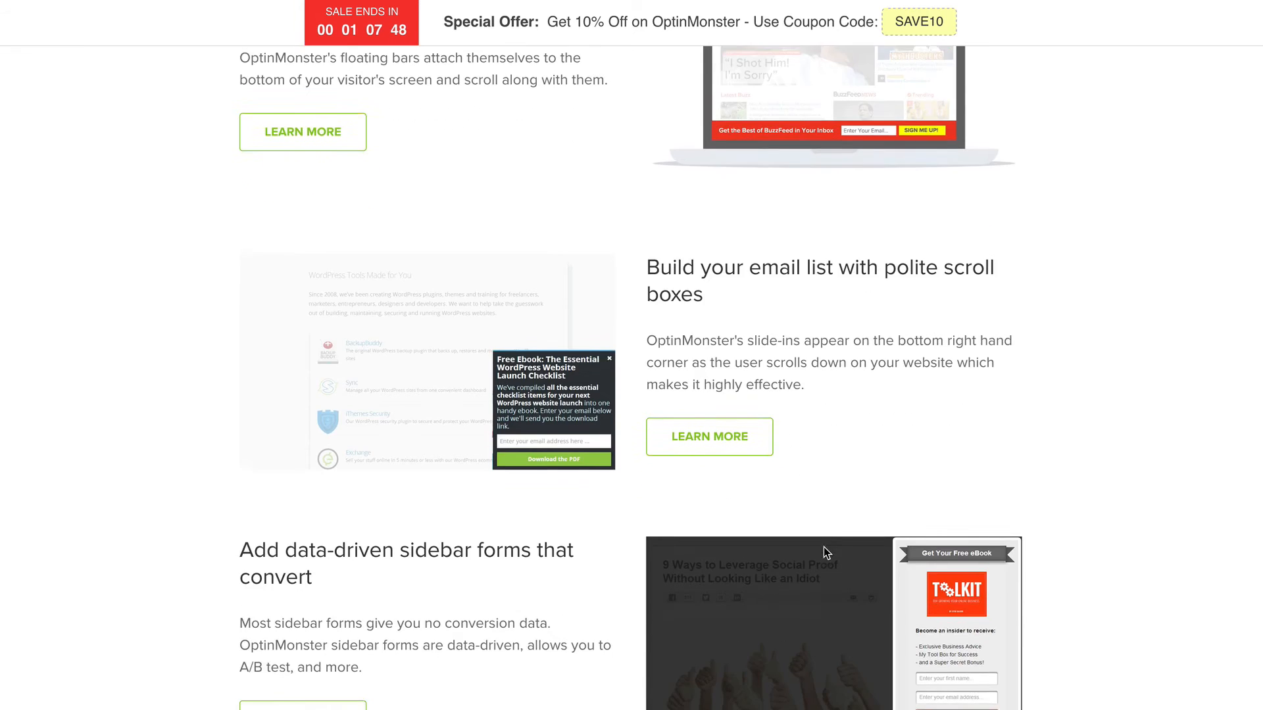
scroll(down, 3)
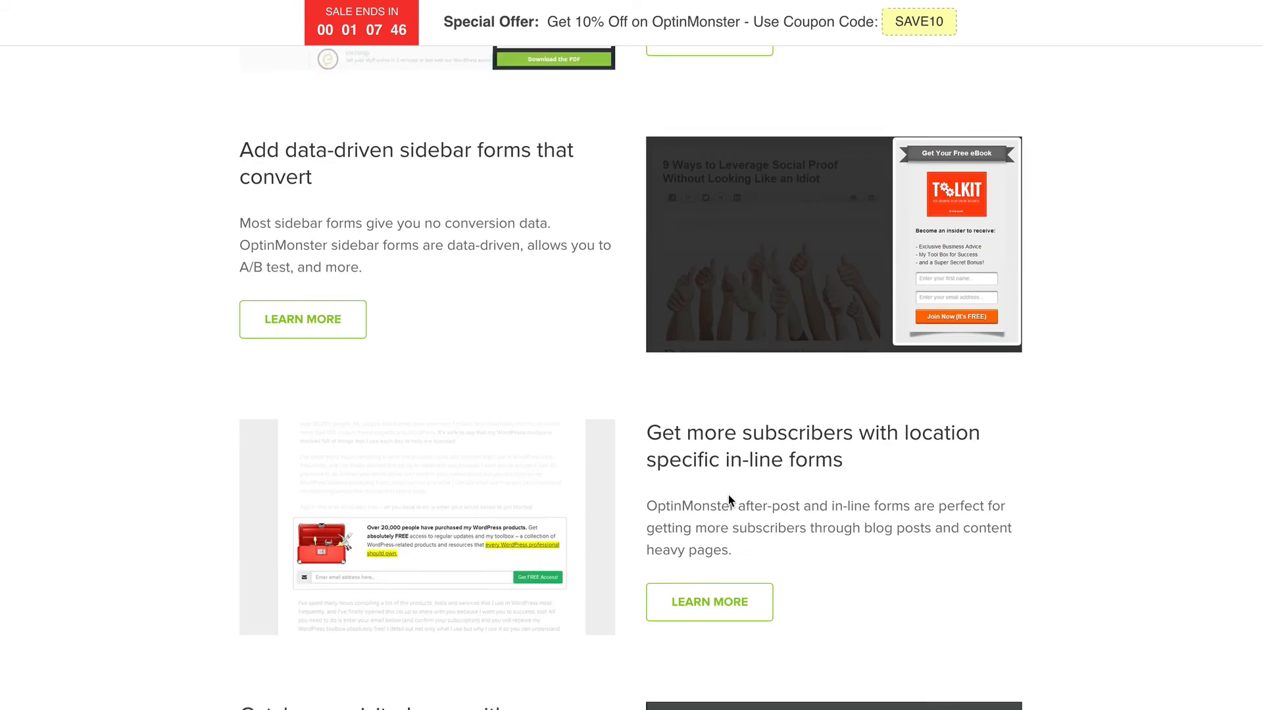
scroll(down, 3)
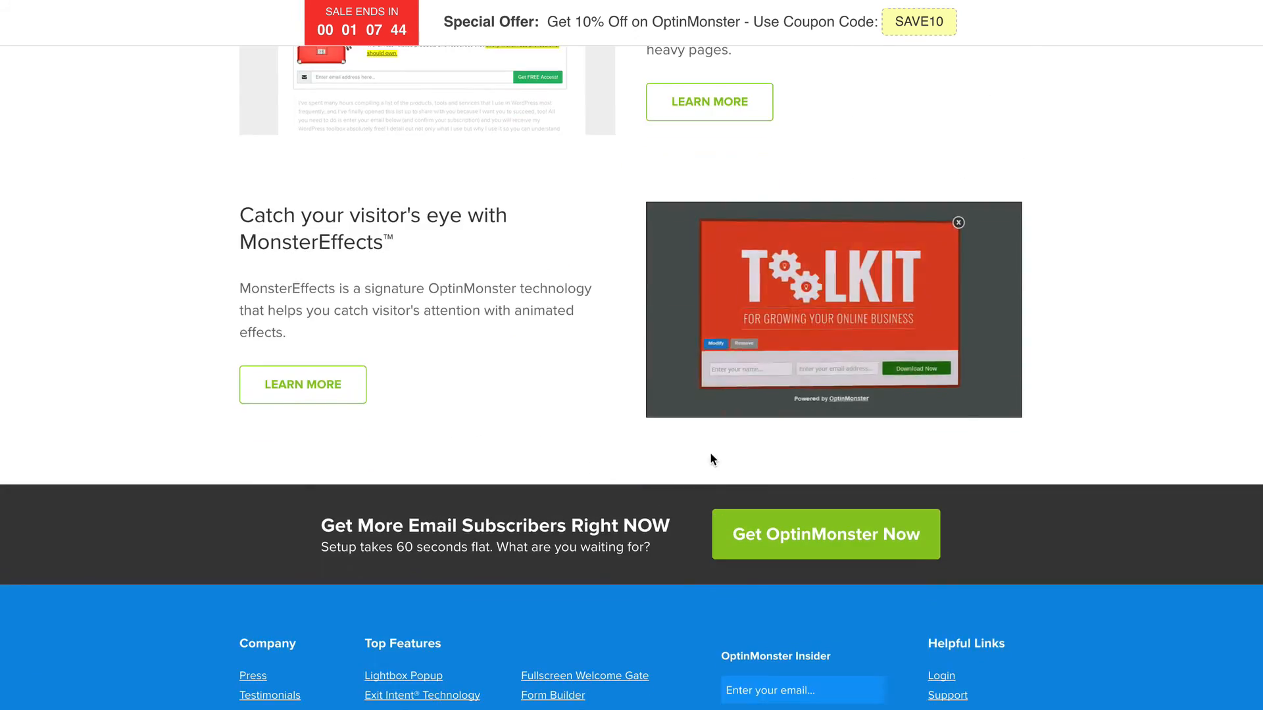
scroll(up, 3)
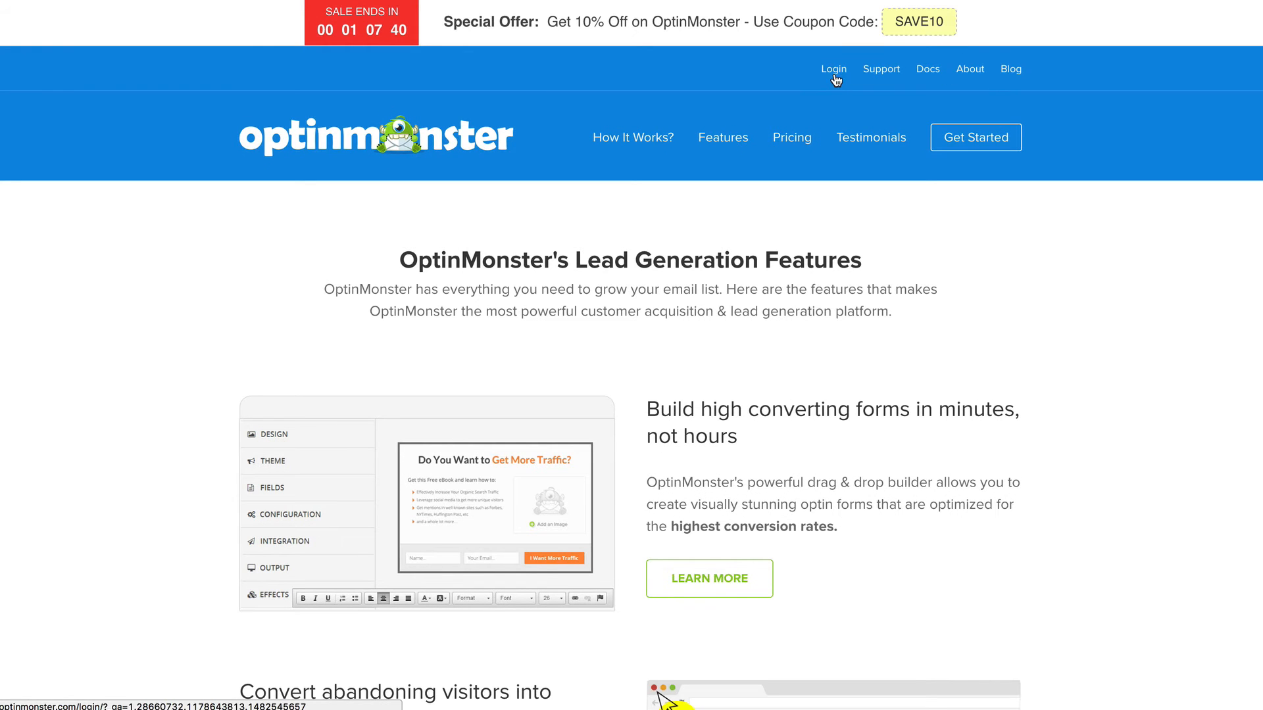
mouse_move(843, 122)
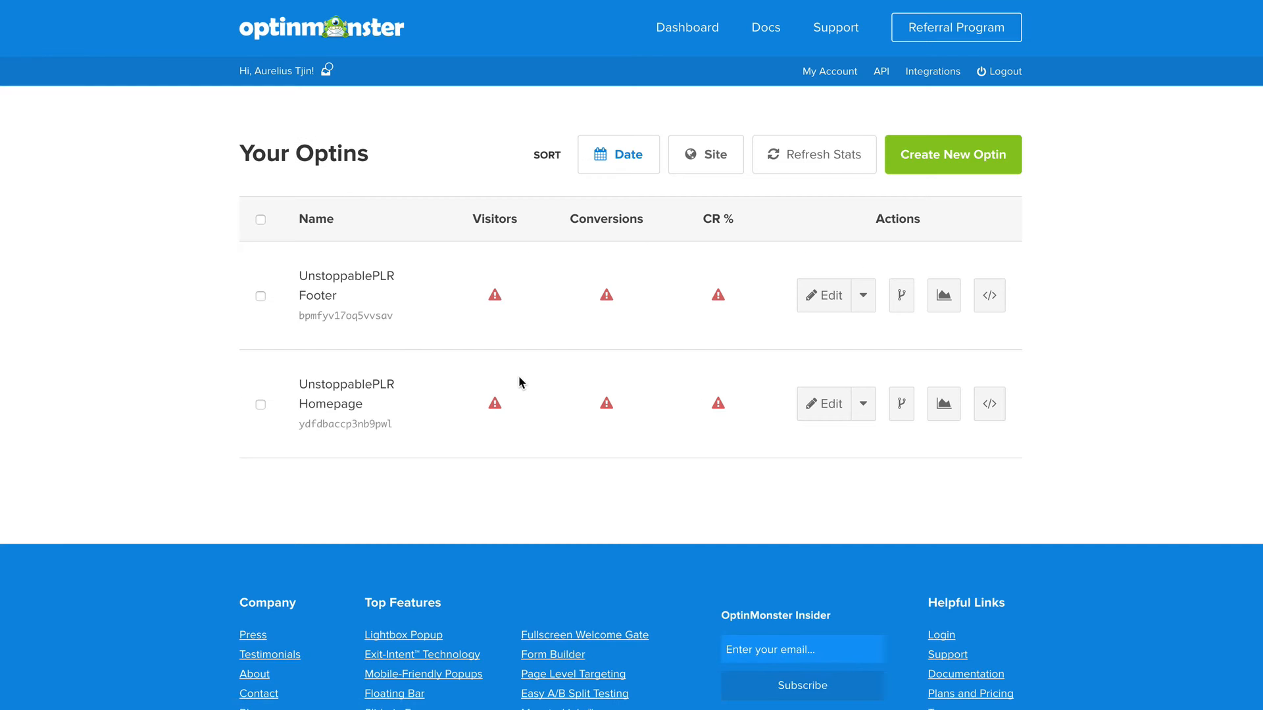
mouse_move(745, 511)
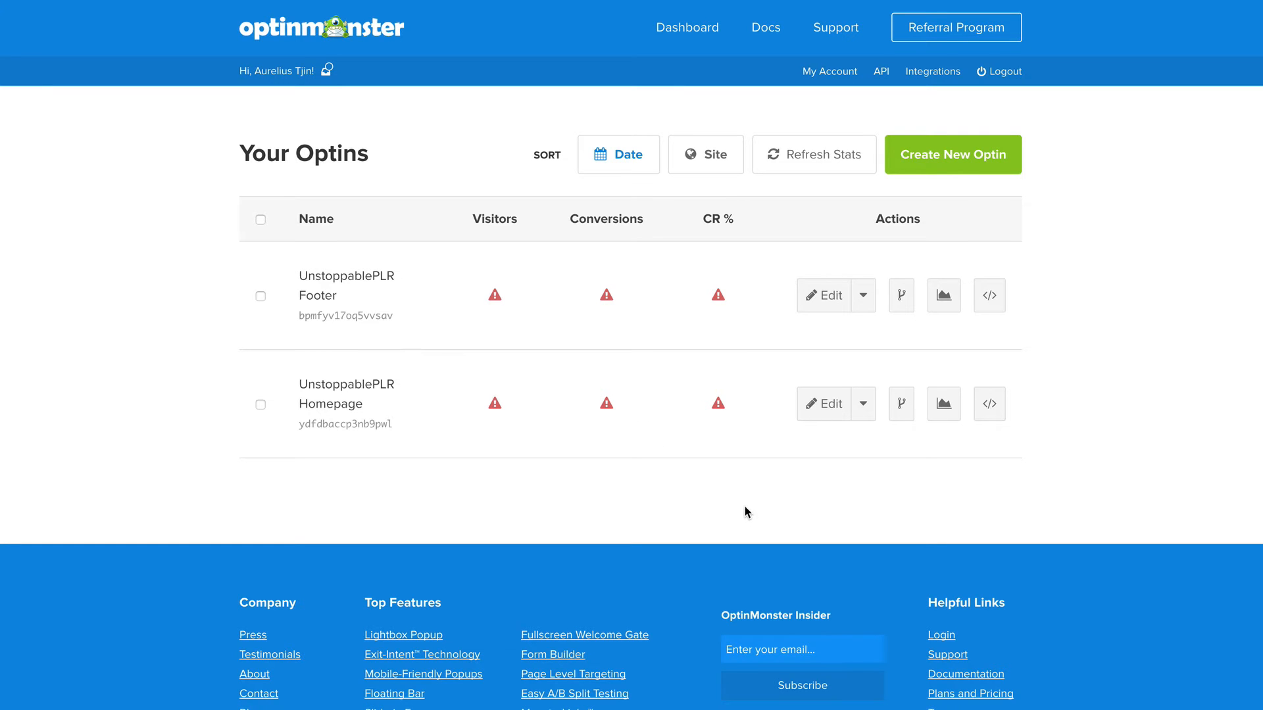
mouse_move(712, 259)
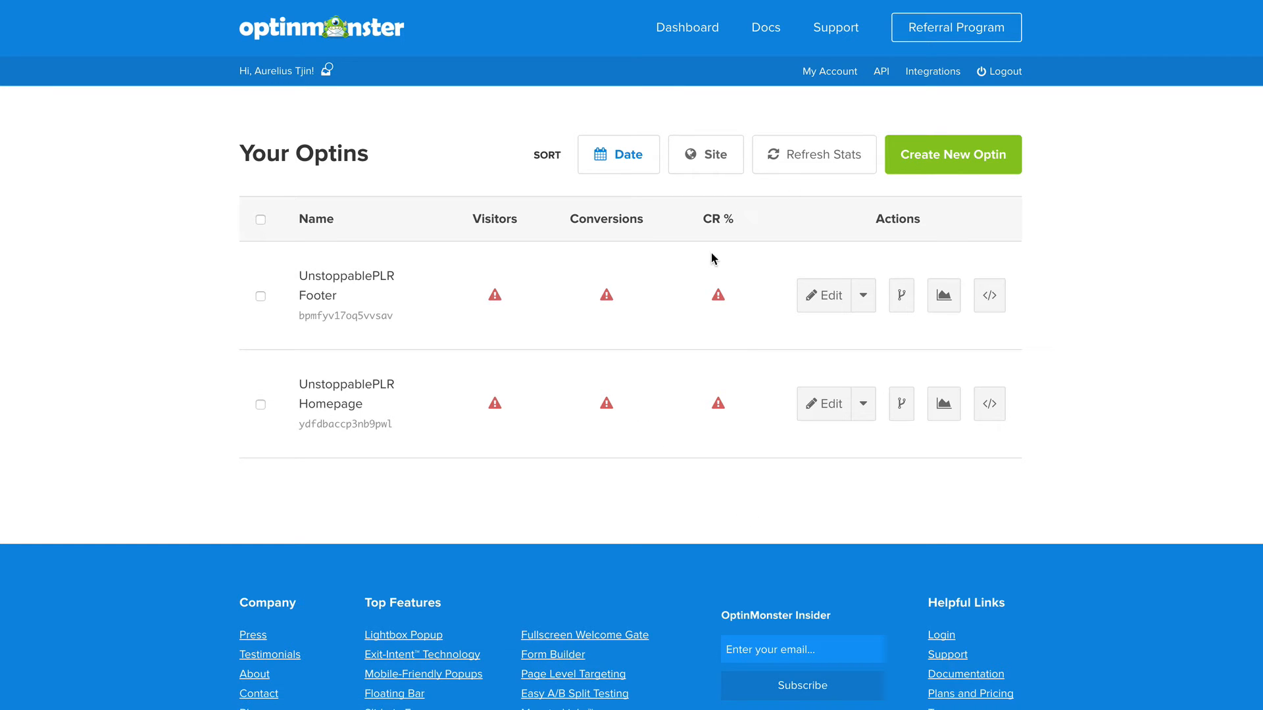
mouse_move(1121, 338)
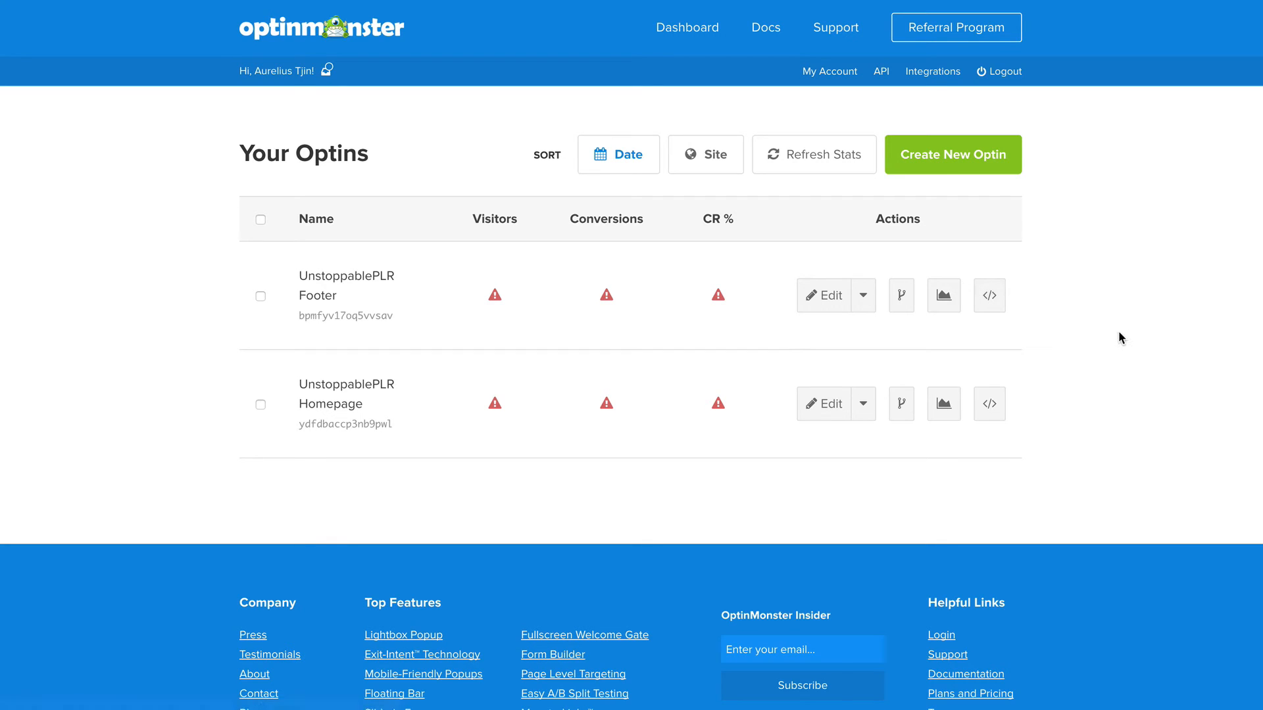
mouse_move(1079, 355)
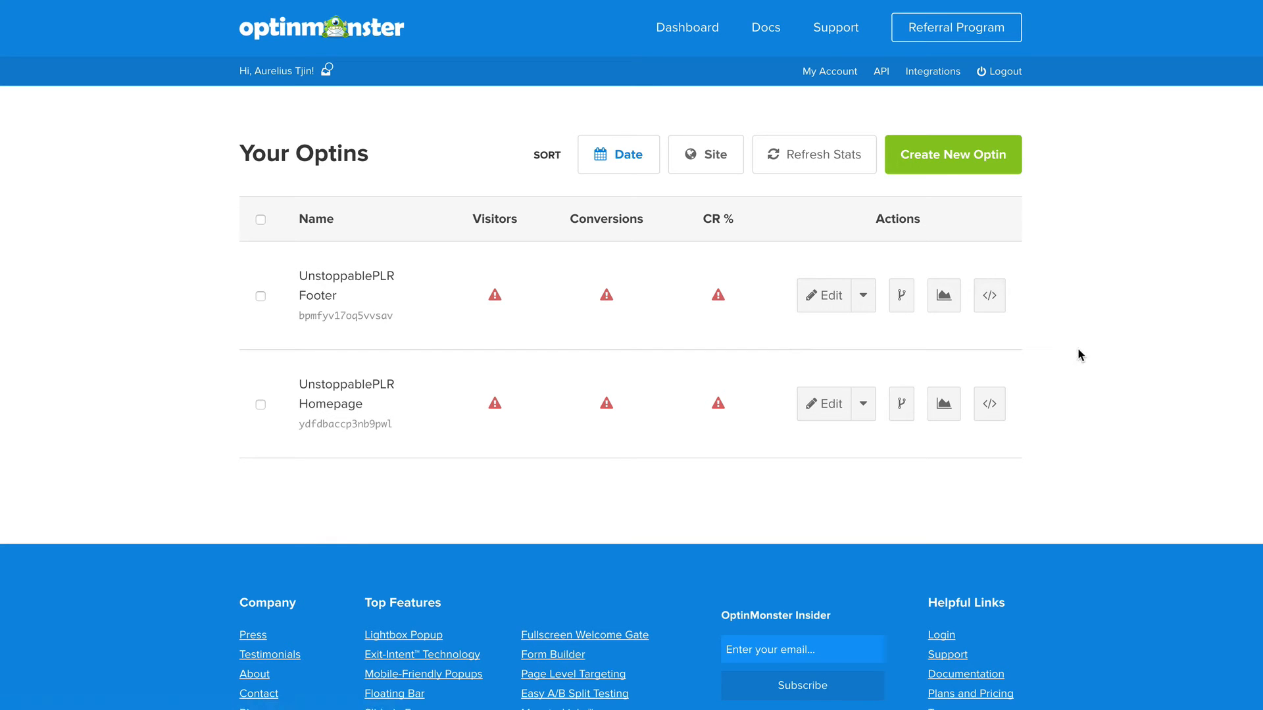
mouse_move(332, 47)
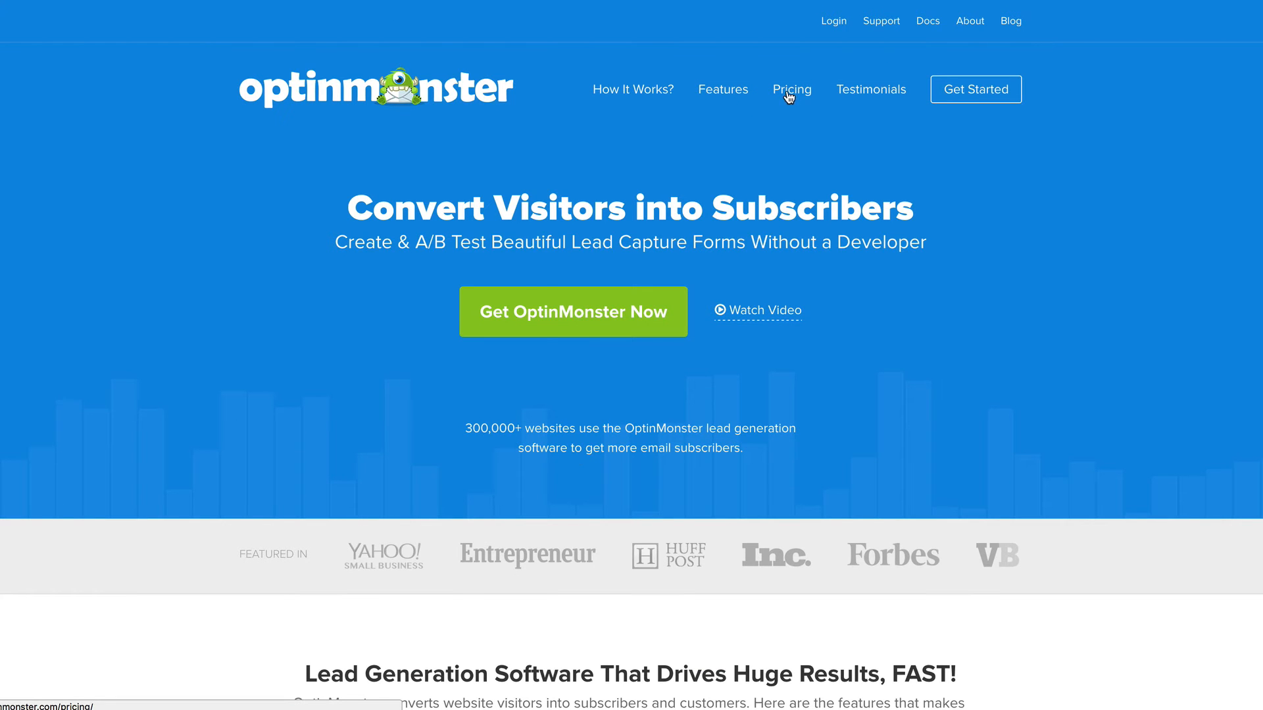
Go to the pricing page and scroll through the Basic $9, Plus $19 and Pro $29 annual plans.
click(792, 89)
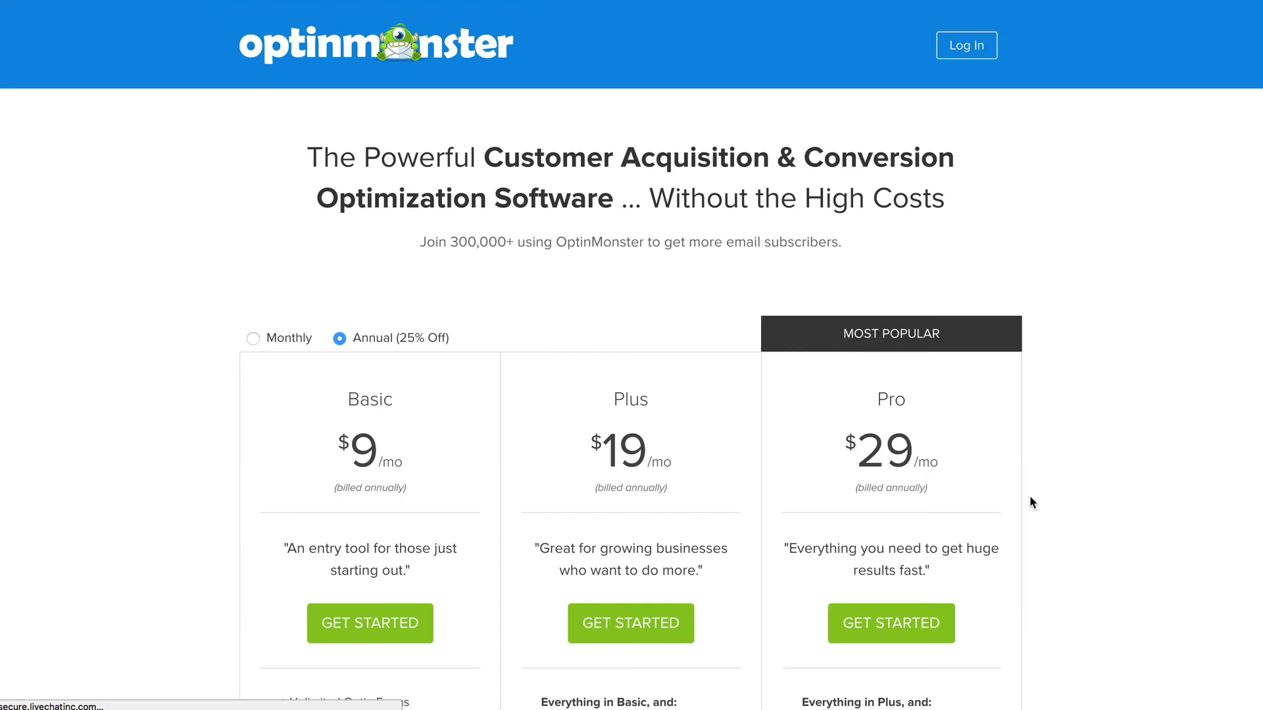
scroll(down, 3)
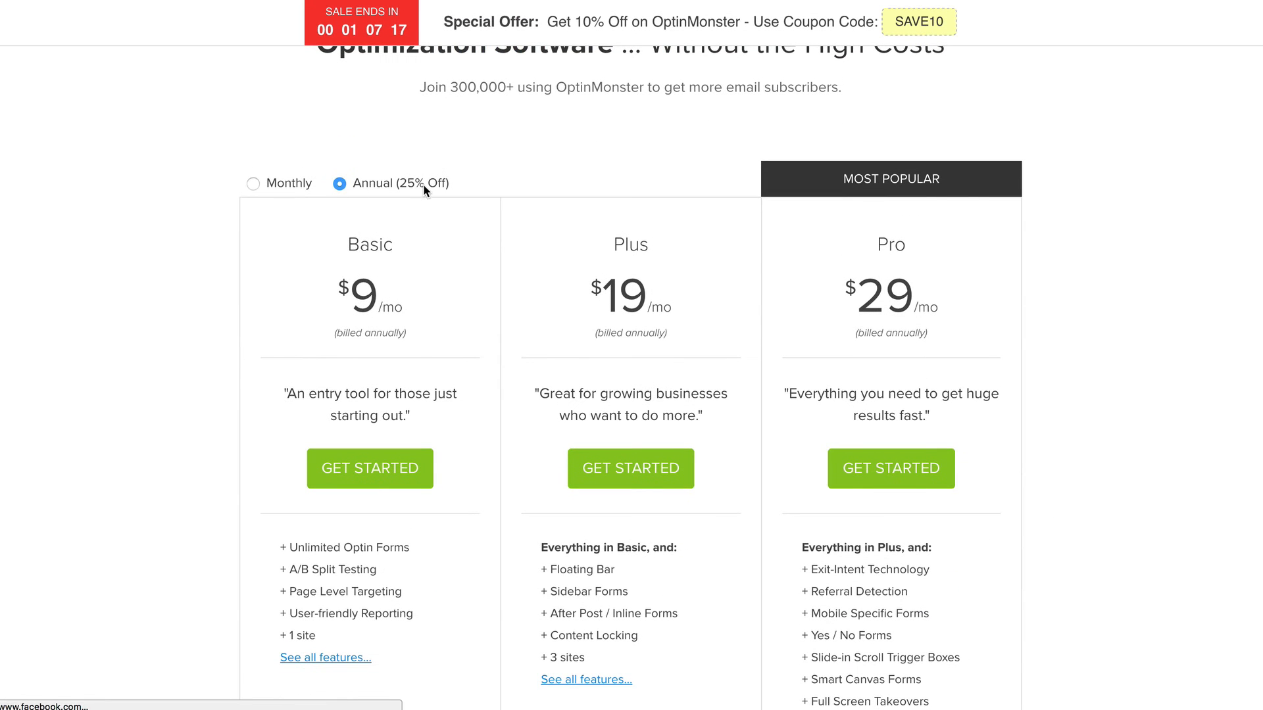
mouse_move(353, 208)
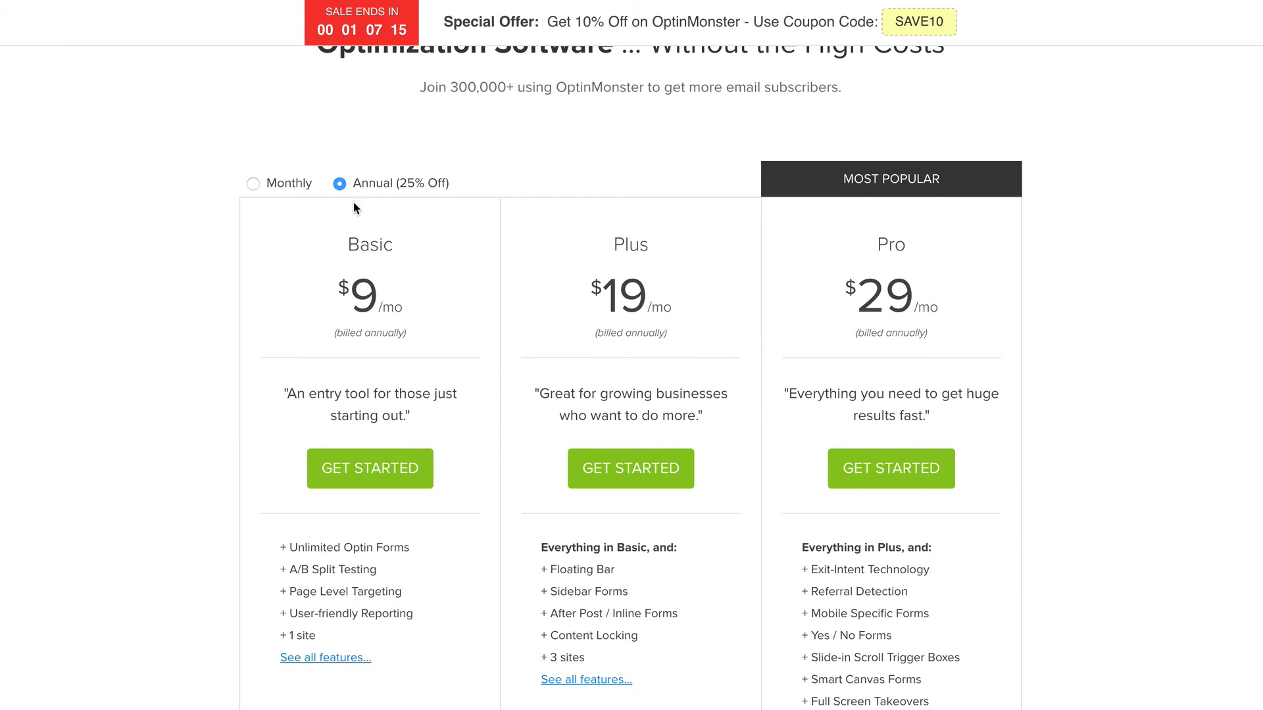
mouse_move(932, 358)
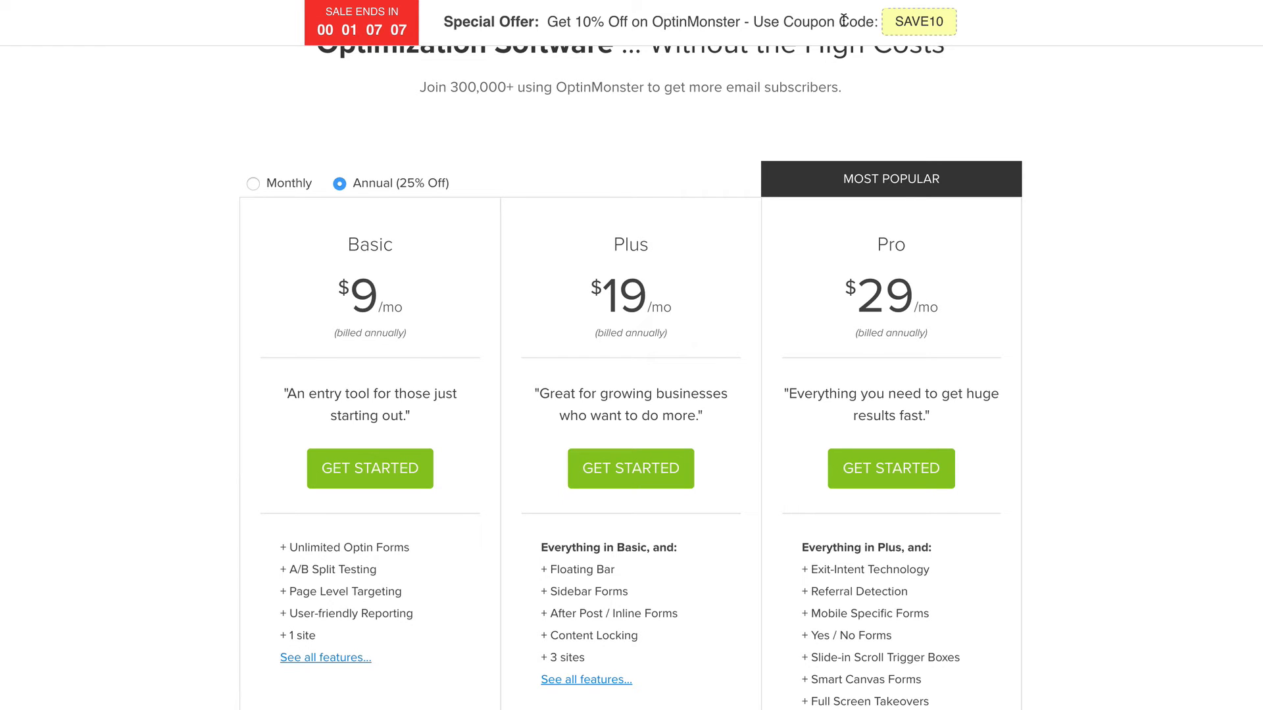
mouse_move(871, 40)
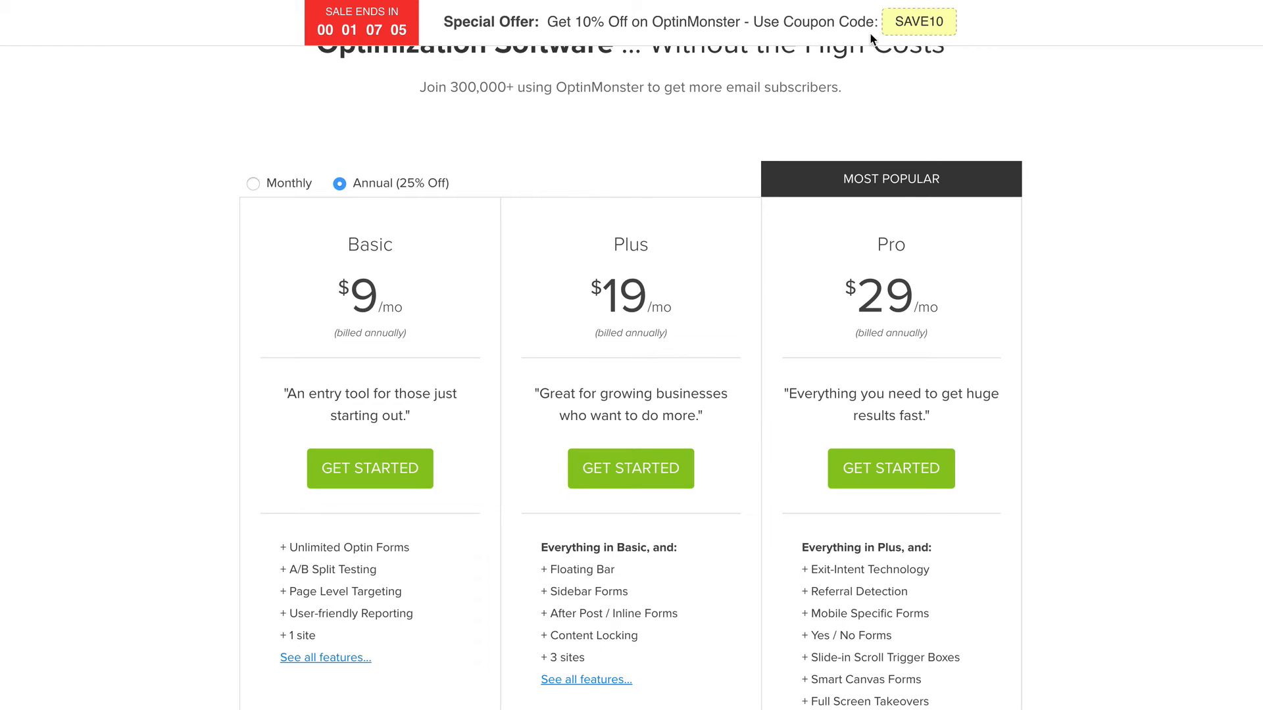
mouse_move(727, 35)
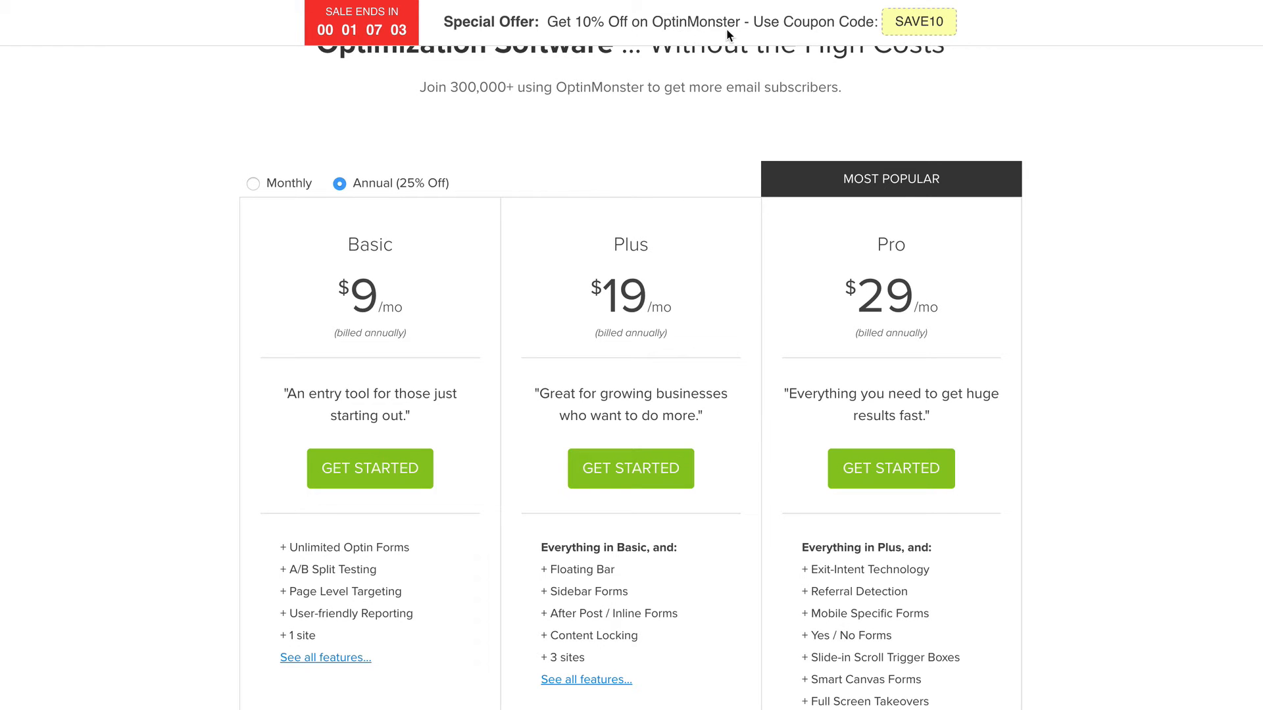
scroll(down, 3)
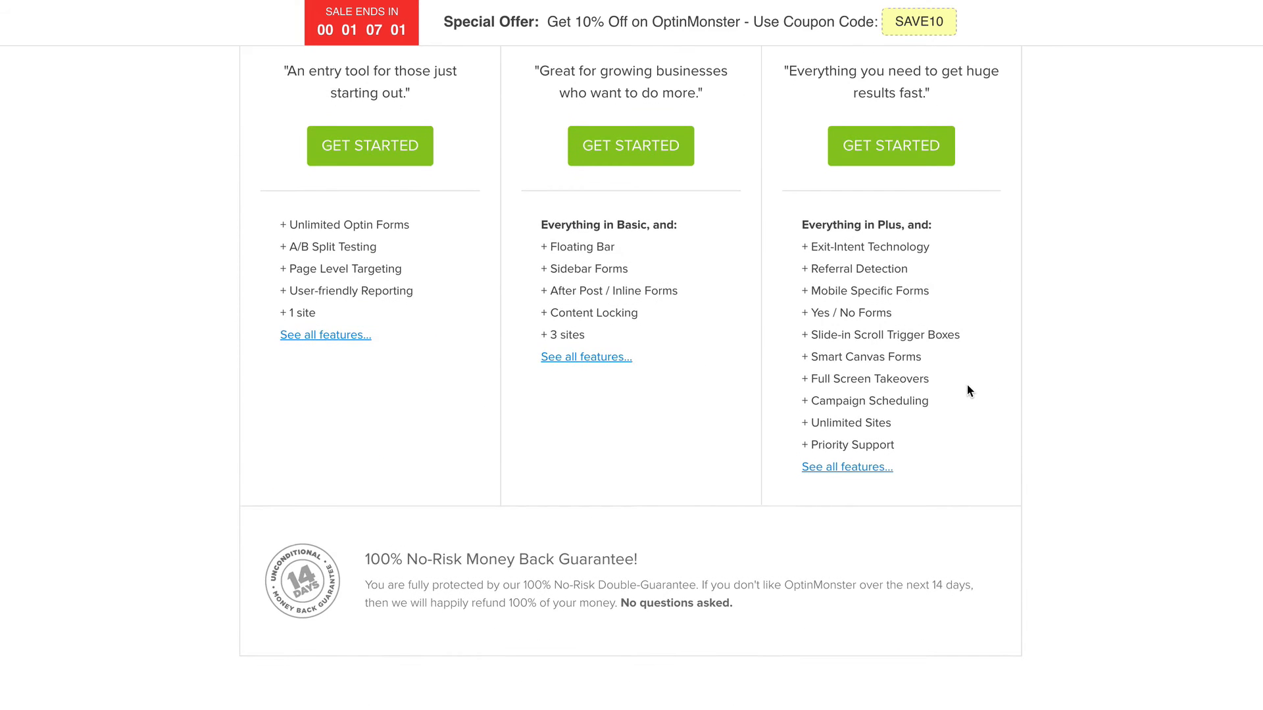
scroll(down, 3)
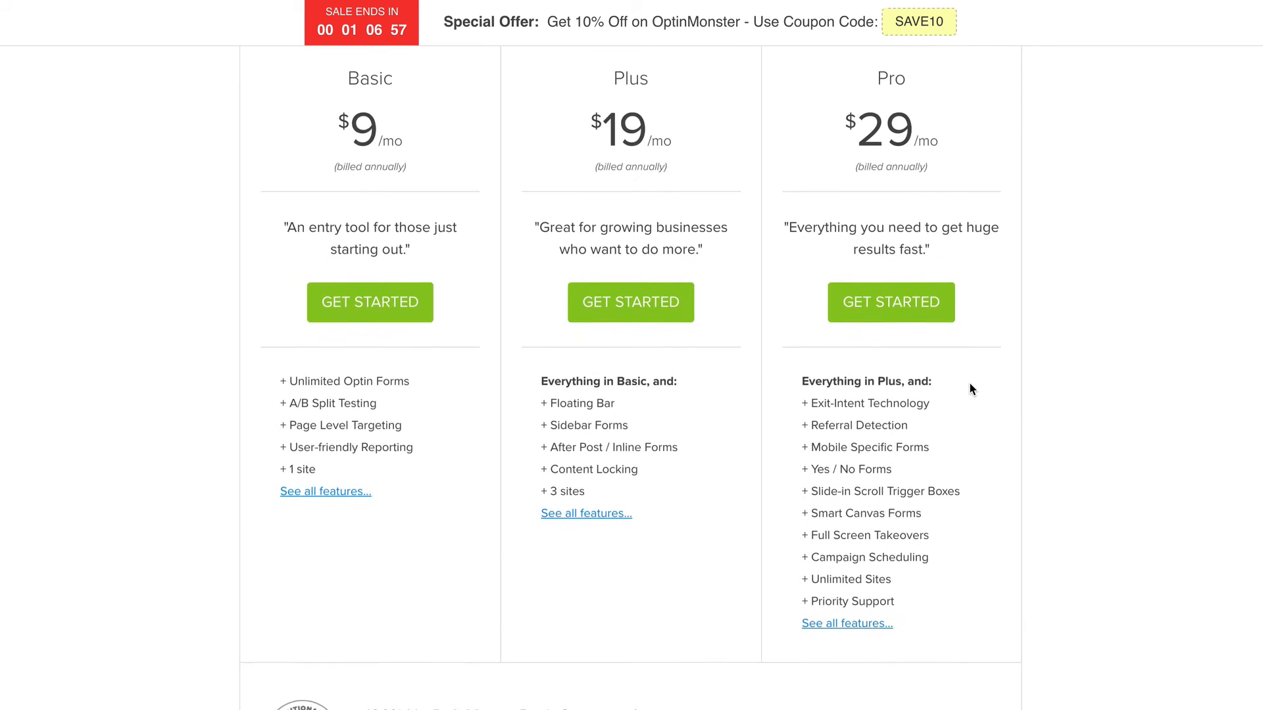
scroll(up, 3)
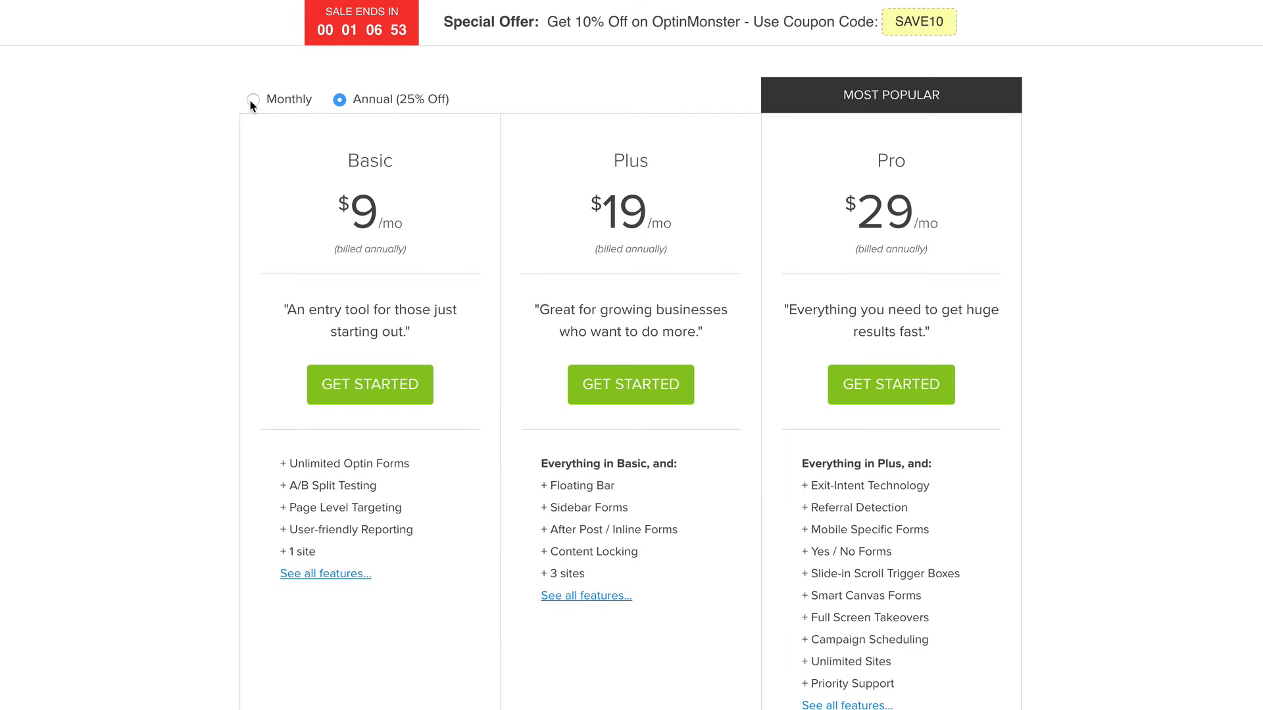
Compare monthly versus annual billing and pick out the Full Screen Takeovers feature.
click(253, 98)
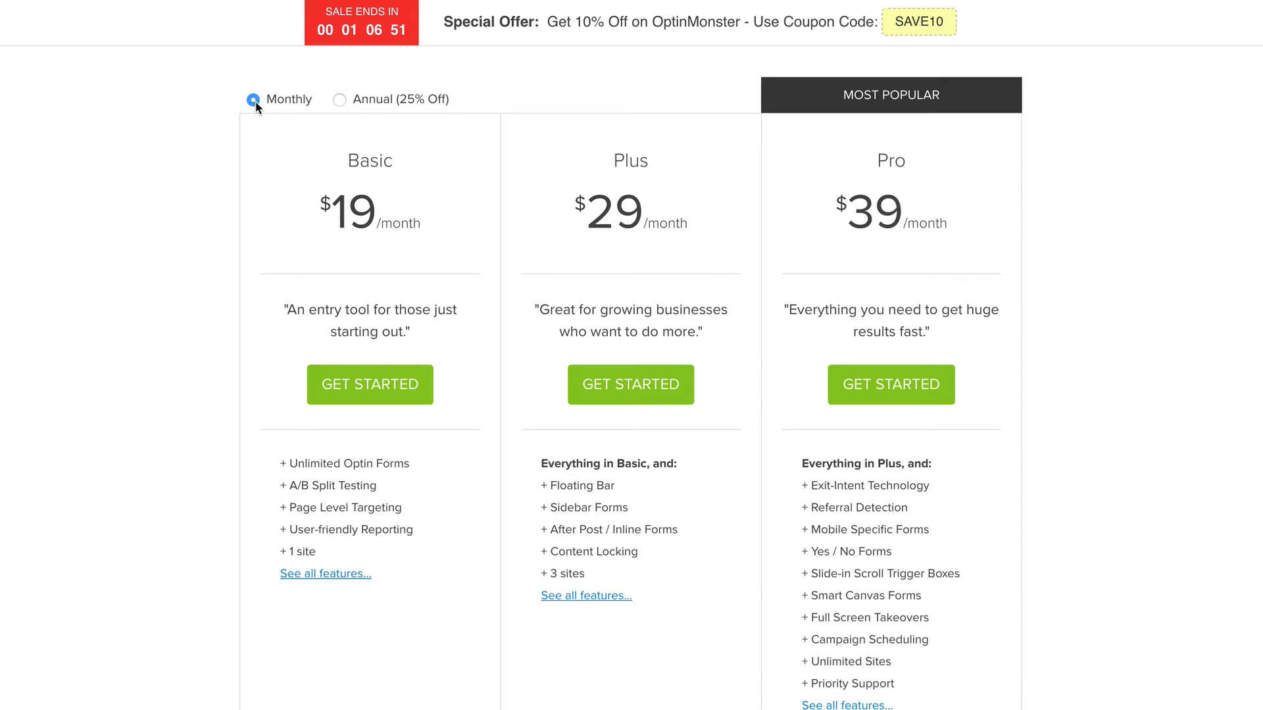
click(339, 98)
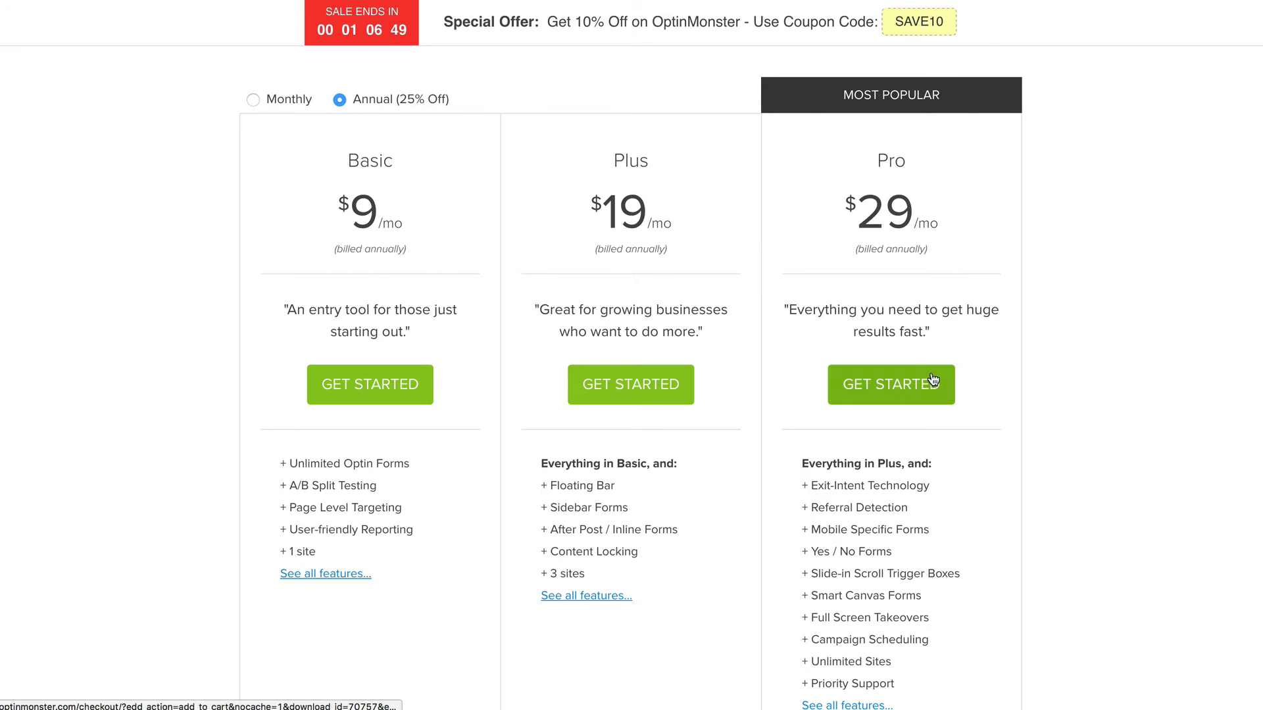
mouse_move(936, 397)
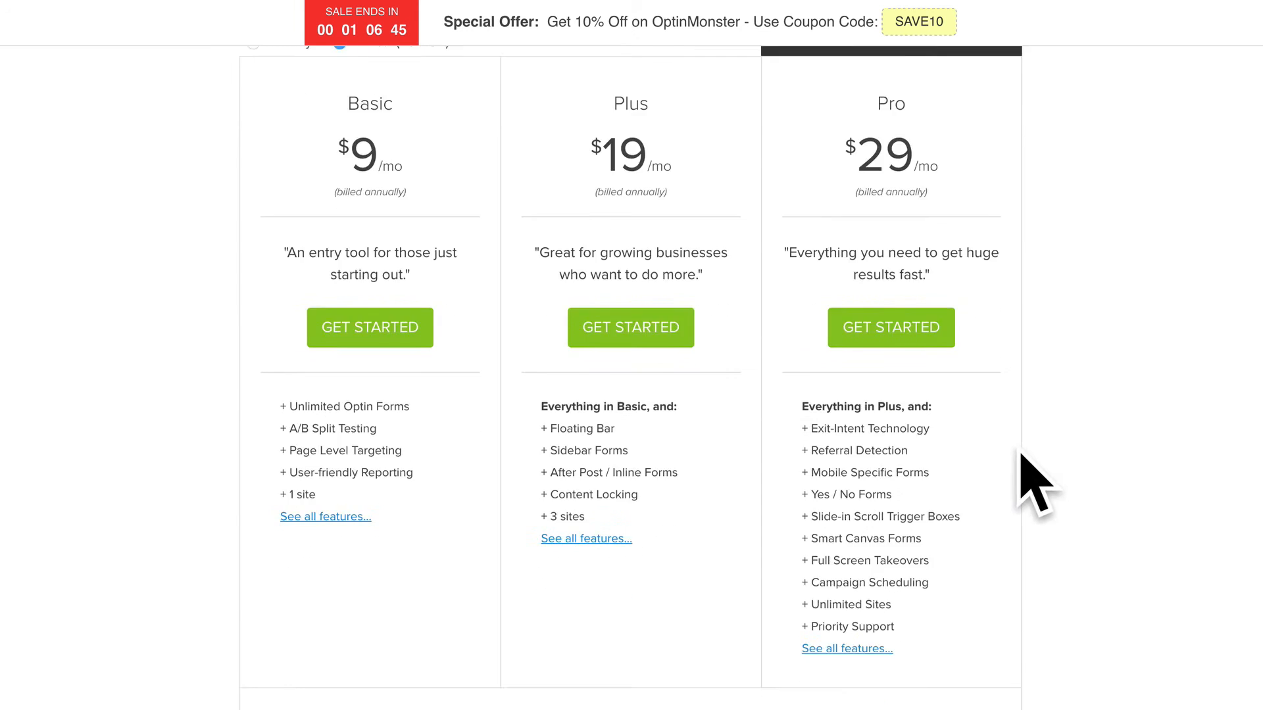
scroll(down, 3)
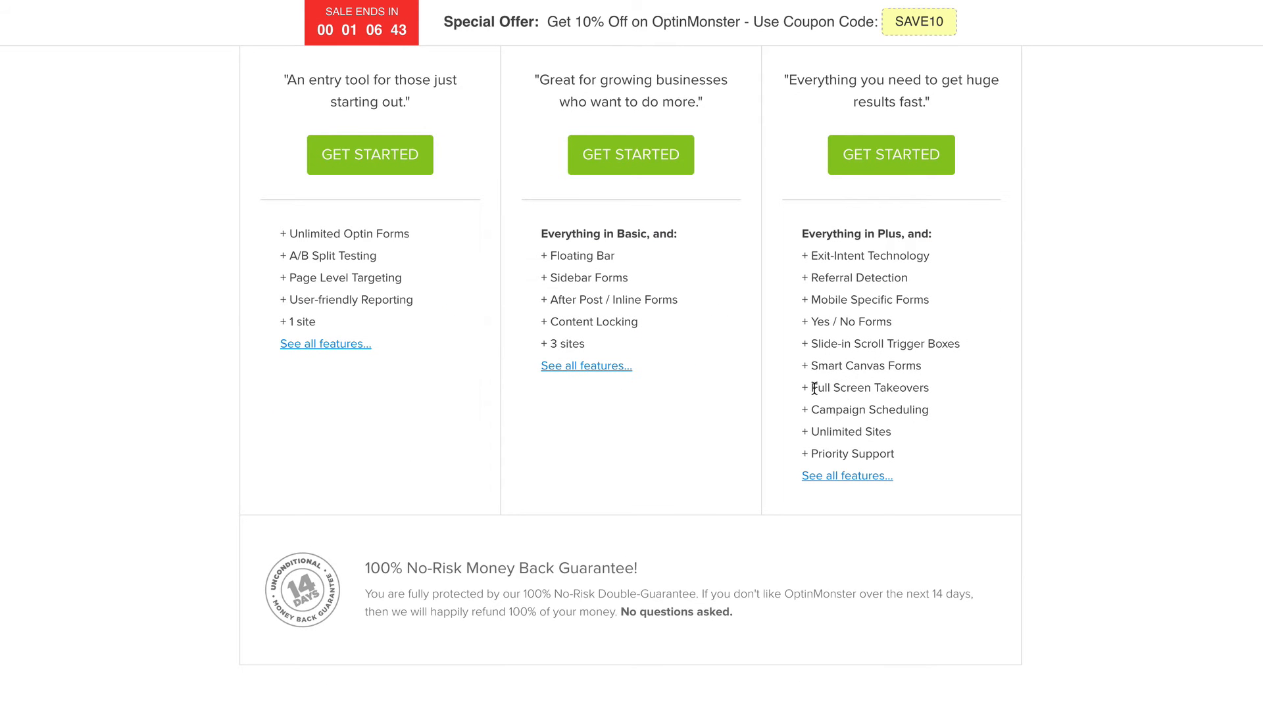
double_click(838, 387)
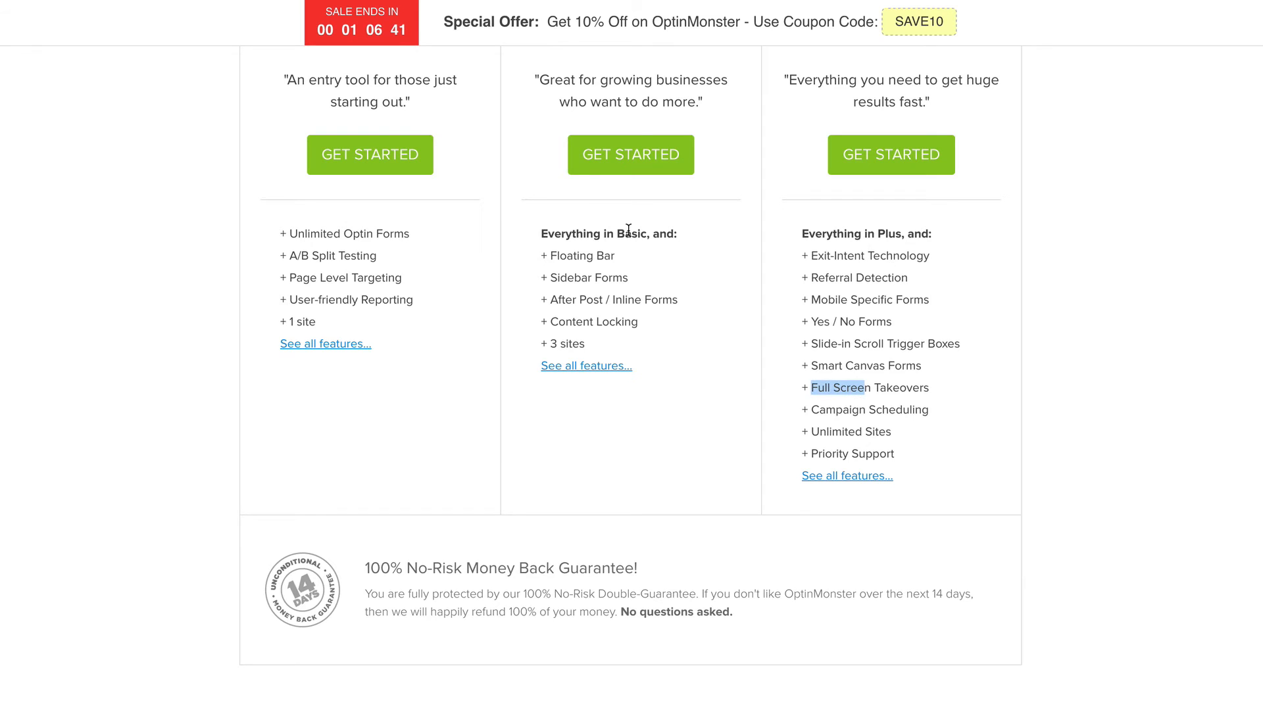
Scroll through the plans' feature lists and return to the top of the pricing page.
scroll(up, 3)
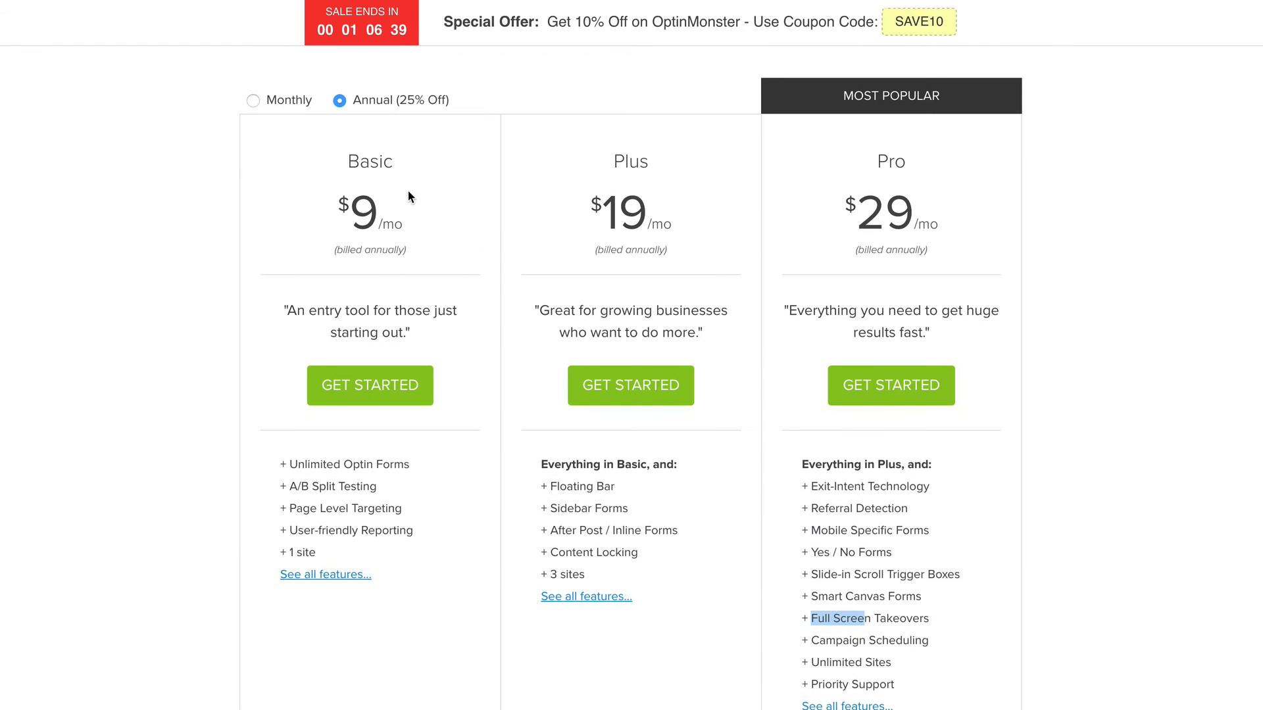
scroll(down, 3)
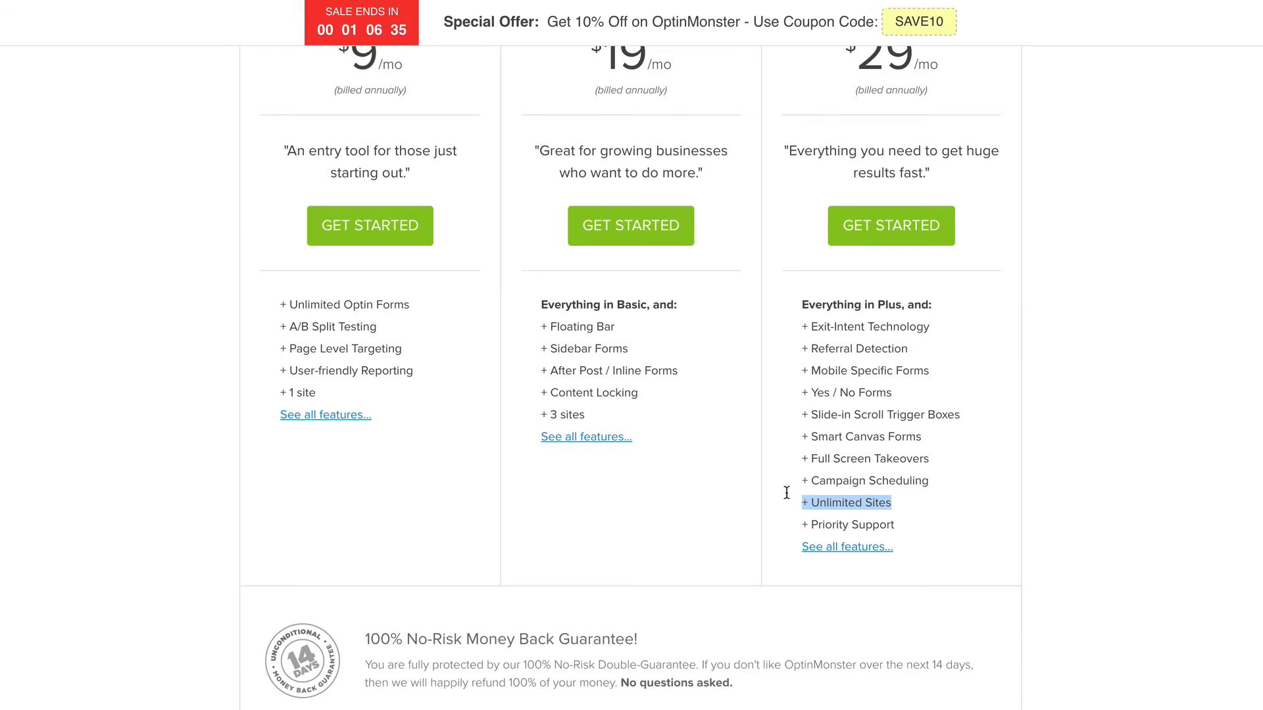
scroll(up, 3)
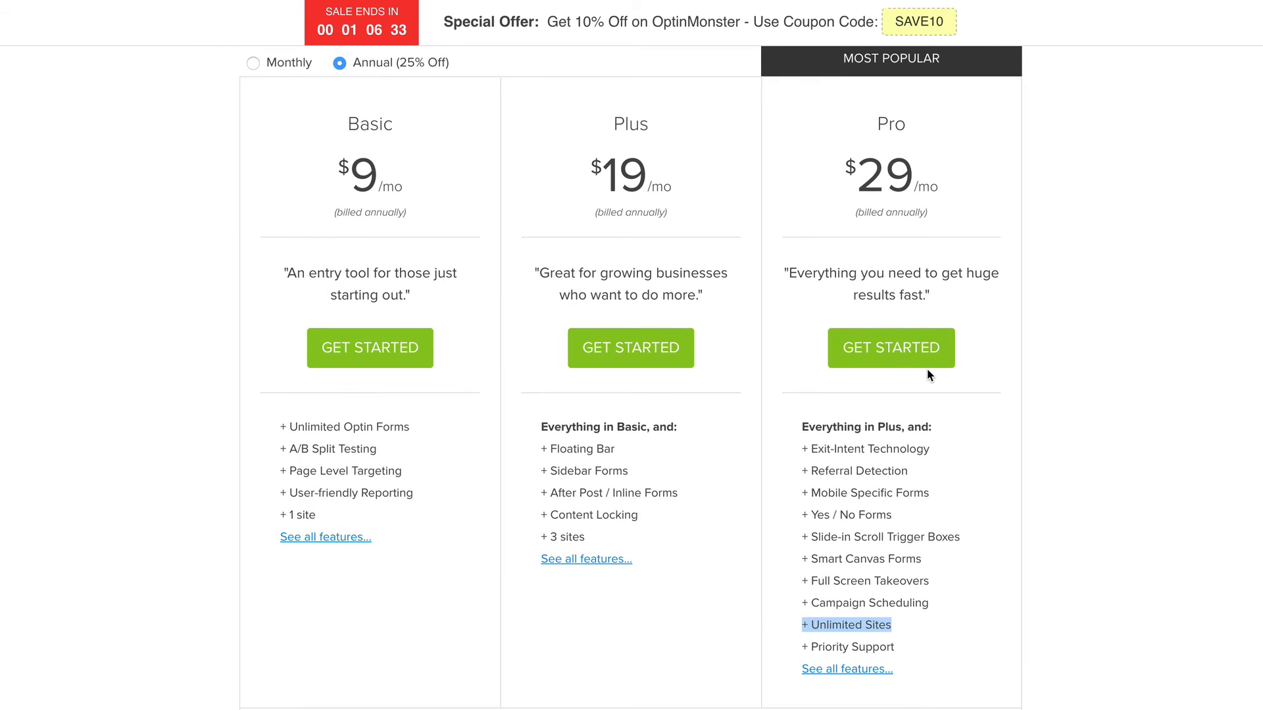
scroll(down, 3)
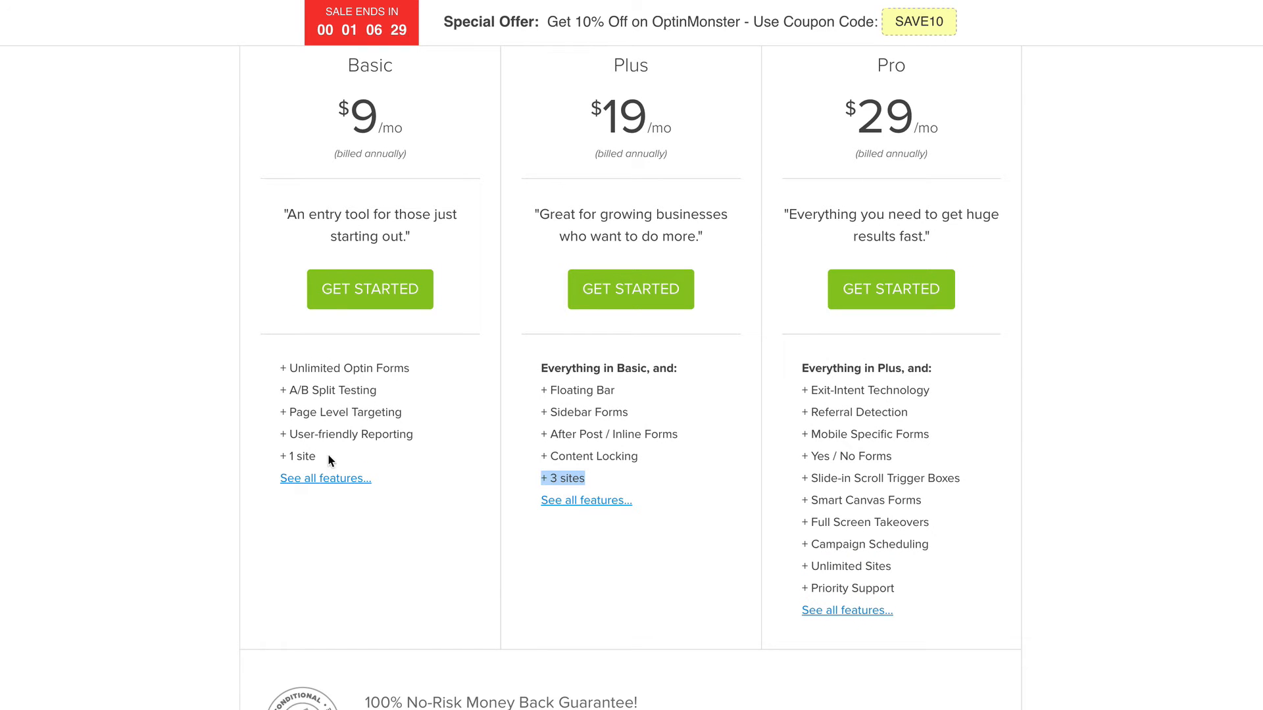
scroll(down, 3)
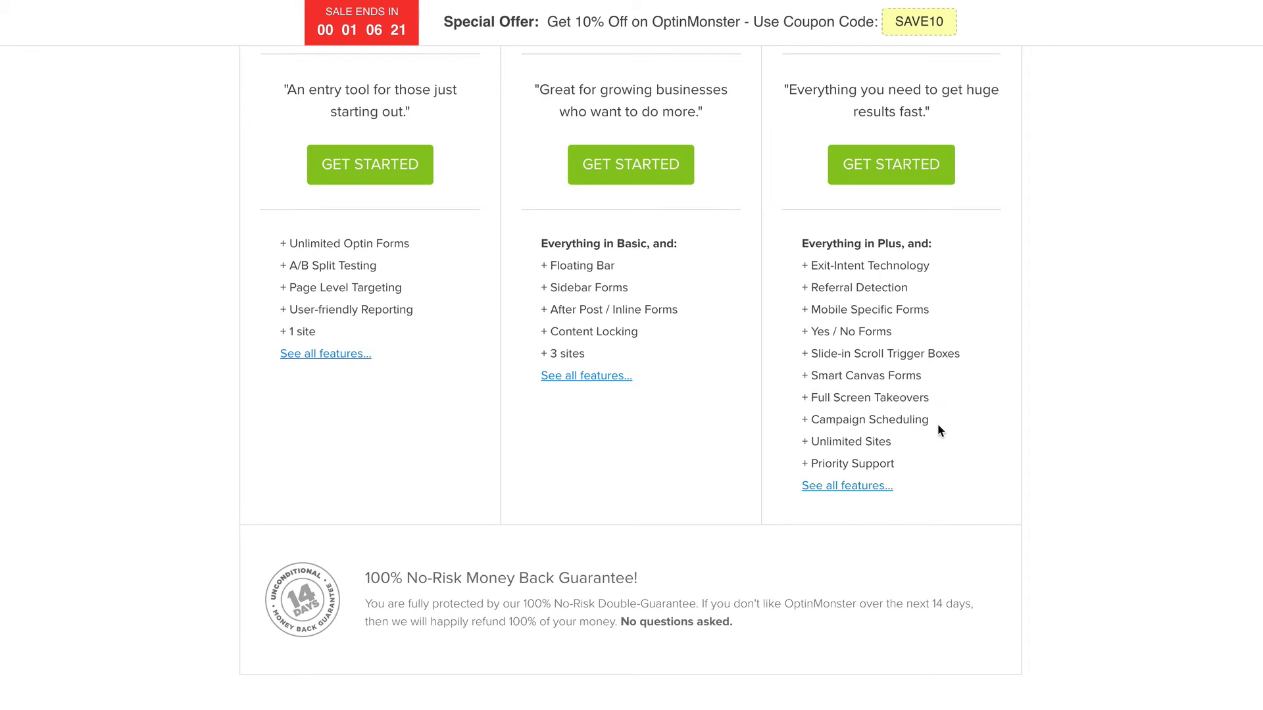
scroll(down, 3)
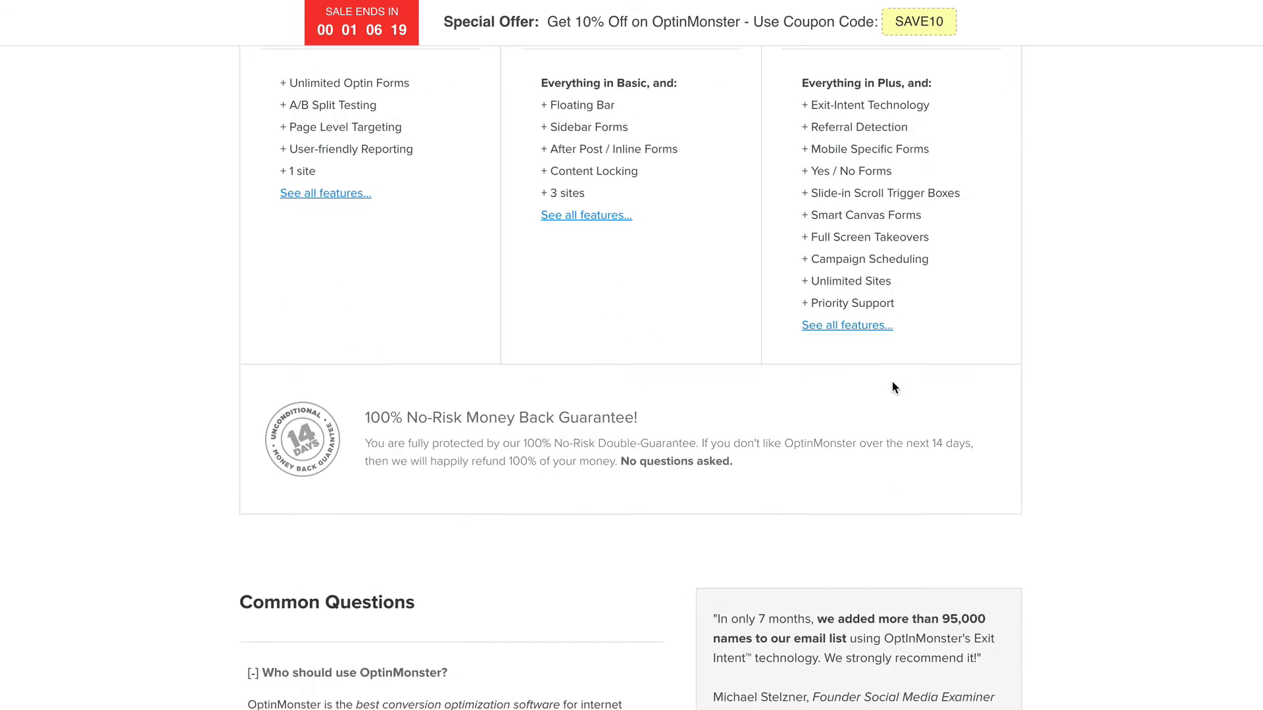
scroll(up, 3)
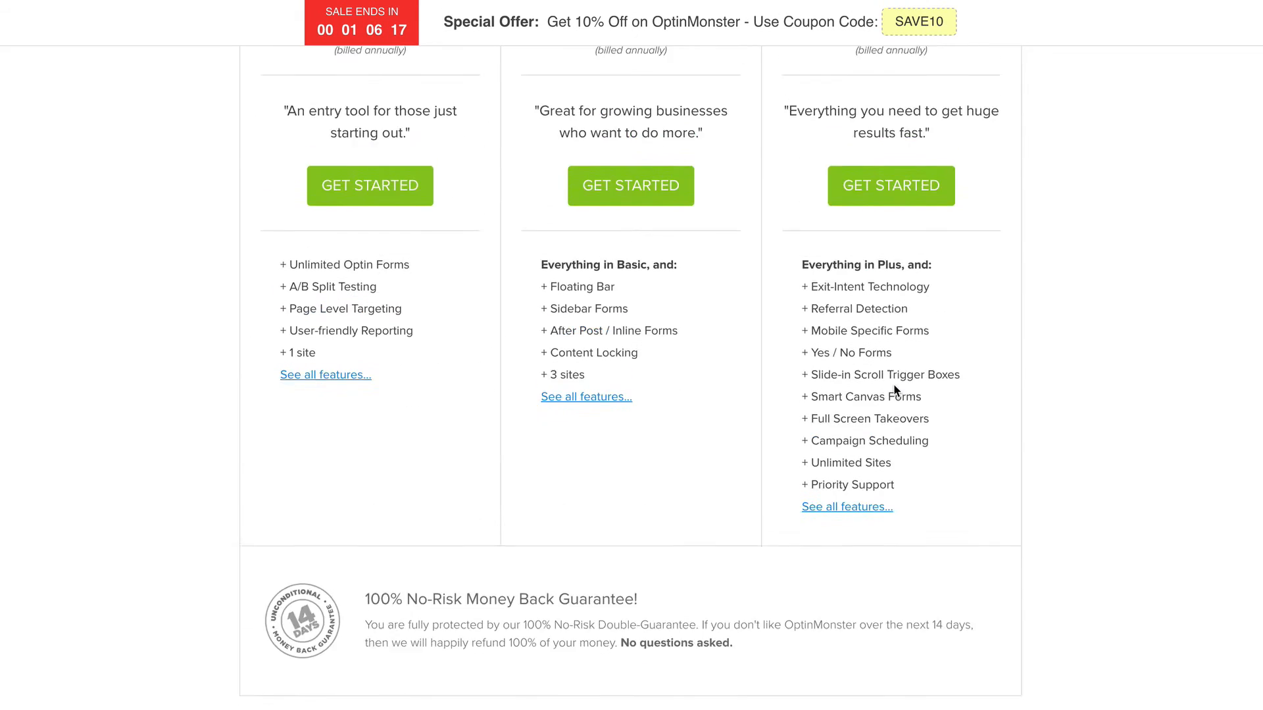
scroll(up, 3)
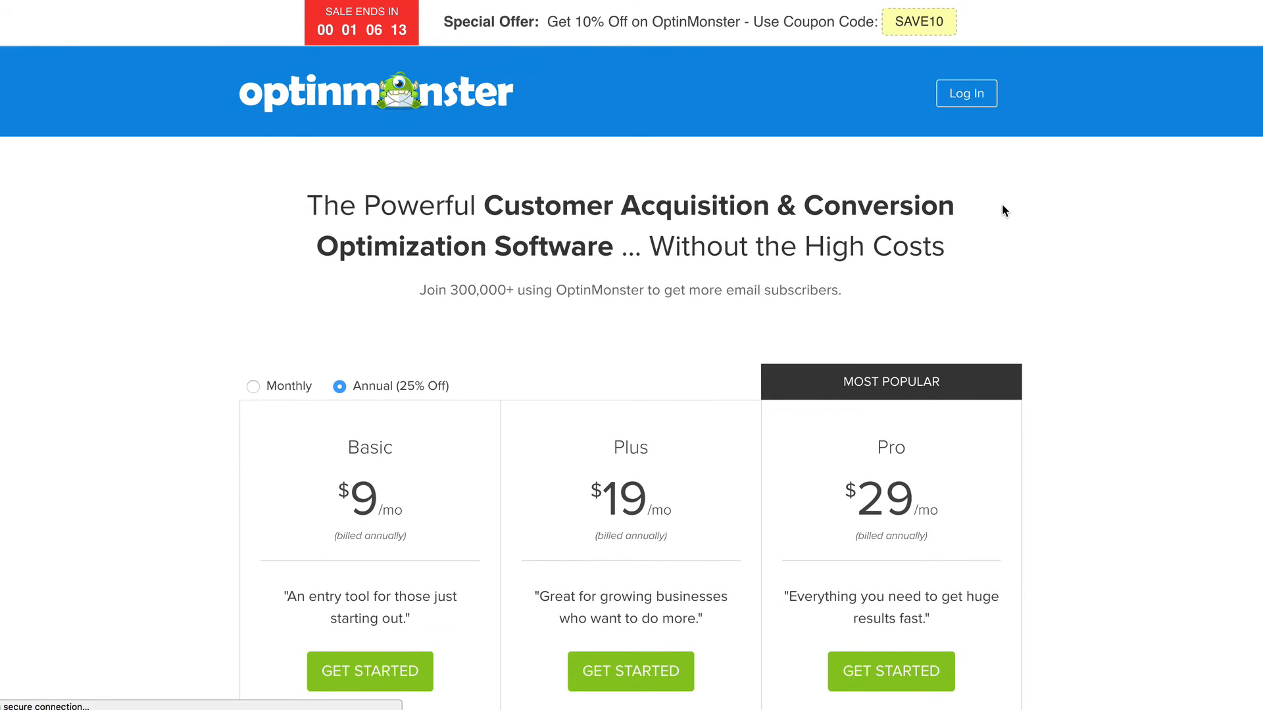
Go to the Your Optins dashboard listing the UnstoppablePLR Footer and Homepage optins.
click(966, 93)
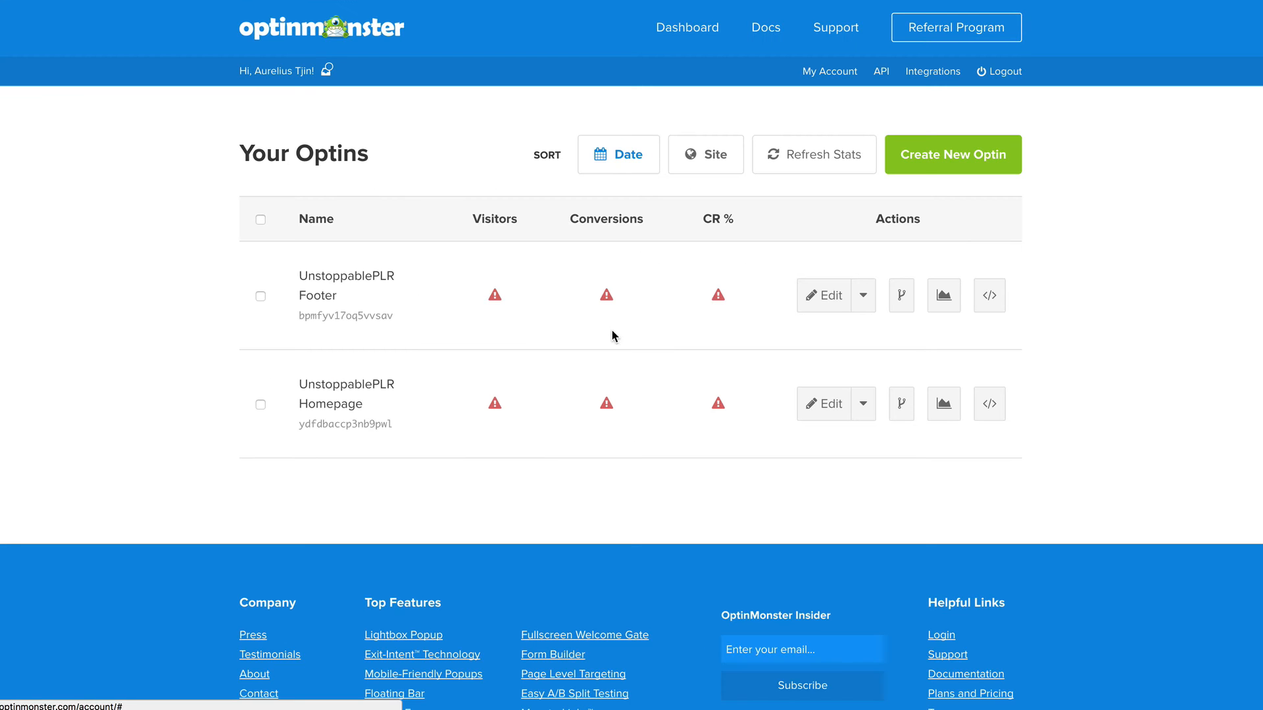
mouse_move(613, 450)
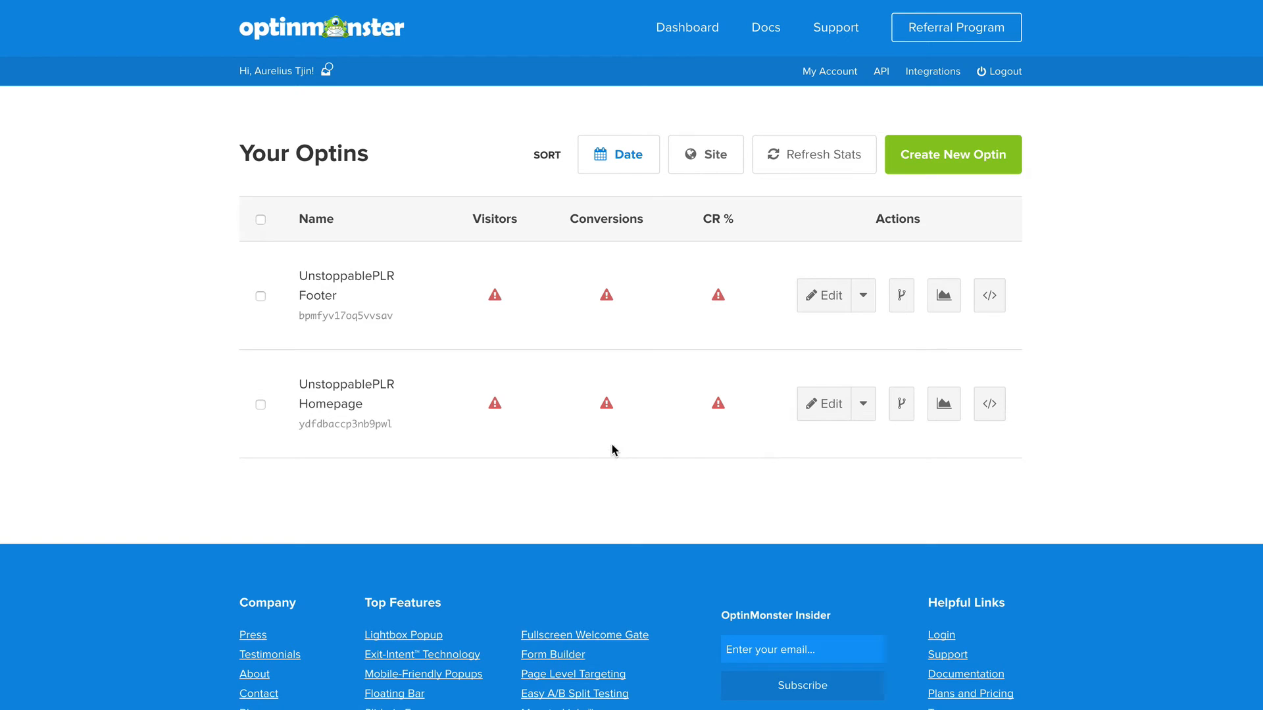
mouse_move(991, 199)
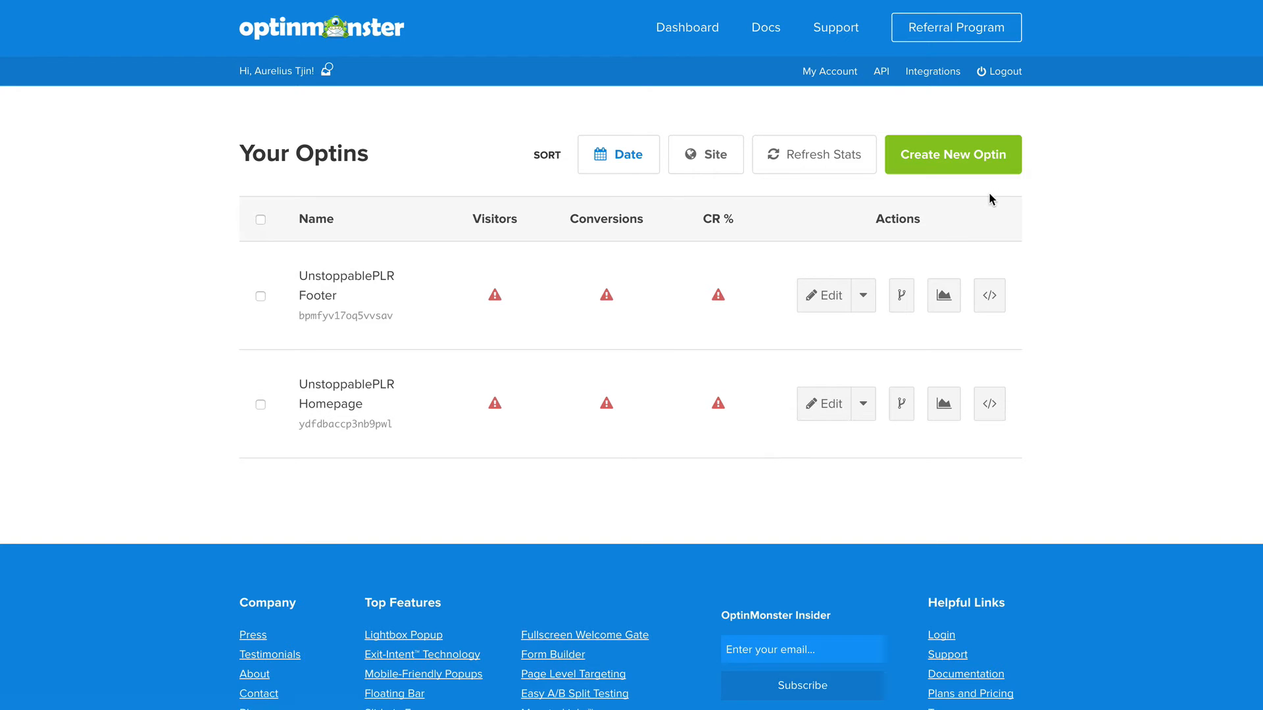
mouse_move(586, 432)
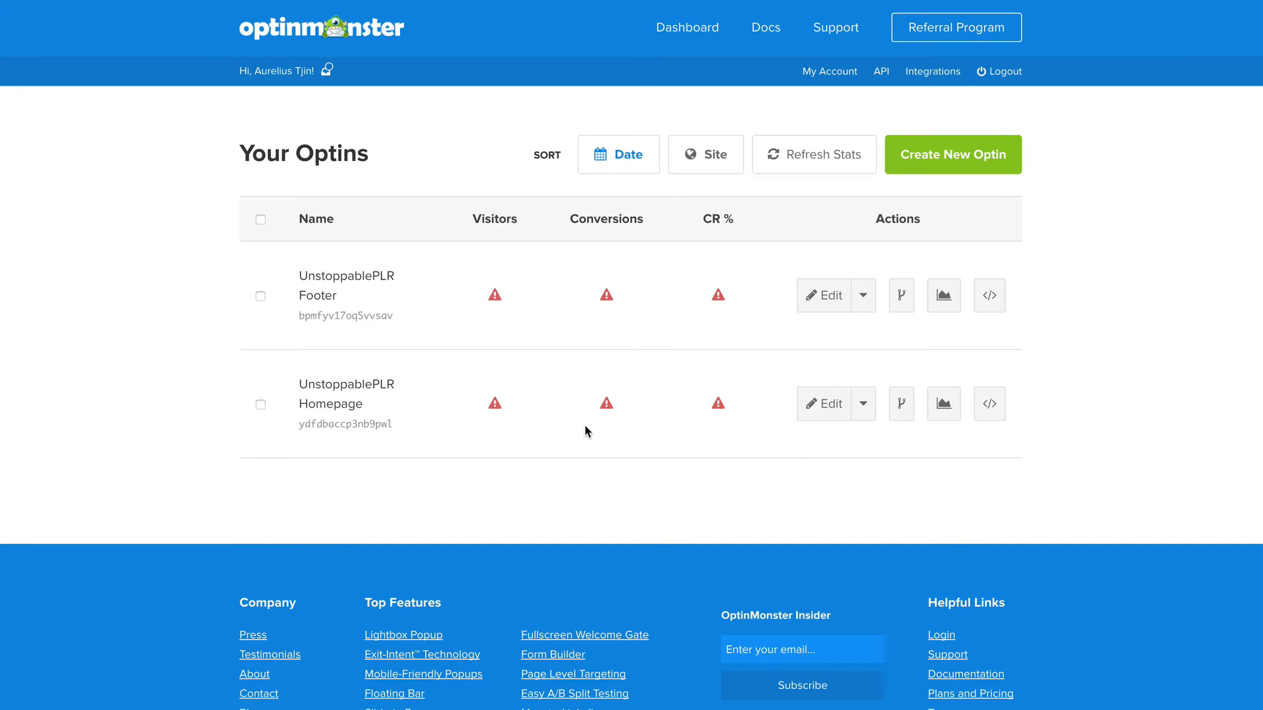
mouse_move(345, 403)
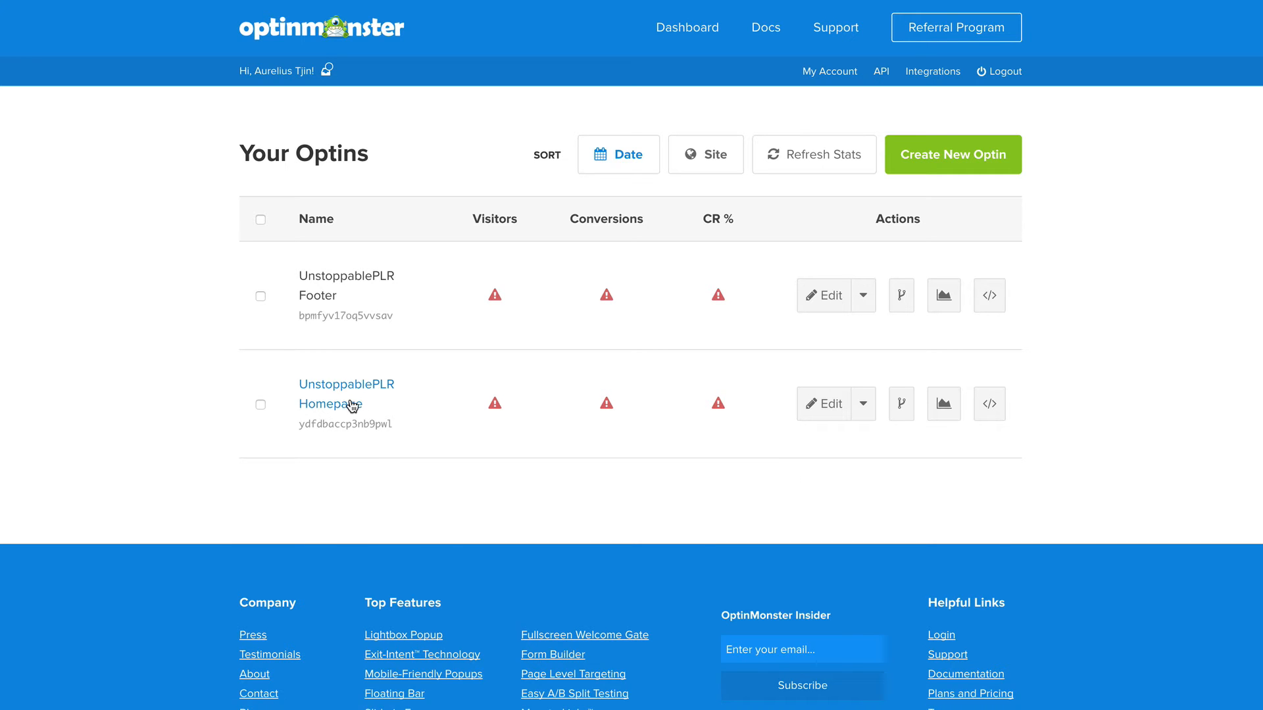
mouse_move(330, 403)
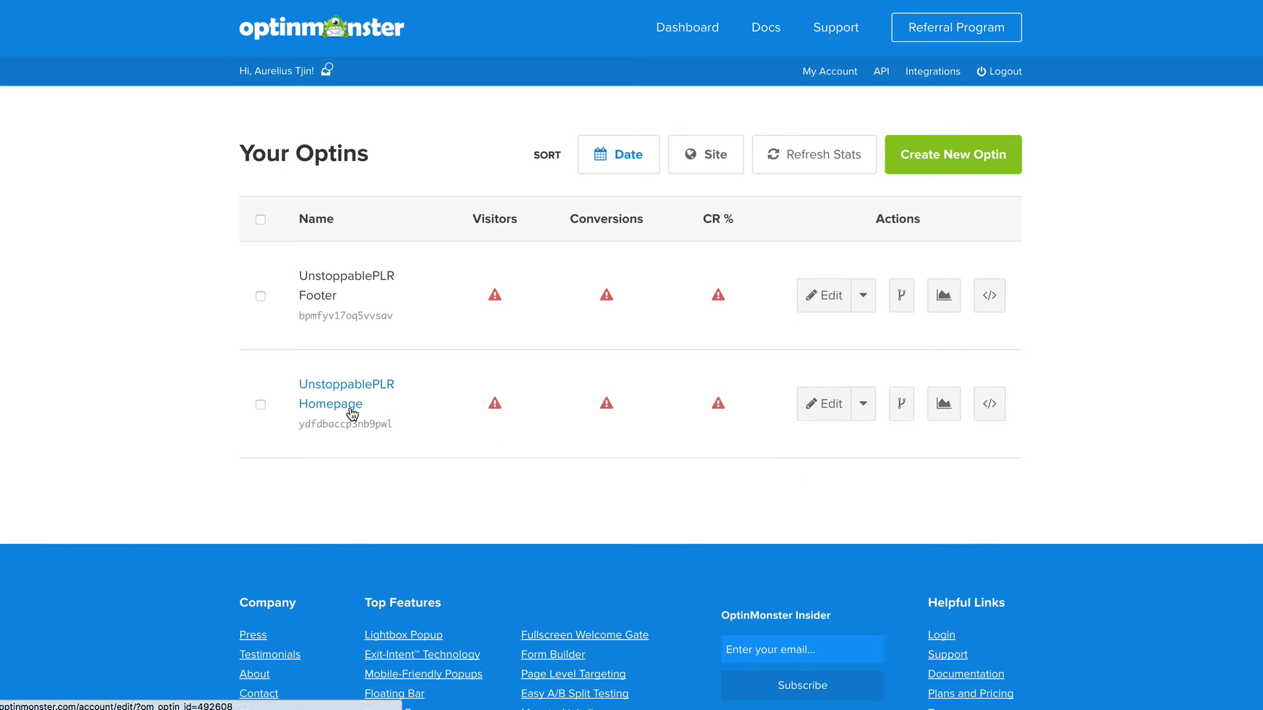
mouse_move(658, 455)
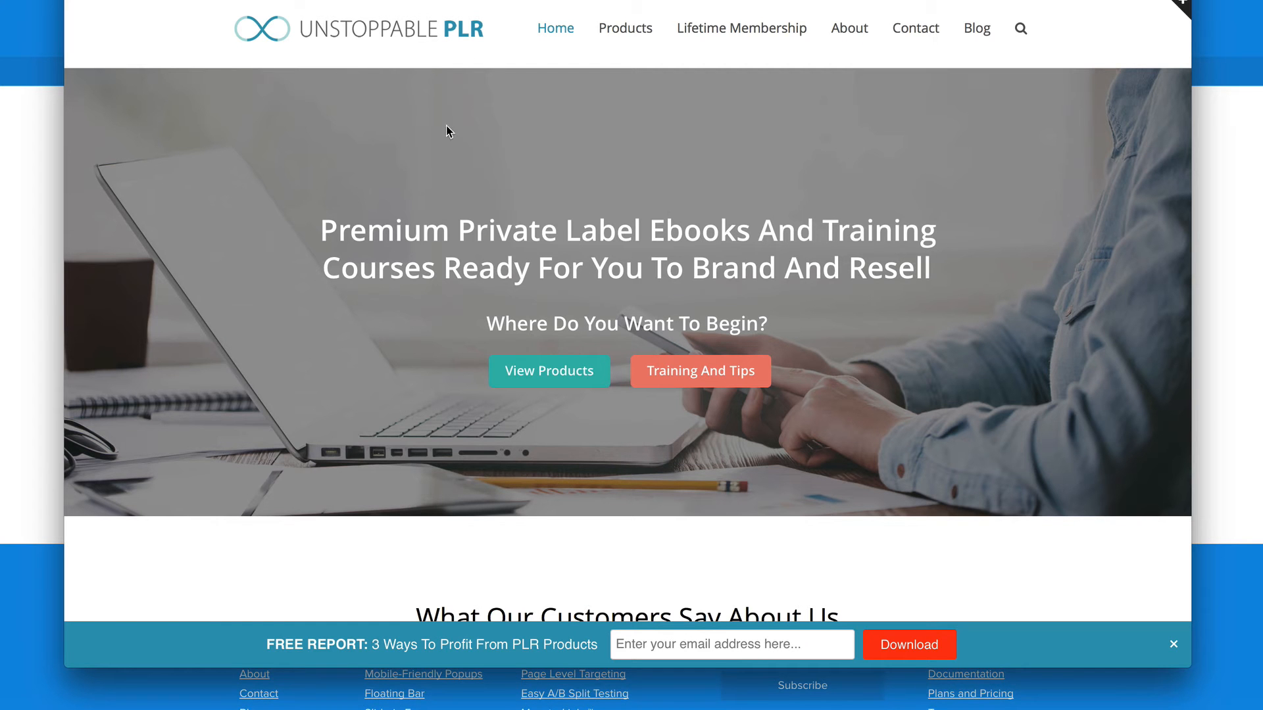
mouse_move(547, 114)
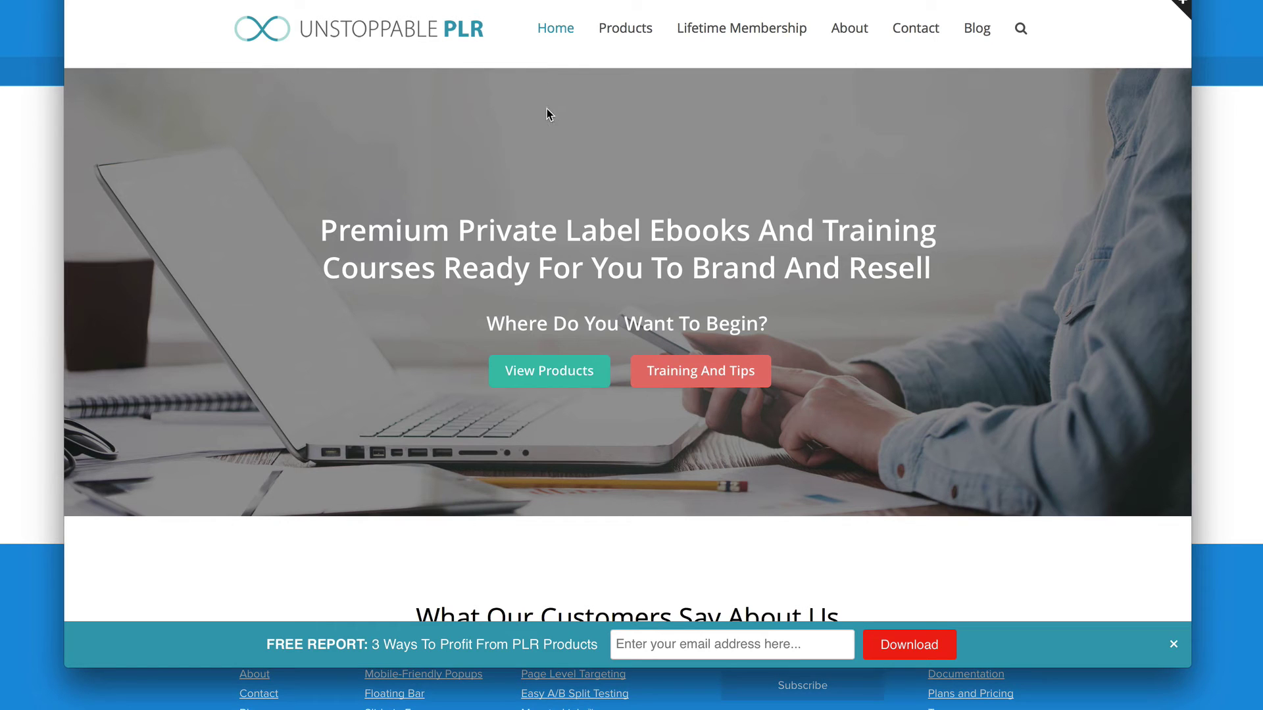
mouse_move(569, 212)
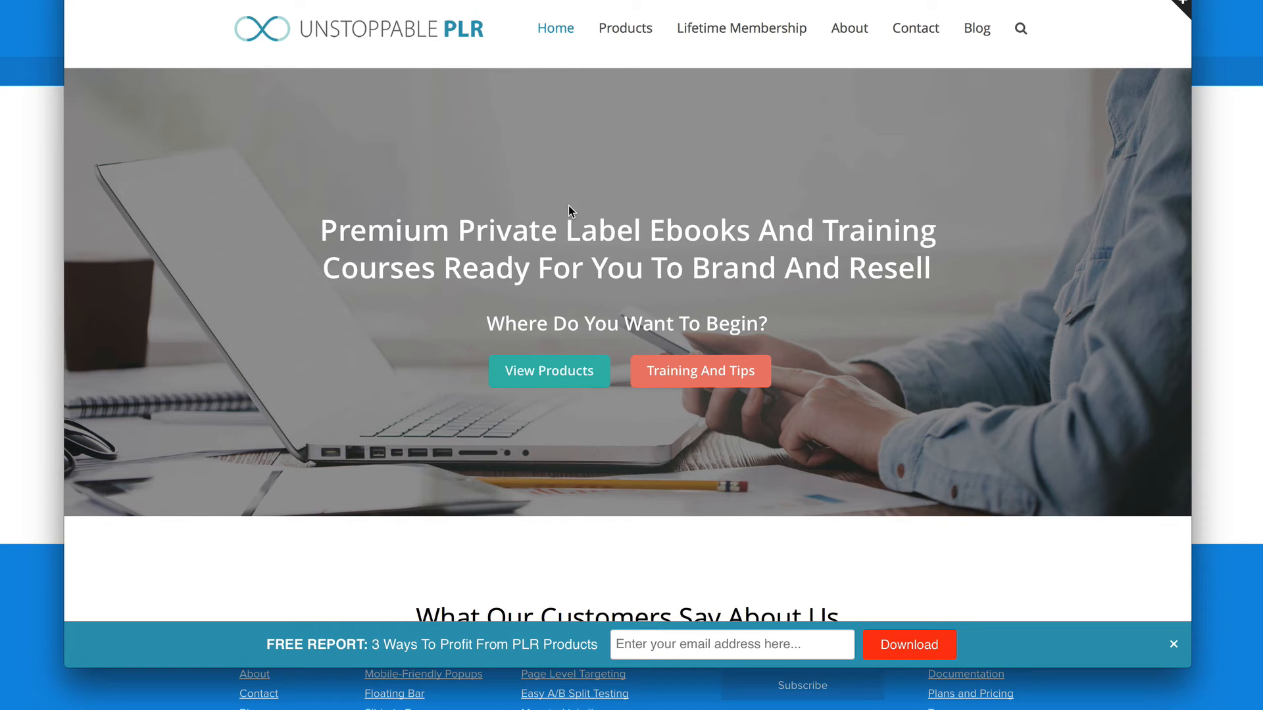
mouse_move(478, 185)
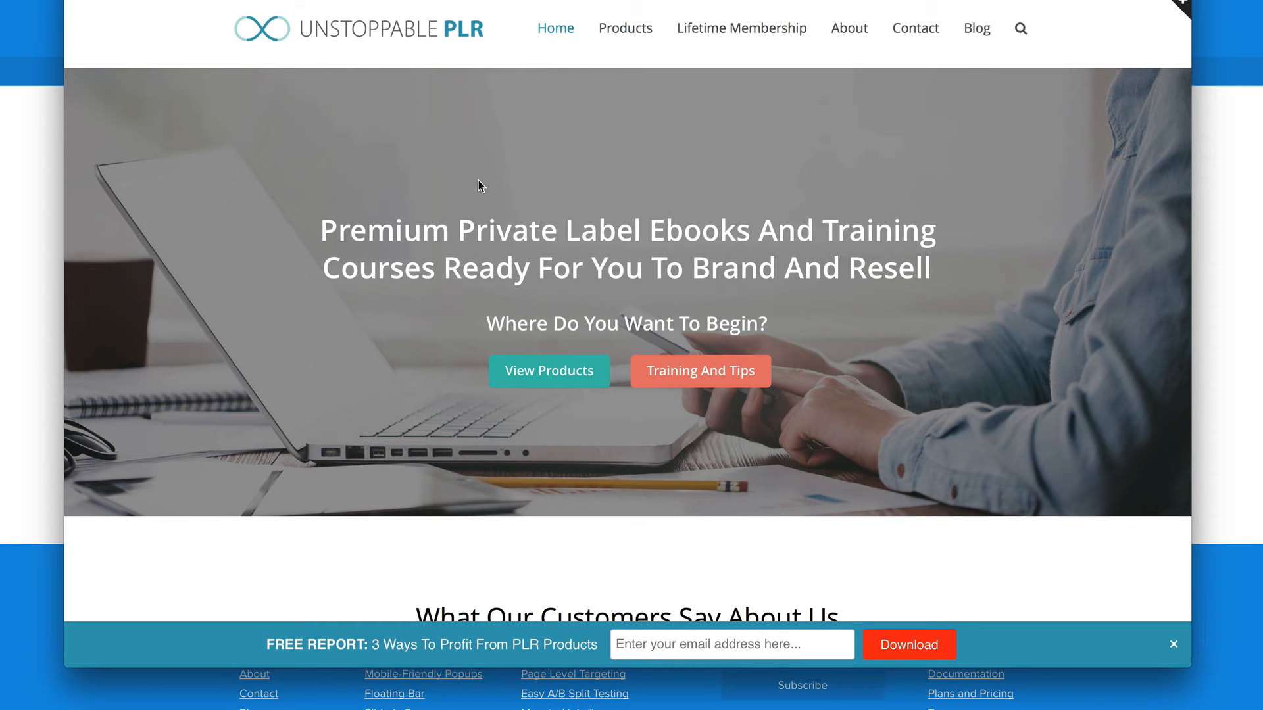
mouse_move(518, 218)
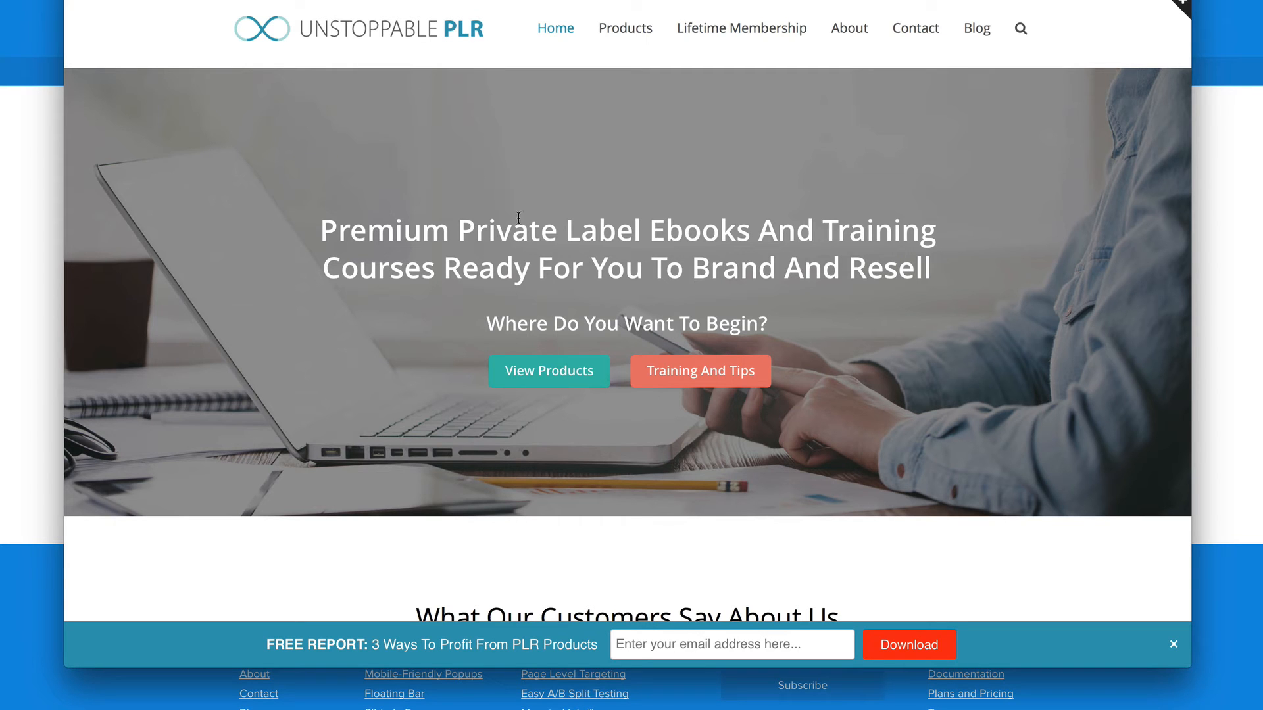
mouse_move(597, 329)
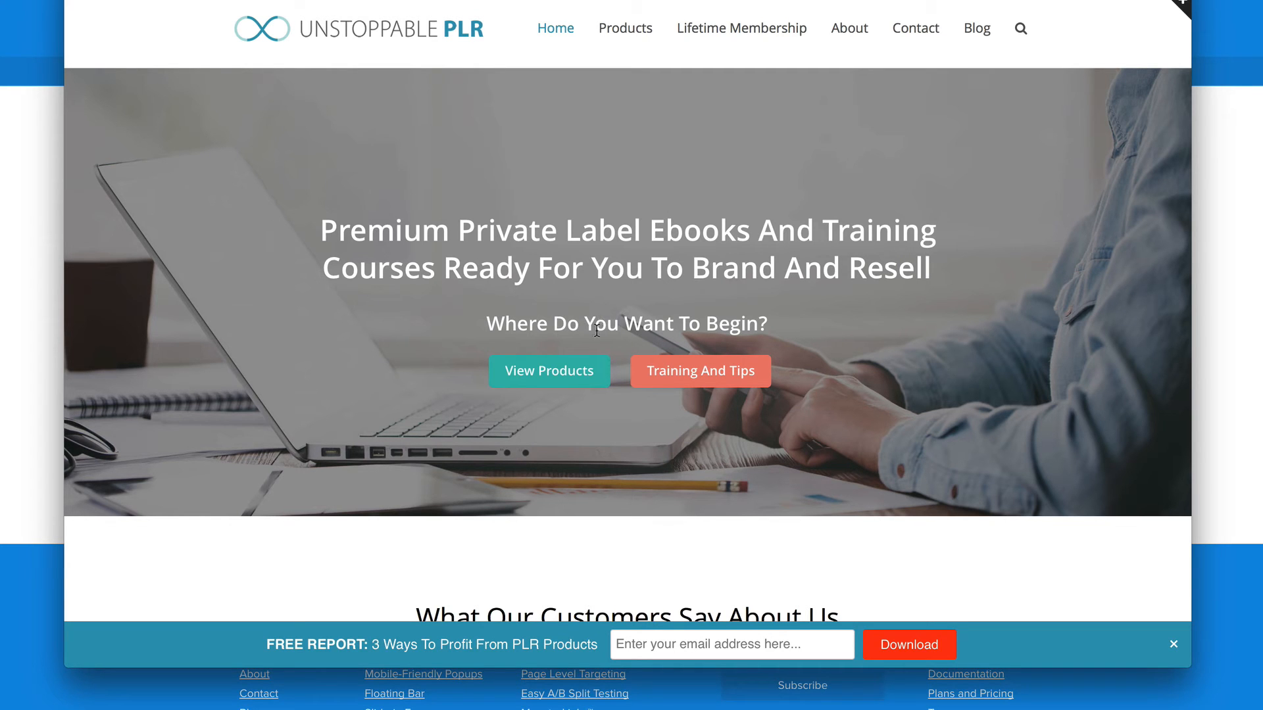
mouse_move(329, 273)
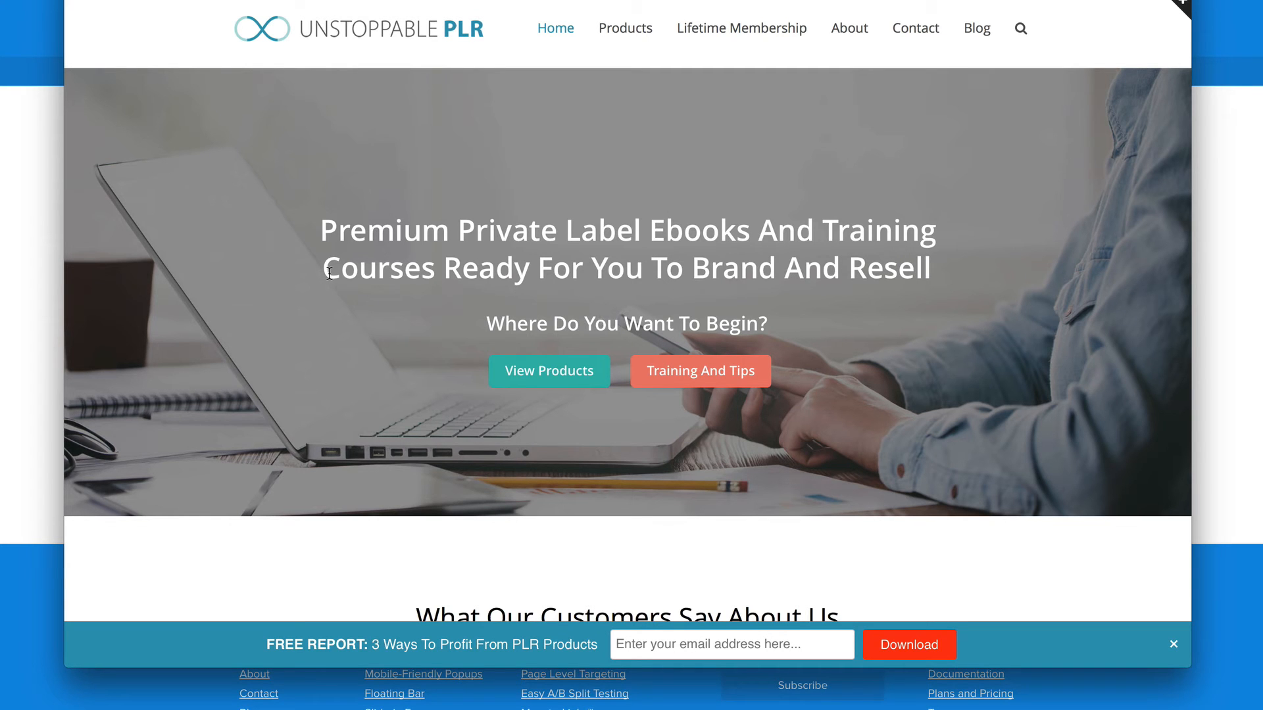
mouse_move(372, 354)
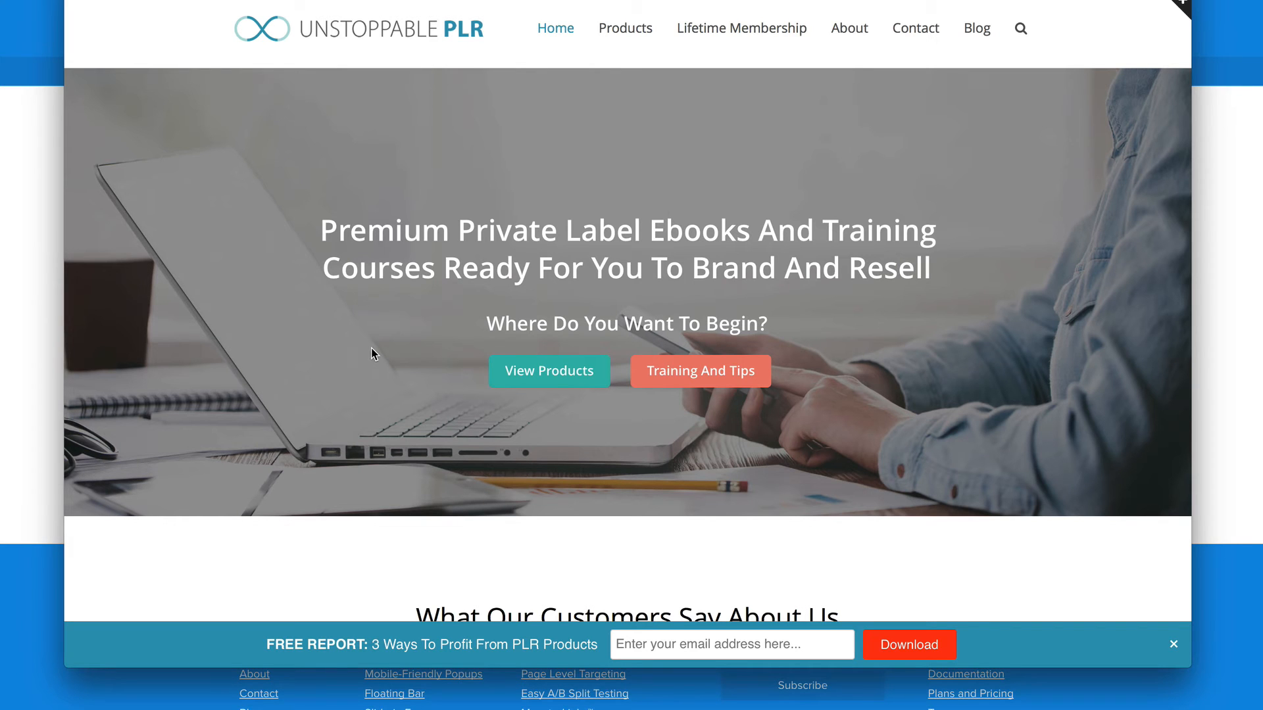
mouse_move(387, 363)
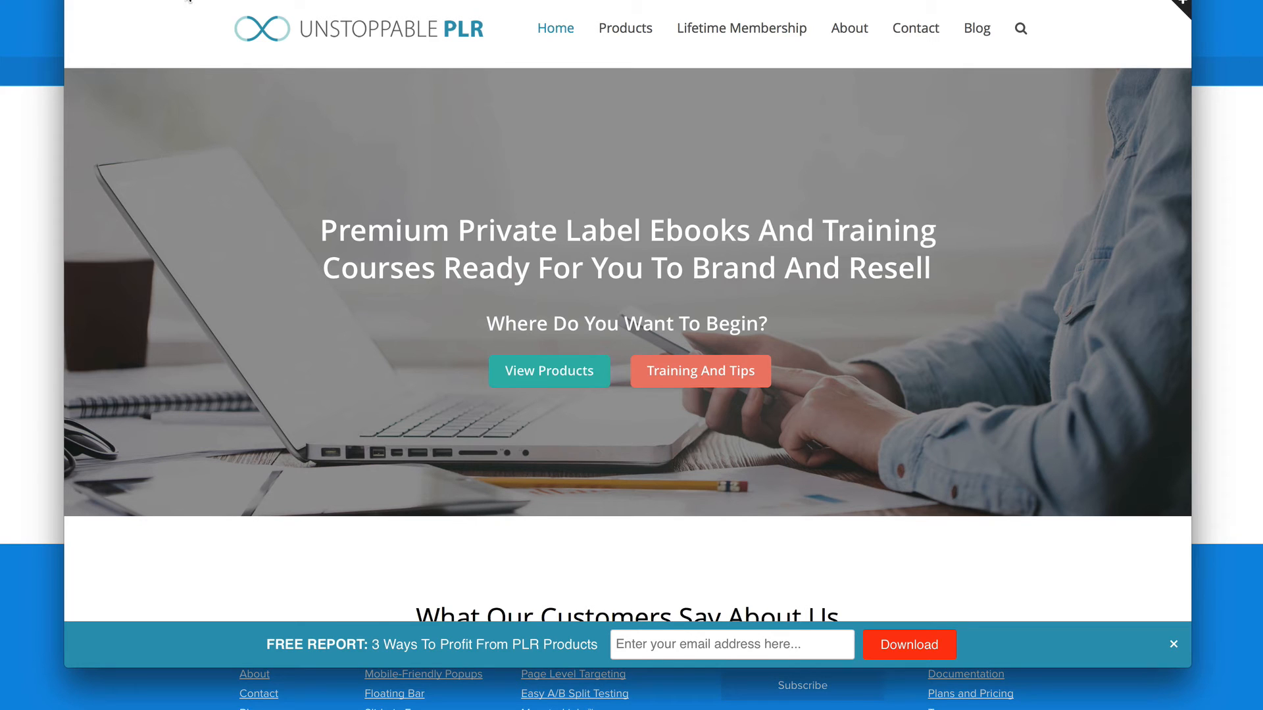
mouse_move(537, 320)
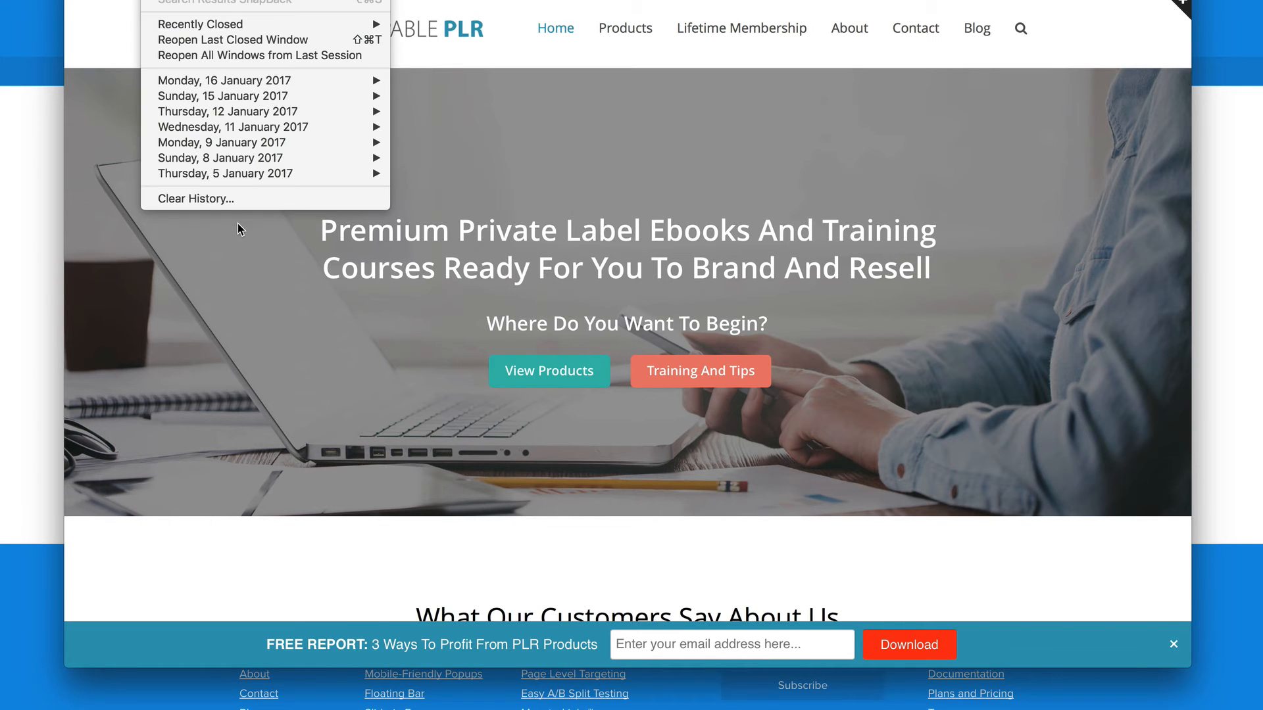
Choose Clear History… from Safari's History menu to start clearing browsing data.
click(195, 198)
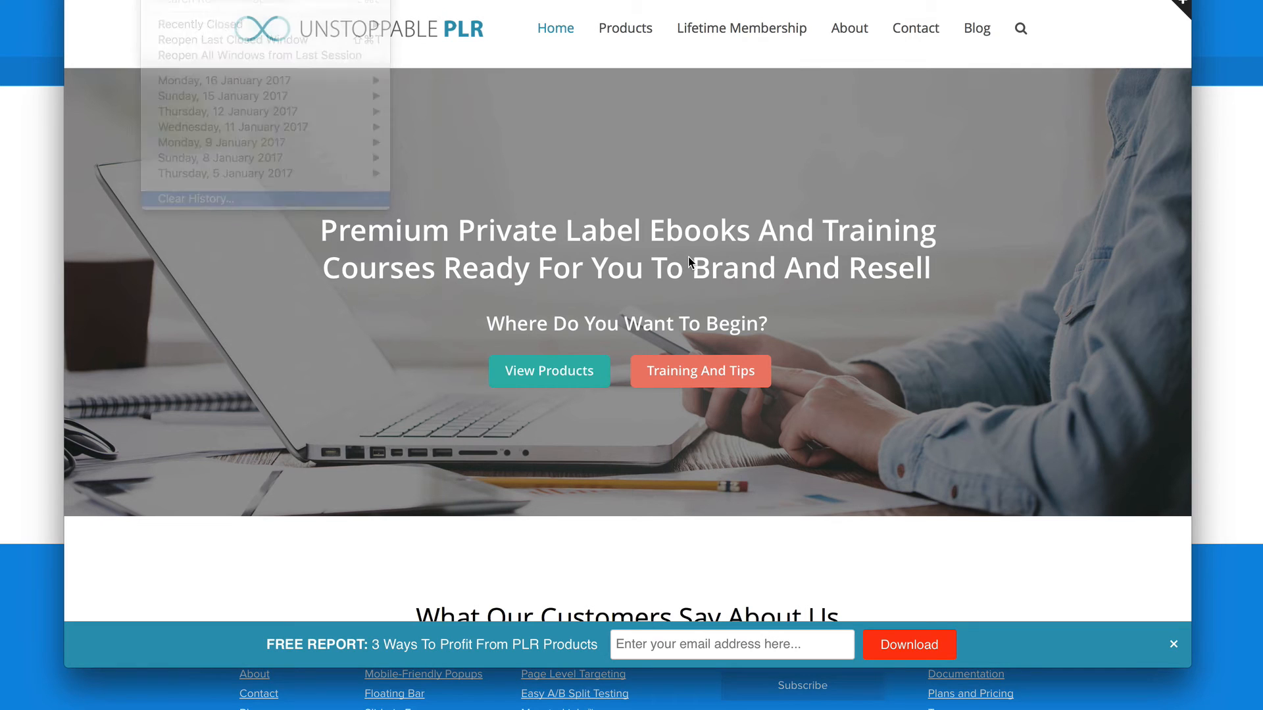
click(193, 199)
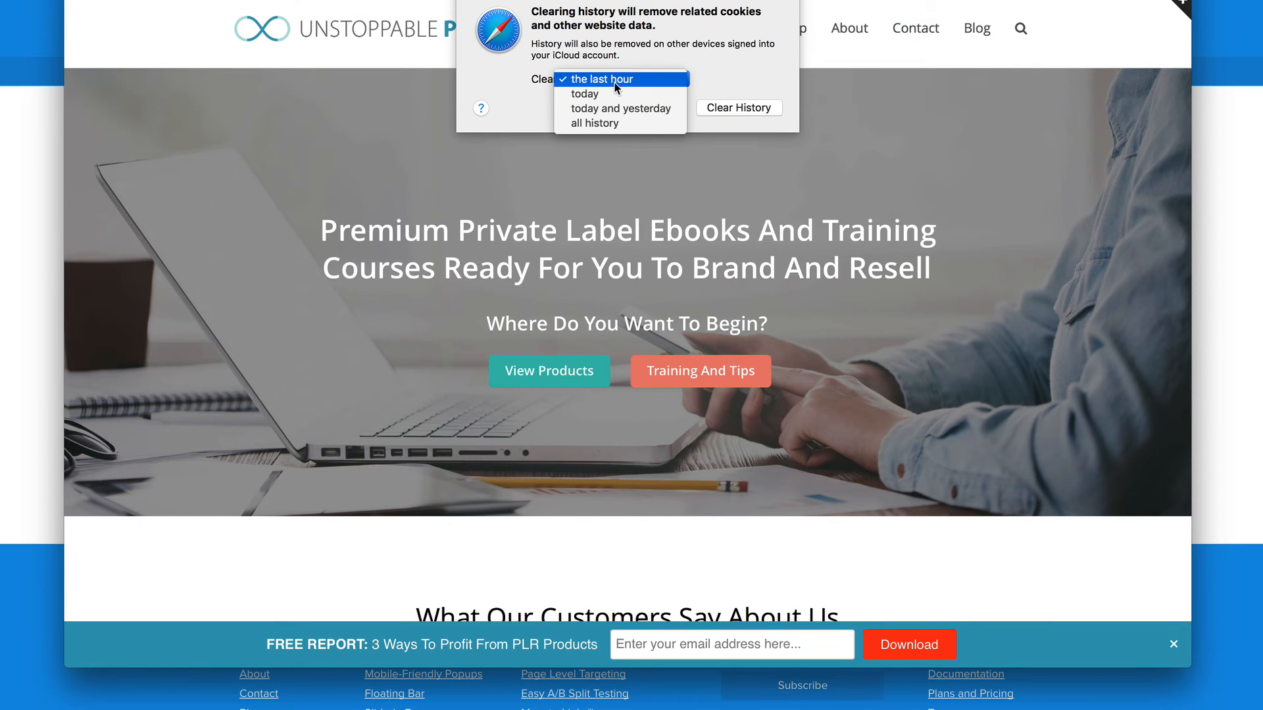
mouse_move(584, 94)
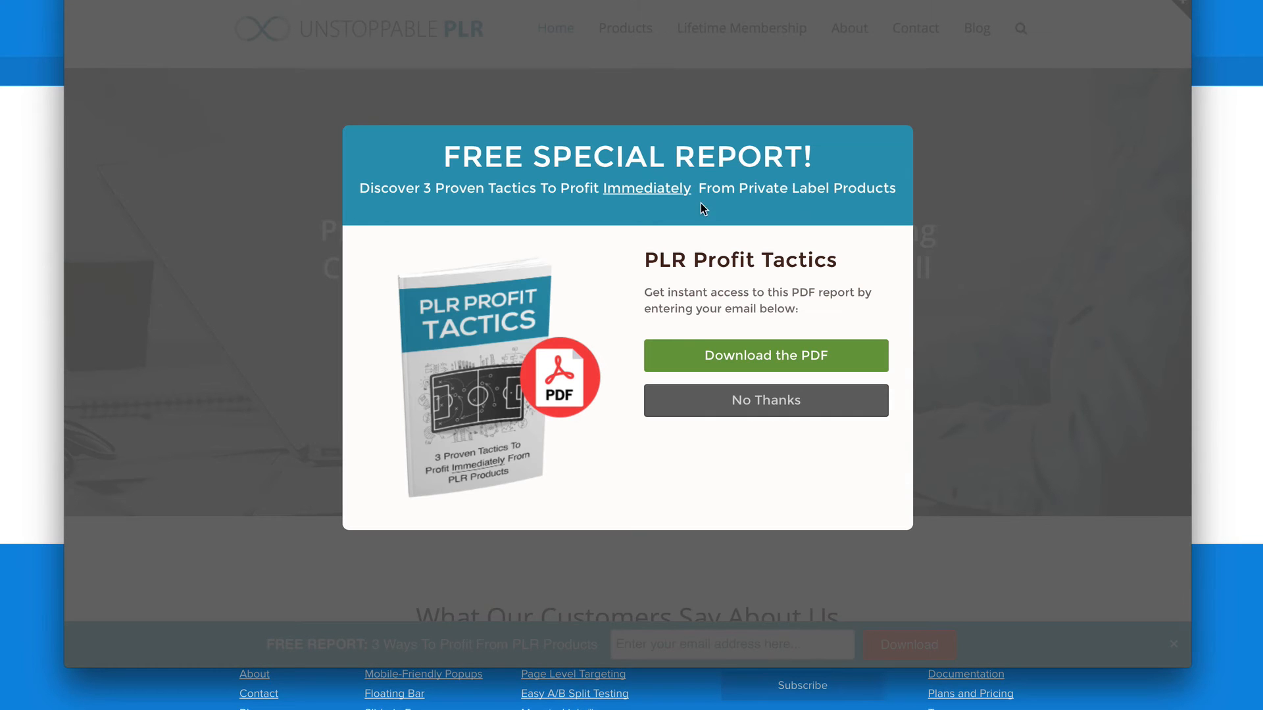
mouse_move(859, 290)
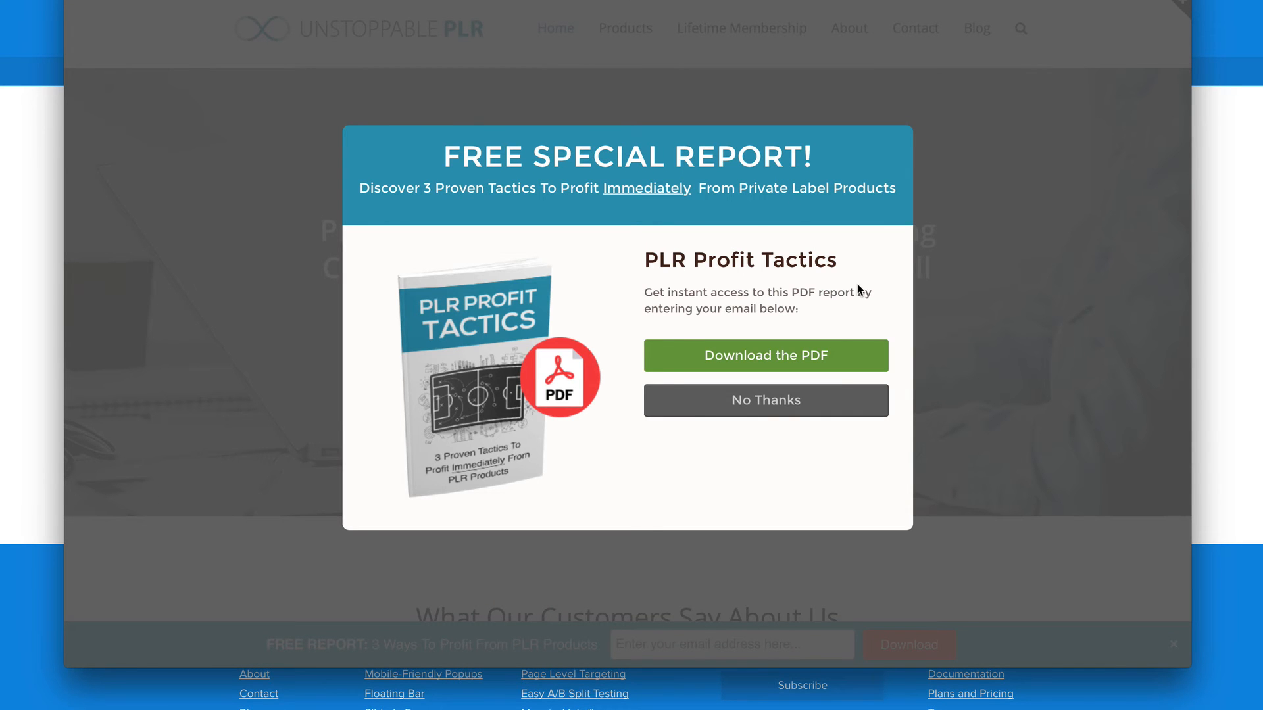
mouse_move(479, 99)
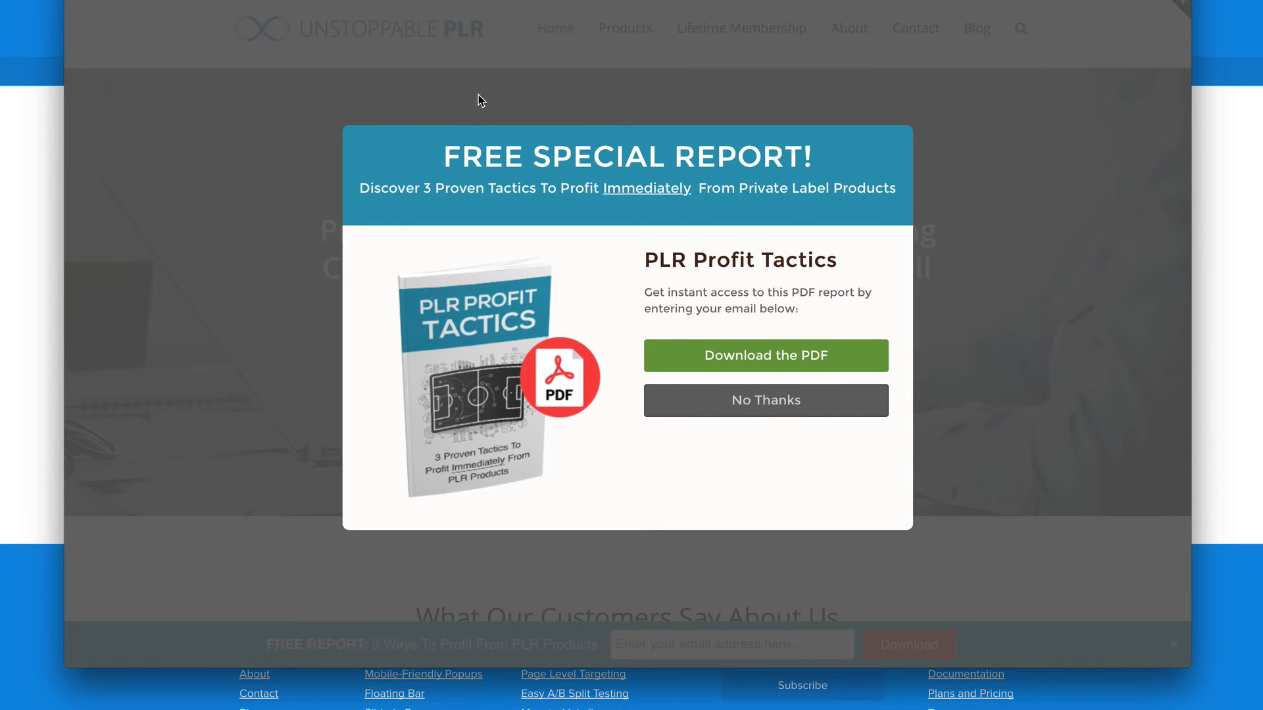
click(765, 400)
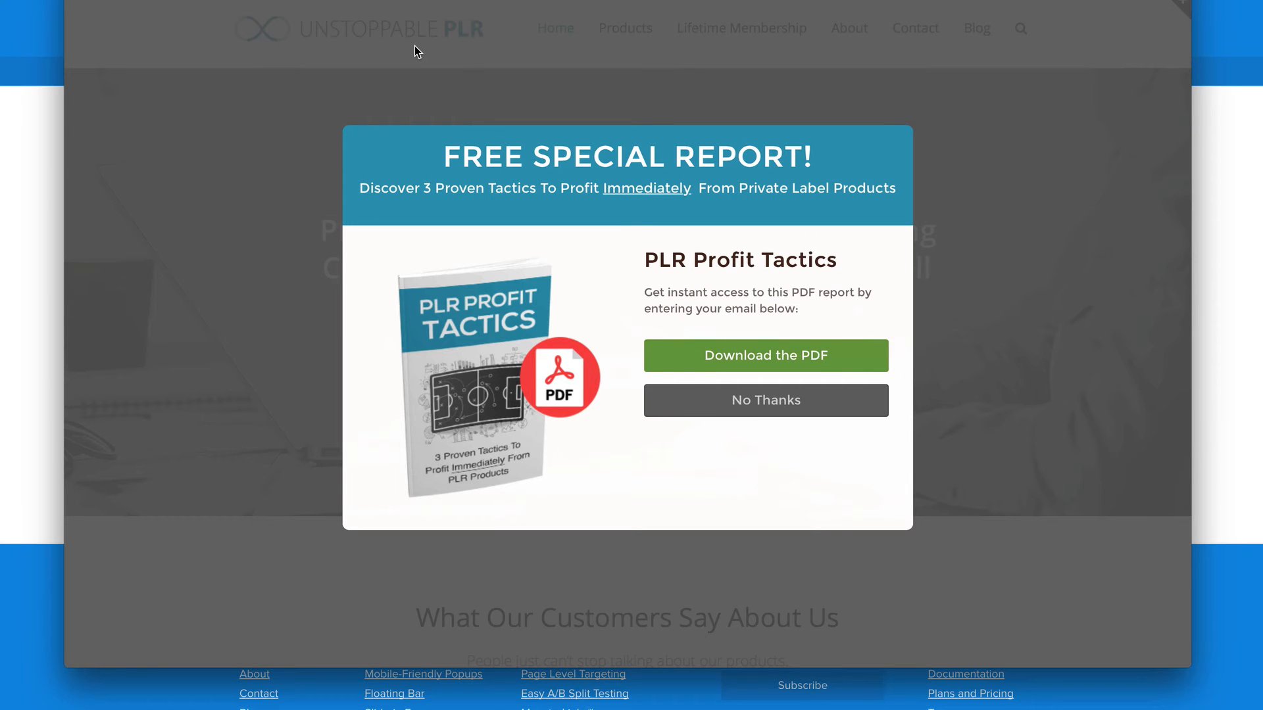
mouse_move(581, 186)
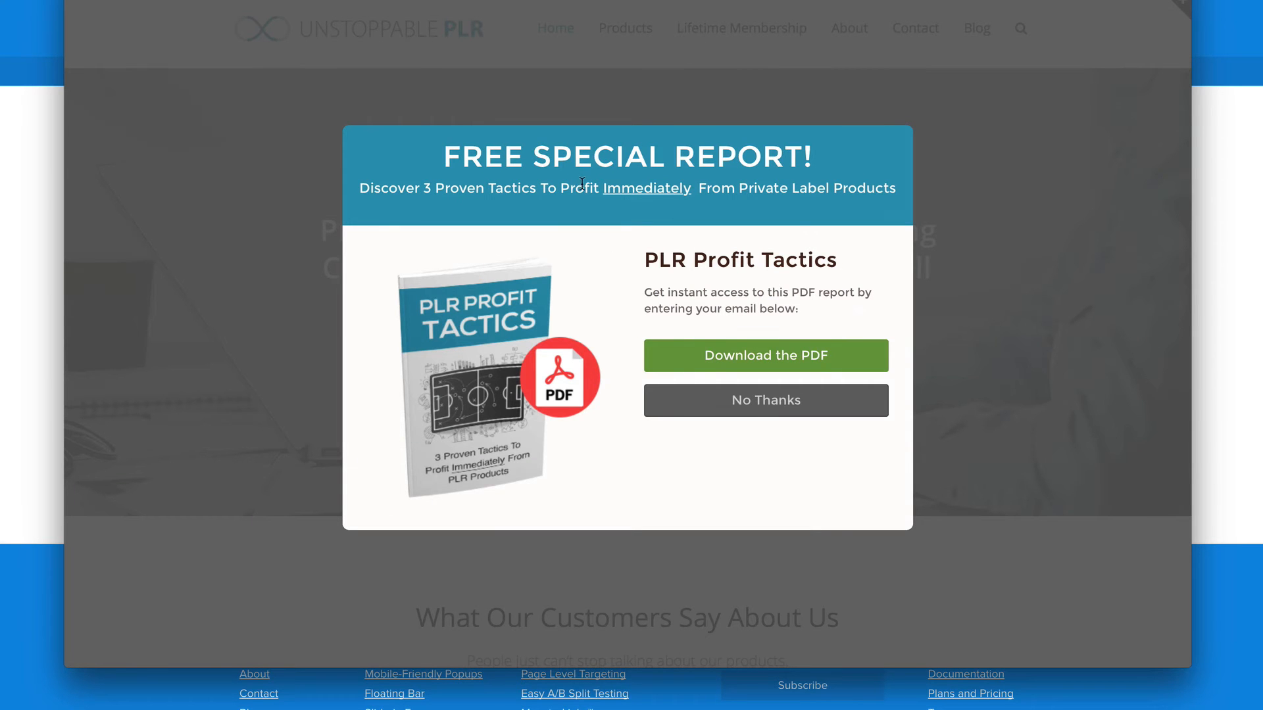
mouse_move(801, 373)
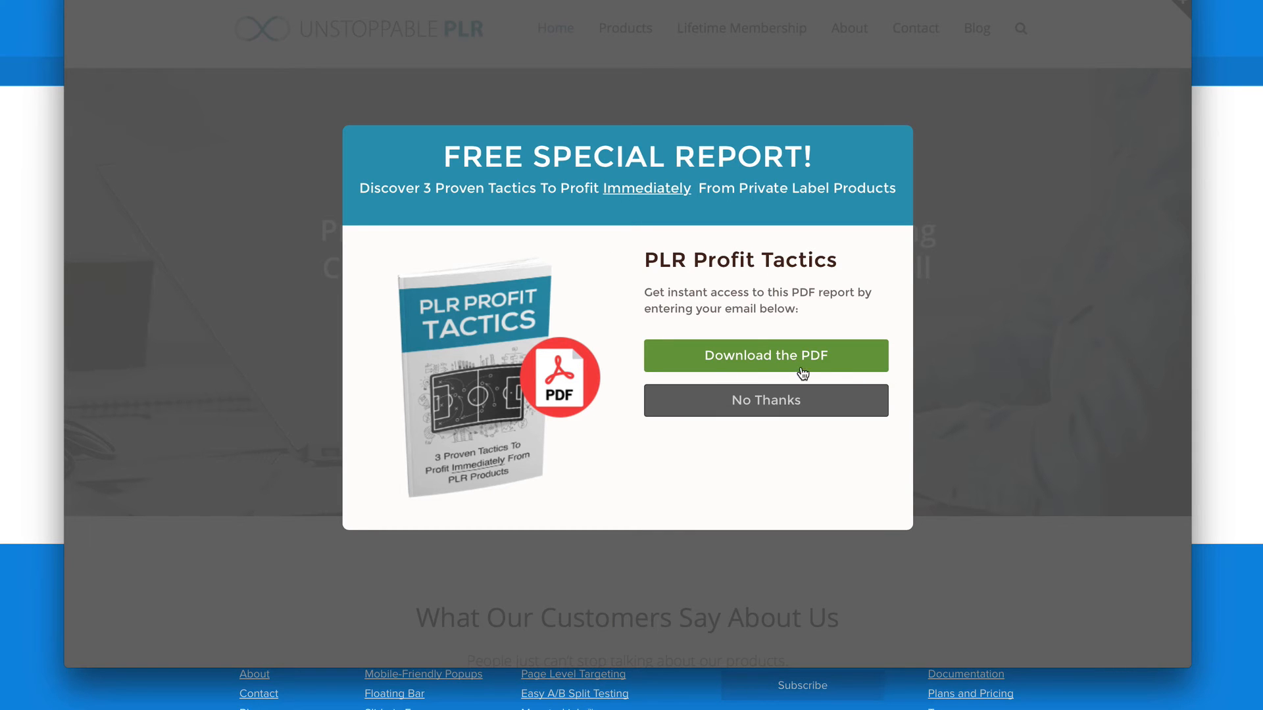
mouse_move(738, 372)
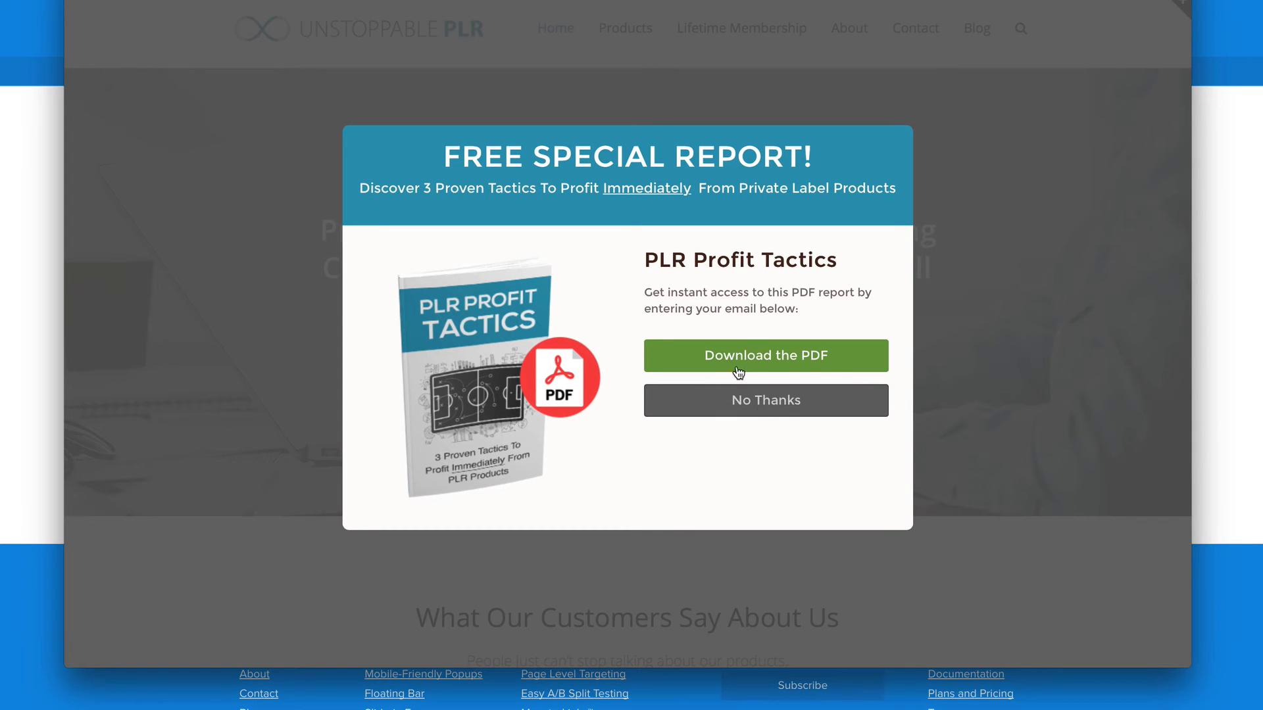
mouse_move(719, 392)
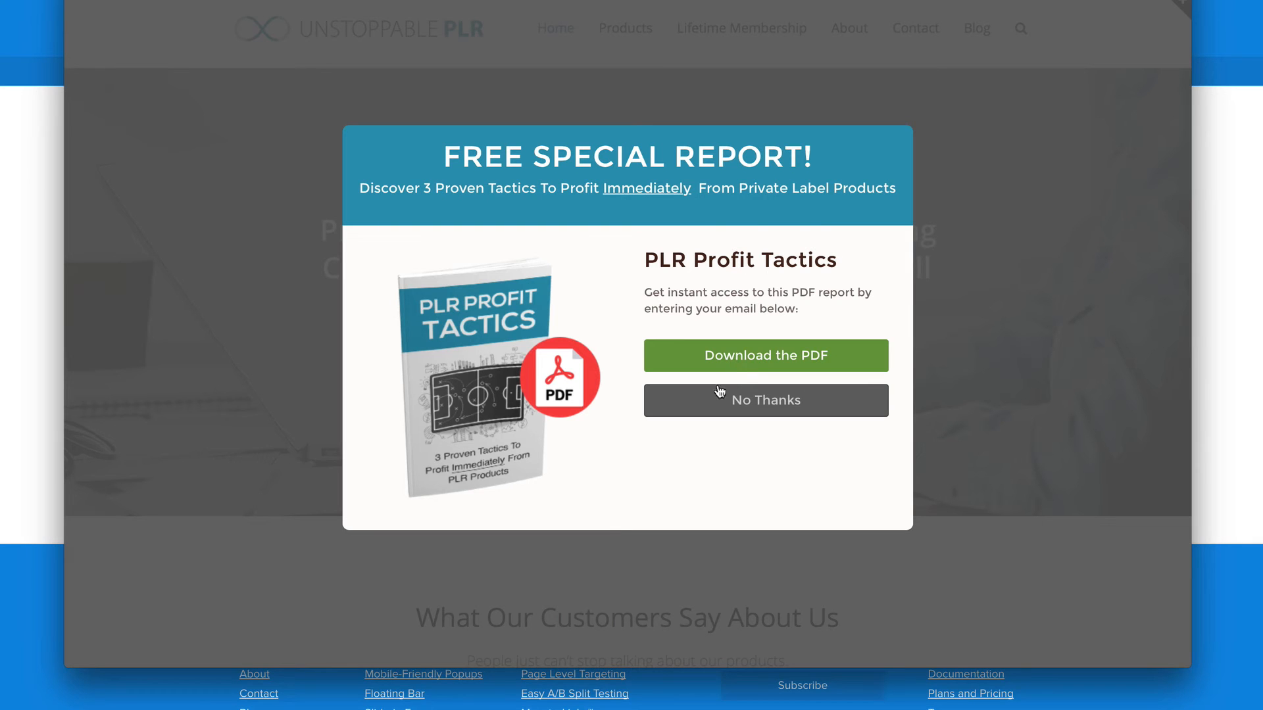
mouse_move(735, 399)
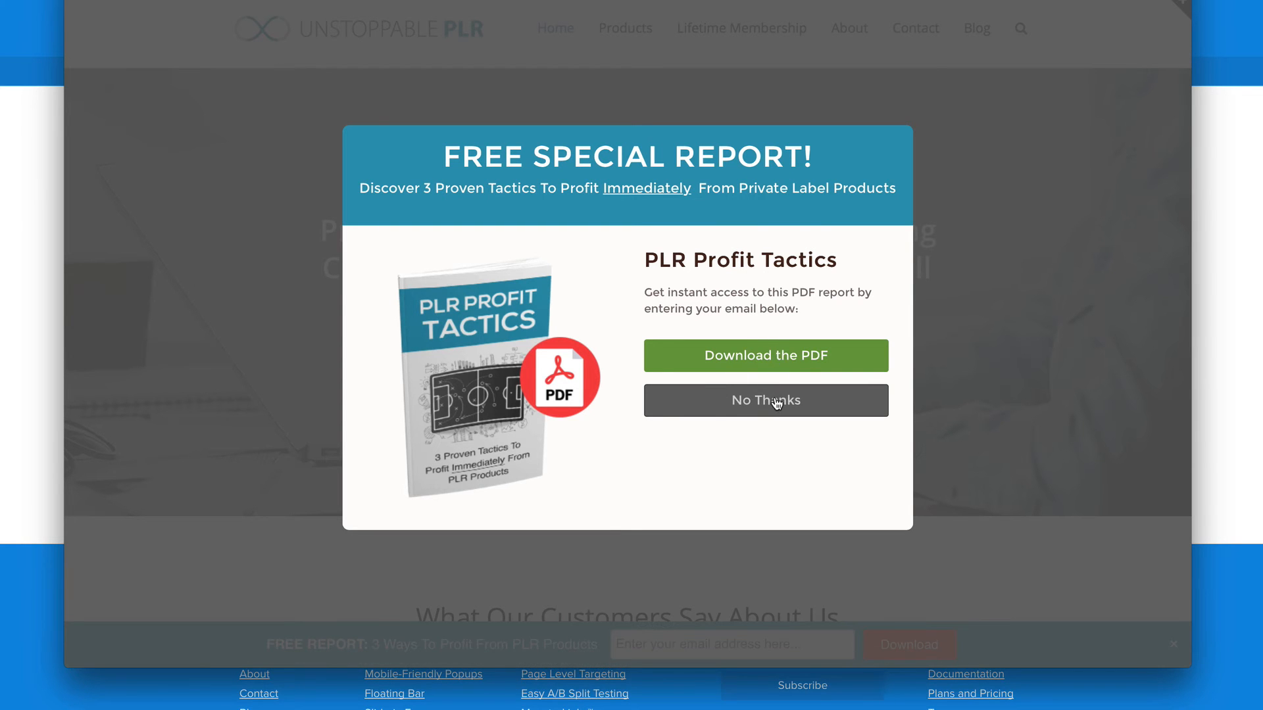
mouse_move(788, 395)
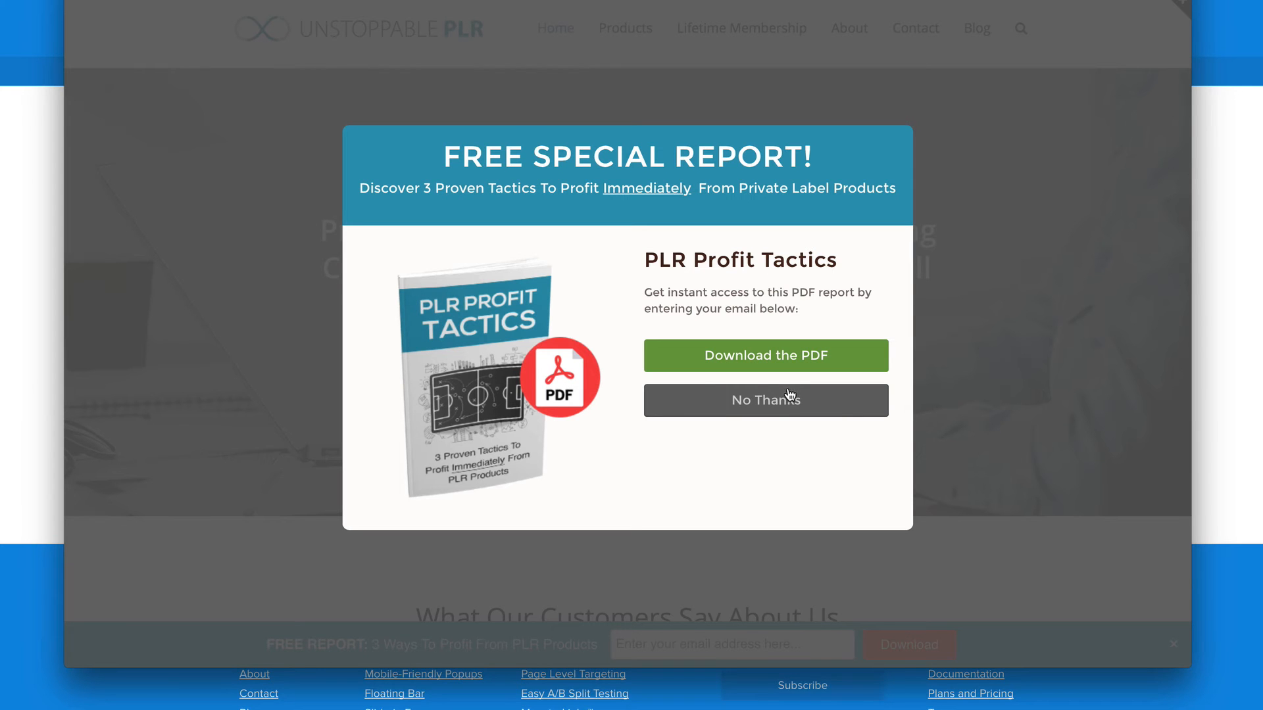
mouse_move(762, 367)
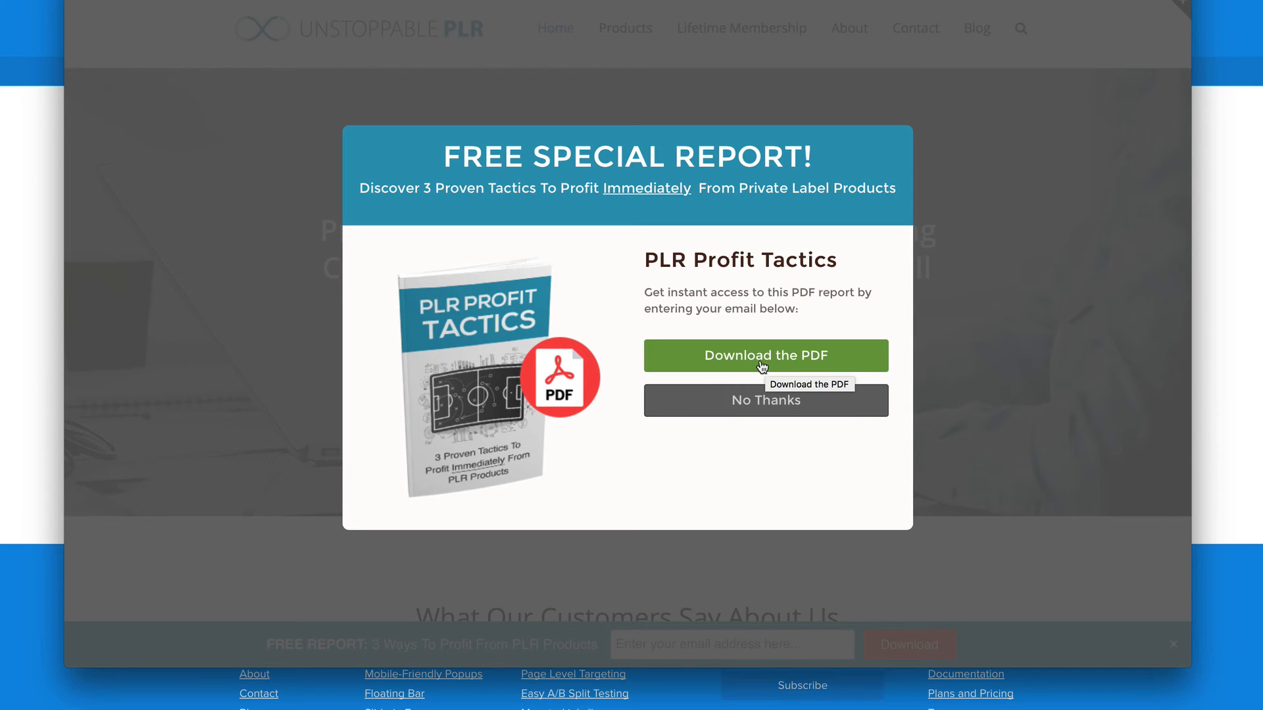
Accept the report offer via 'Download the PDF' to reveal the email field and GET INSTANT ACCESS! step.
click(764, 356)
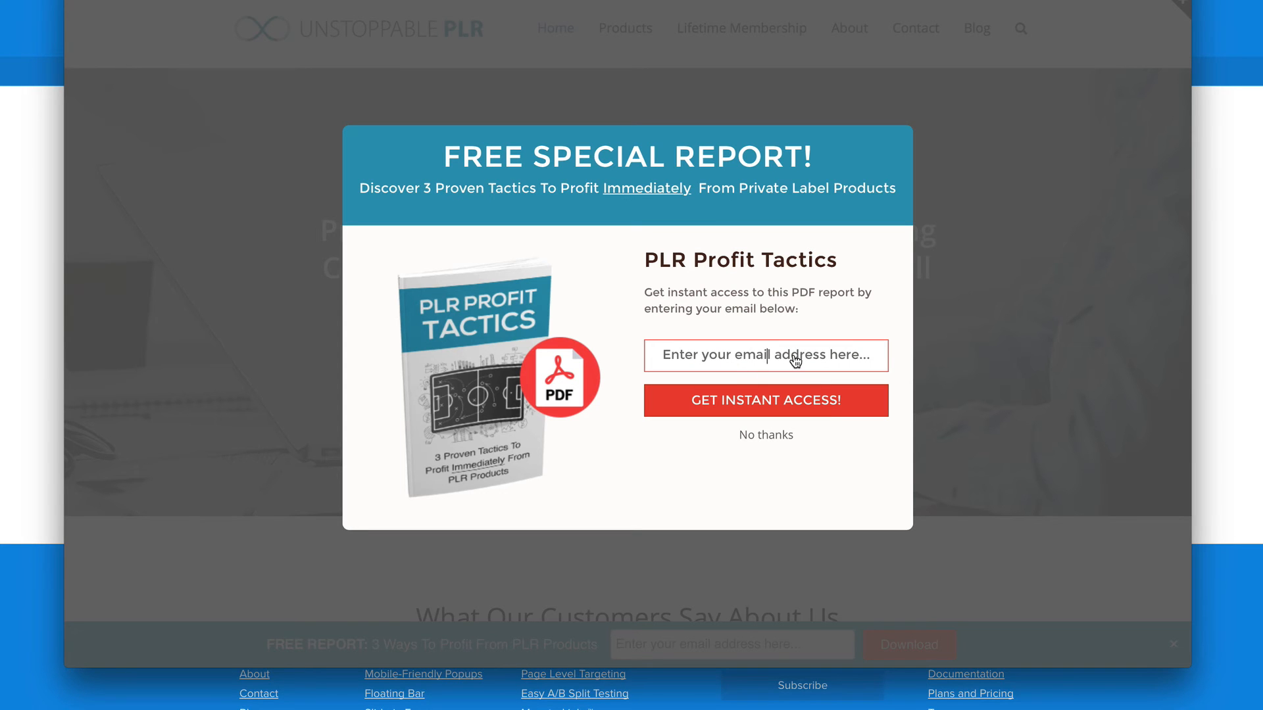
mouse_move(766, 360)
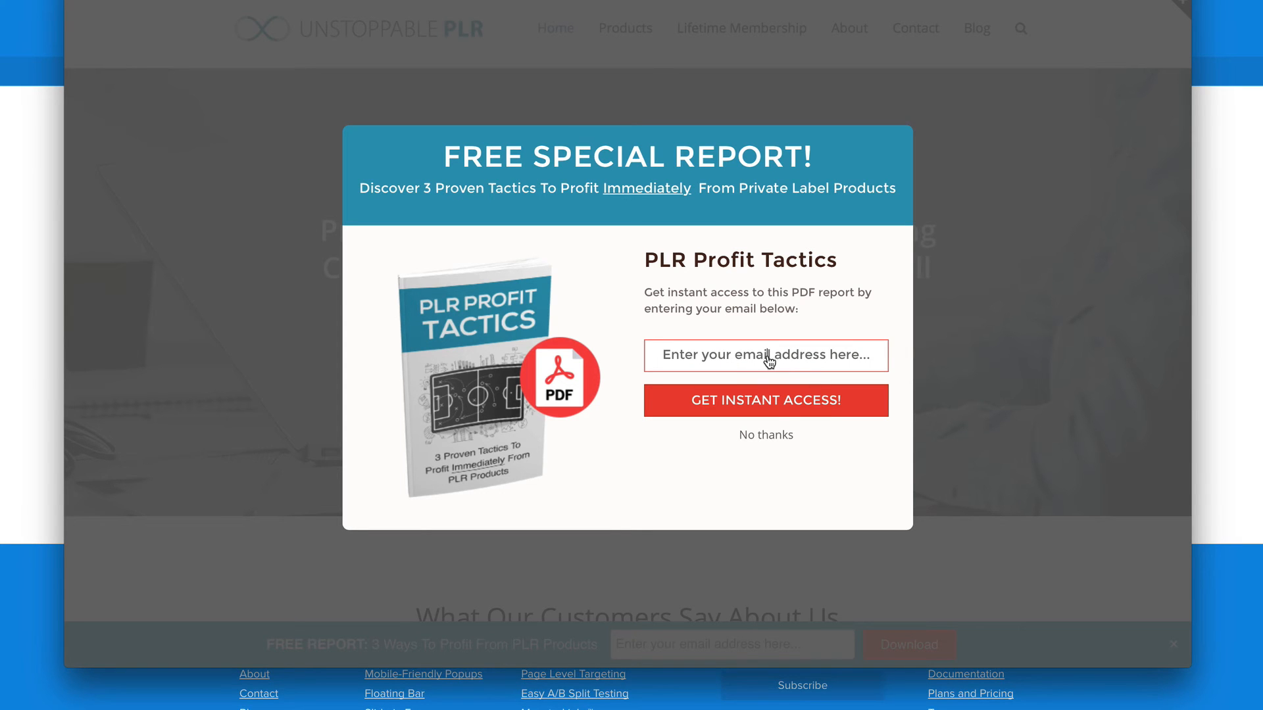
mouse_move(774, 410)
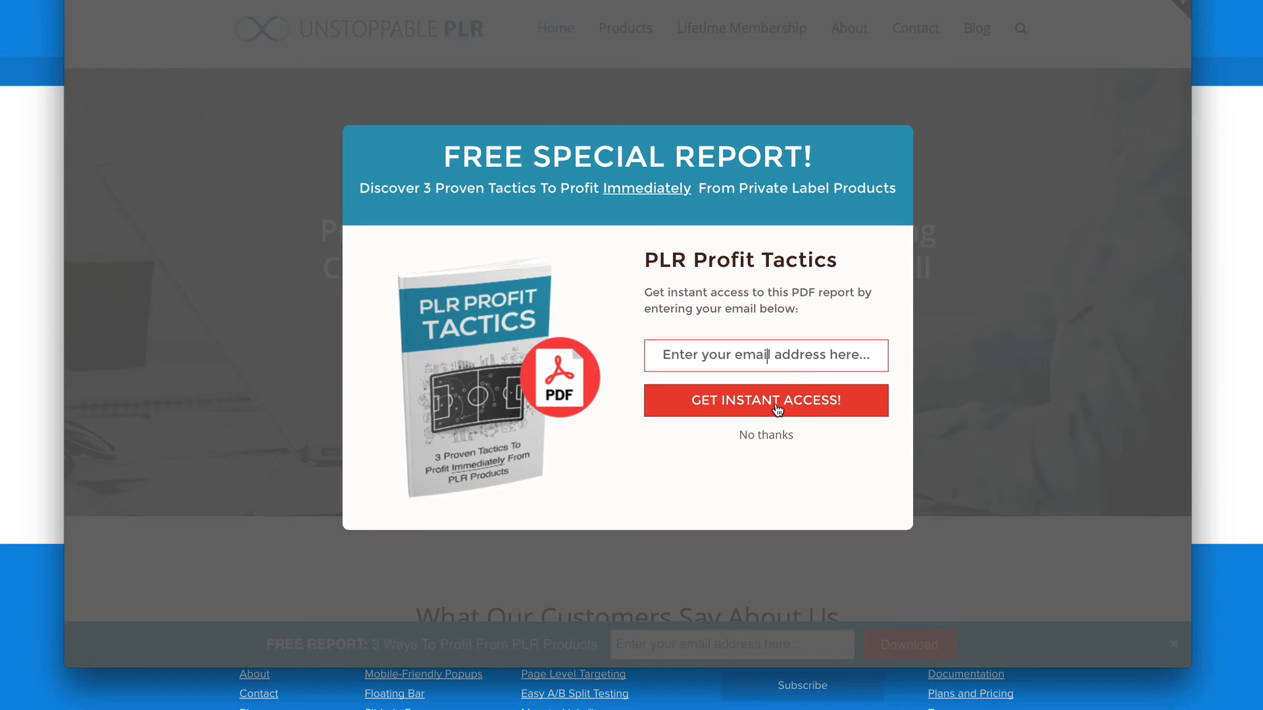
mouse_move(676, 431)
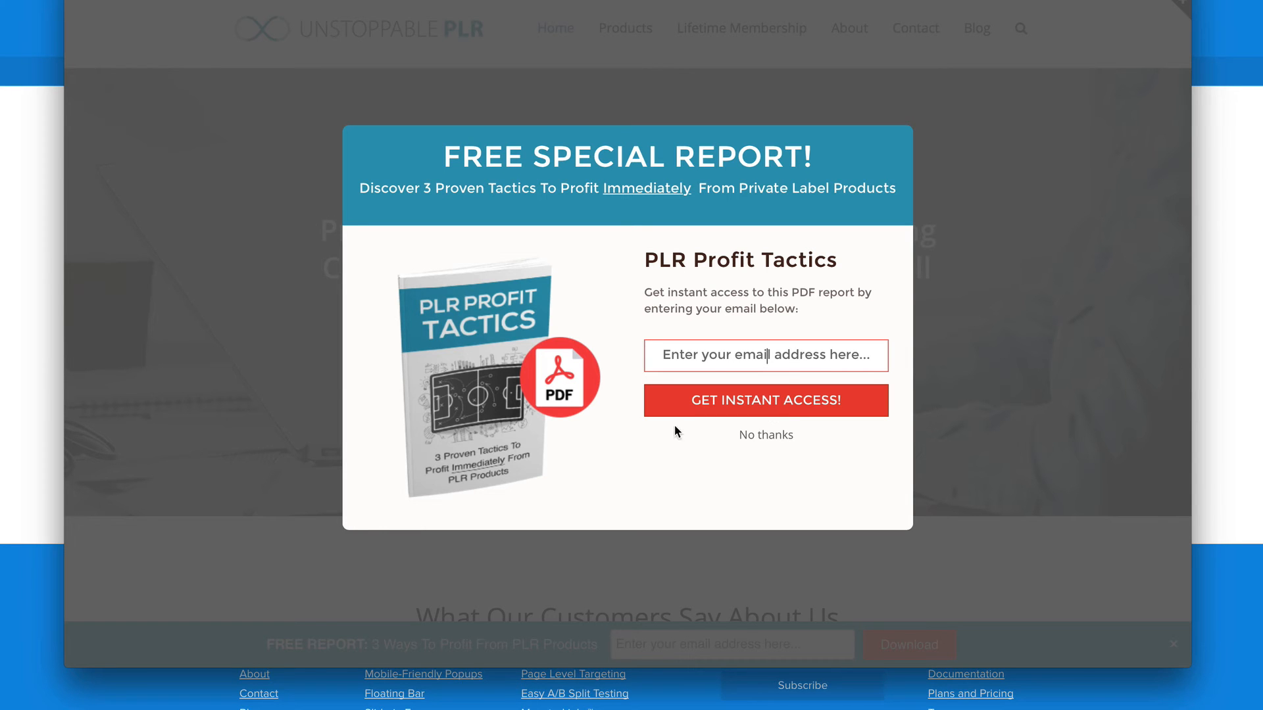
mouse_move(732, 406)
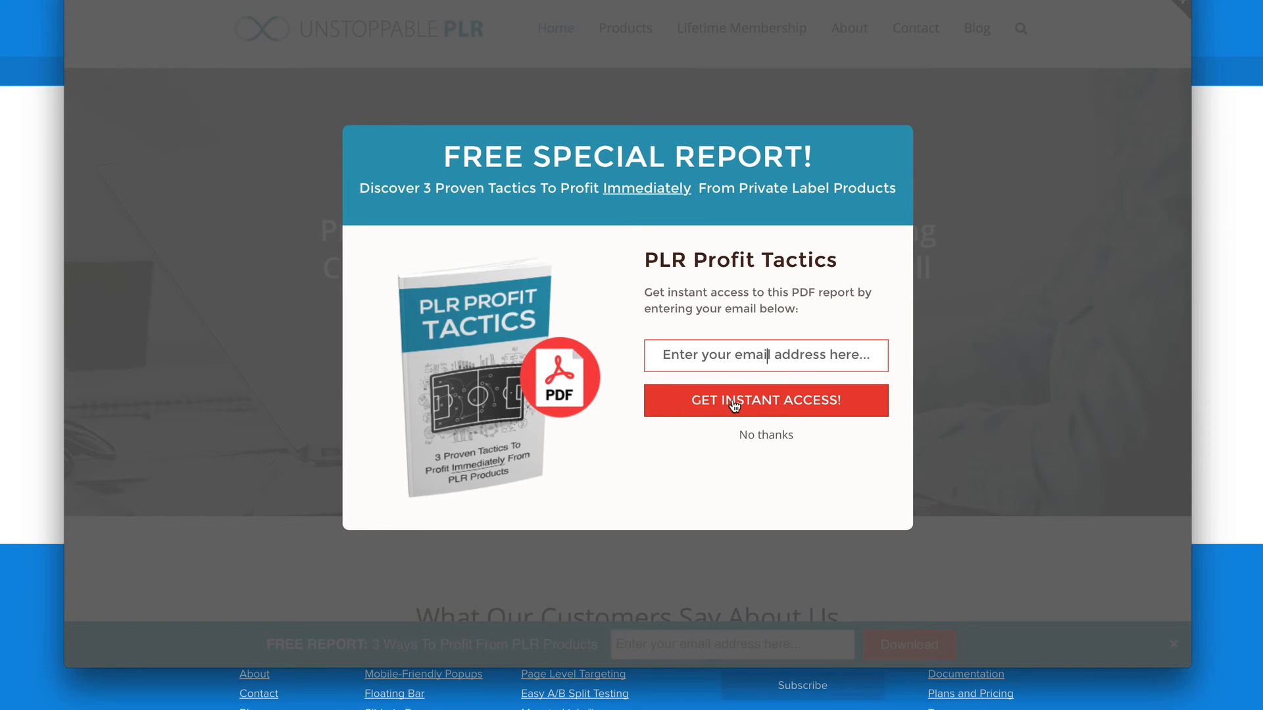
mouse_move(766, 435)
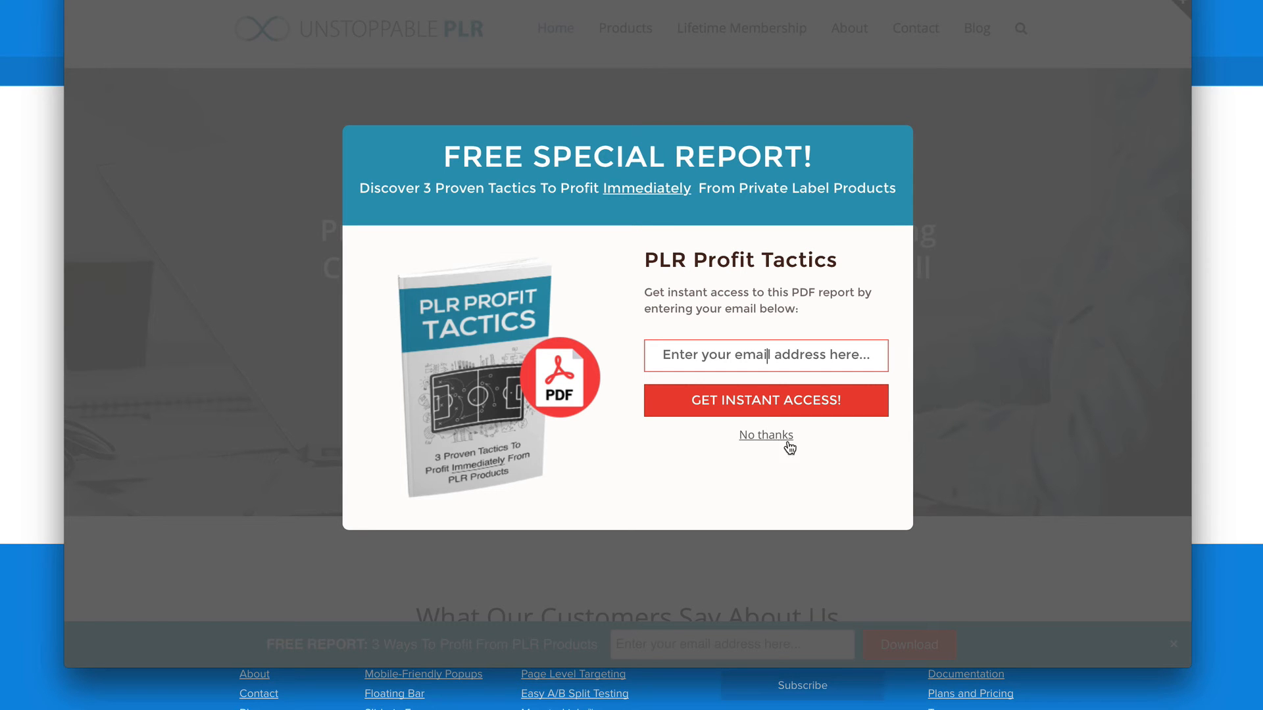
Decline the popup with 'No thanks', view the footer report bar, then open the UnstoppablePLR Homepage optin for editing.
click(766, 436)
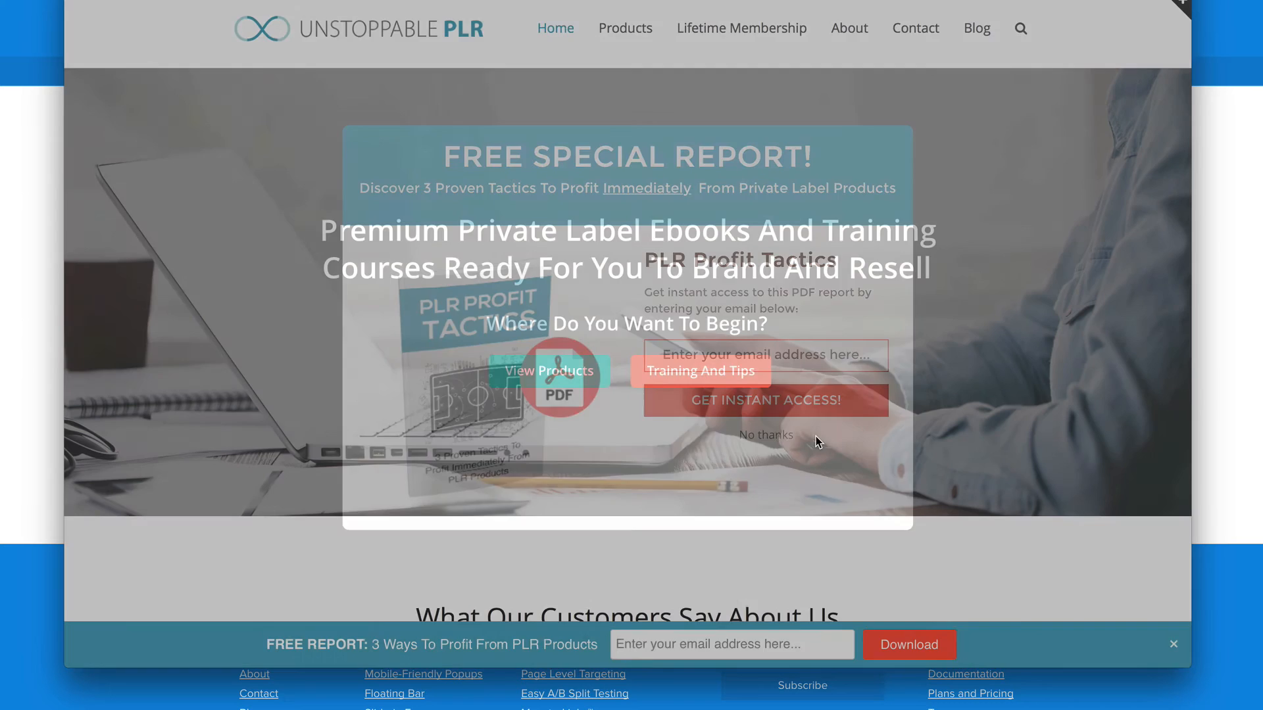
click(764, 434)
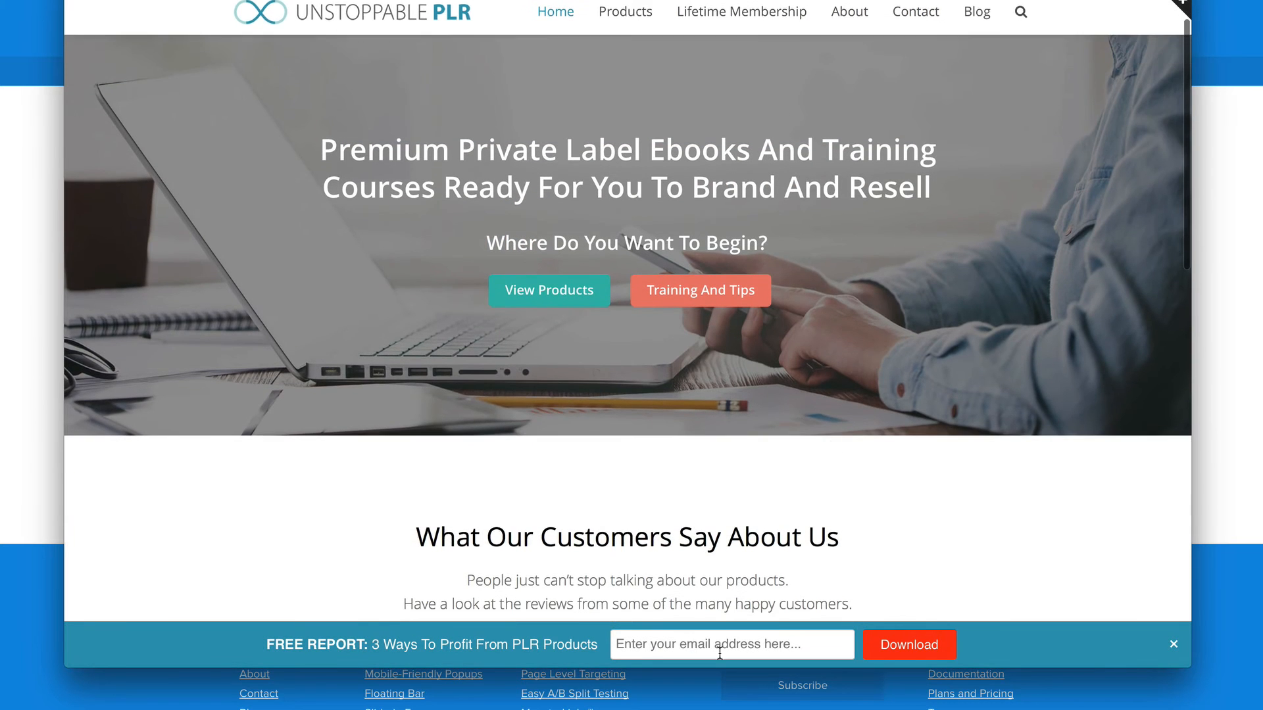
mouse_move(972, 663)
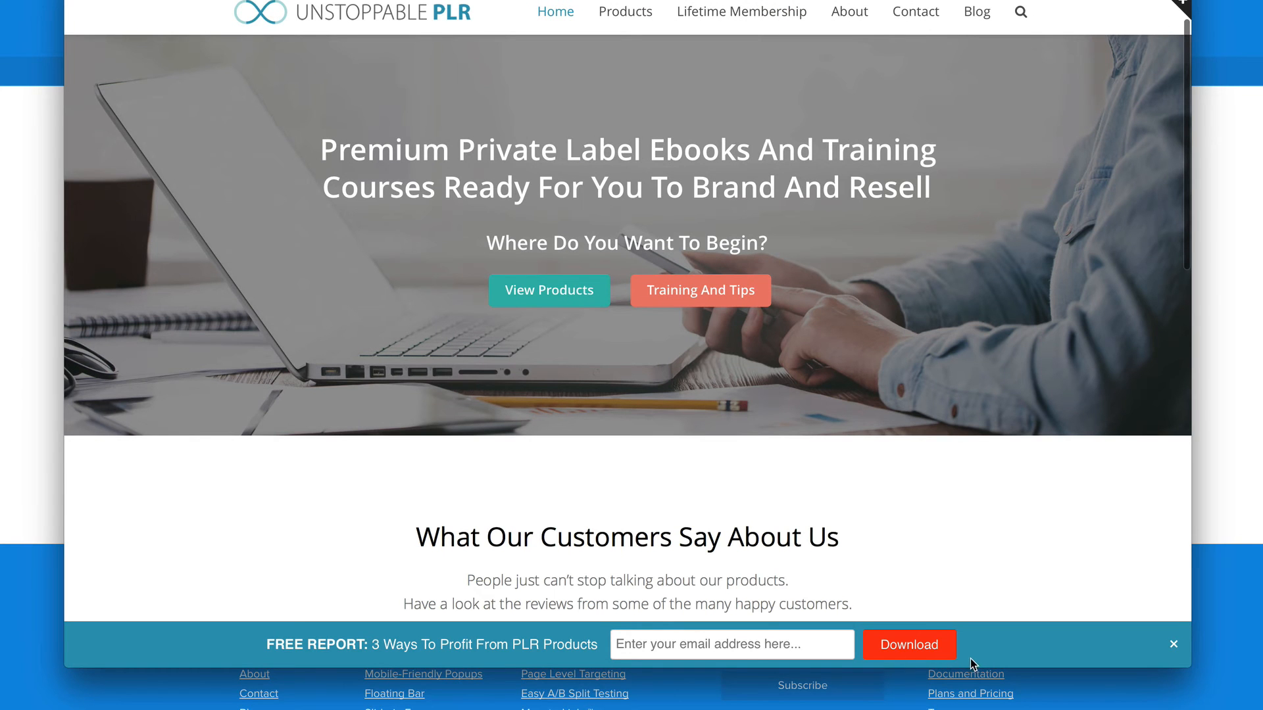
mouse_move(720, 640)
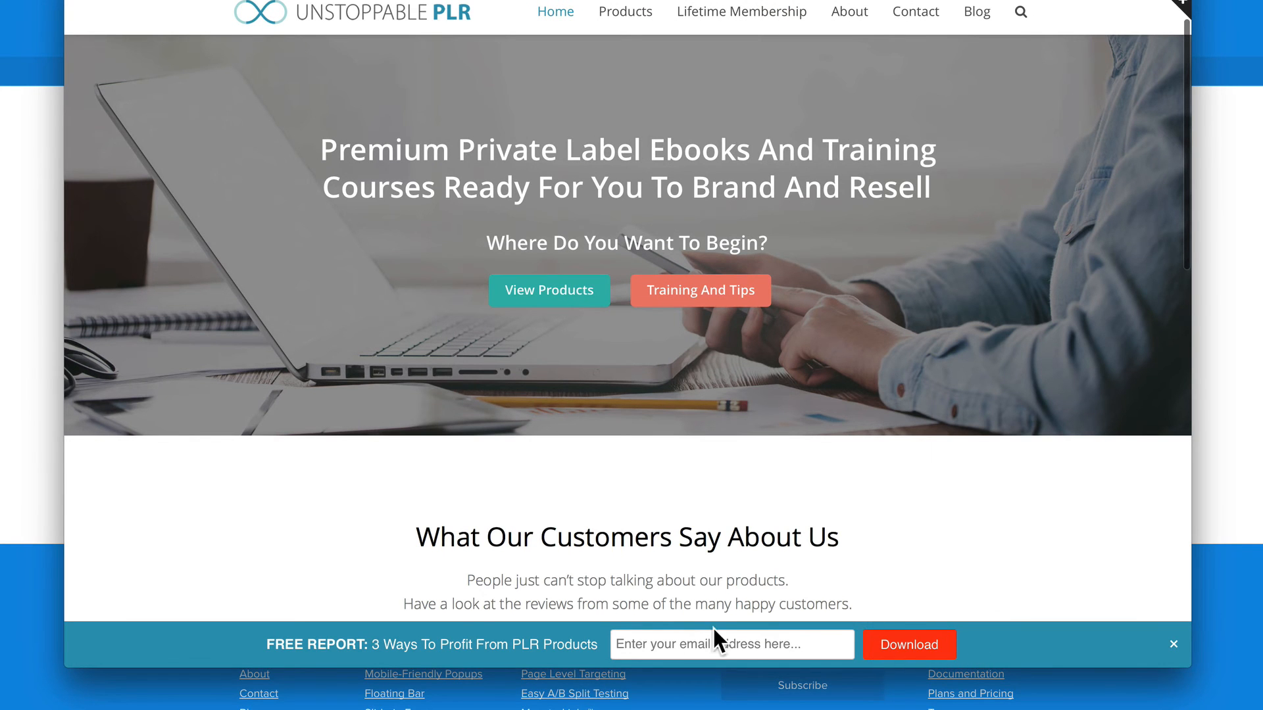
scroll(down, 3)
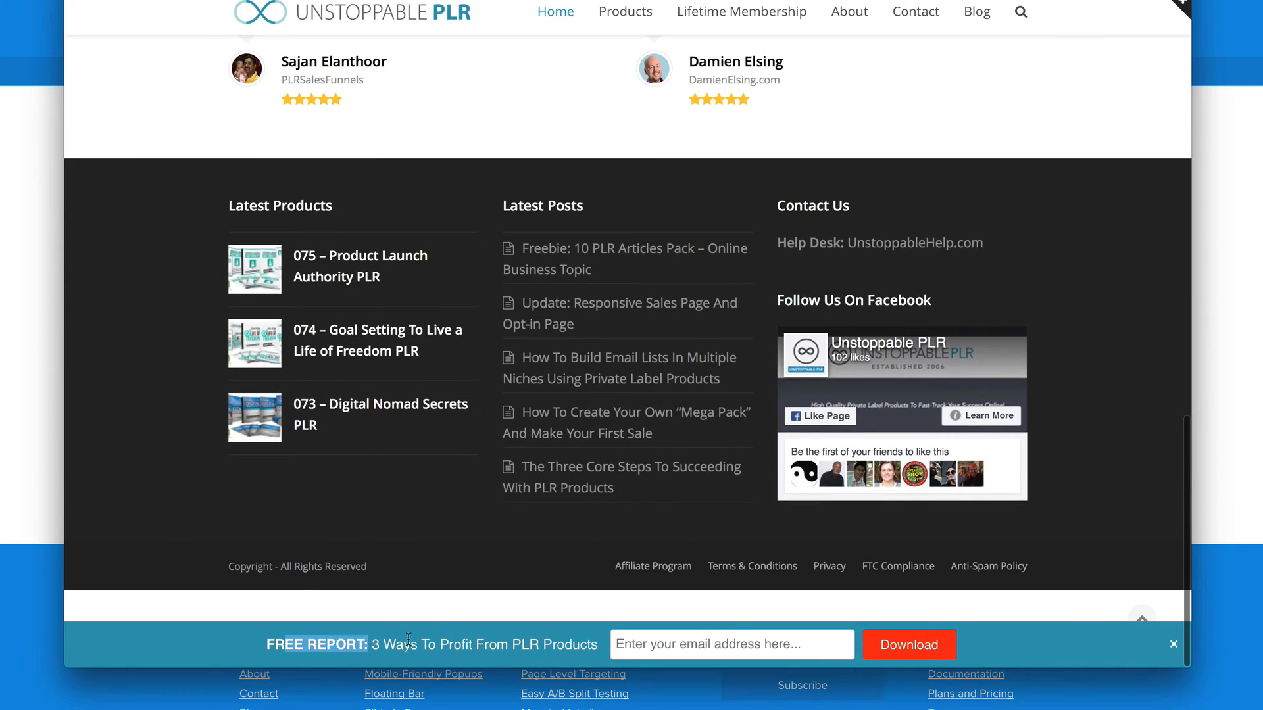
mouse_move(707, 645)
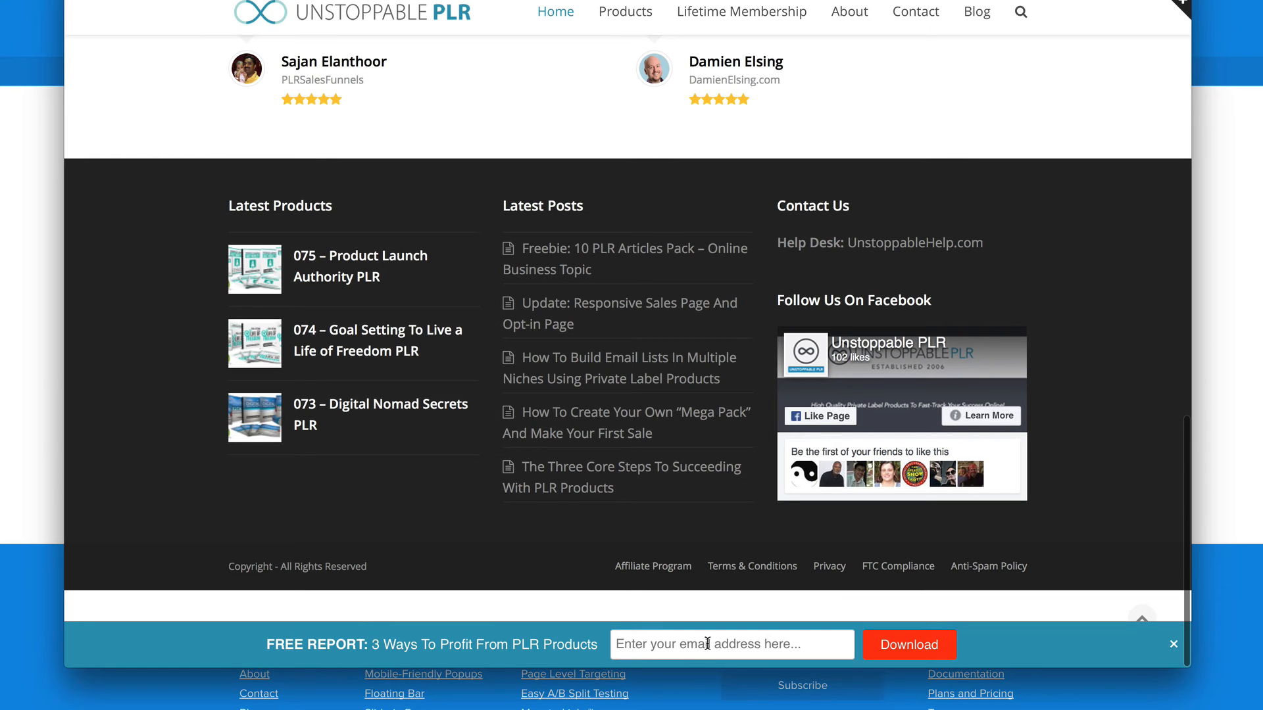
mouse_move(876, 654)
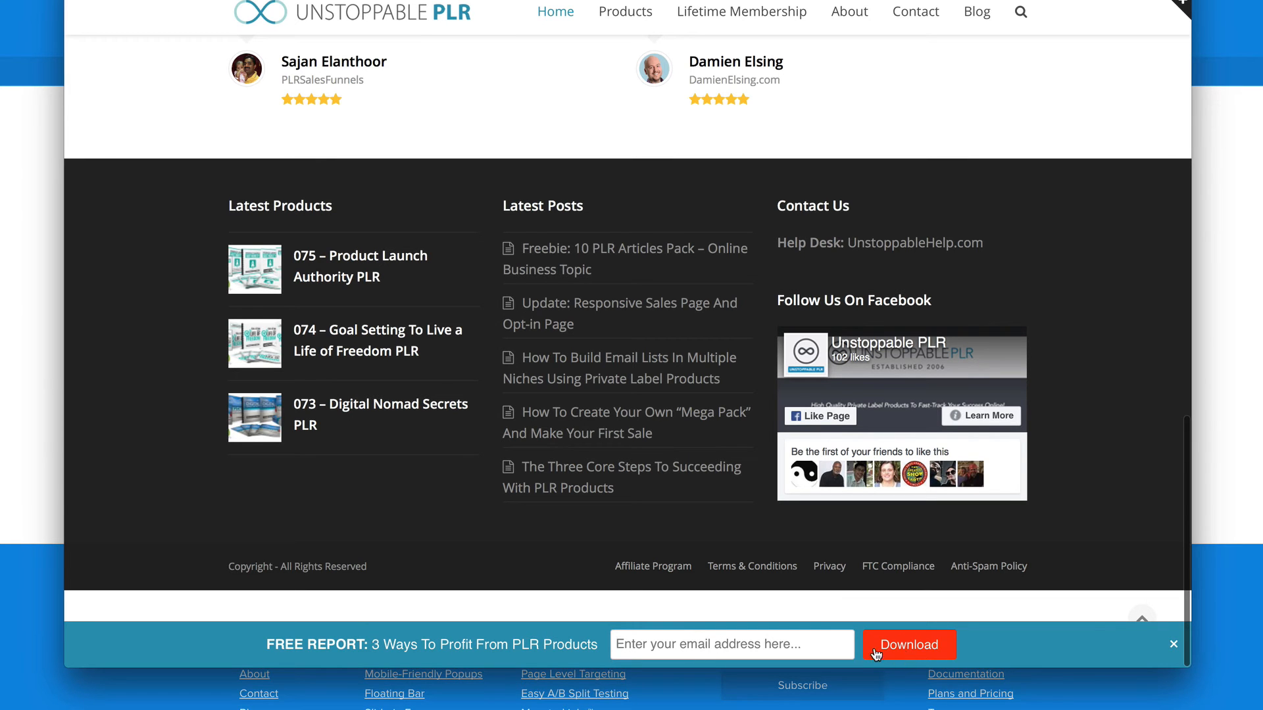
mouse_move(686, 643)
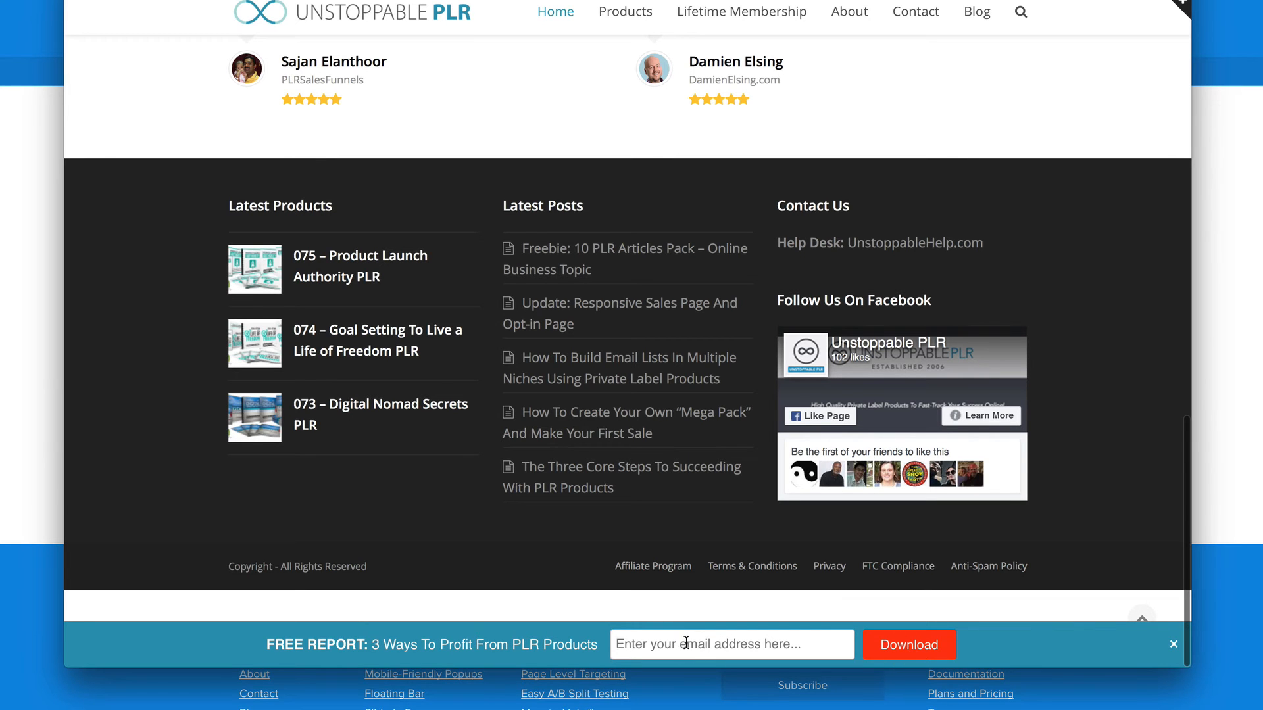
scroll(up, 3)
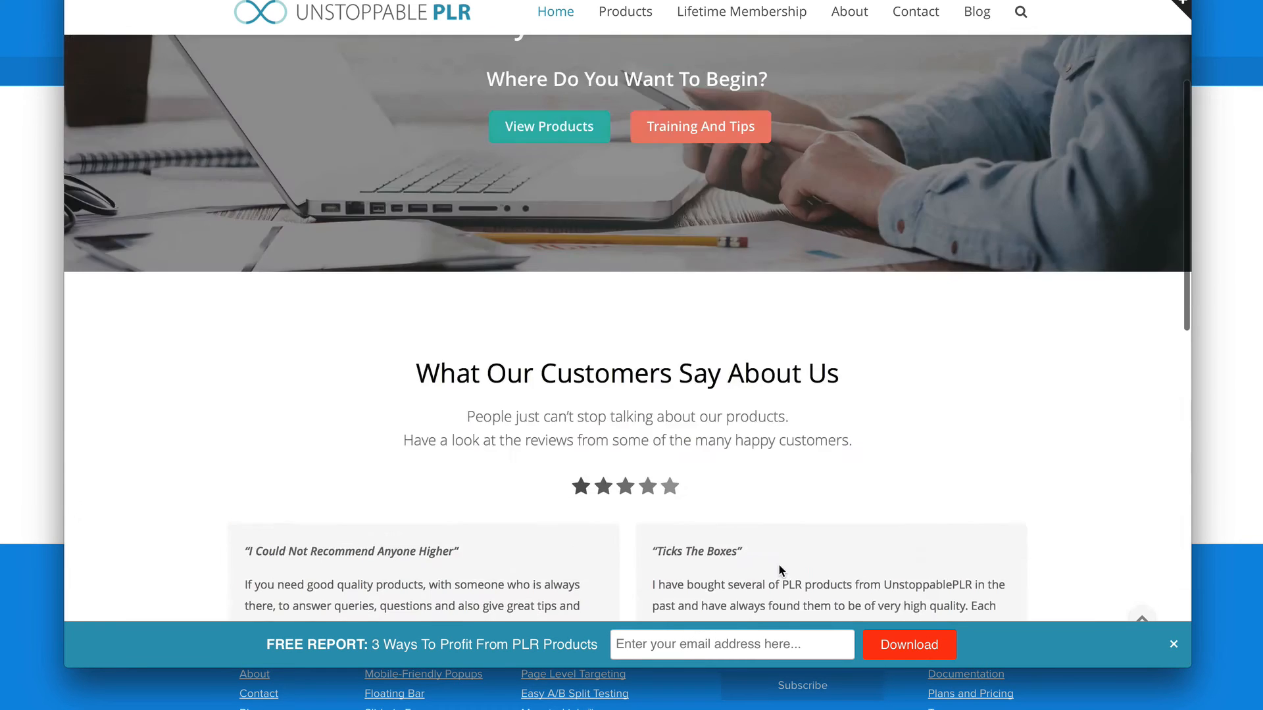
scroll(up, 3)
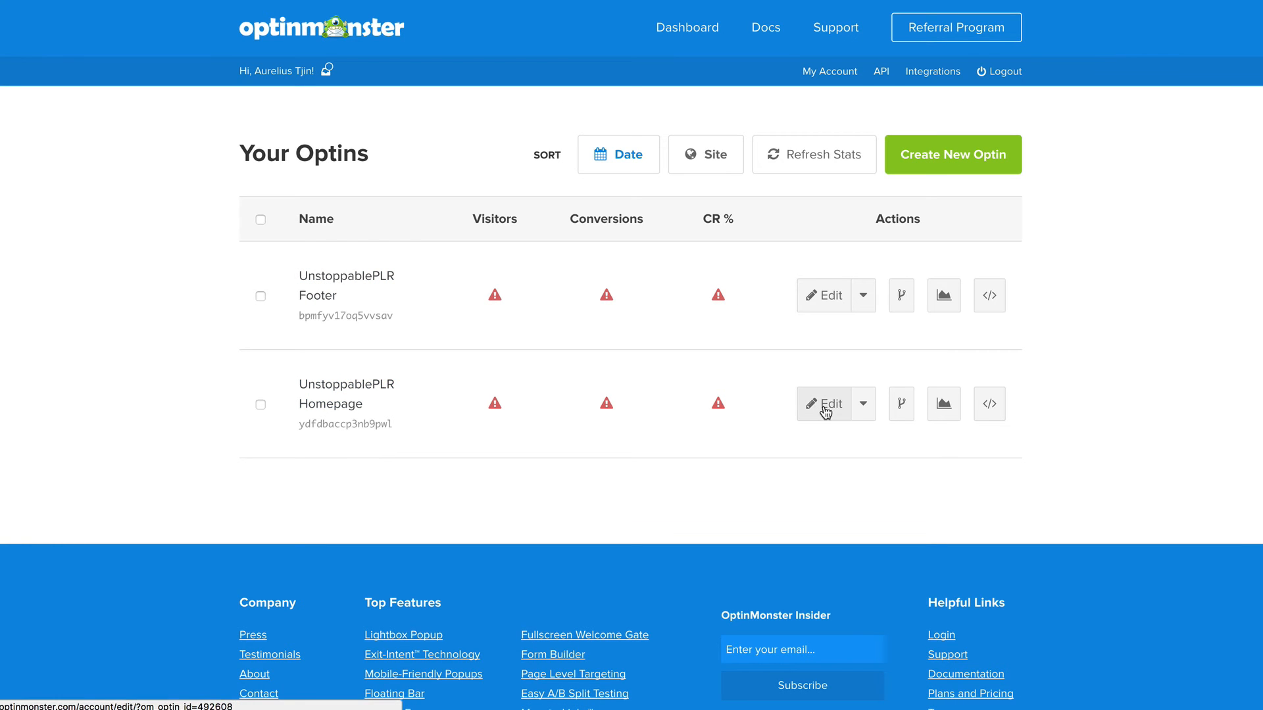
mouse_move(1010, 381)
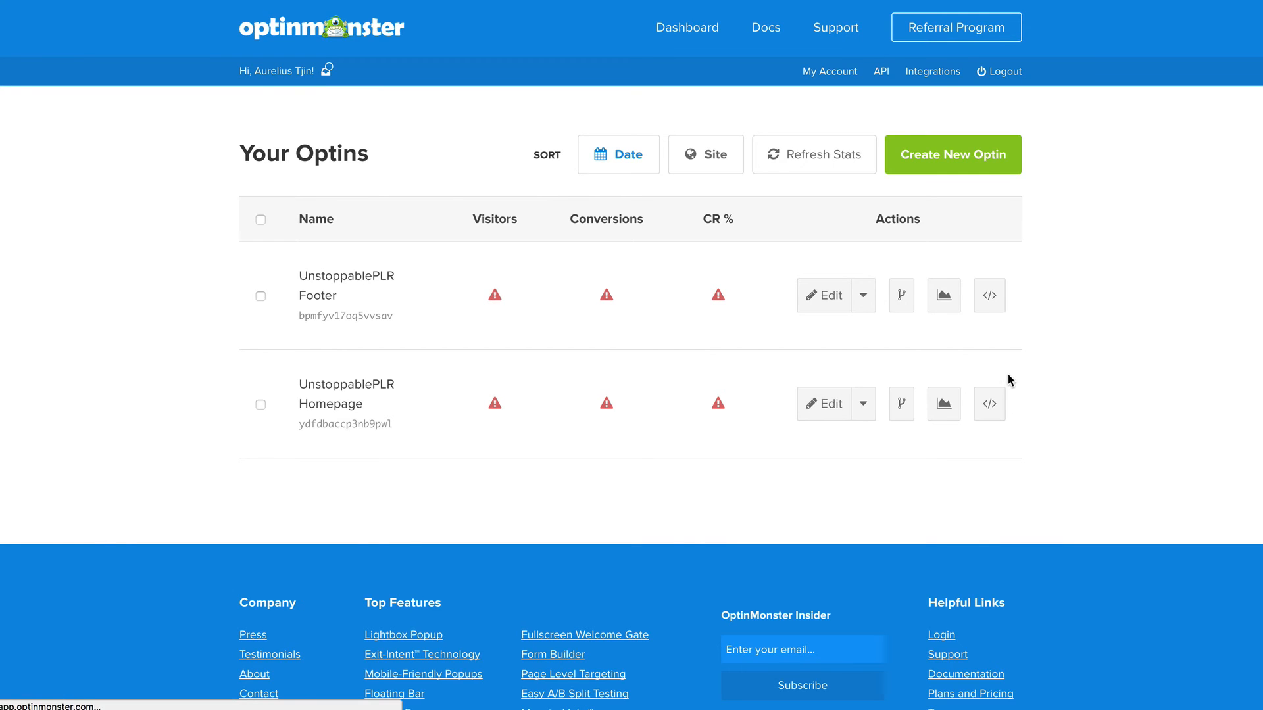
click(823, 404)
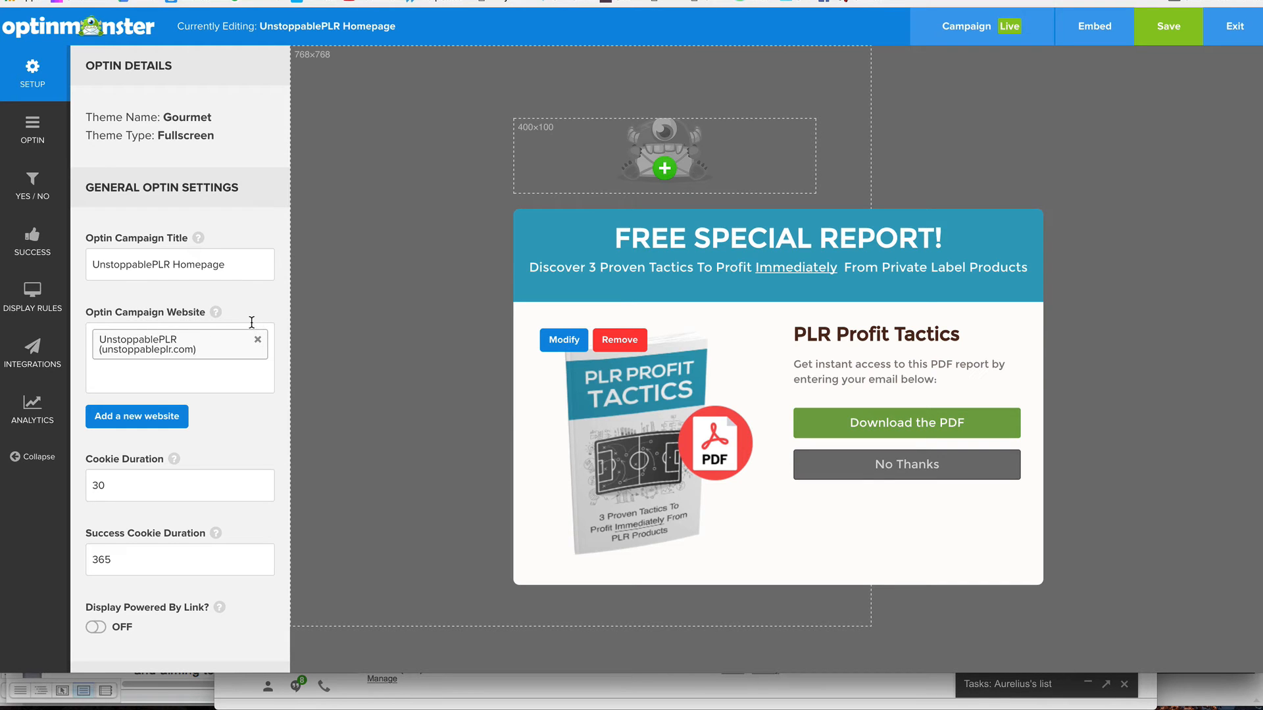
mouse_move(189, 209)
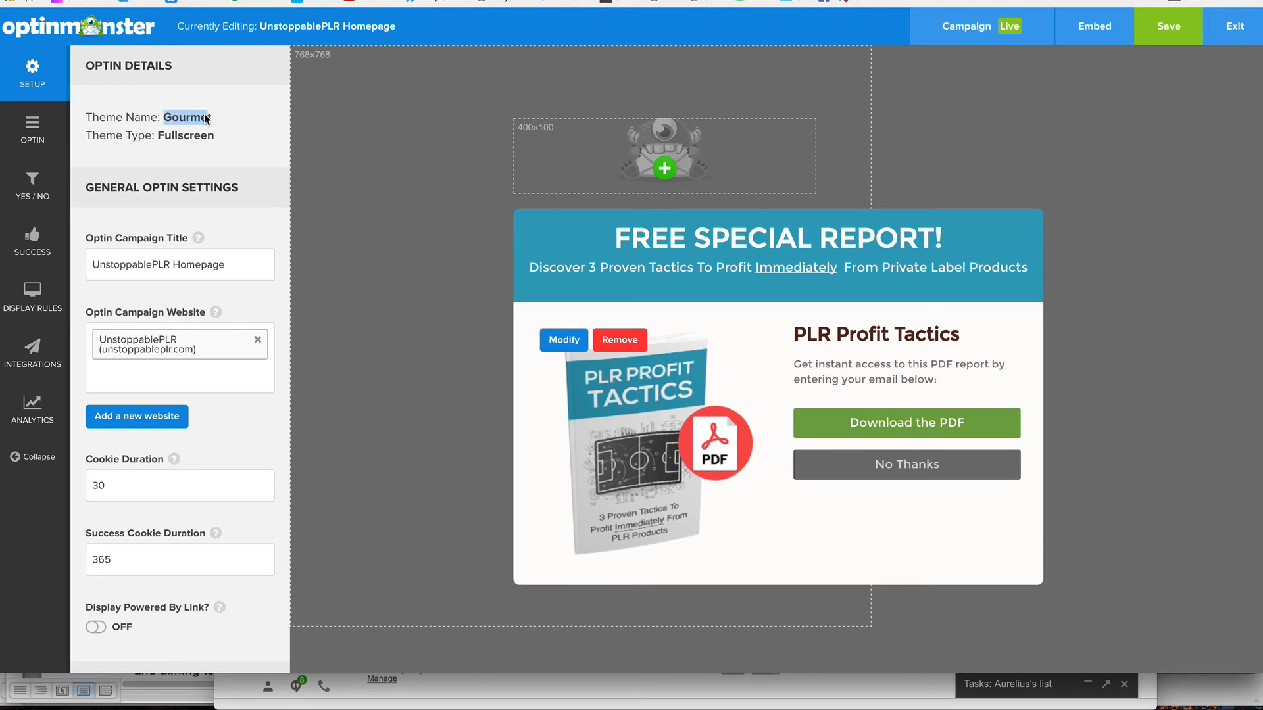
mouse_move(217, 126)
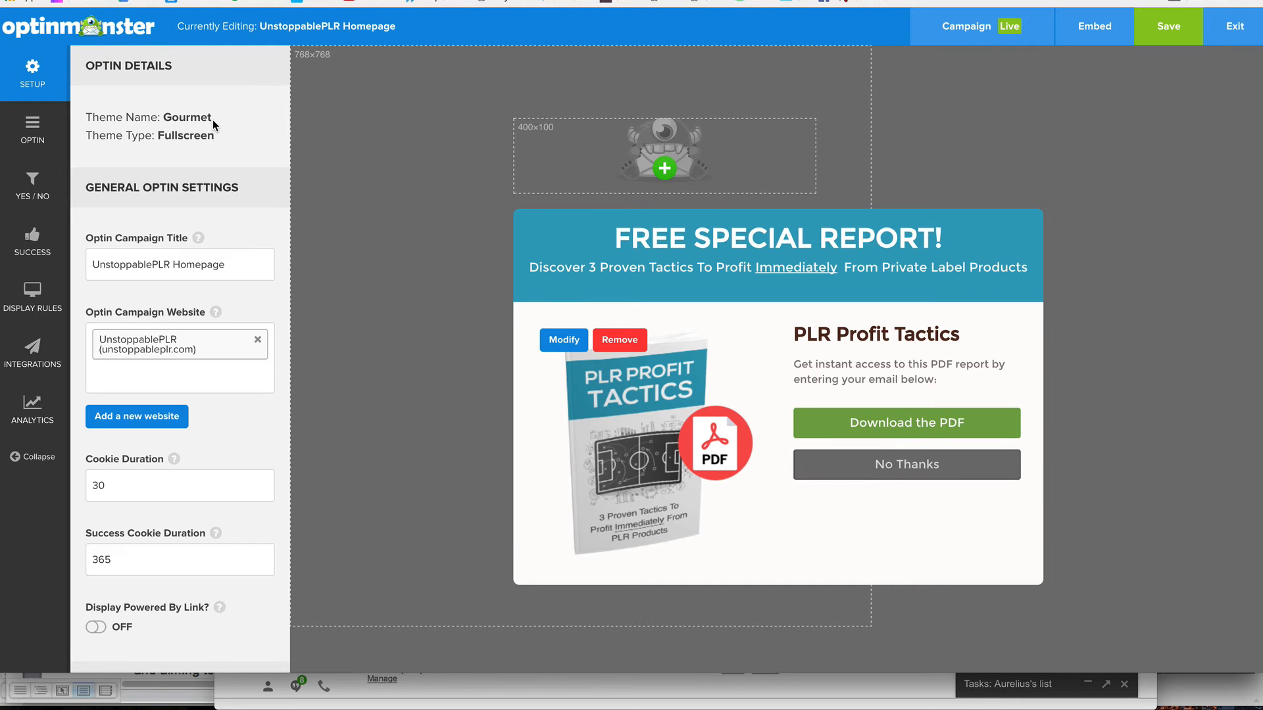
mouse_move(640, 304)
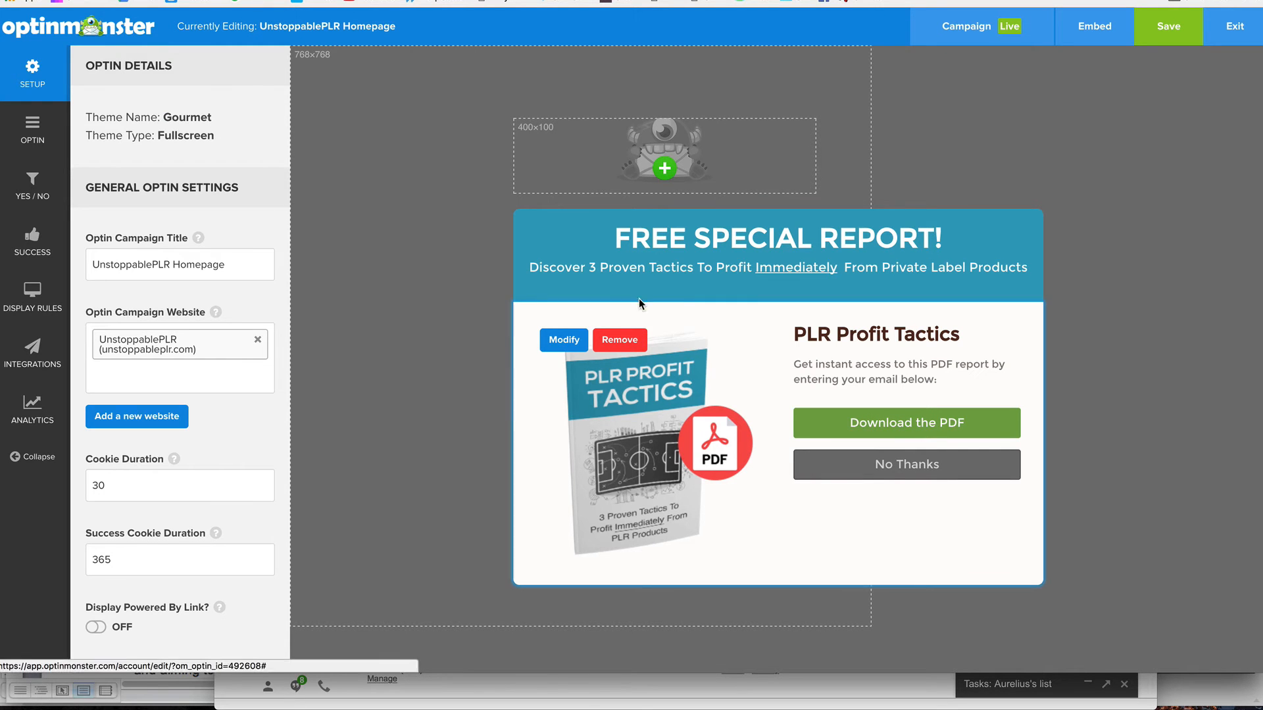
mouse_move(193, 197)
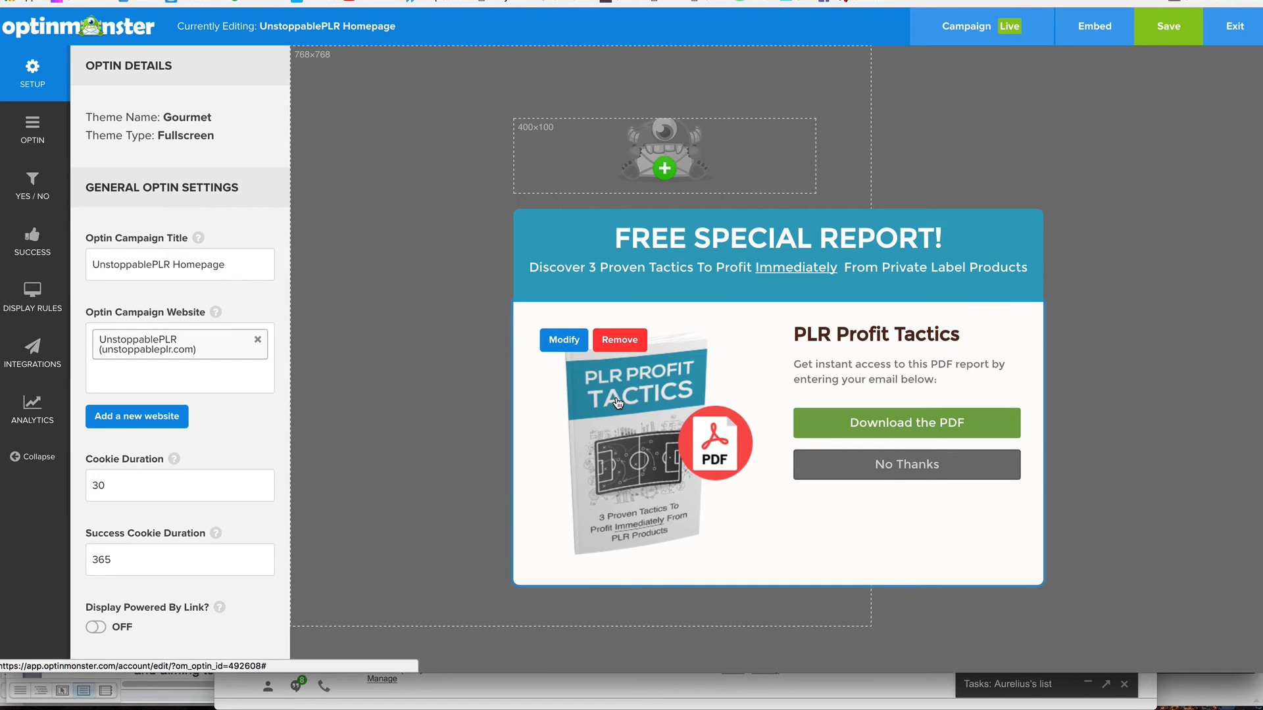
mouse_move(562, 340)
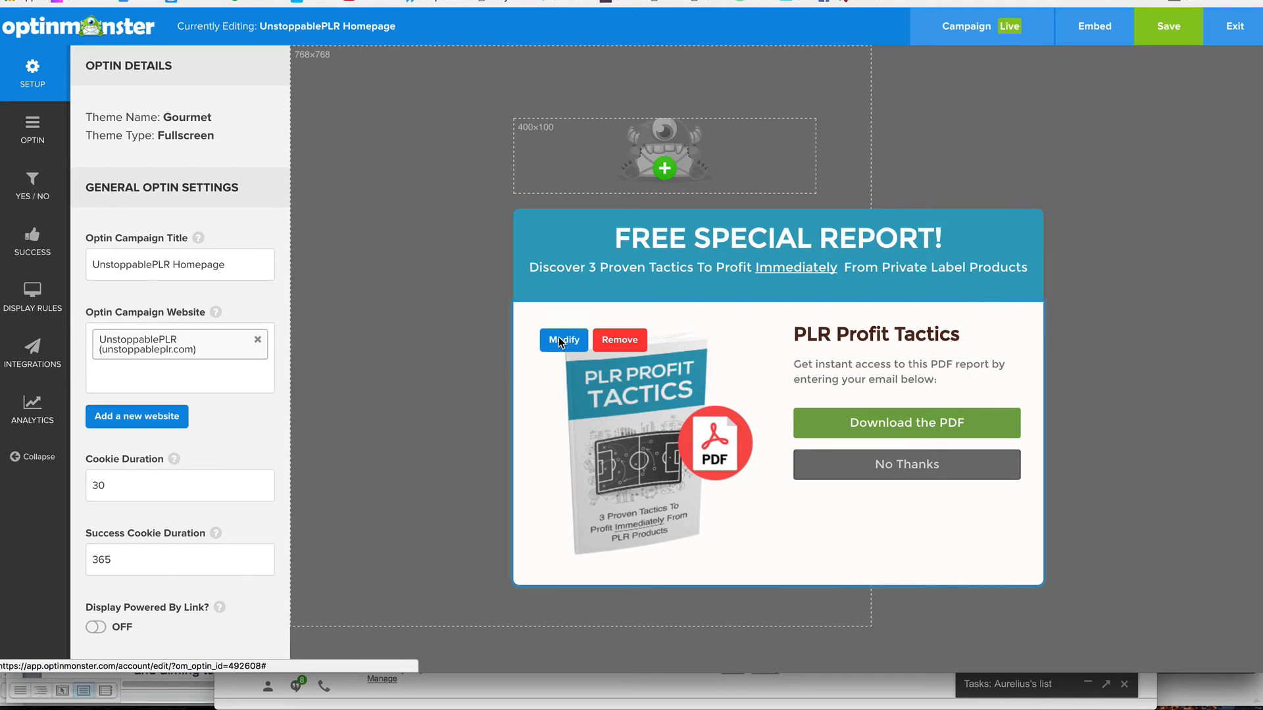
click(564, 339)
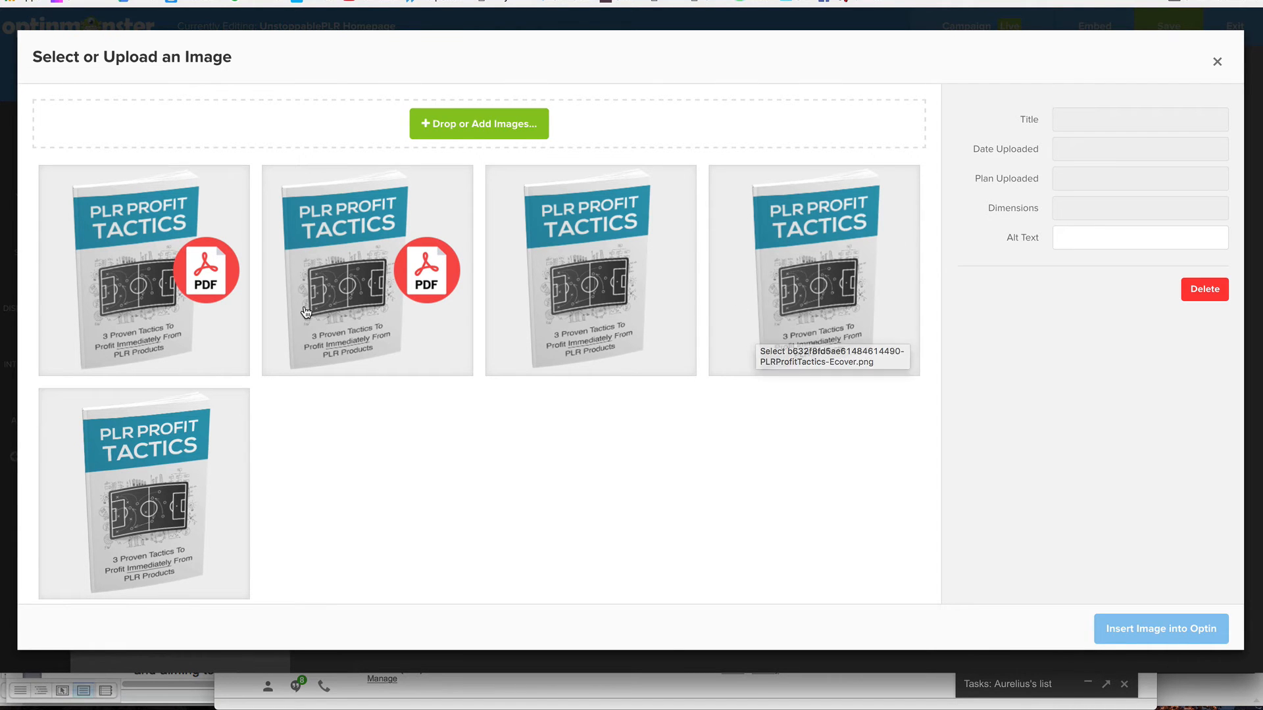
mouse_move(203, 319)
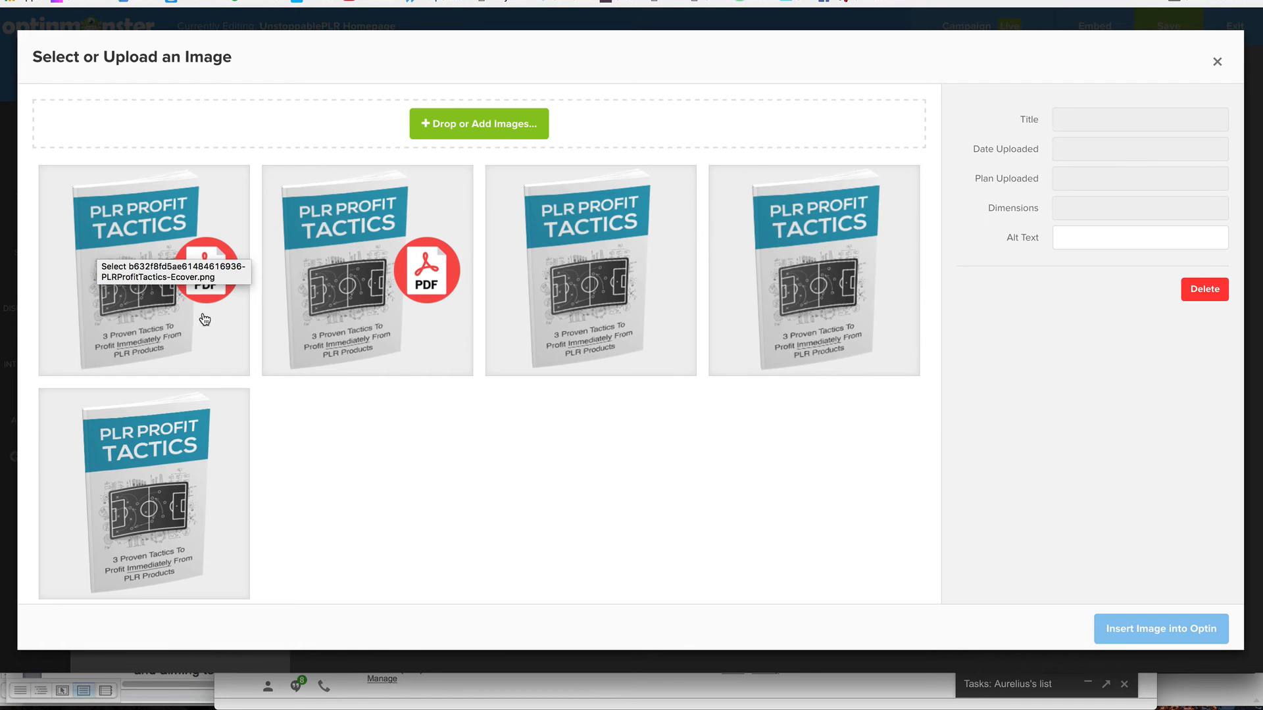
mouse_move(906, 121)
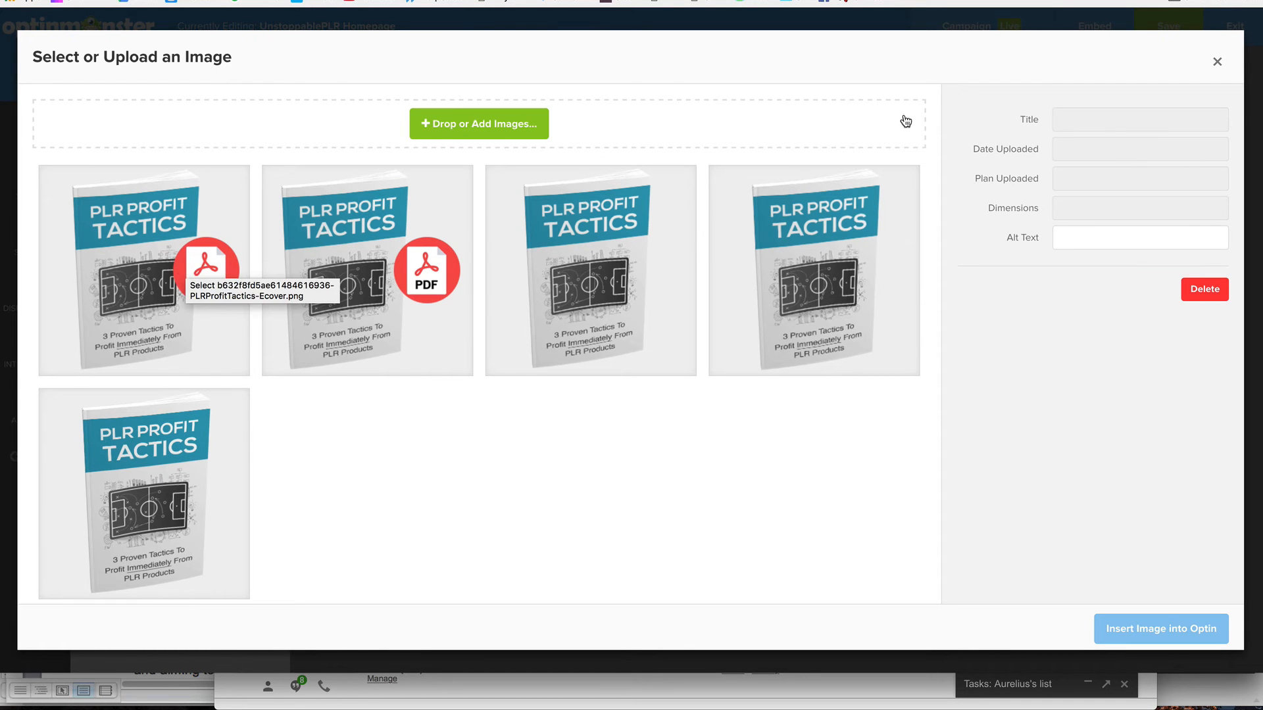
click(1217, 62)
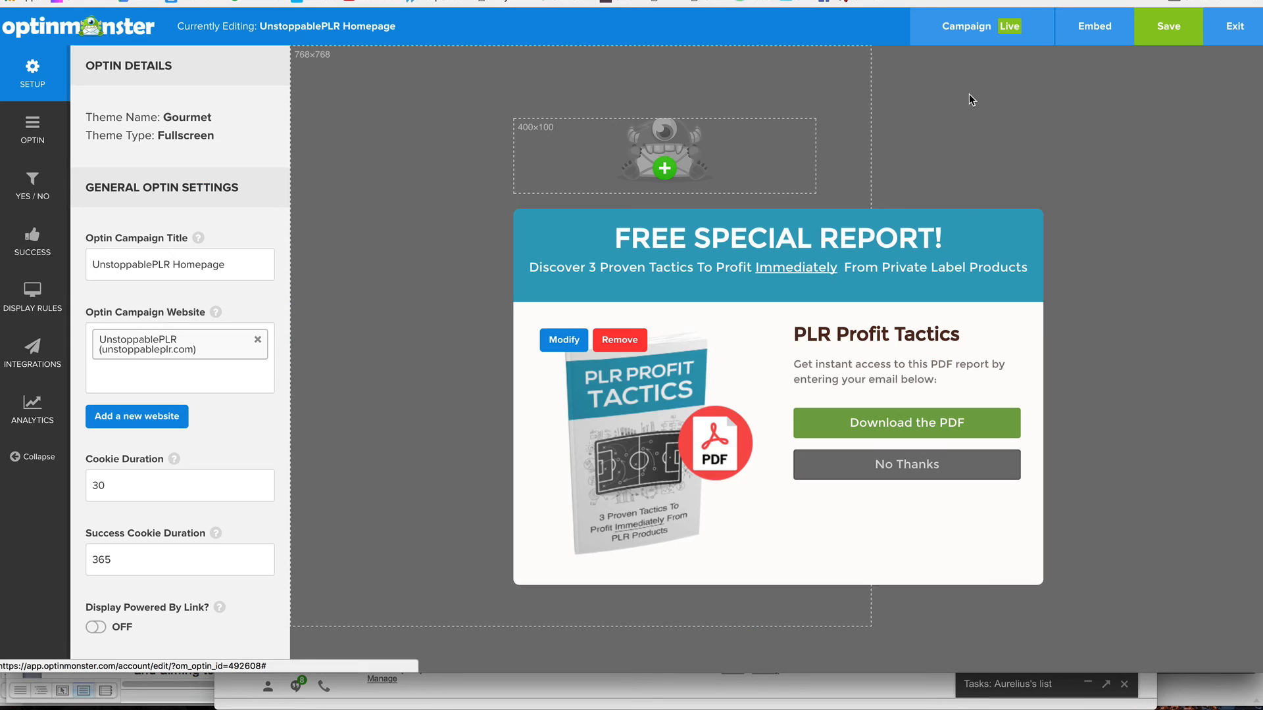
mouse_move(668, 496)
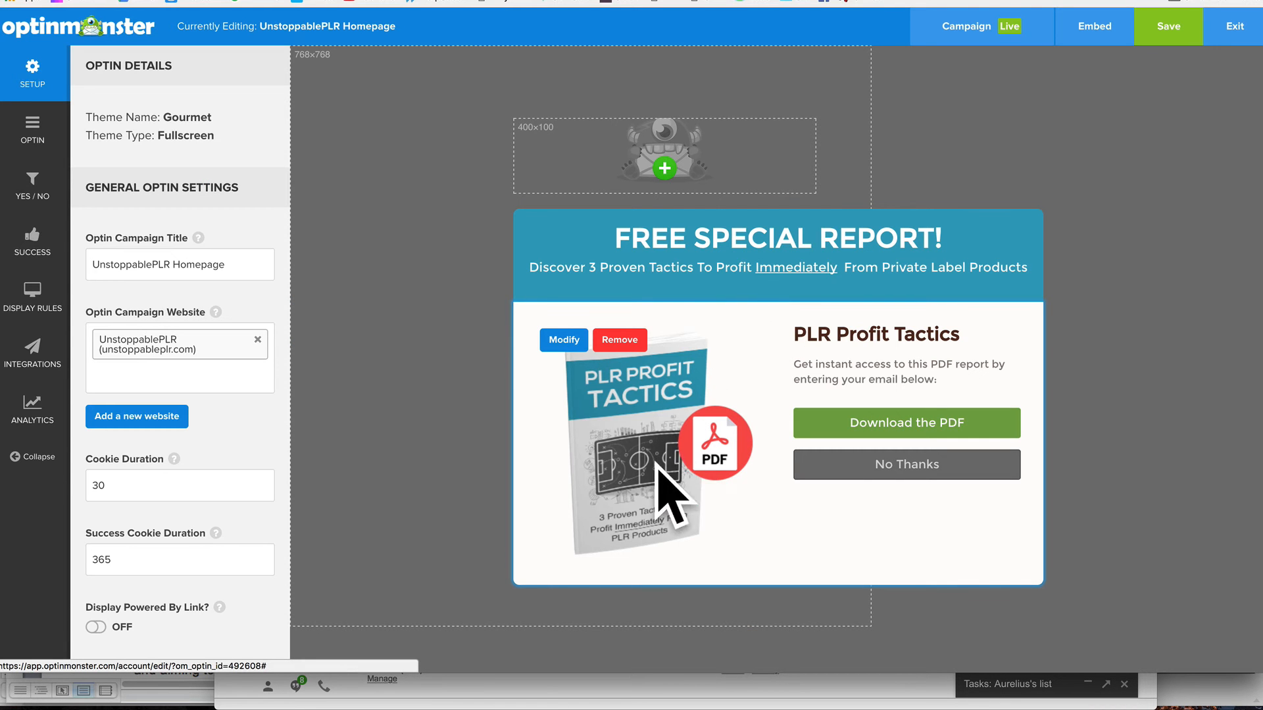
mouse_move(762, 373)
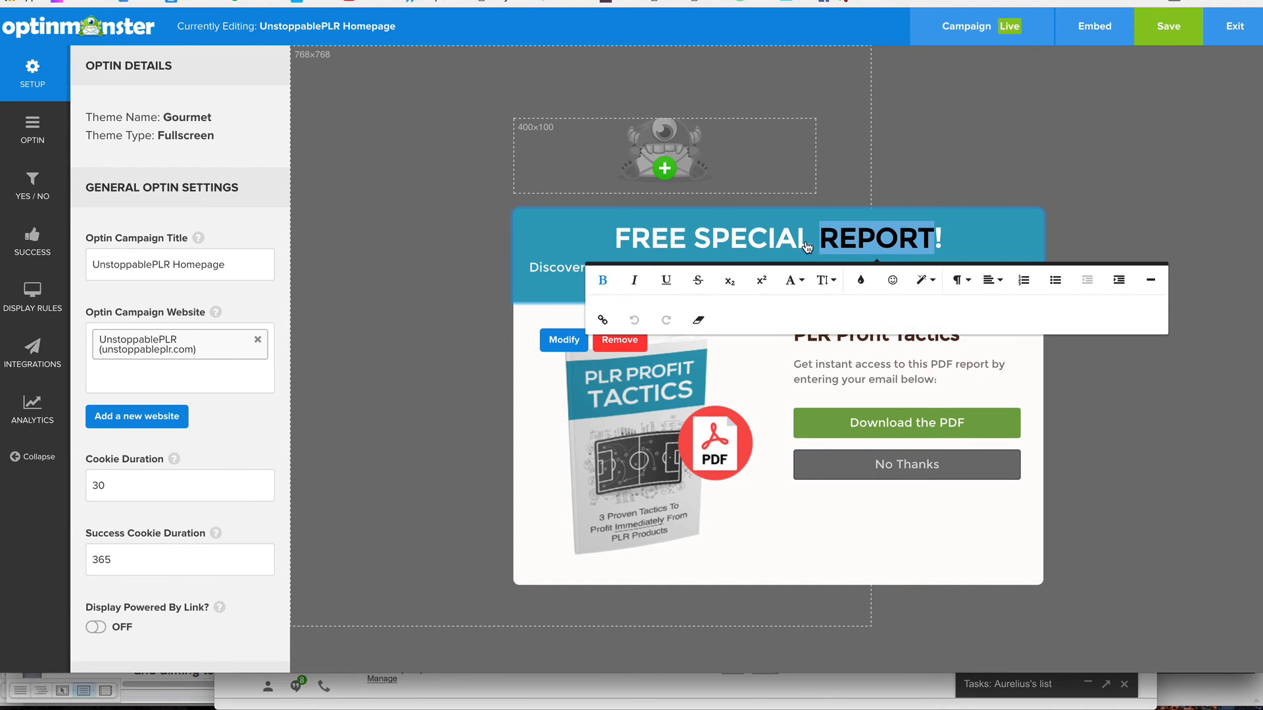
Select the FREE SPECIAL REPORT! headline, subheadline, PLR Profit Tactics title and description to show their text toolbar.
click(934, 245)
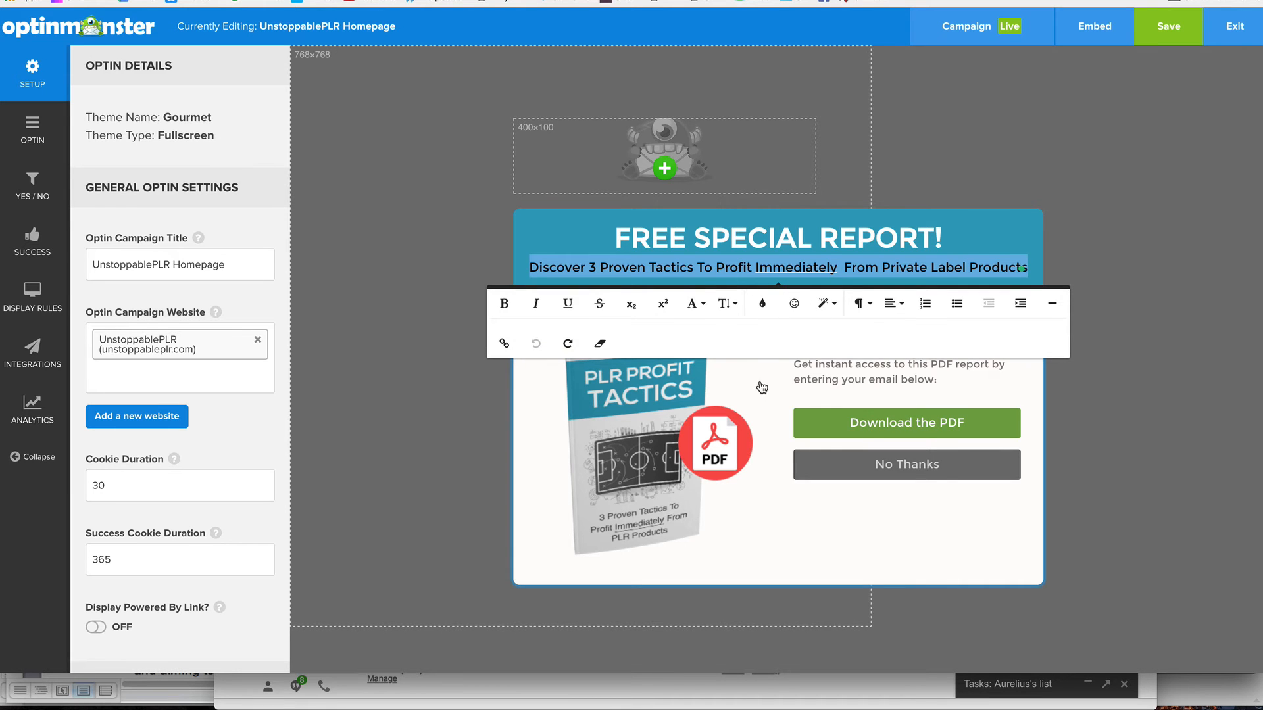
click(876, 333)
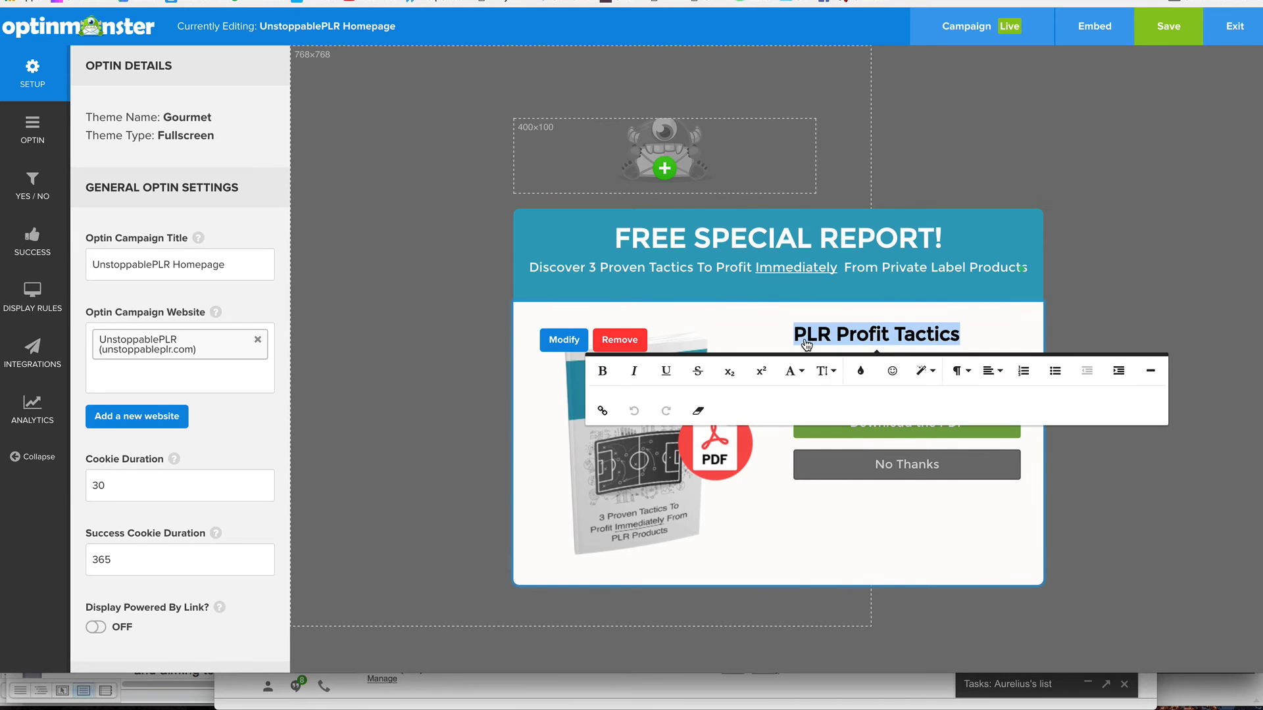
click(31, 129)
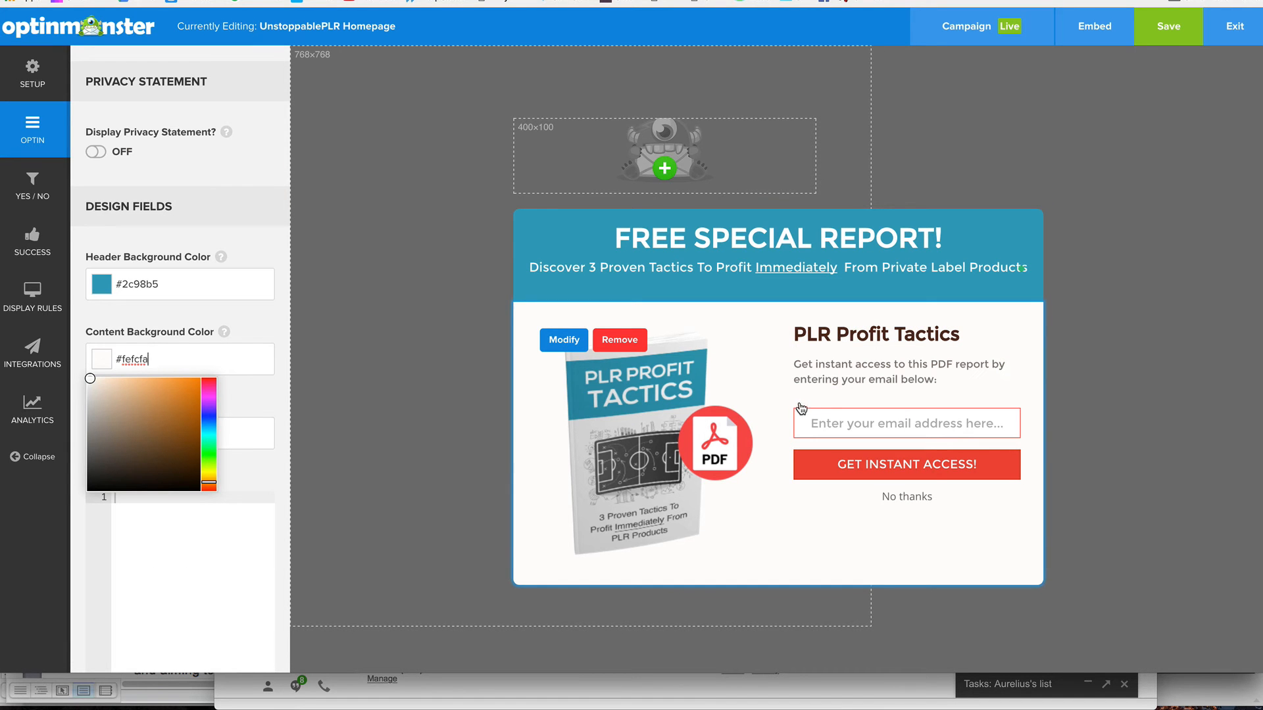
mouse_move(840, 388)
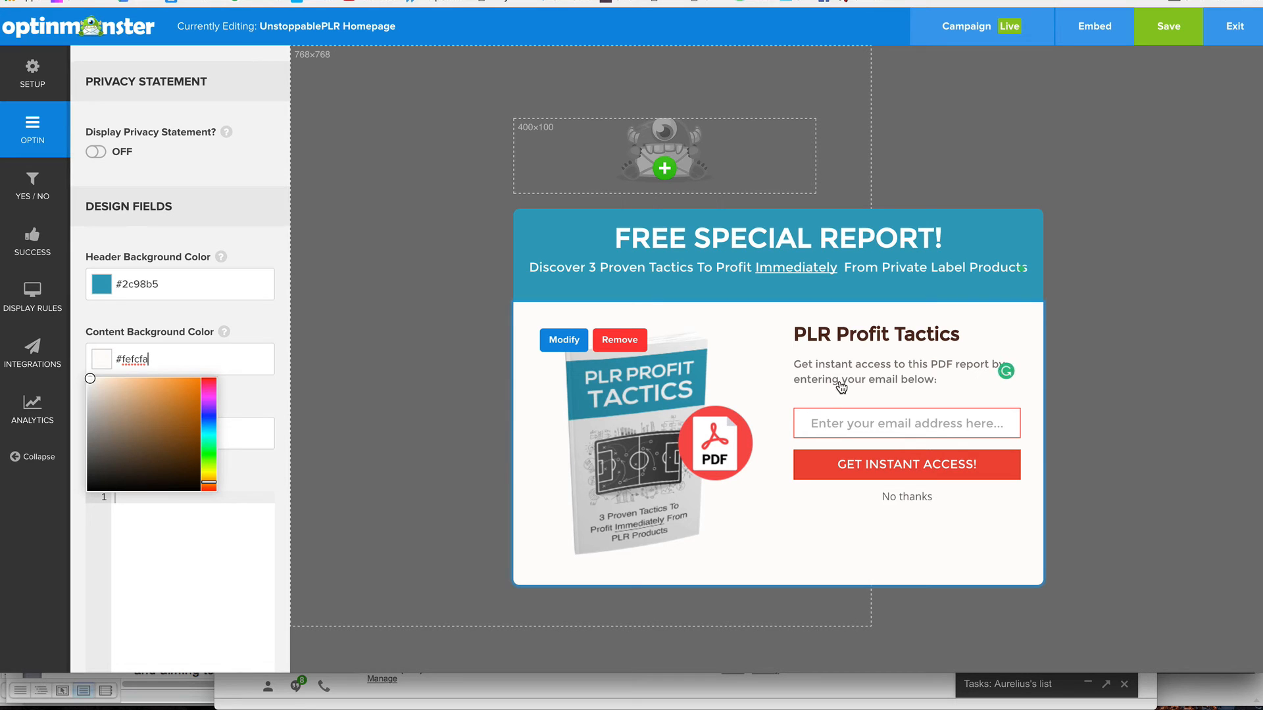
mouse_move(857, 383)
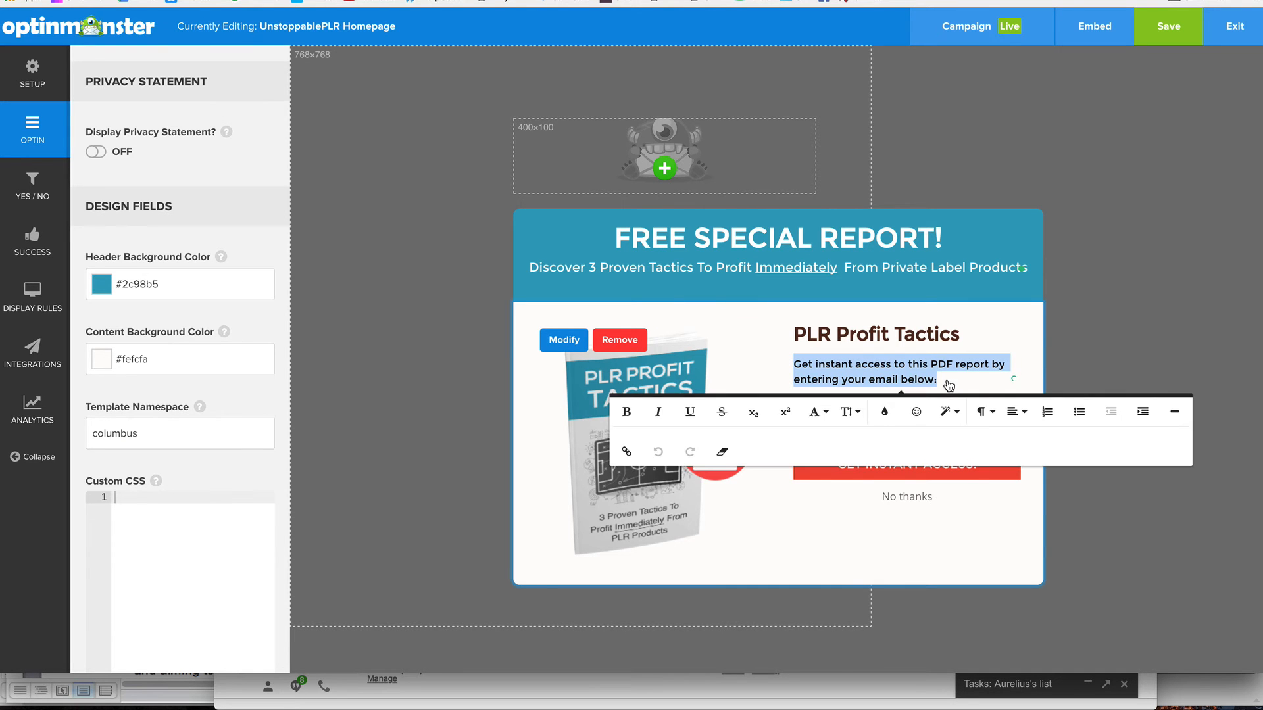
click(100, 359)
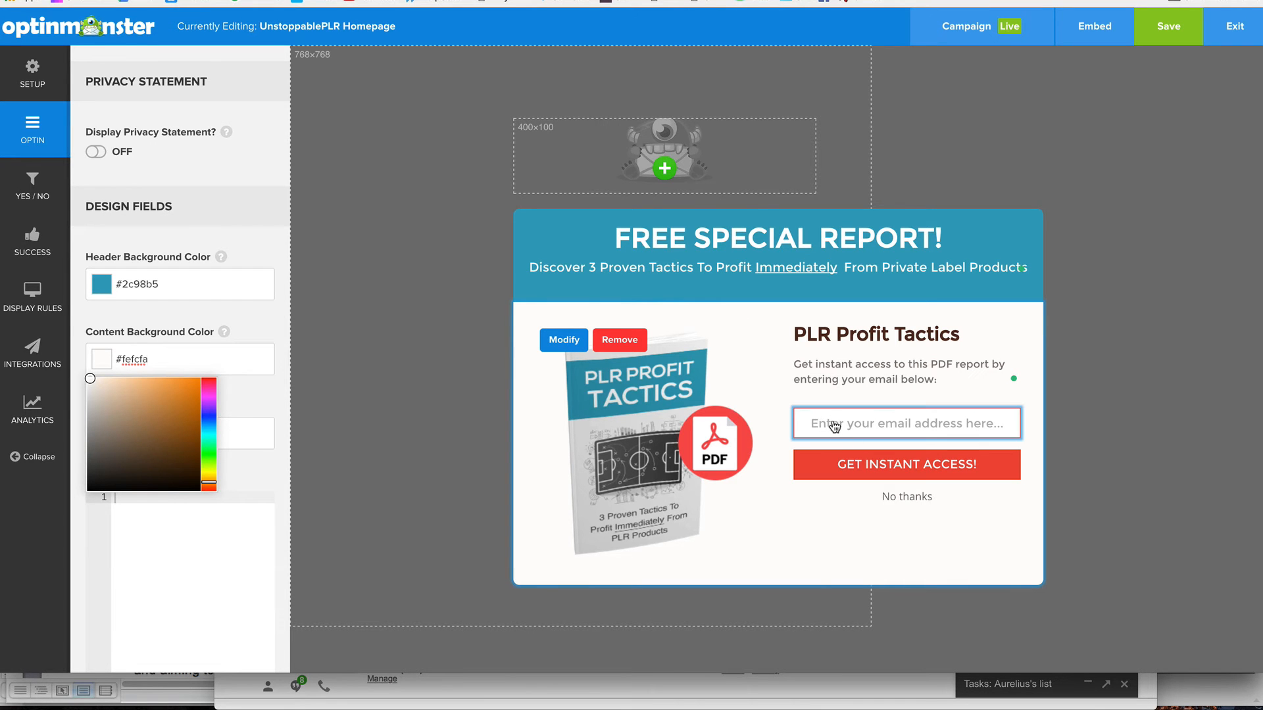
scroll(down, 3)
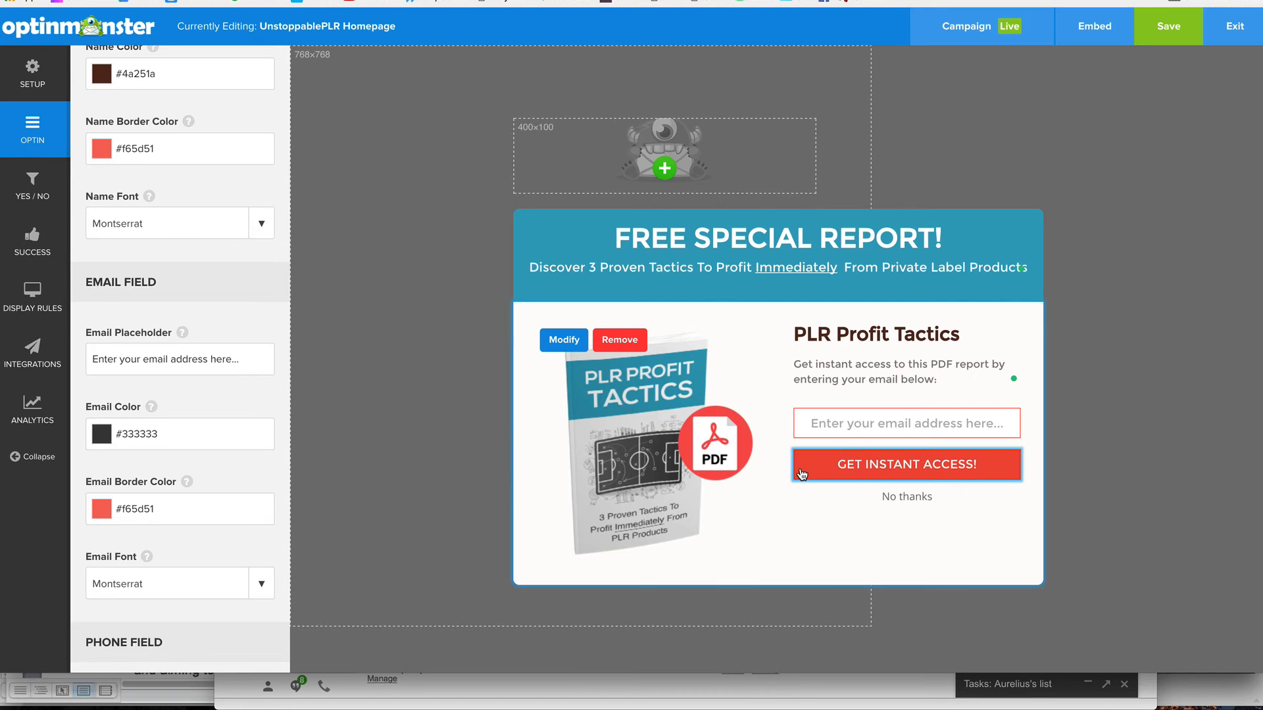
scroll(down, 3)
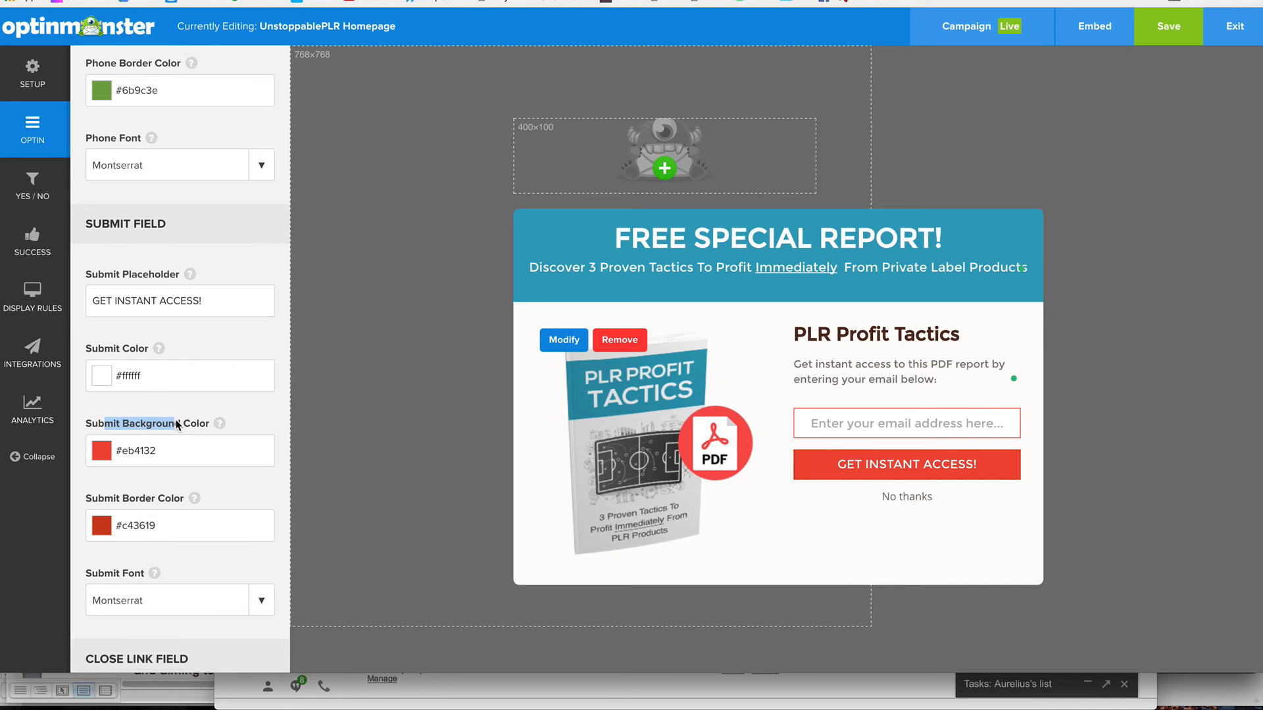
scroll(down, 3)
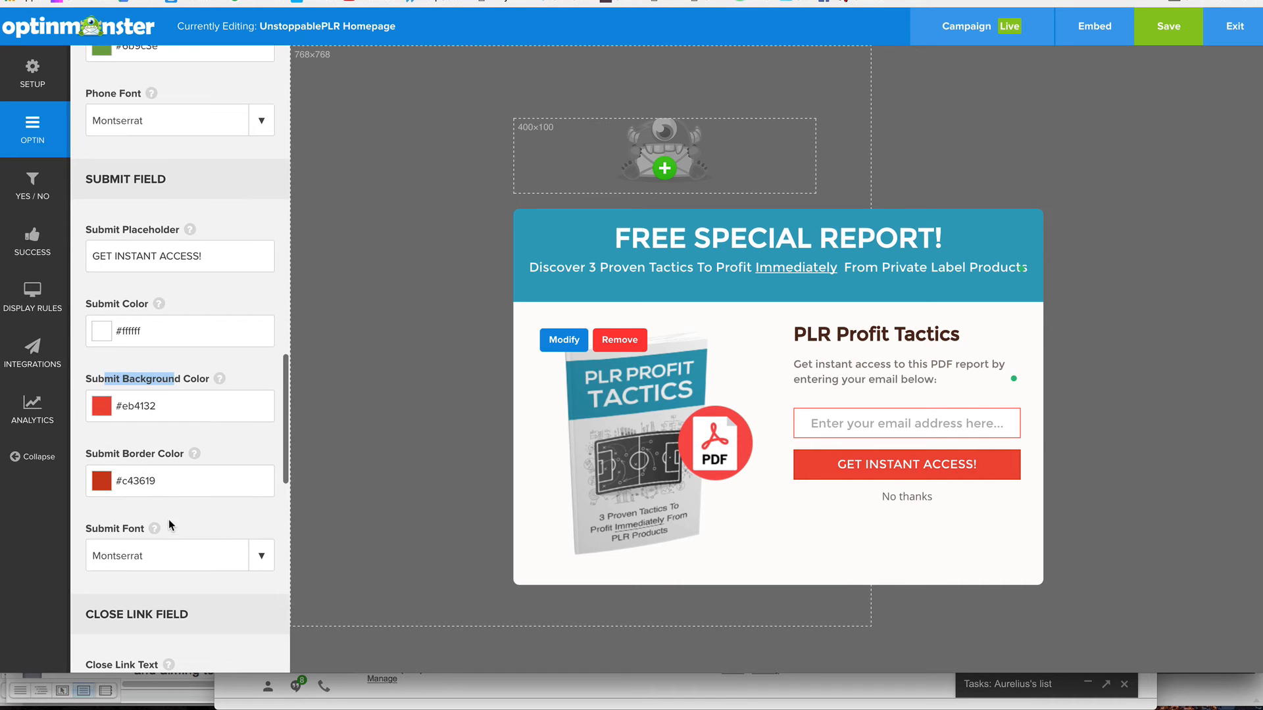
scroll(down, 3)
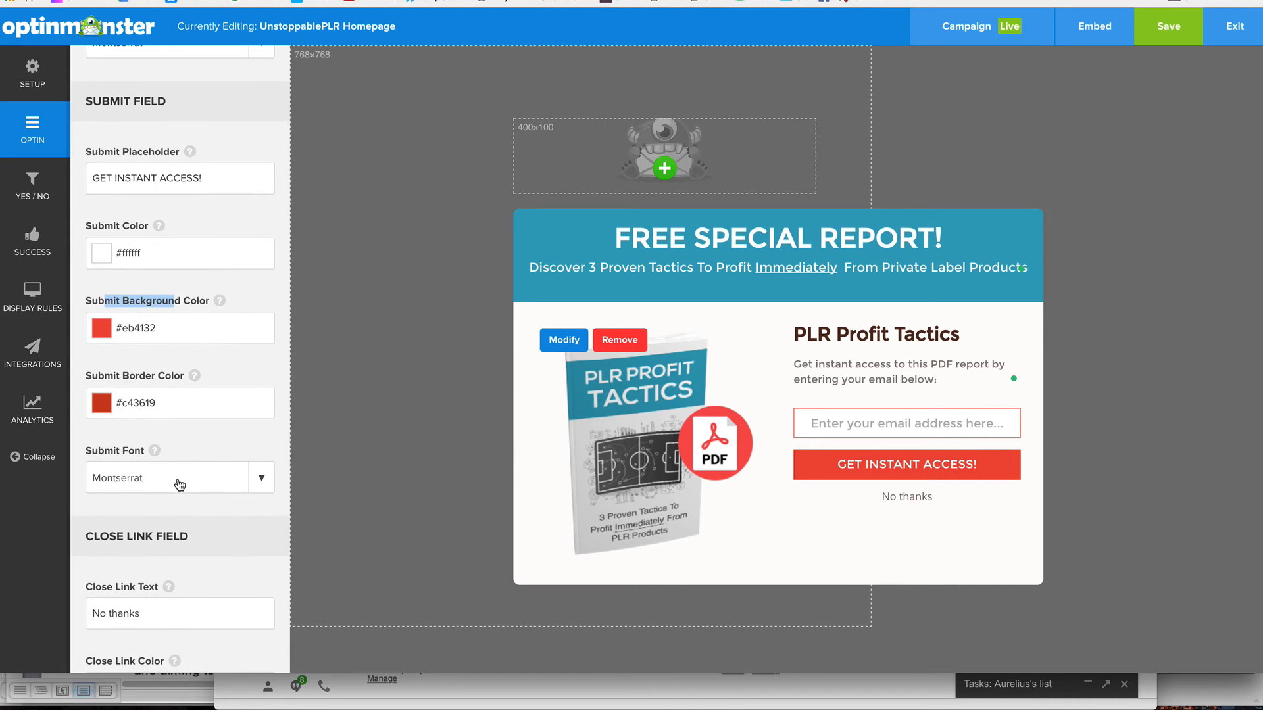
scroll(down, 3)
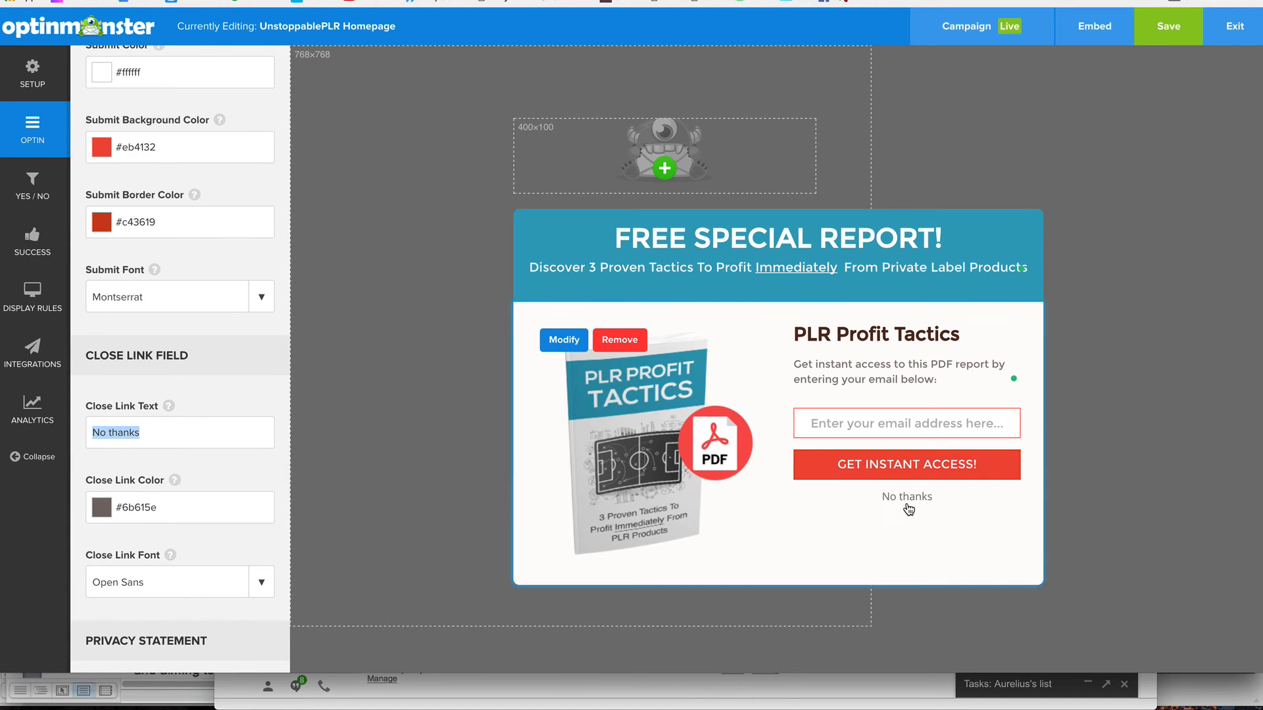
click(181, 433)
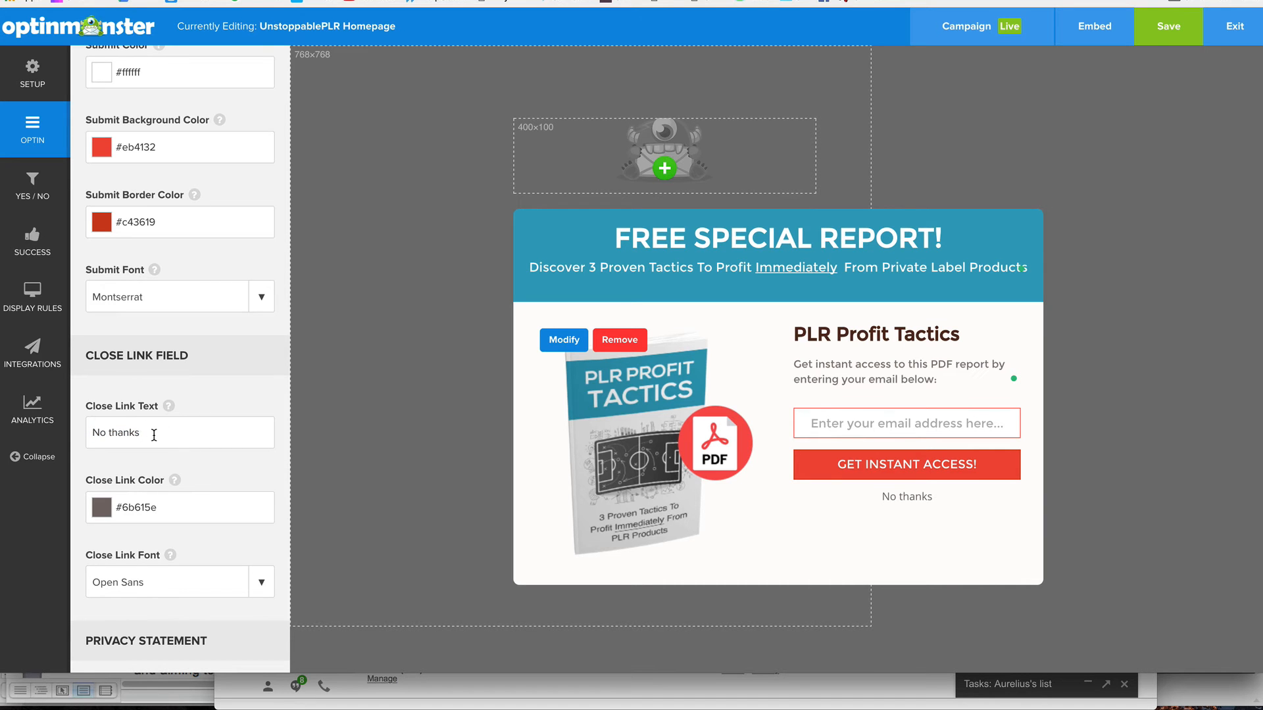
text(, I'll)
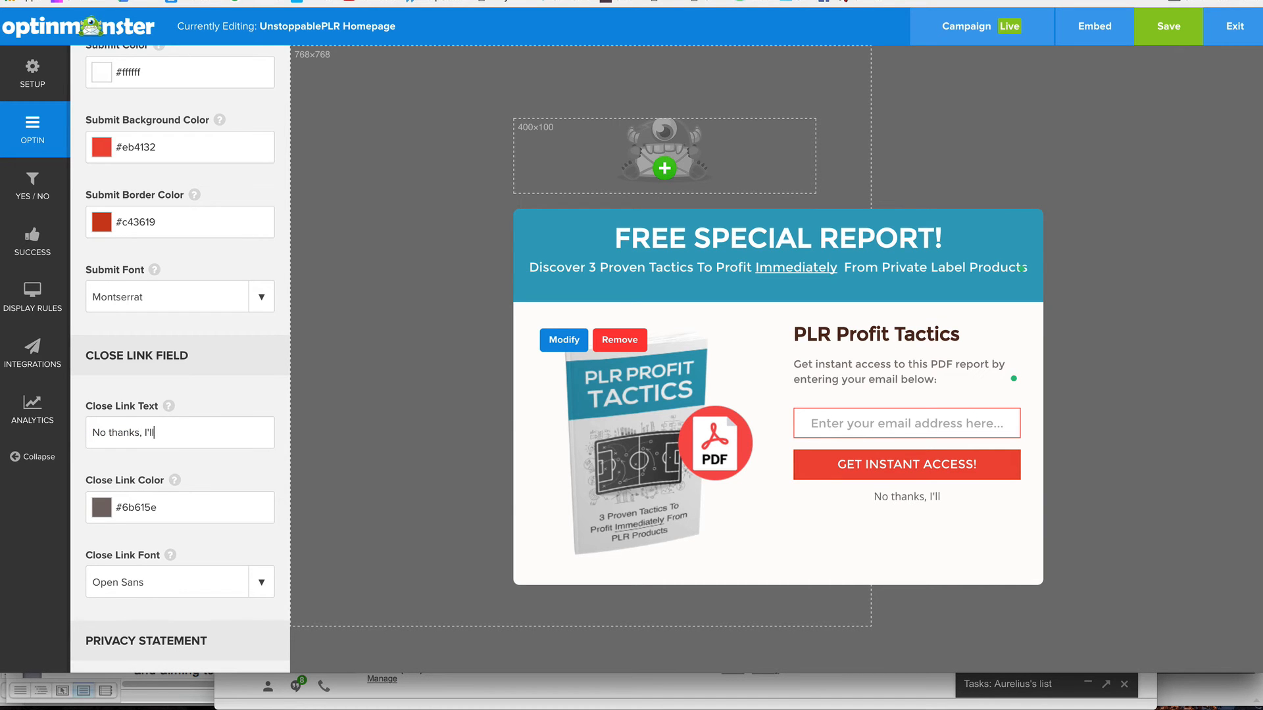
text(skup)
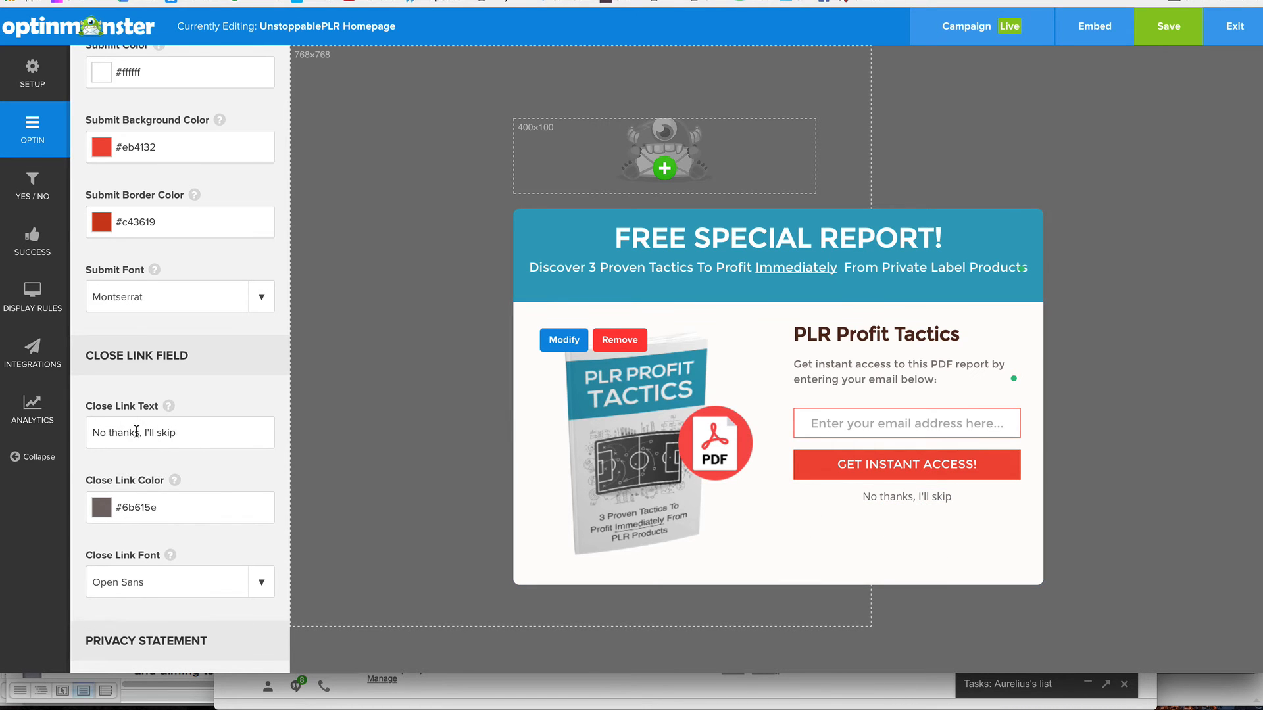
text(No thanks)
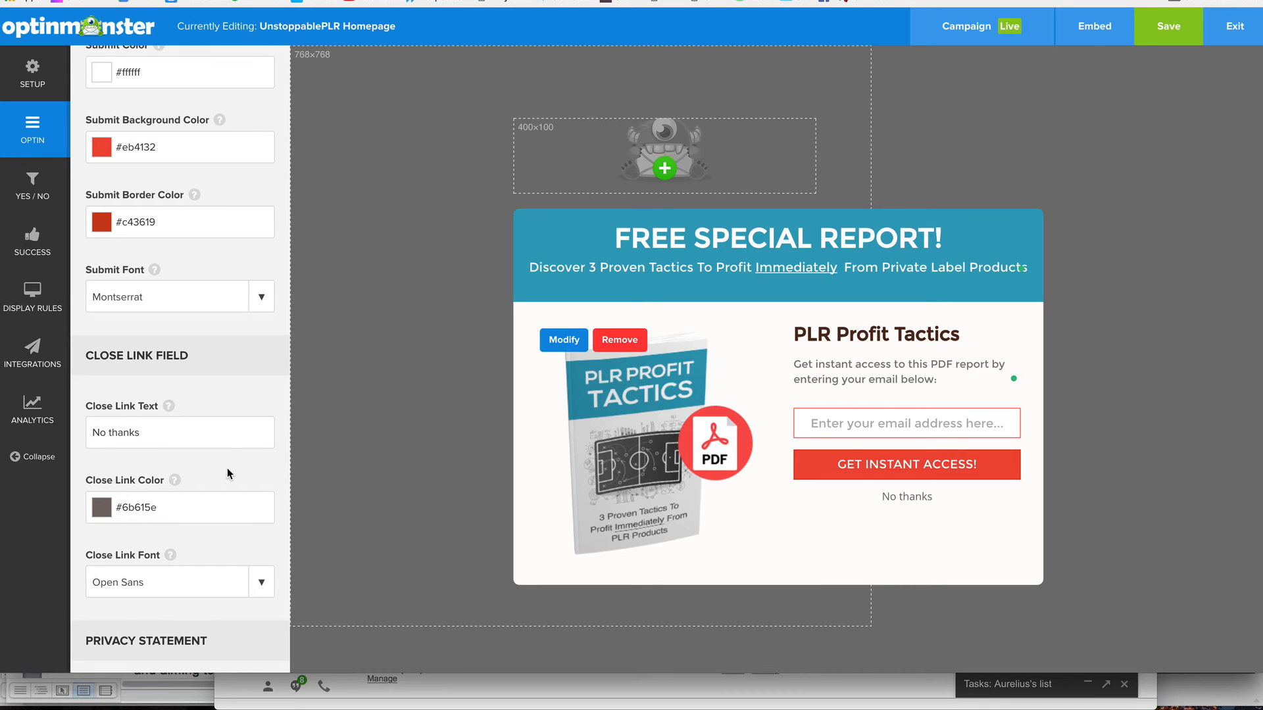
mouse_move(697, 422)
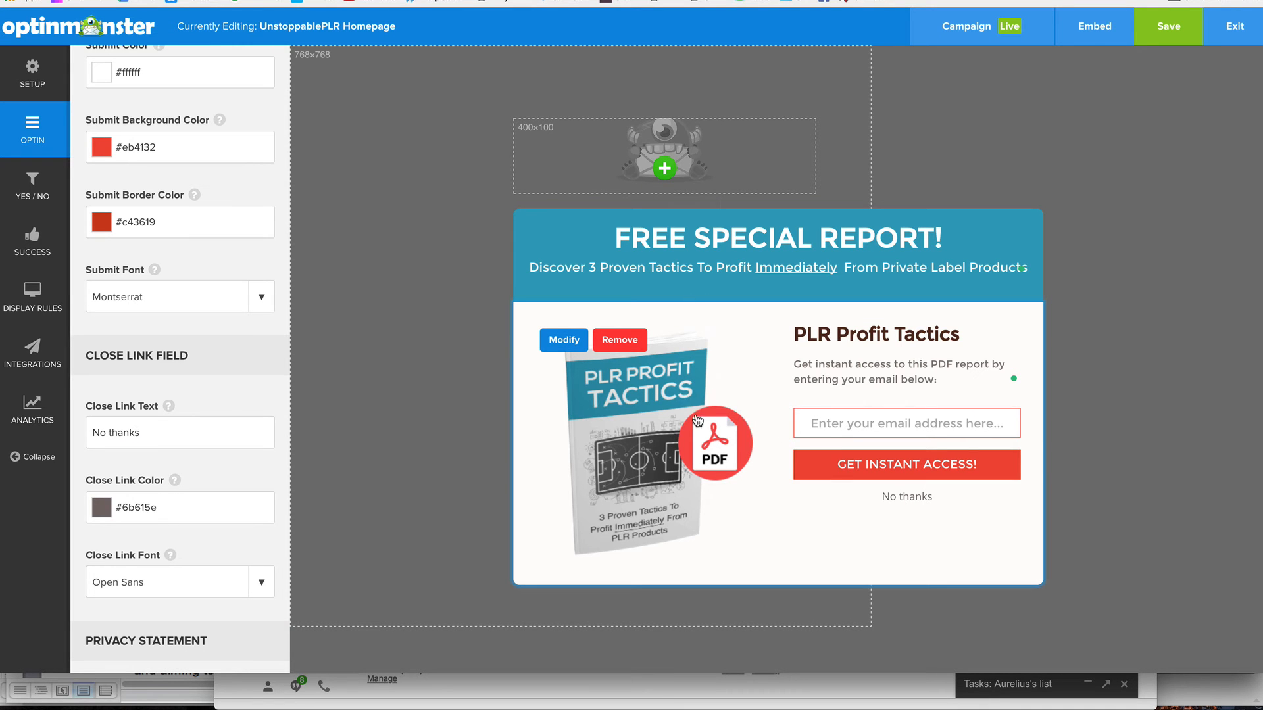
mouse_move(404, 360)
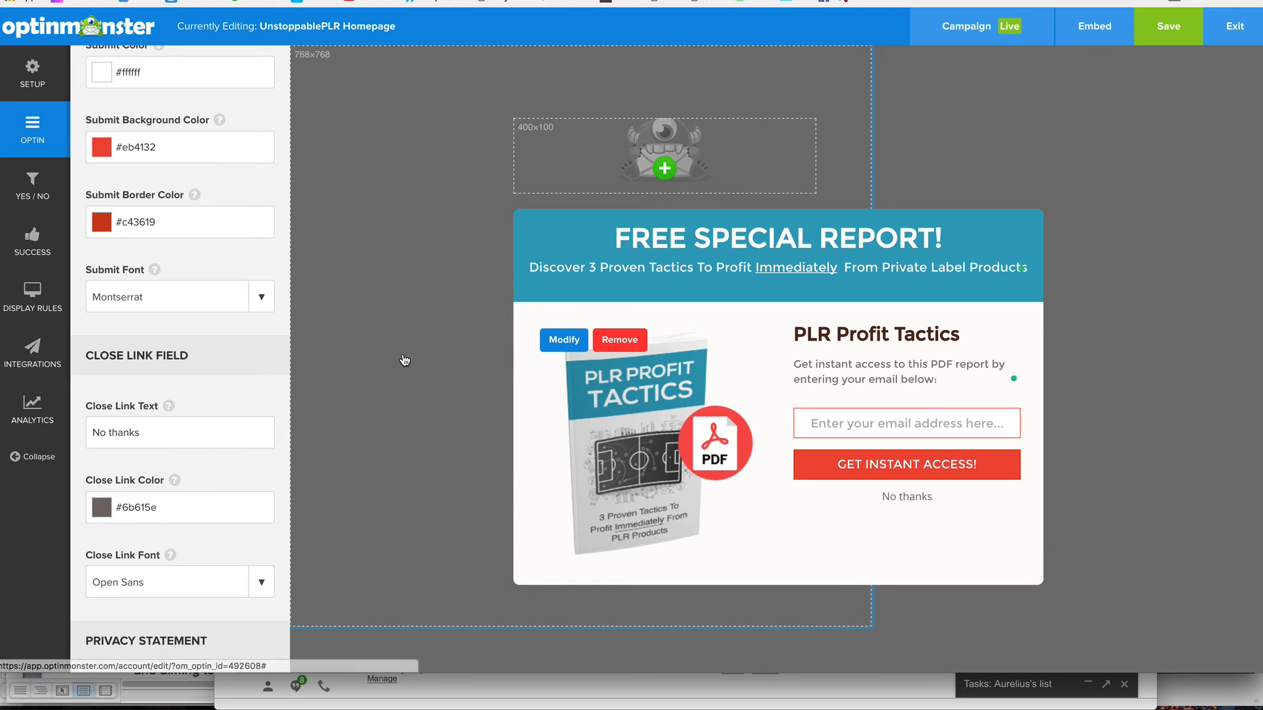
scroll(up, 3)
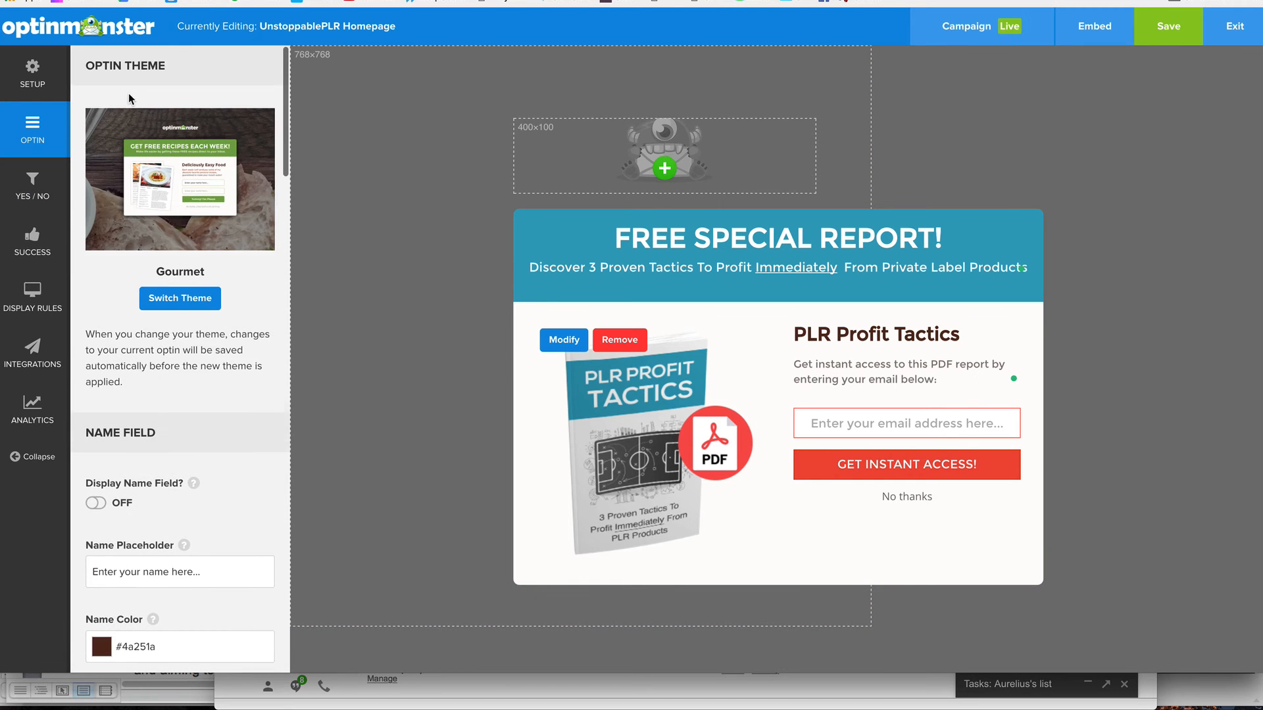
scroll(down, 3)
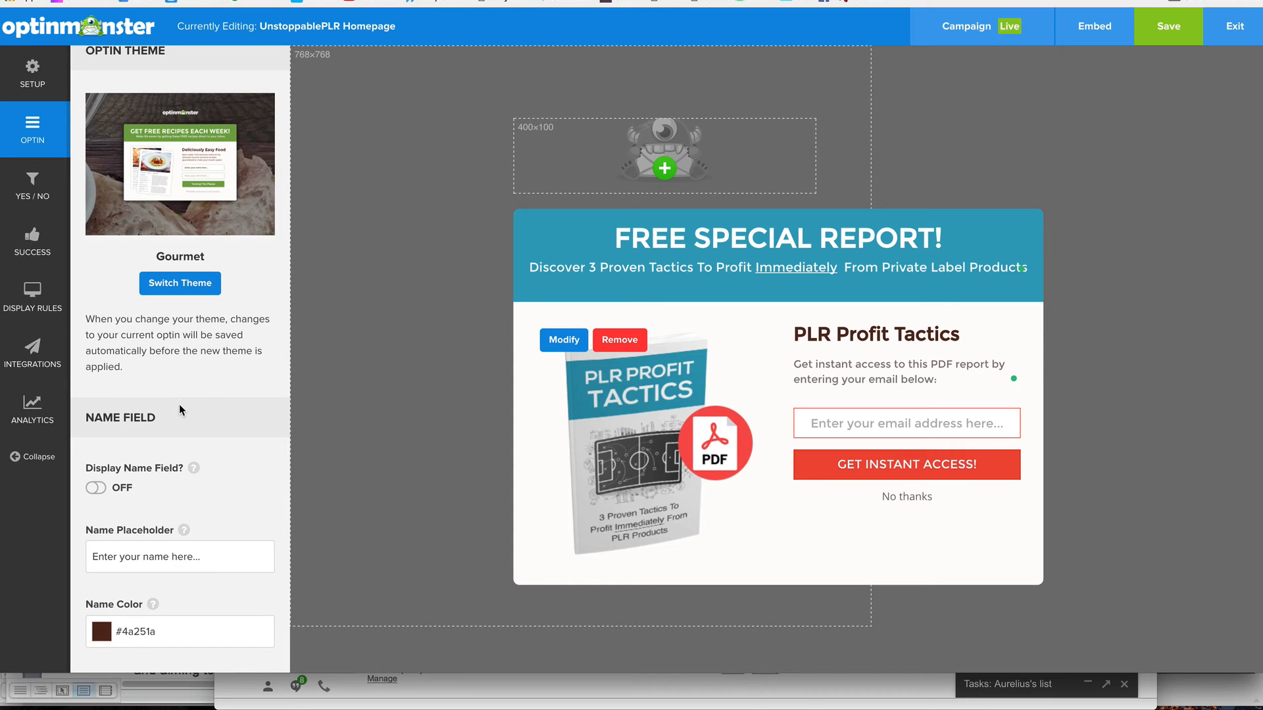
mouse_move(184, 409)
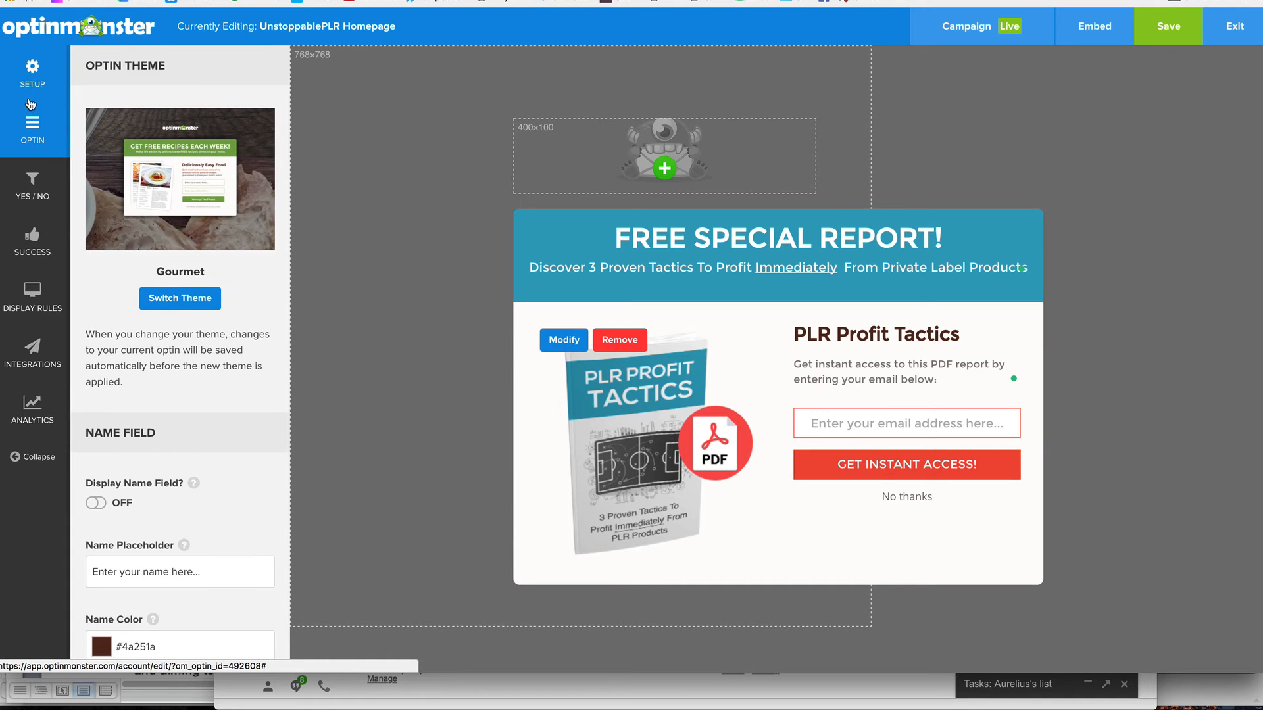
Review the general setup's Cookie Duration 30 and Success Cookie Duration 365, then go to the Yes/No settings.
click(32, 72)
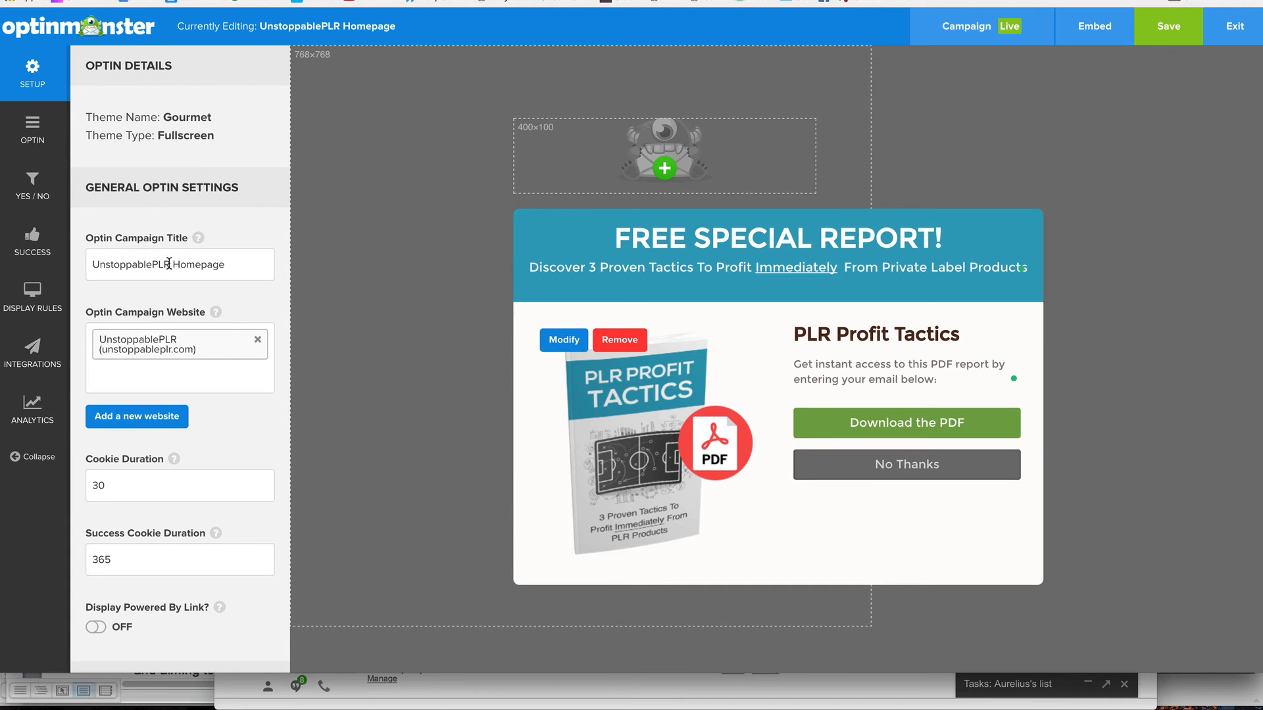
mouse_move(134, 327)
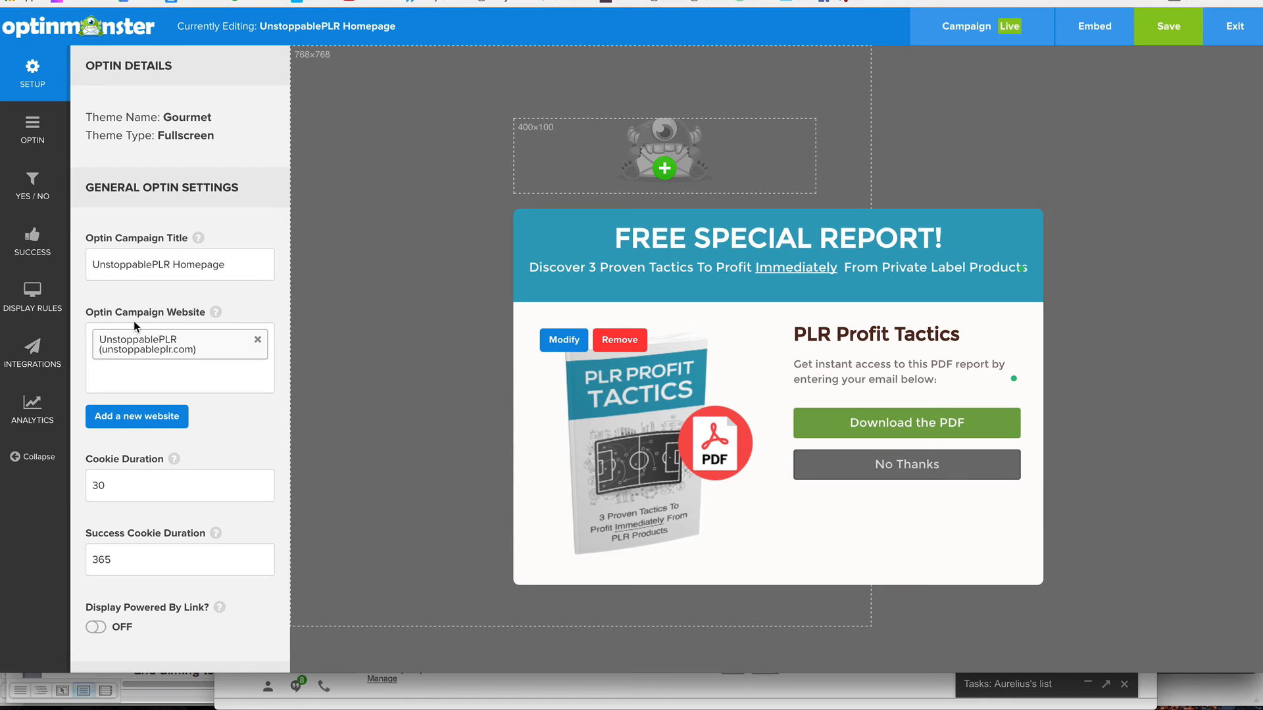
scroll(down, 3)
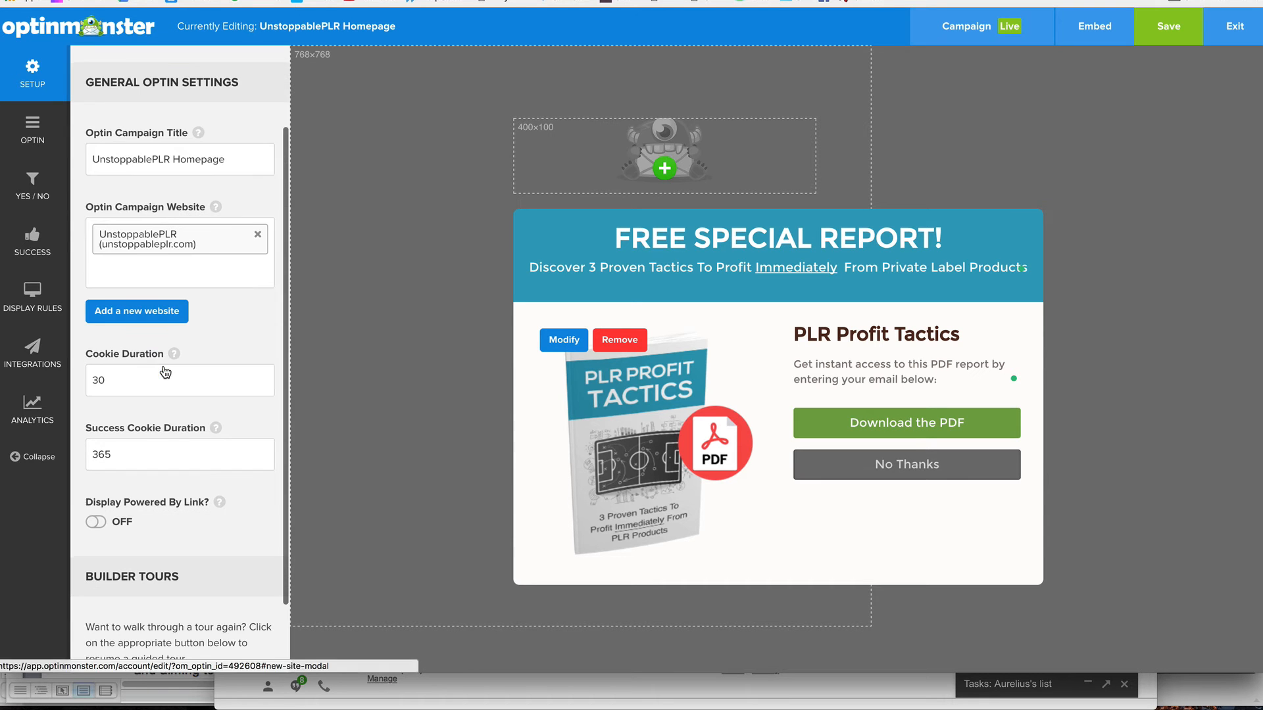
scroll(up, 3)
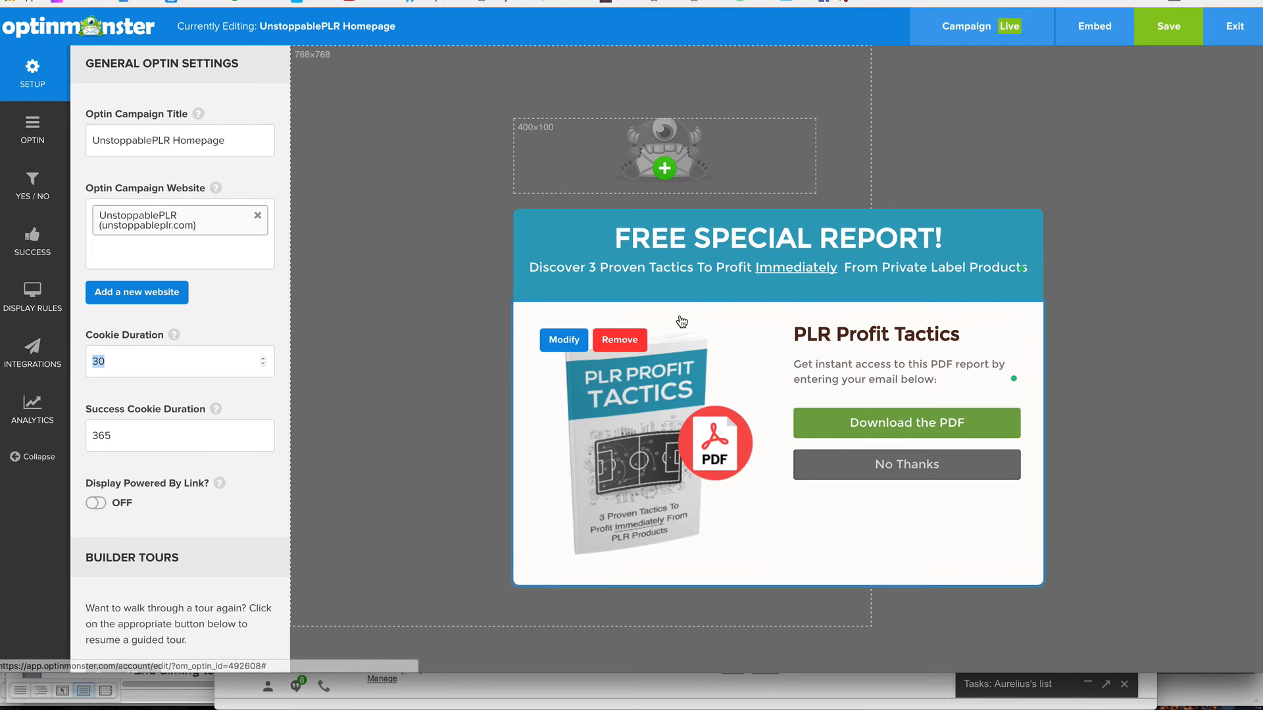
mouse_move(678, 355)
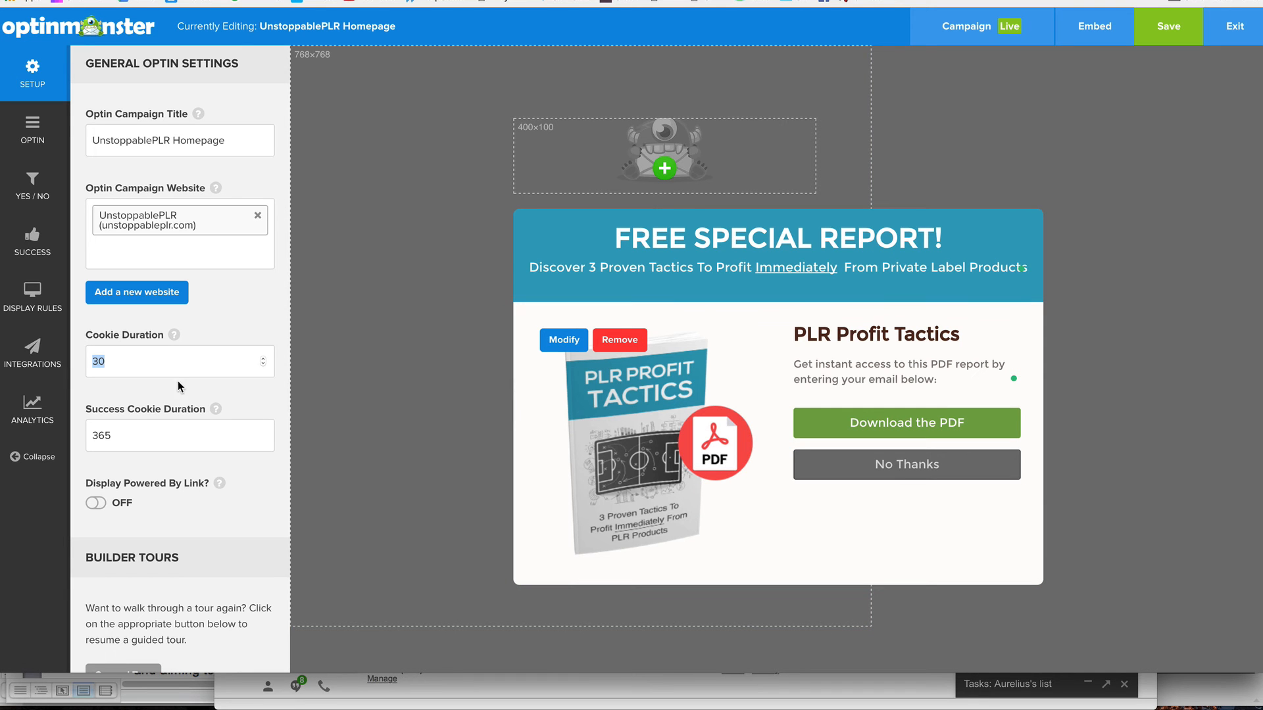
click(174, 360)
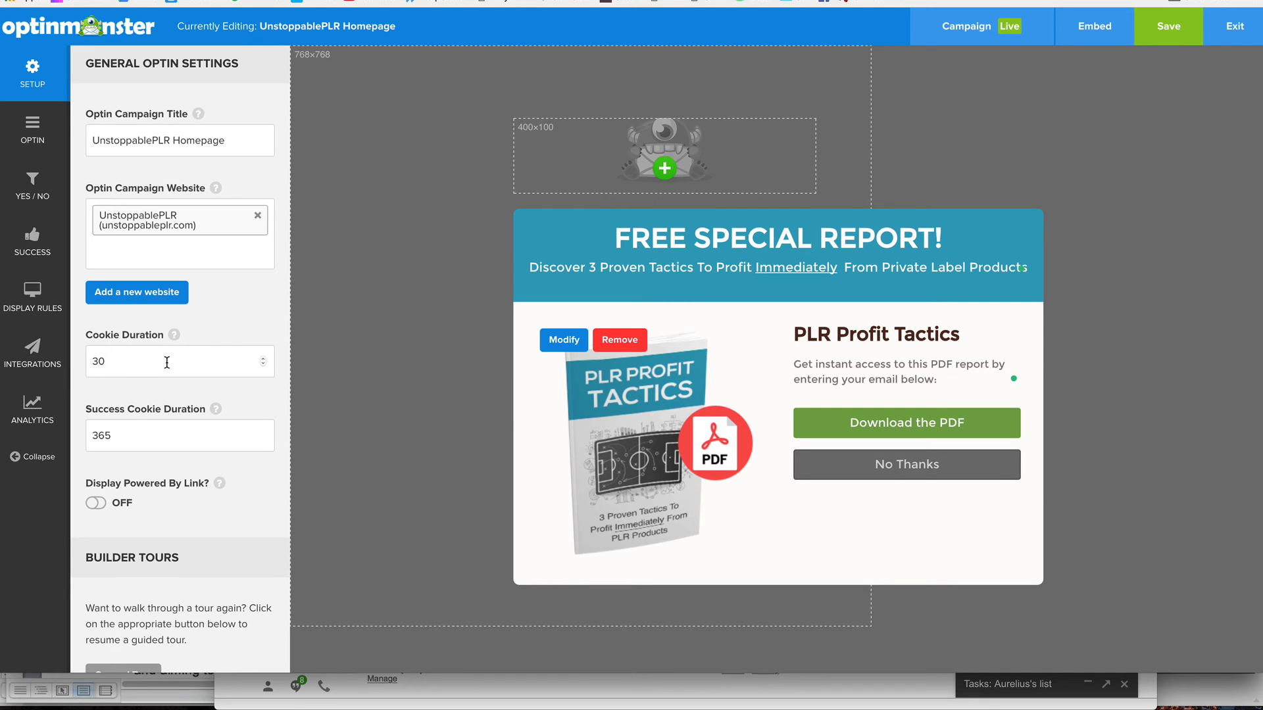
click(180, 361)
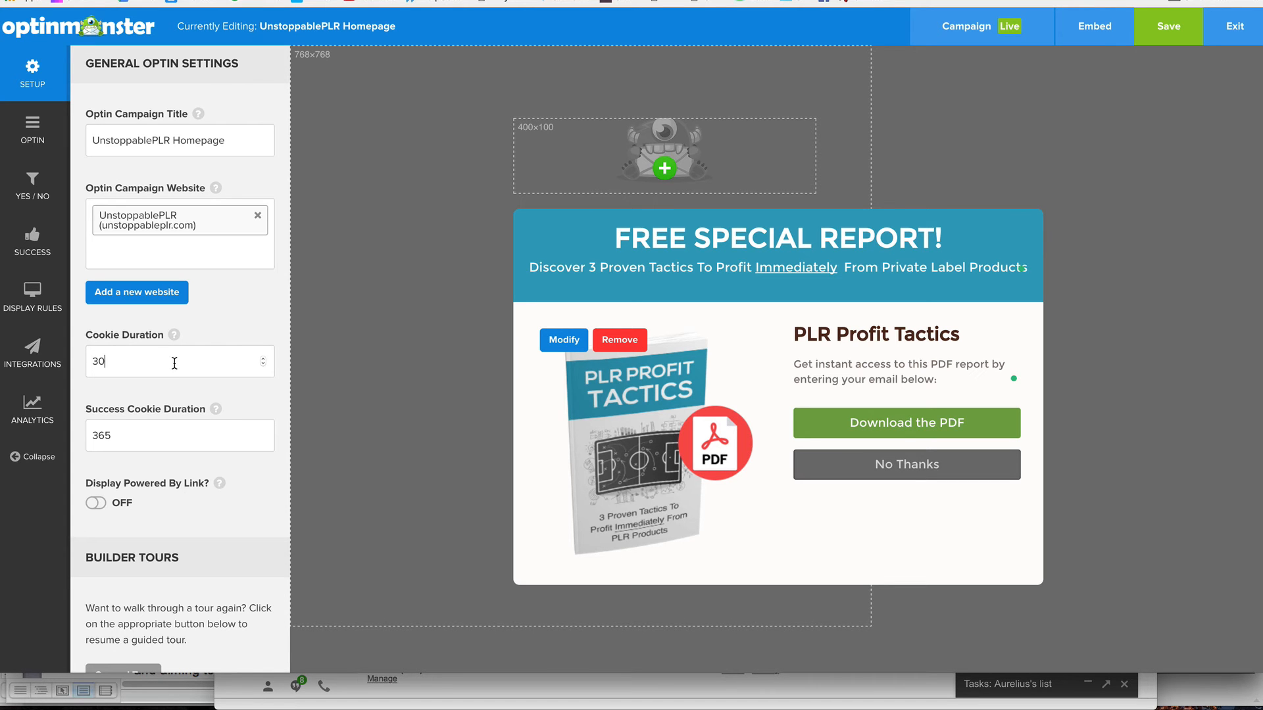
mouse_move(416, 396)
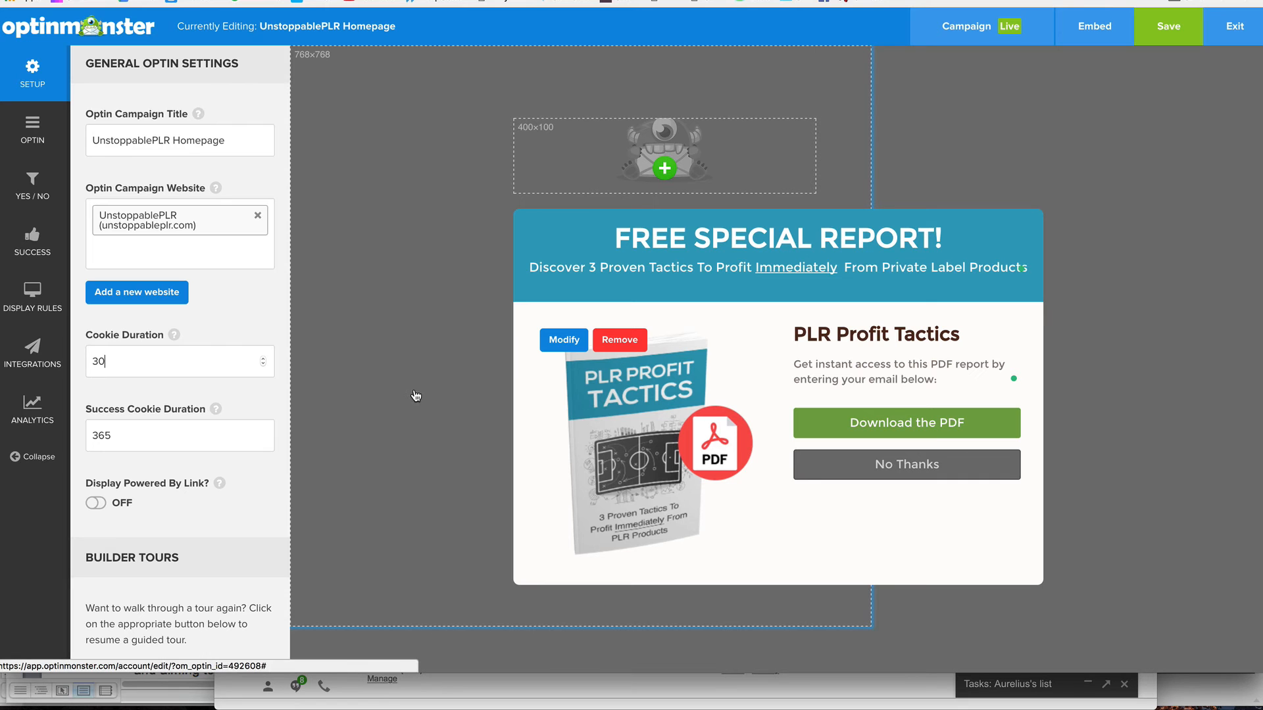
click(180, 436)
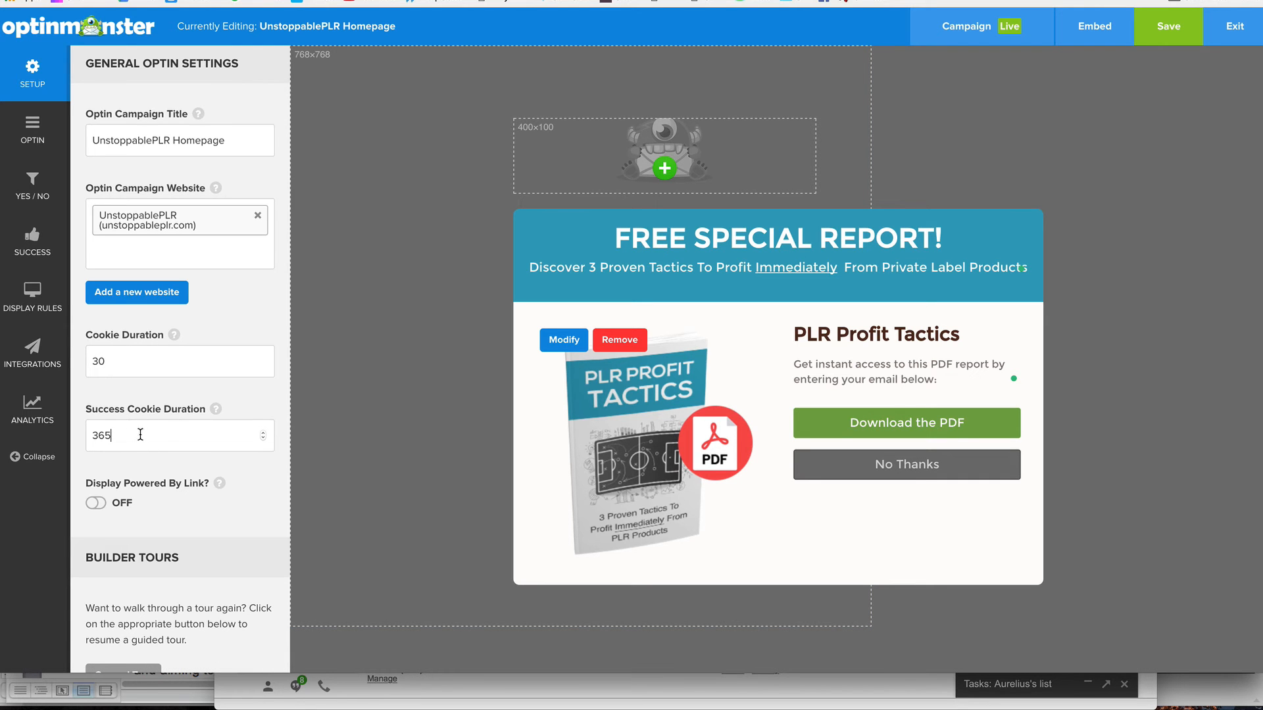
mouse_move(121, 436)
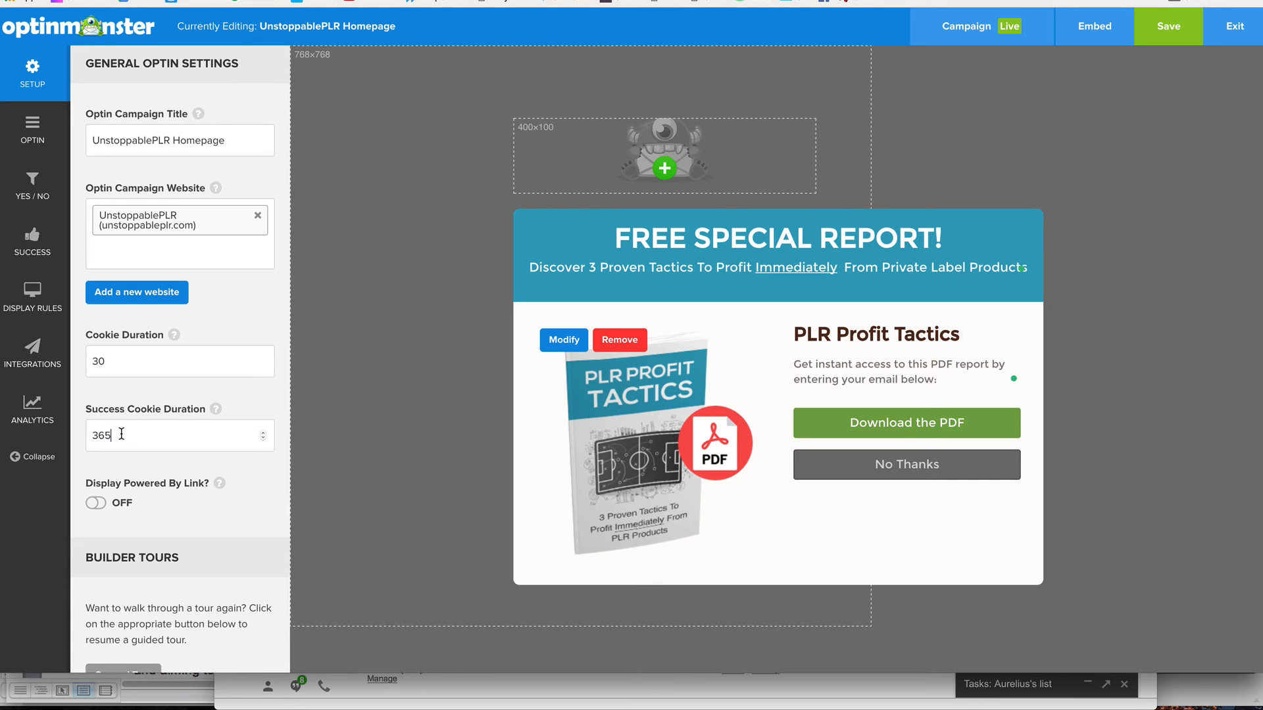
mouse_move(91, 182)
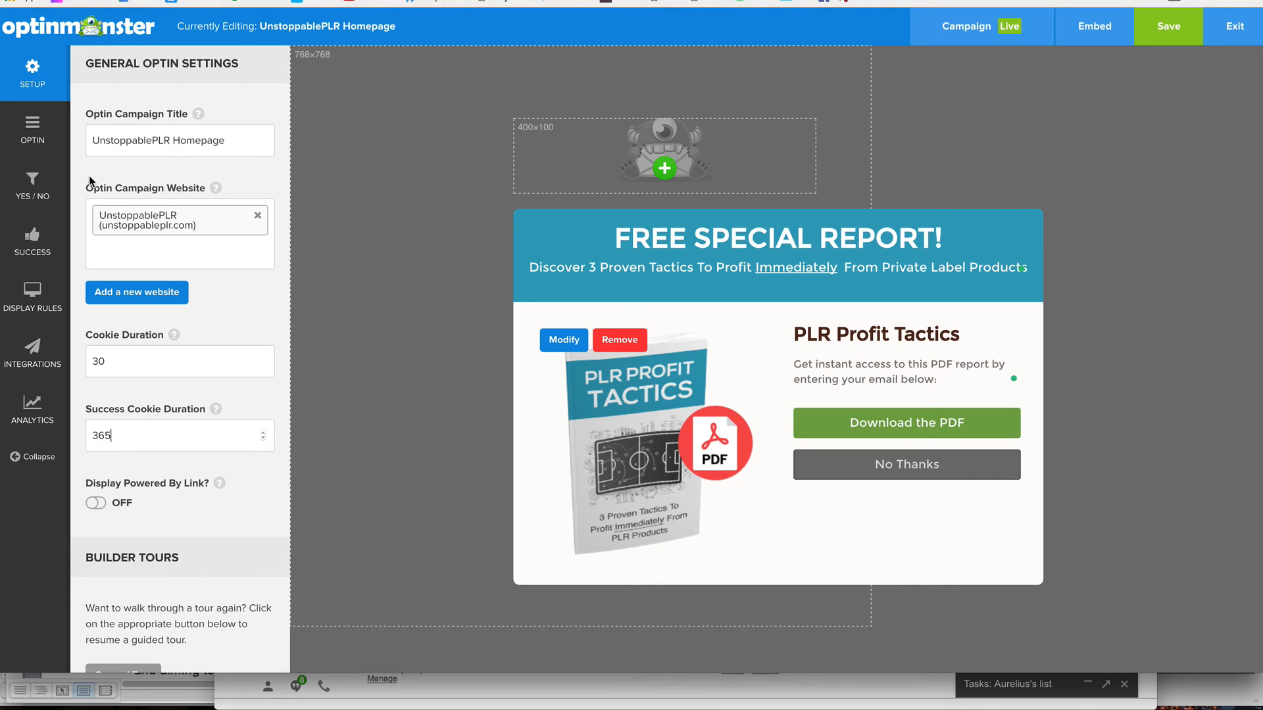
click(32, 185)
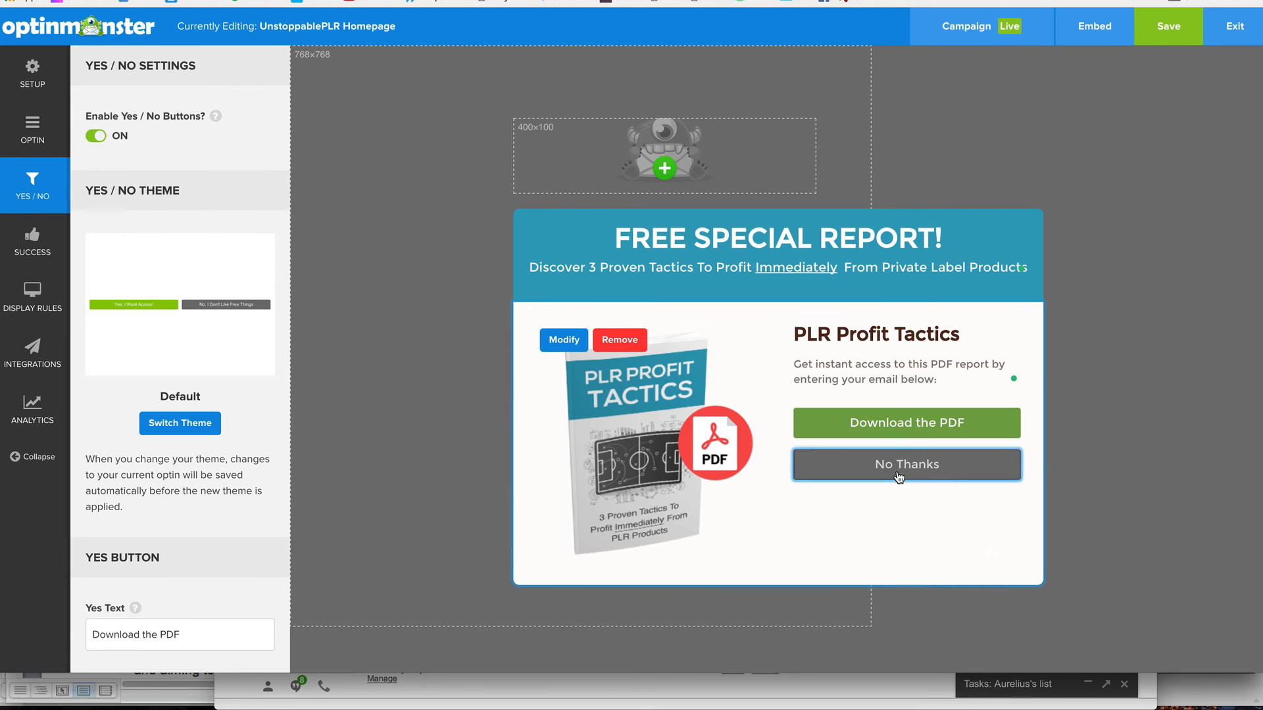
mouse_move(892, 385)
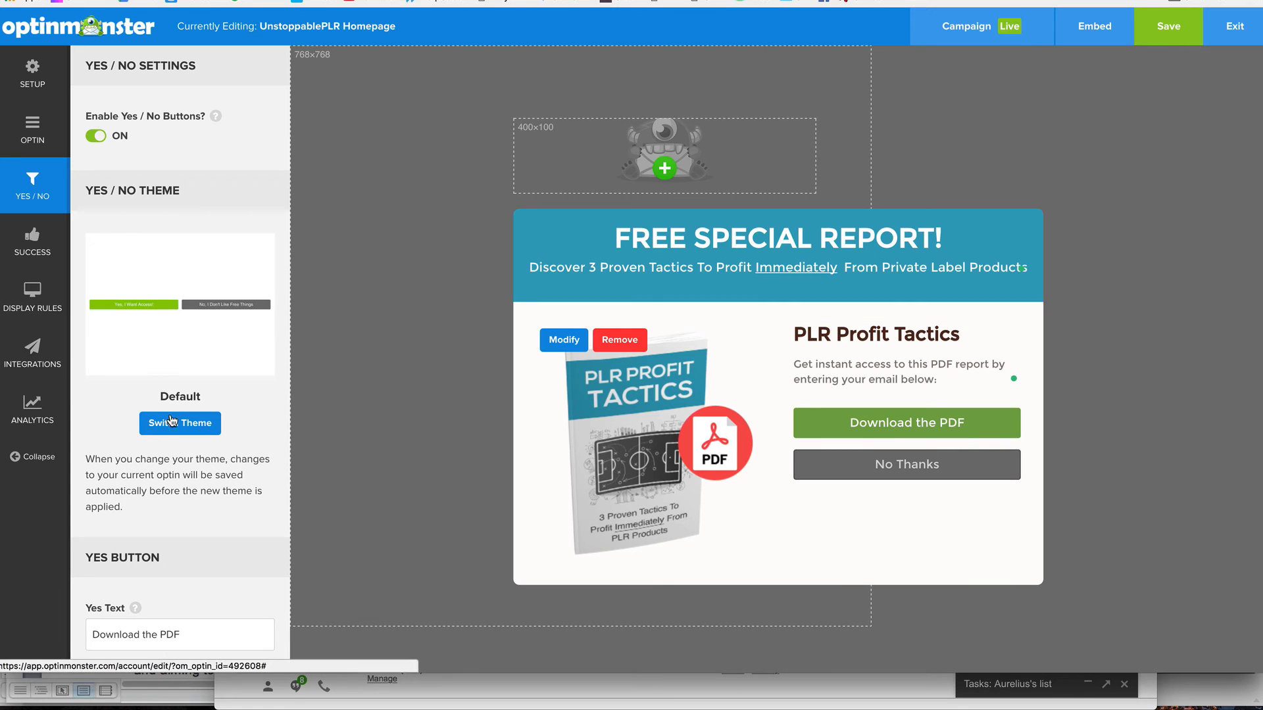
mouse_move(167, 198)
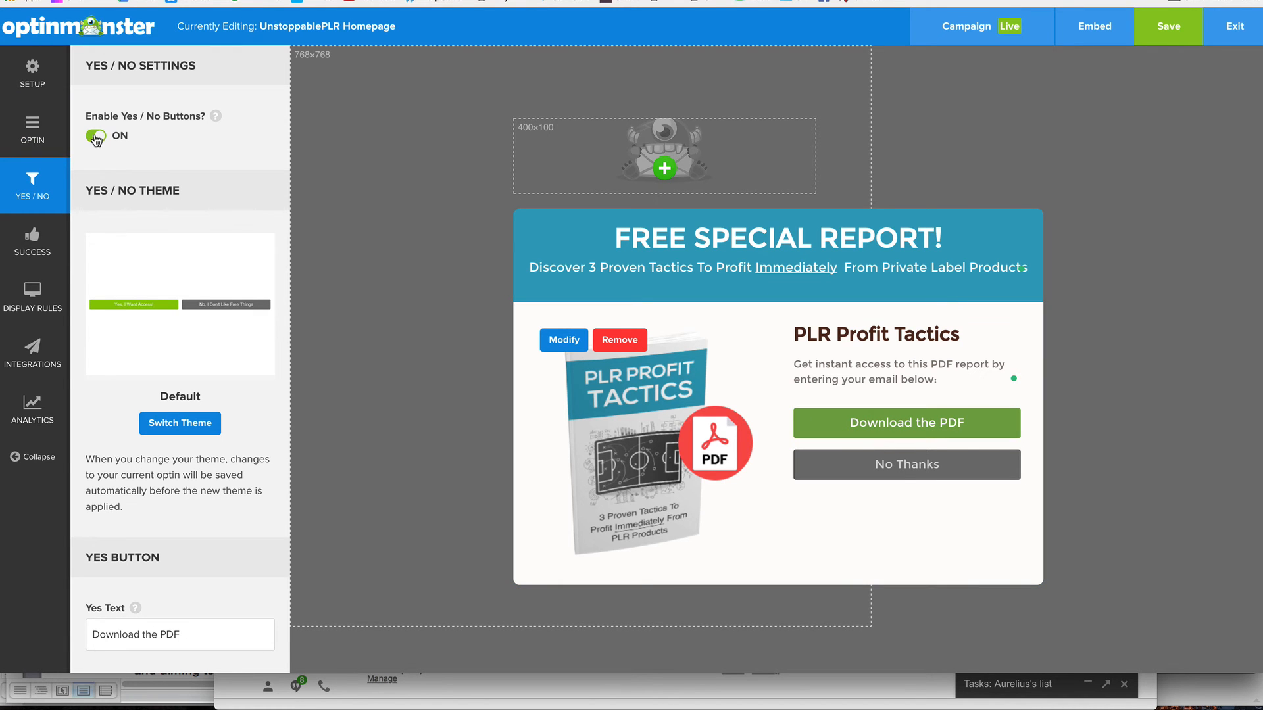
Toggle Enable Yes/No Buttons off and on, review the Download the PDF button fields, then go to Success settings.
click(96, 136)
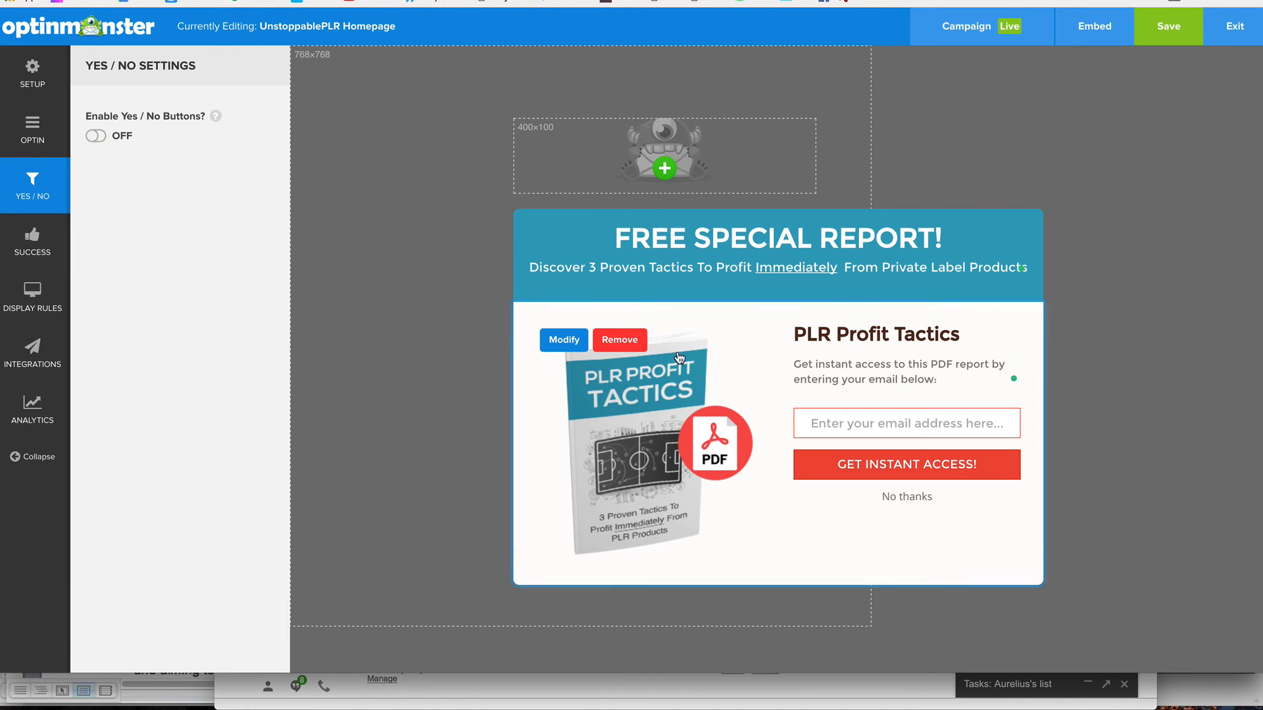
mouse_move(31, 128)
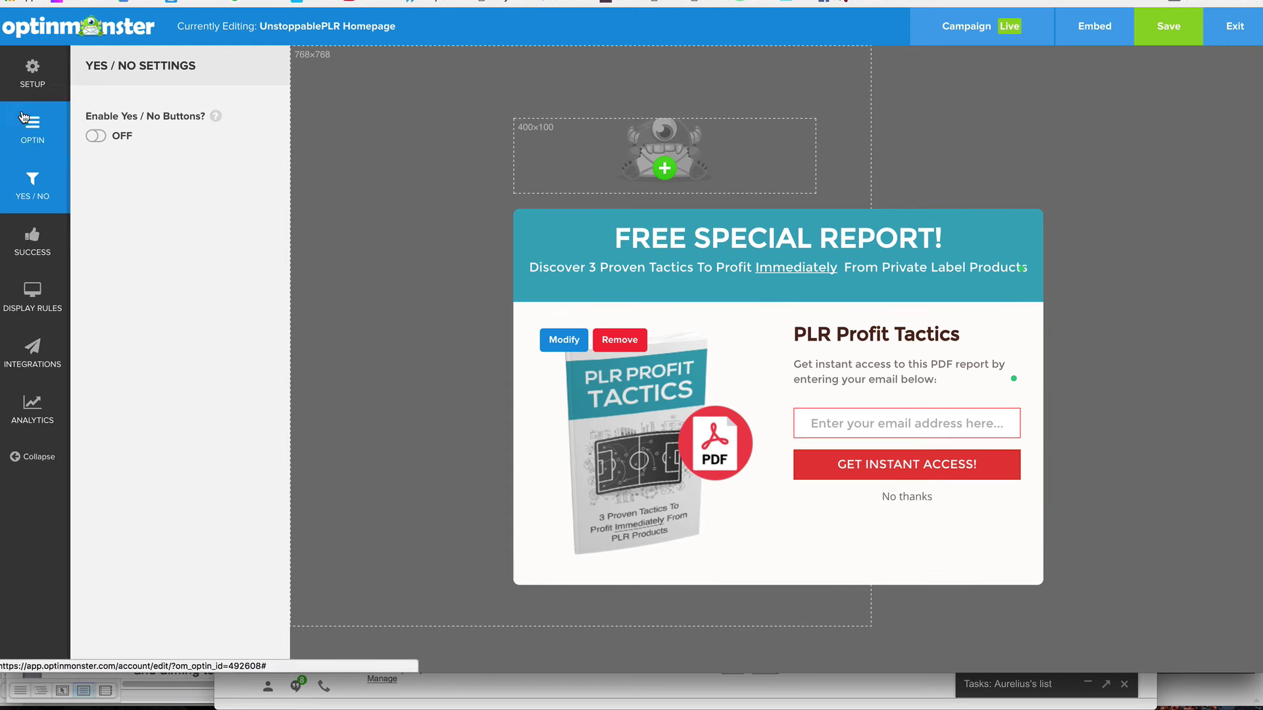
click(94, 136)
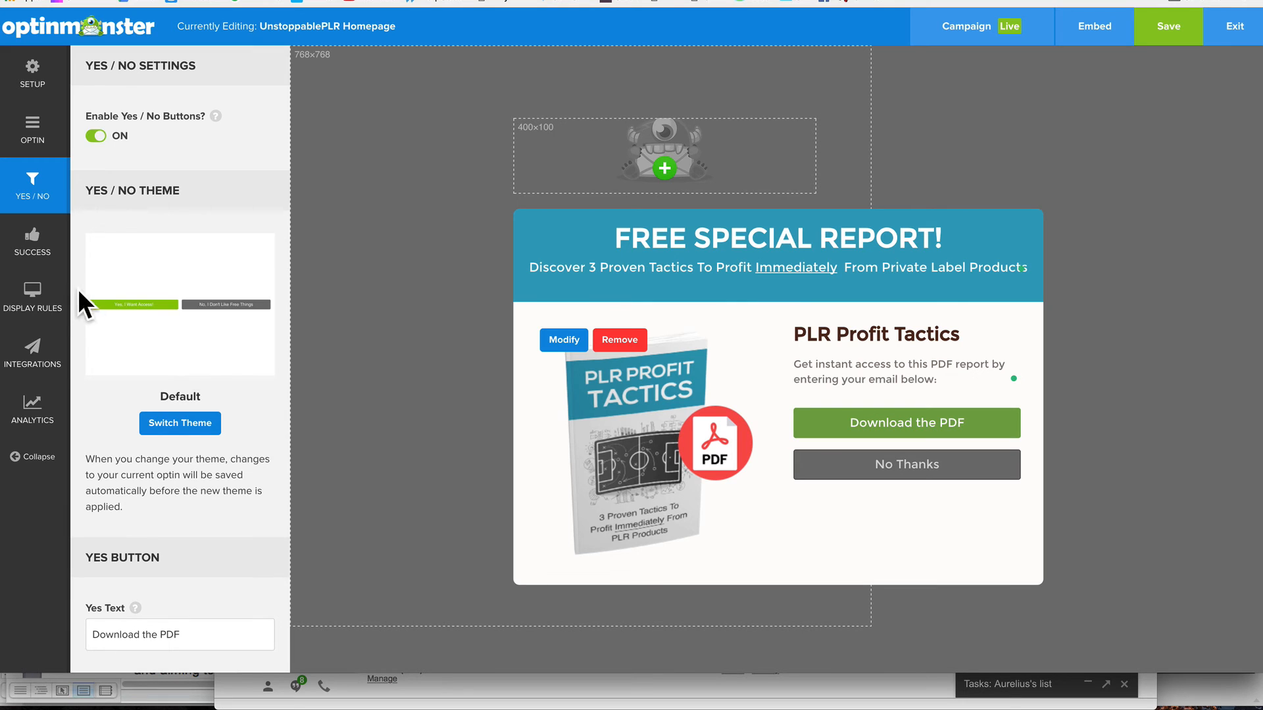
scroll(down, 3)
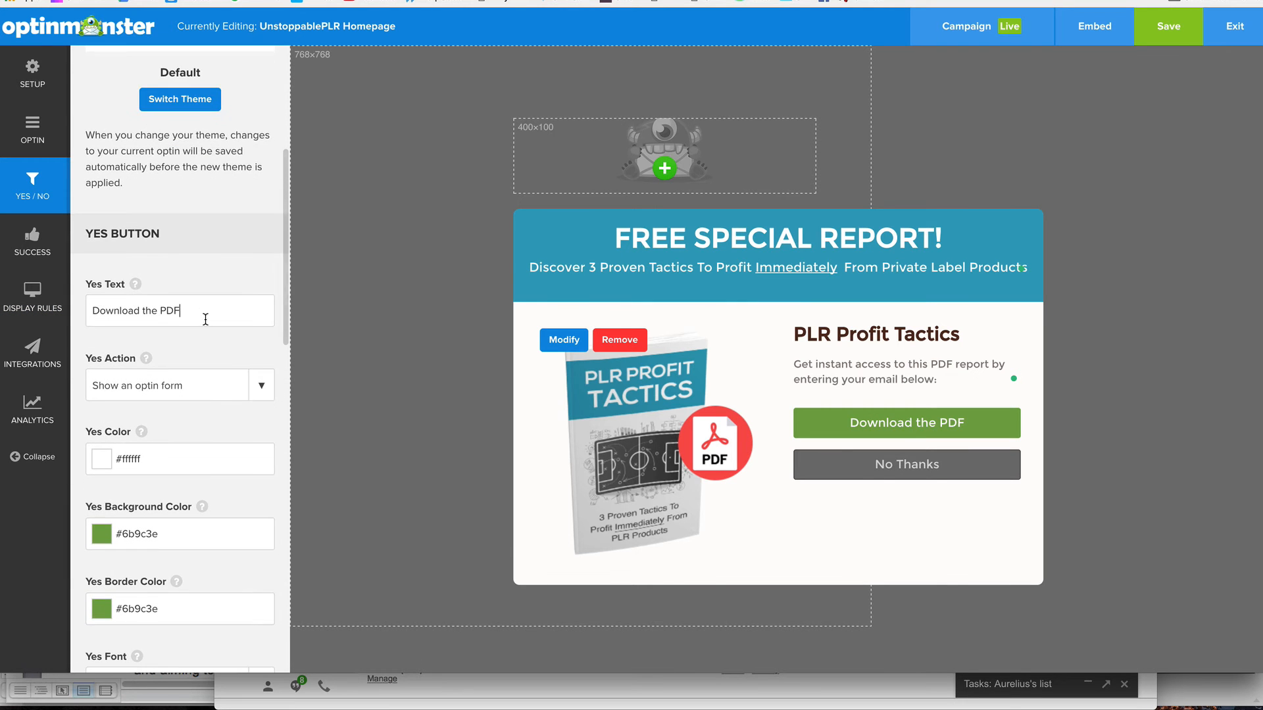
mouse_move(959, 495)
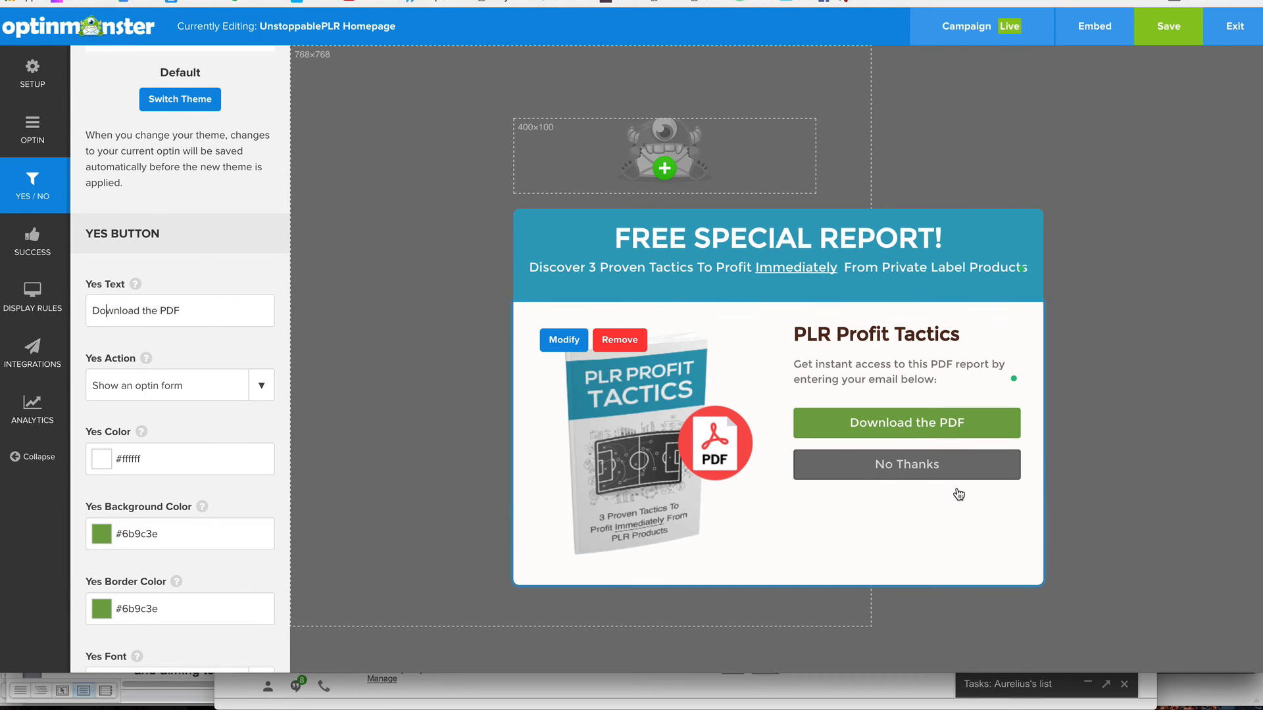
scroll(down, 3)
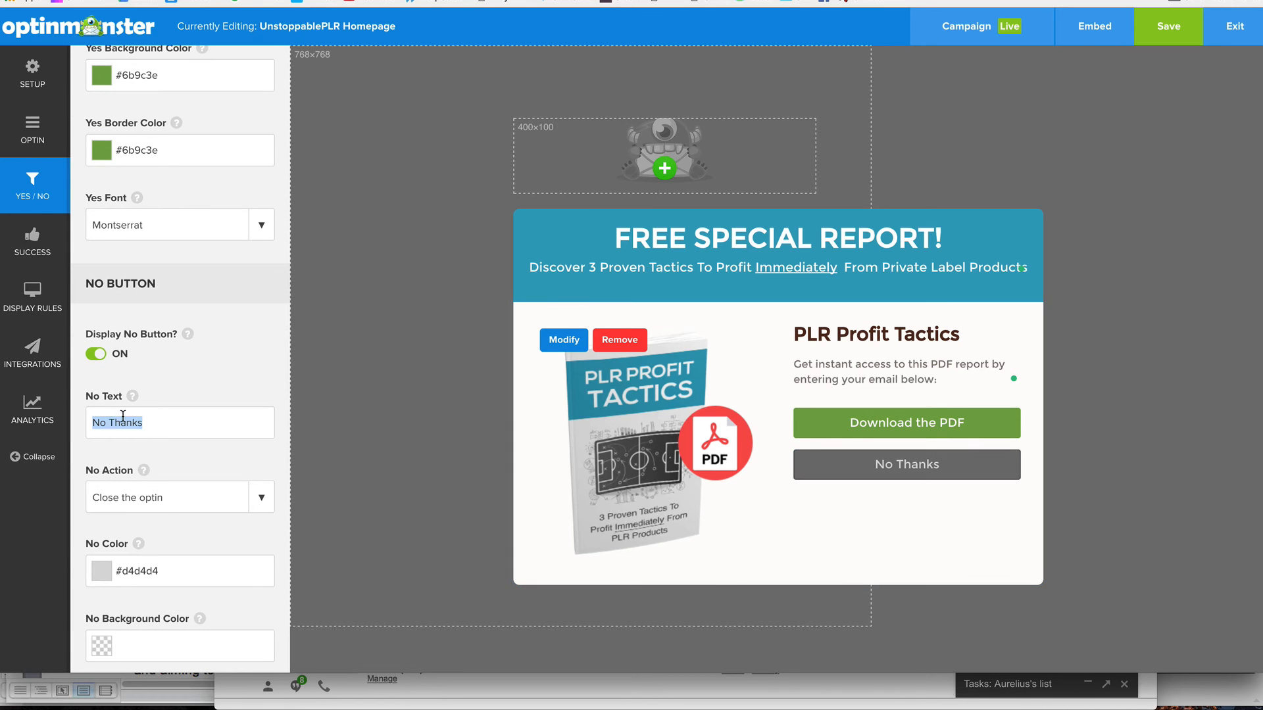
click(33, 240)
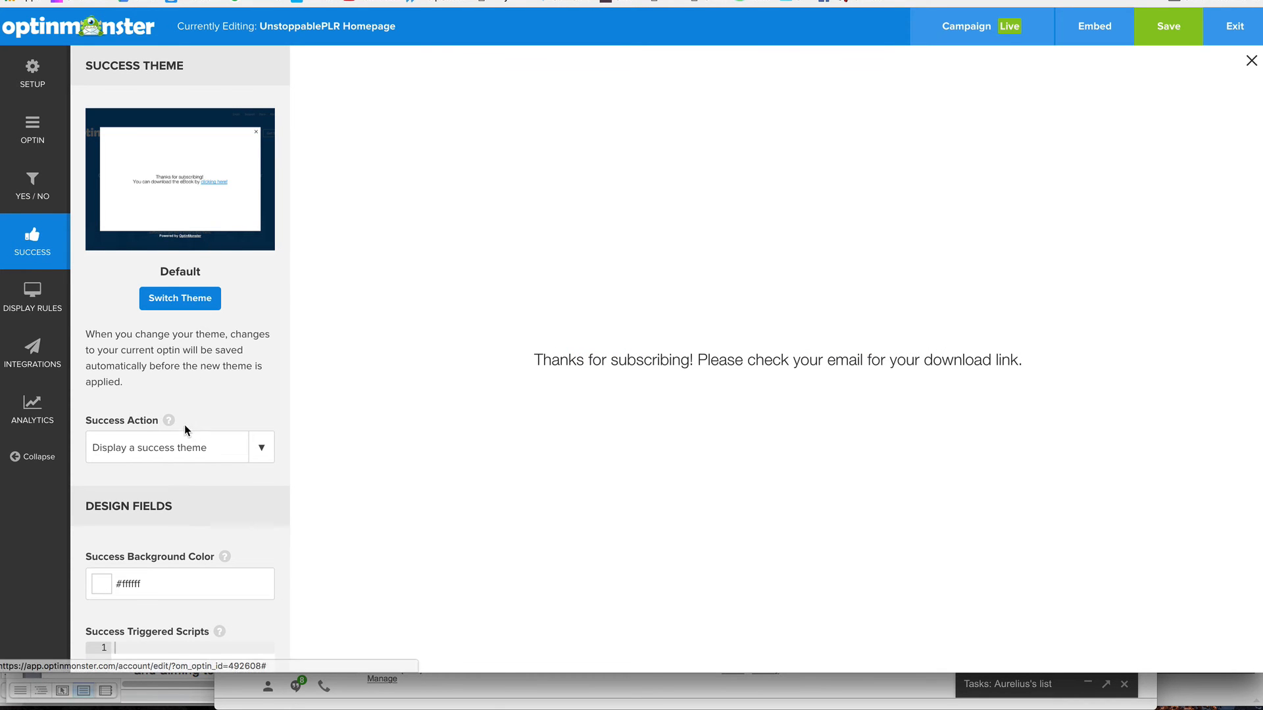
click(167, 448)
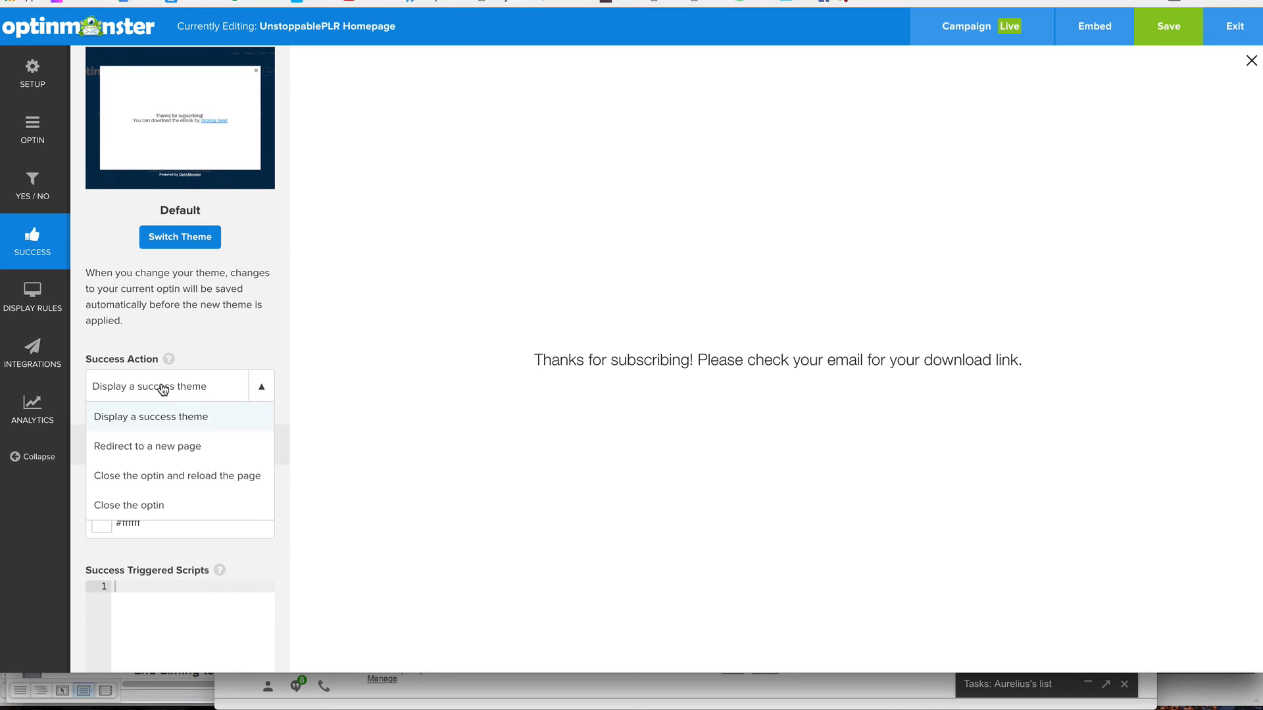
mouse_move(172, 425)
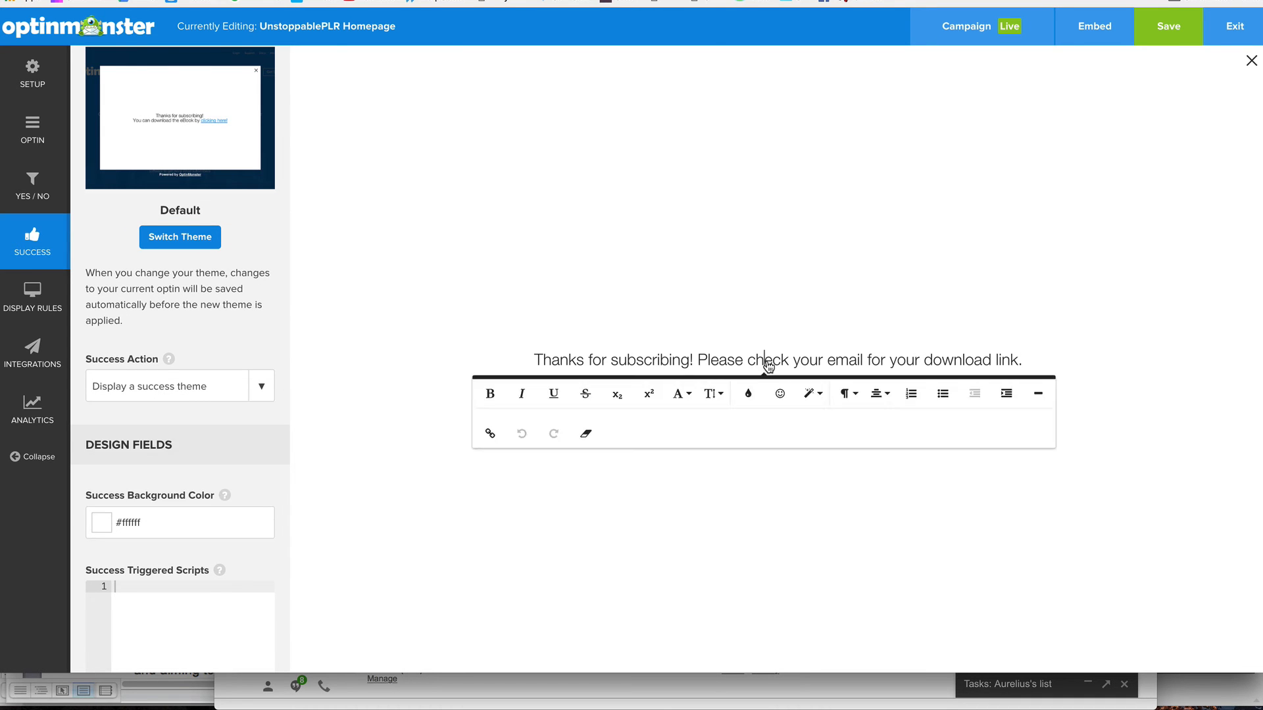
click(655, 521)
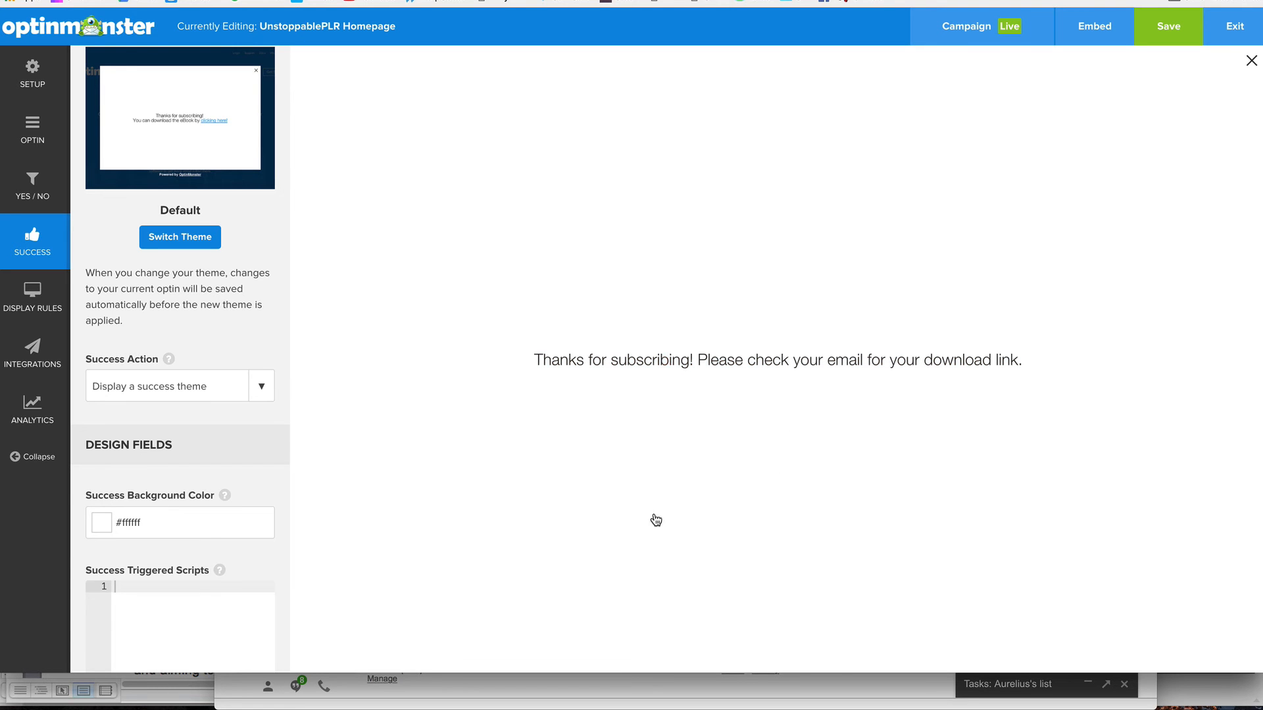
click(100, 523)
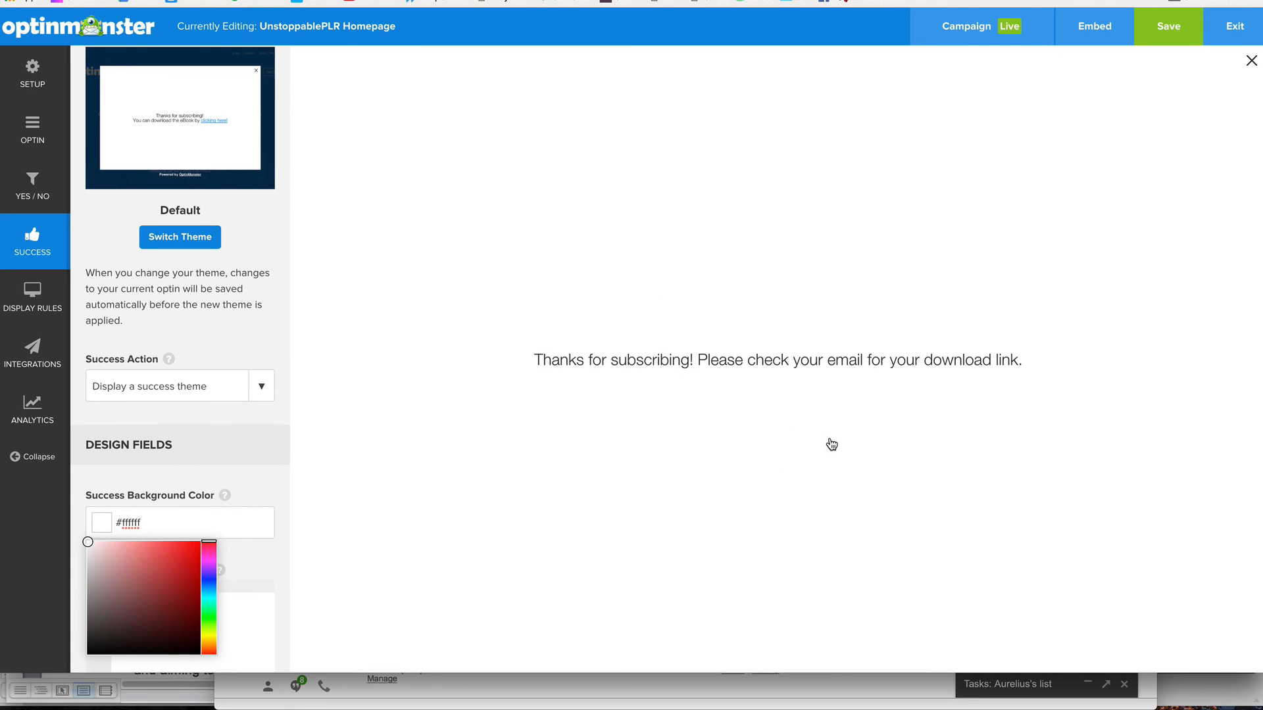
mouse_move(1251, 62)
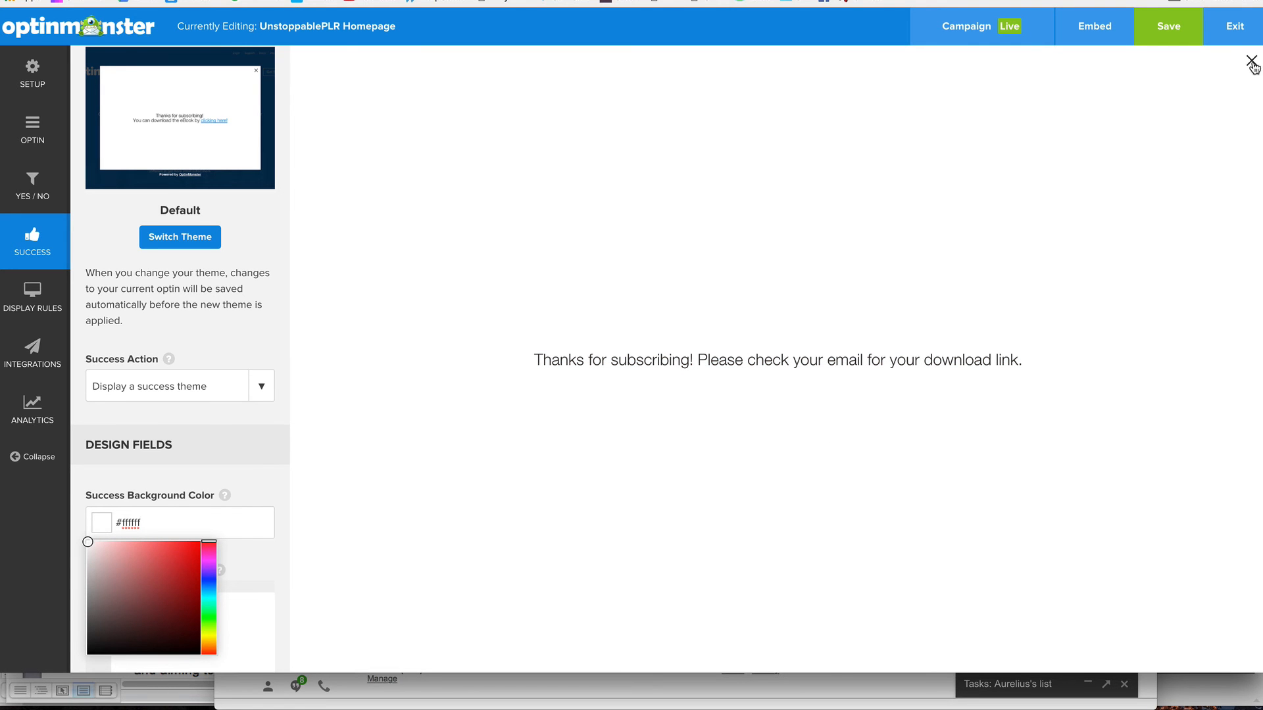
mouse_move(195, 393)
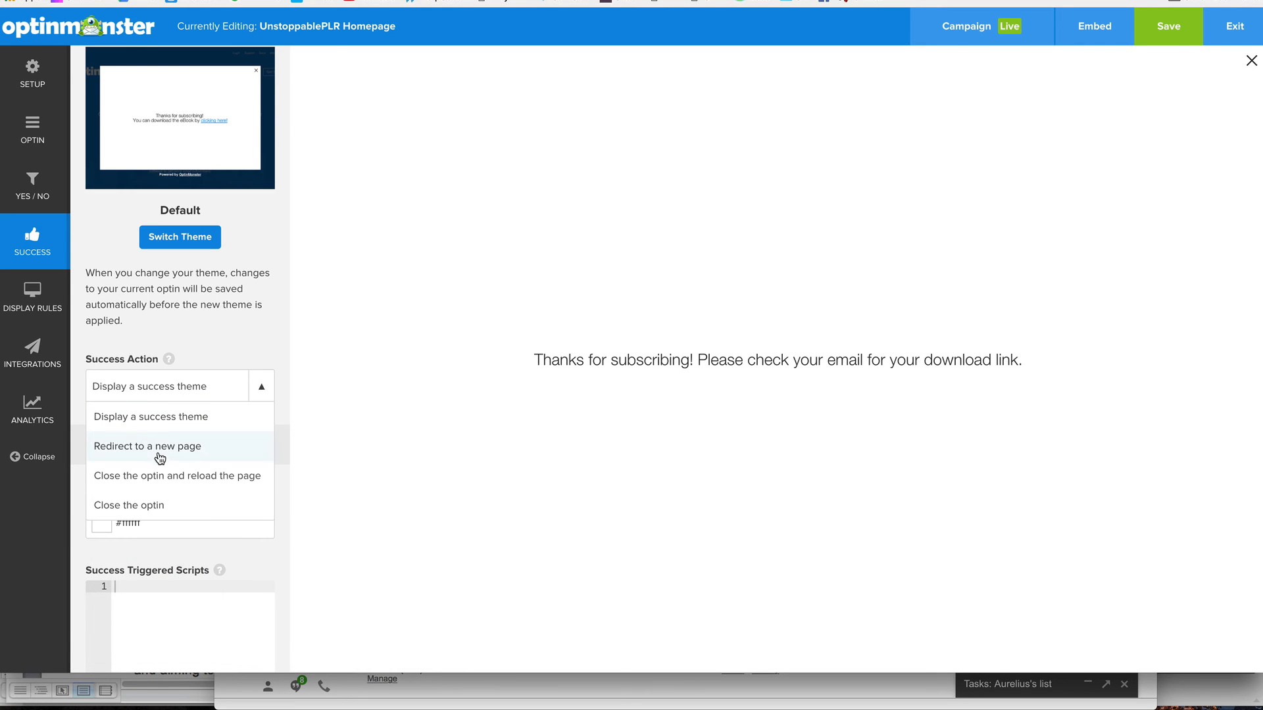
mouse_move(167, 451)
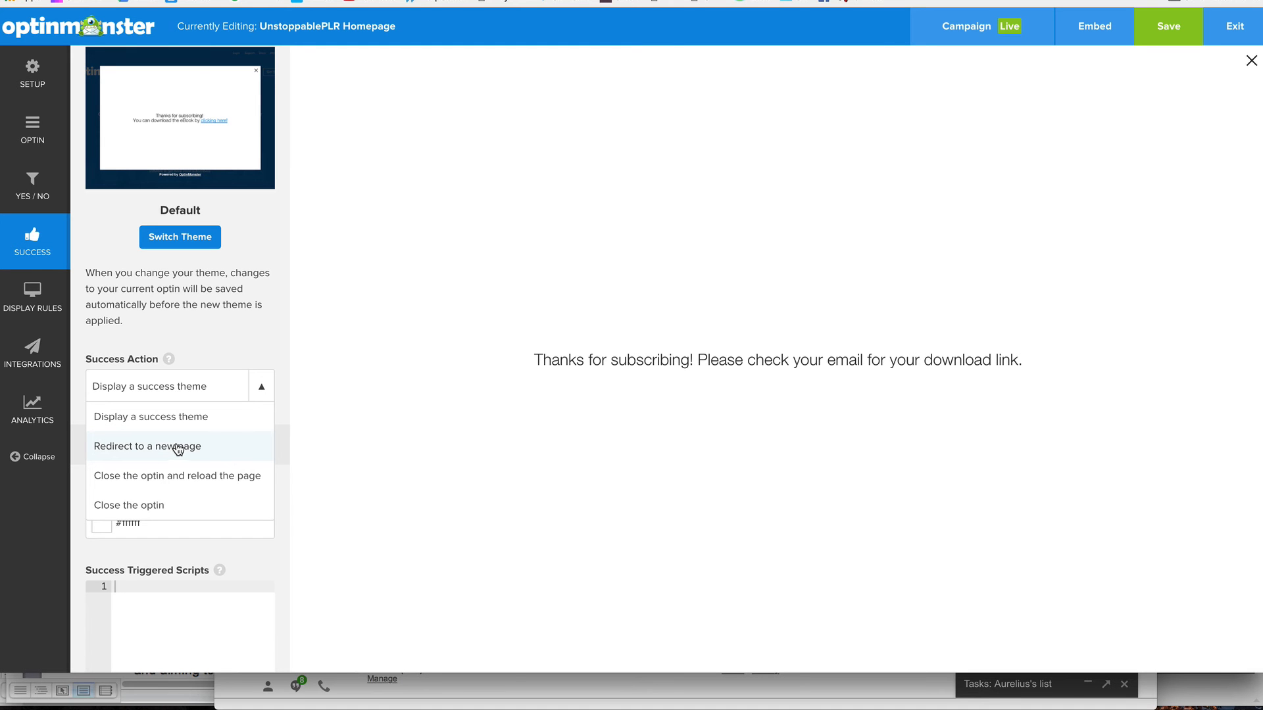
click(148, 445)
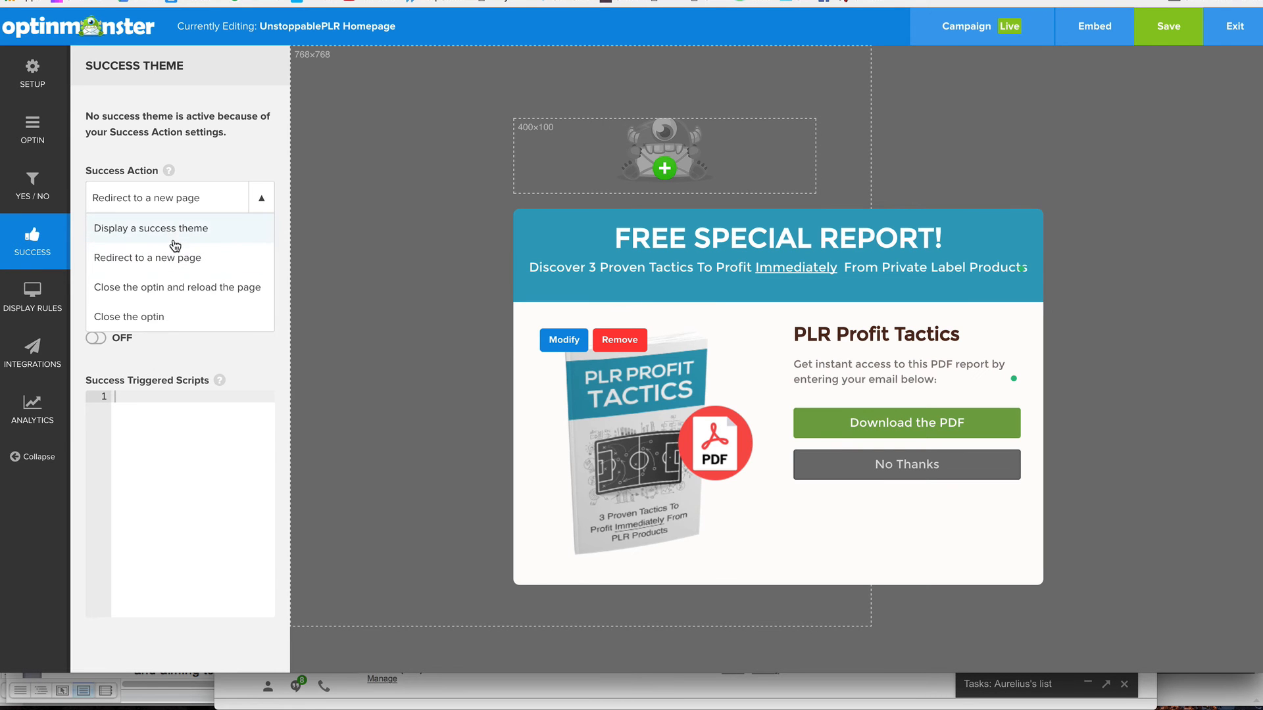
click(150, 227)
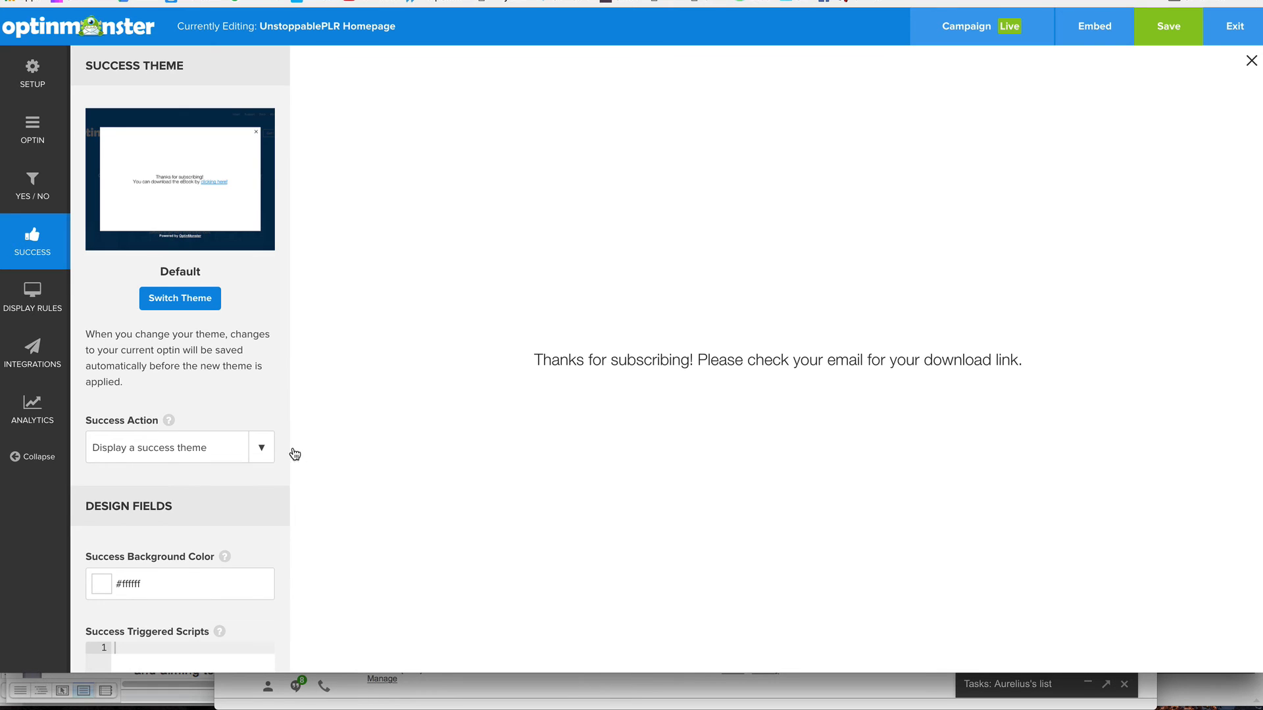
scroll(down, 3)
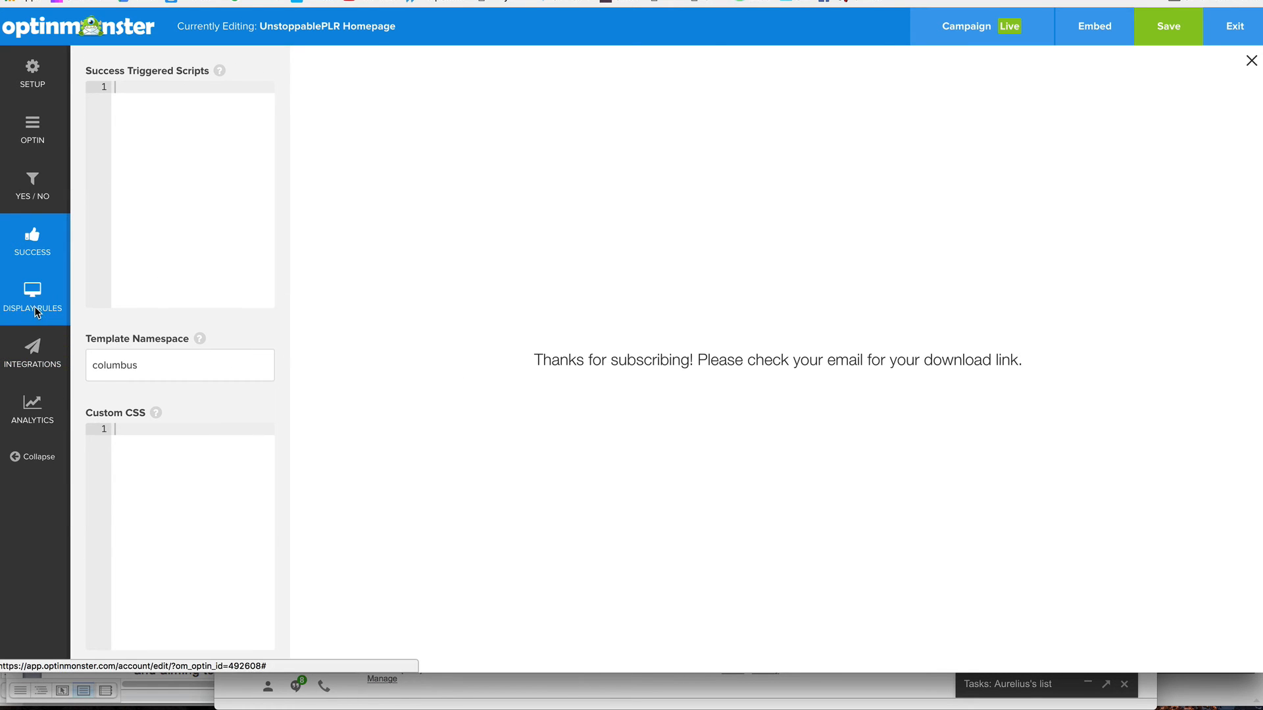
click(31, 298)
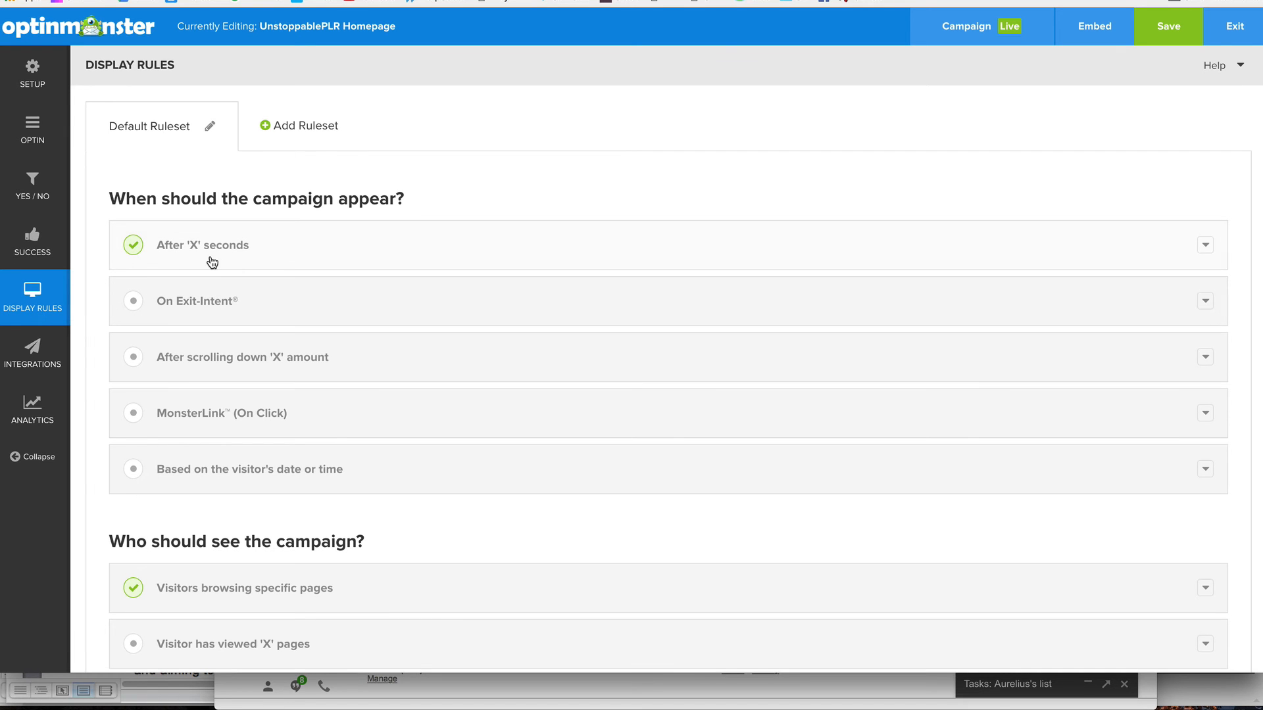
mouse_move(267, 258)
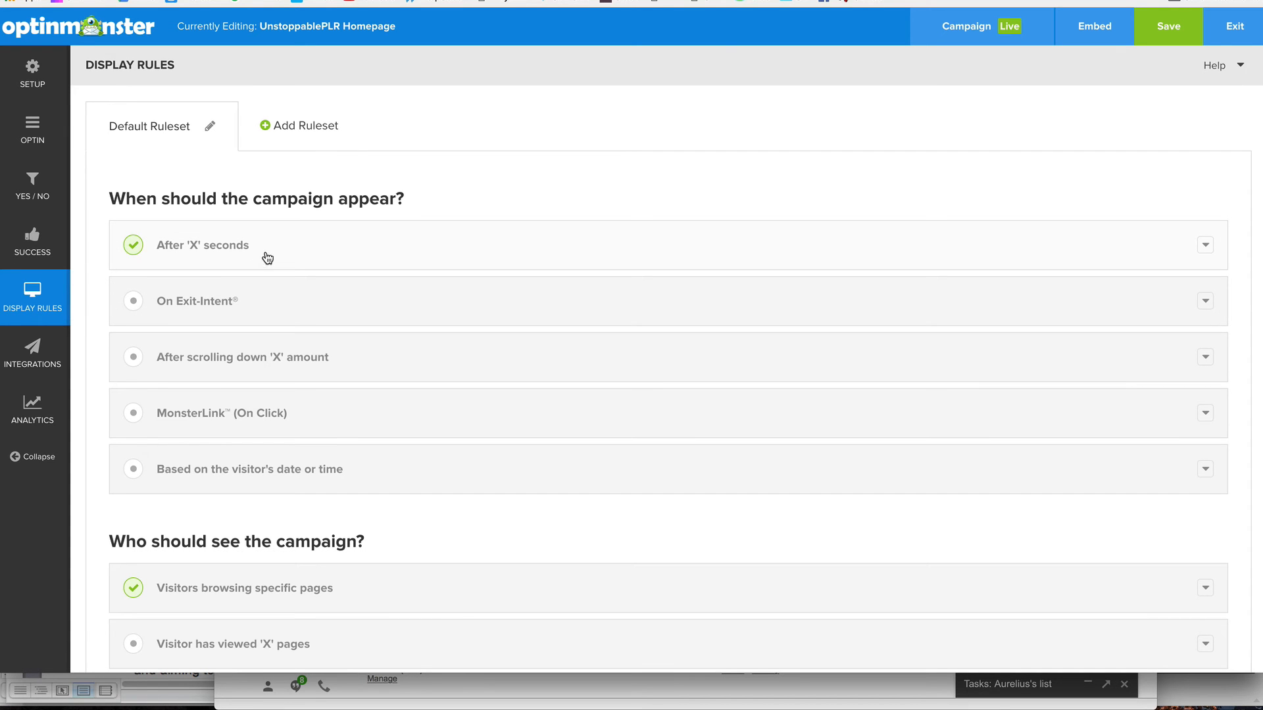
mouse_move(221, 254)
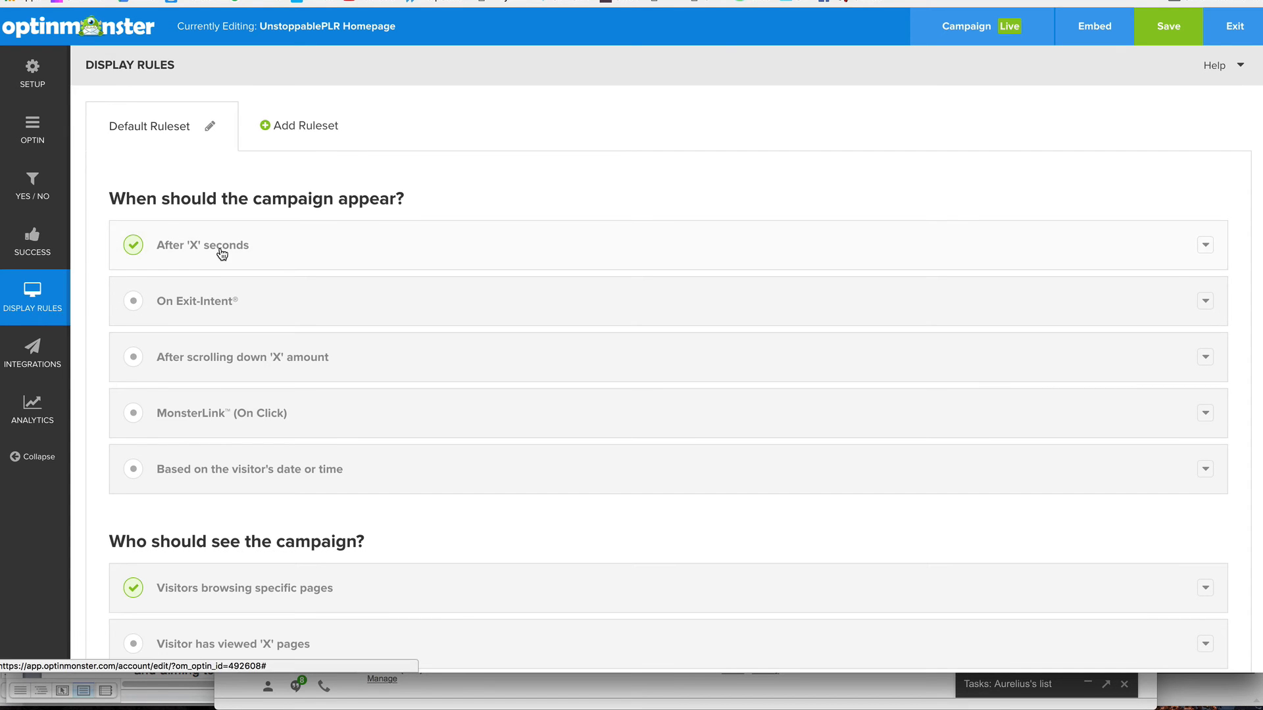
mouse_move(263, 272)
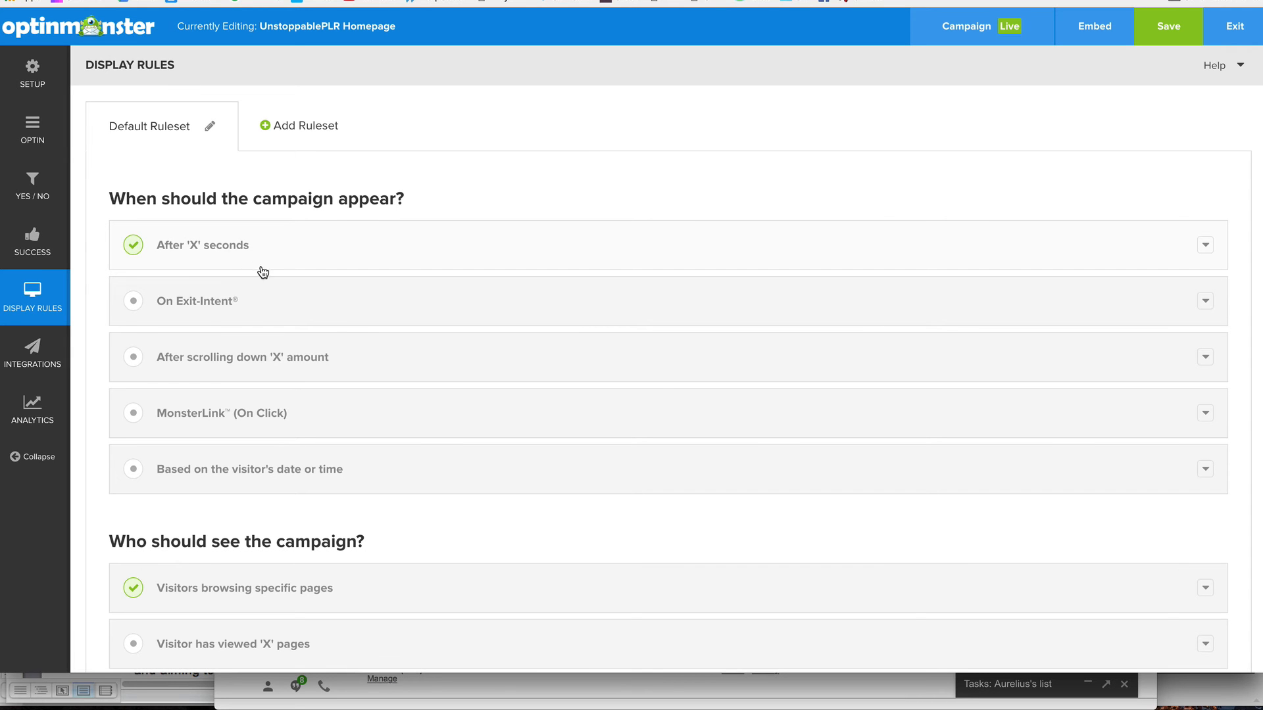
mouse_move(210, 252)
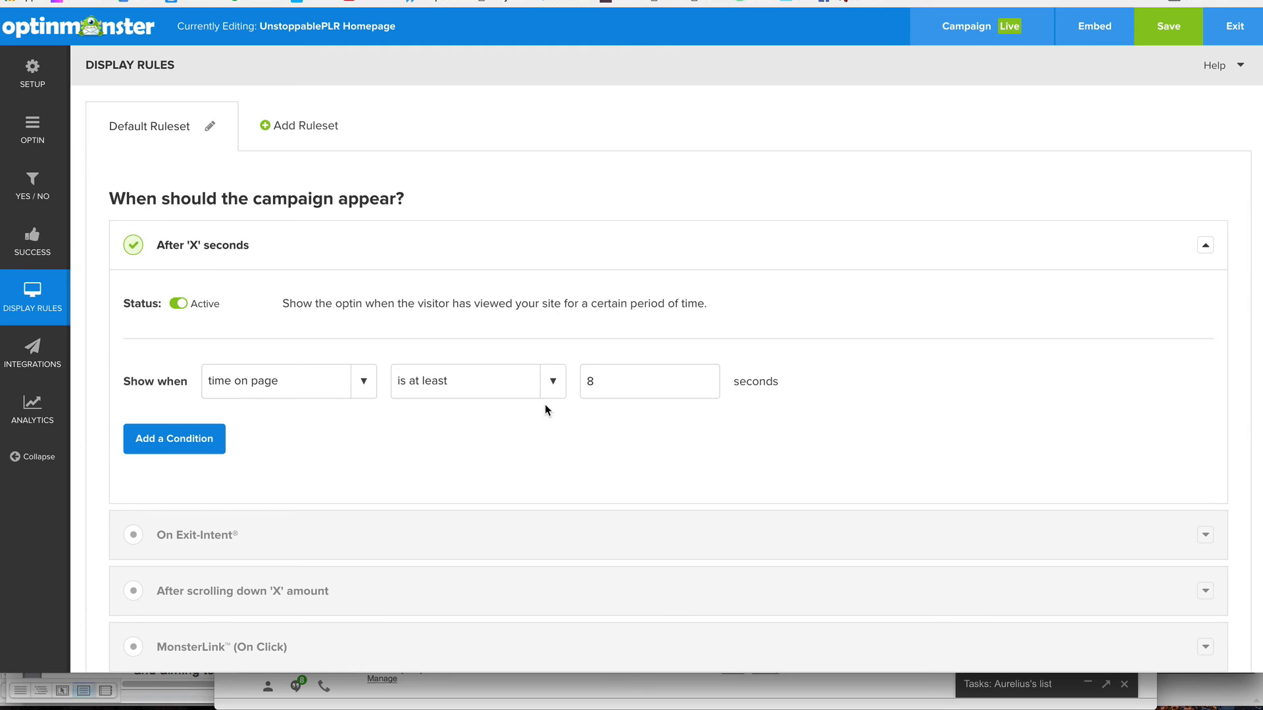
click(648, 381)
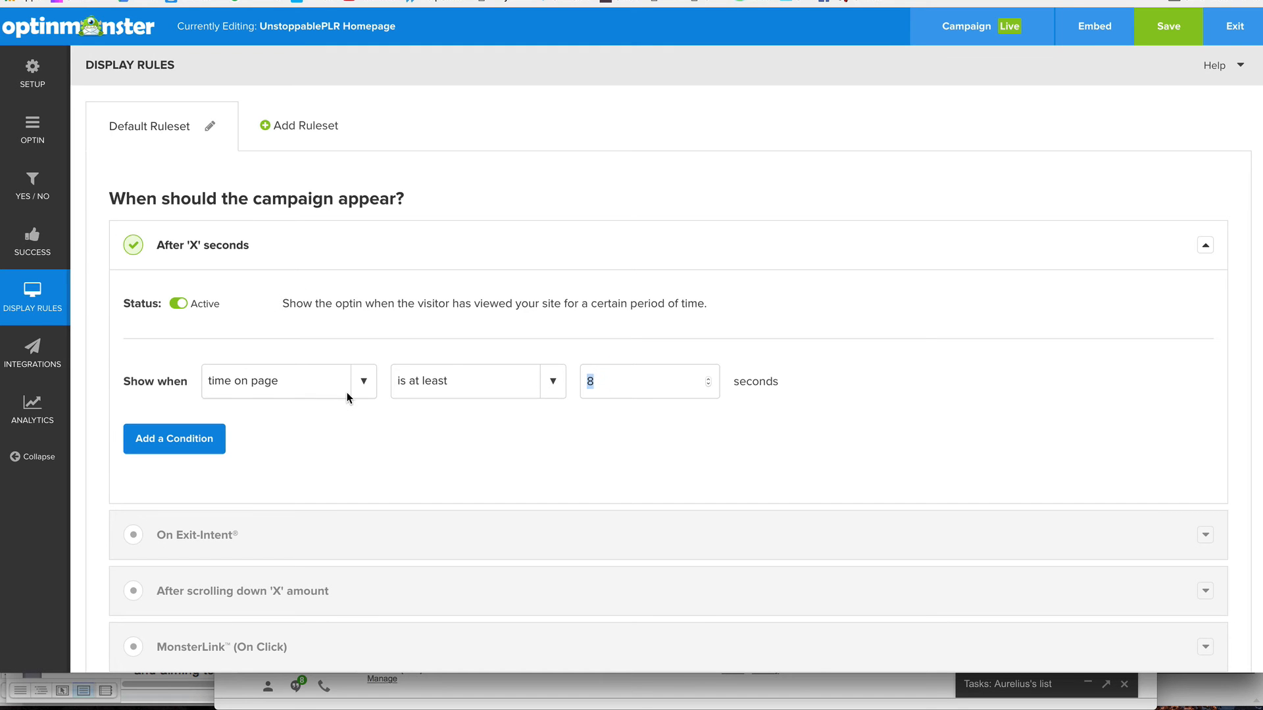
scroll(down, 3)
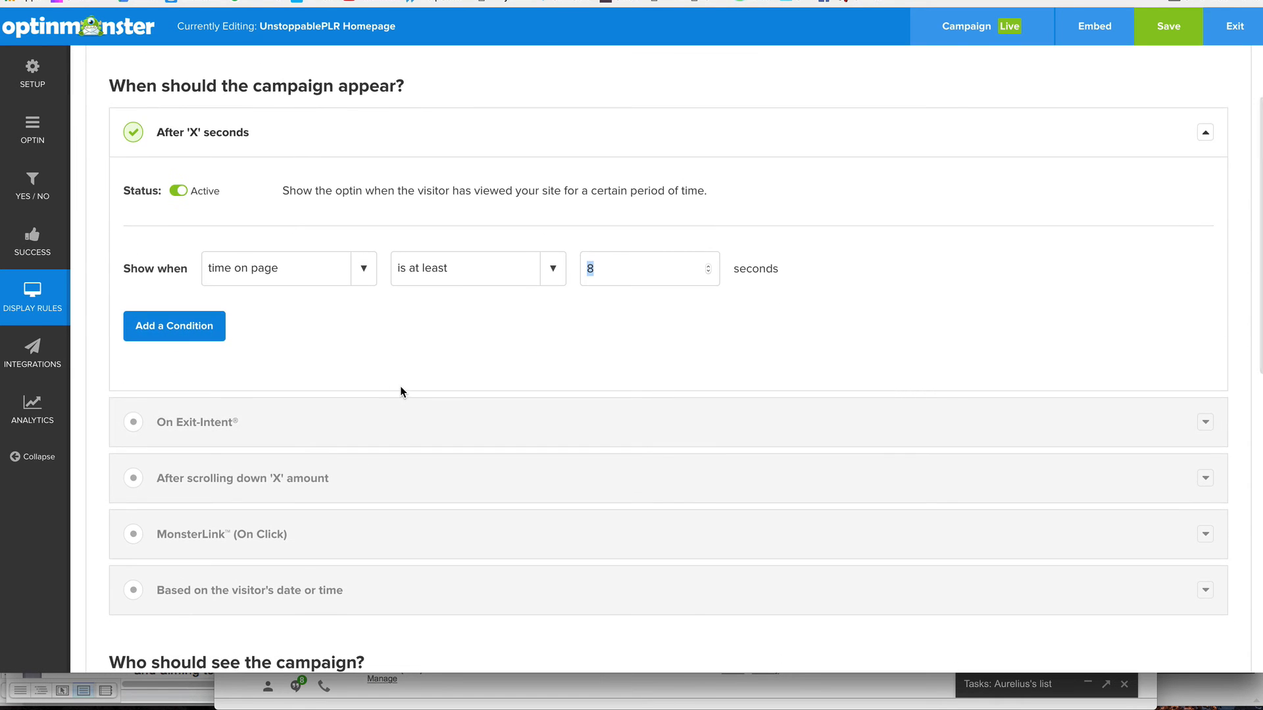
mouse_move(596, 294)
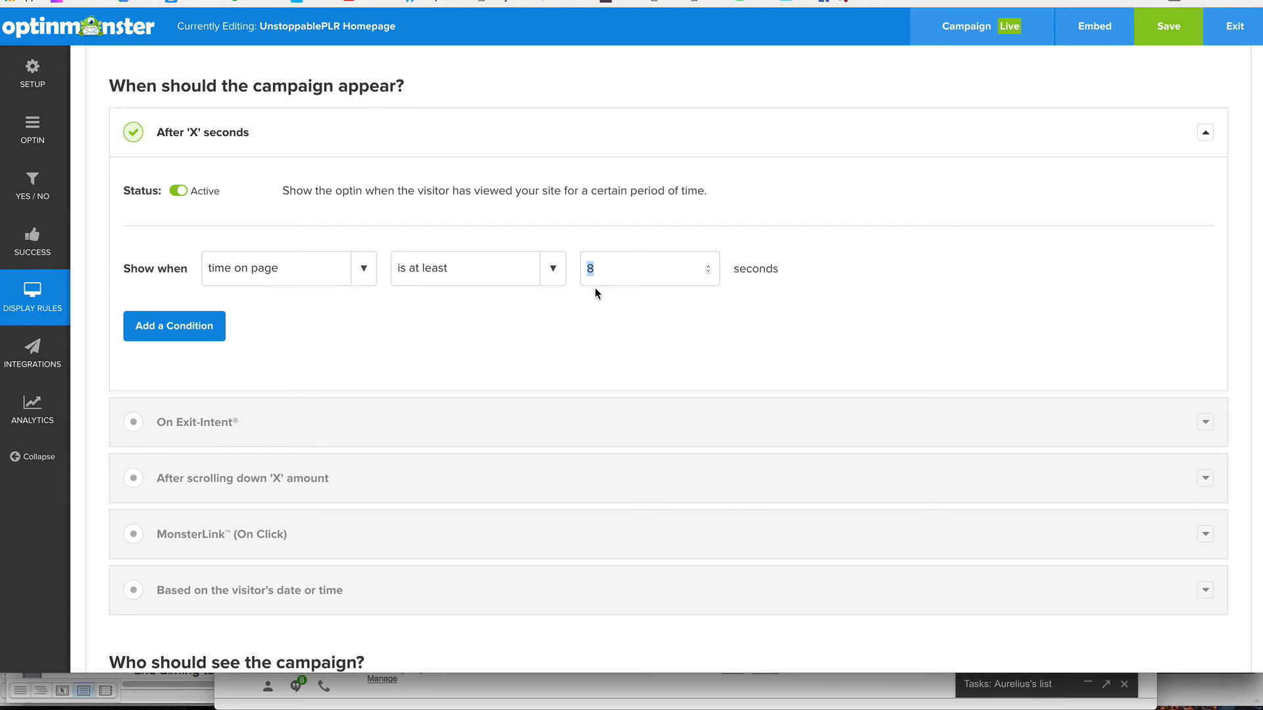
scroll(up, 3)
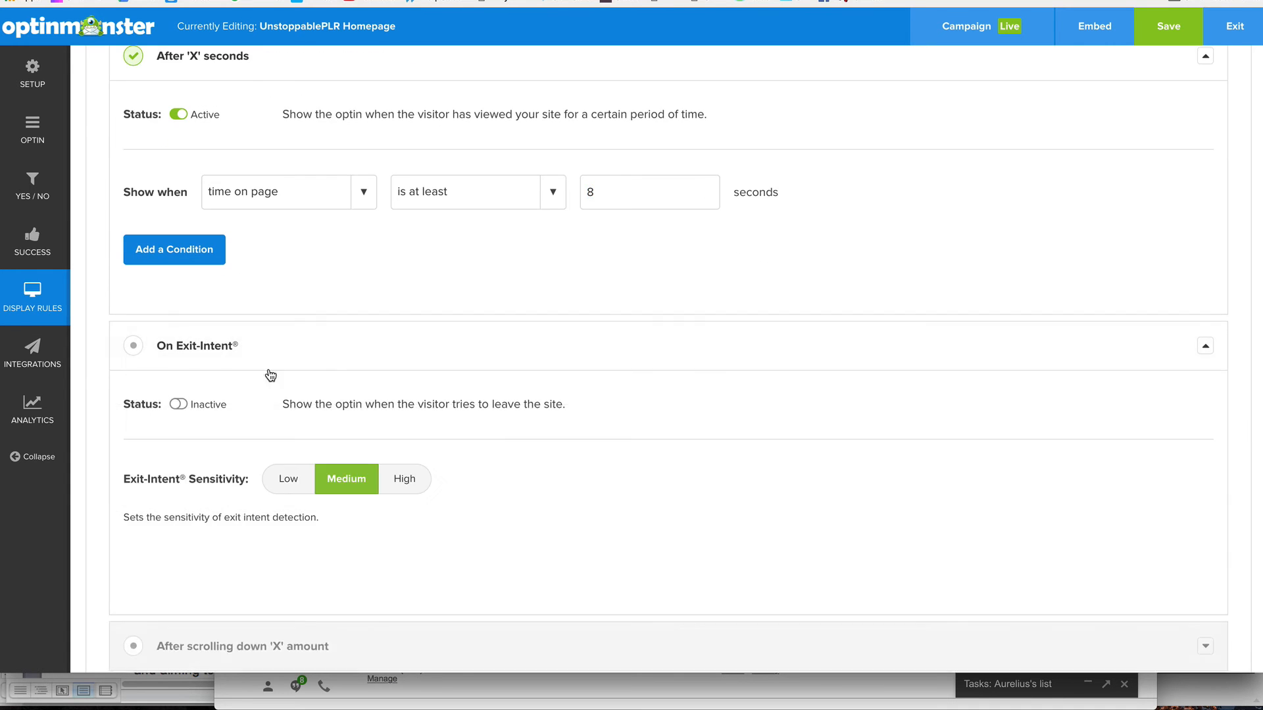
mouse_move(148, 367)
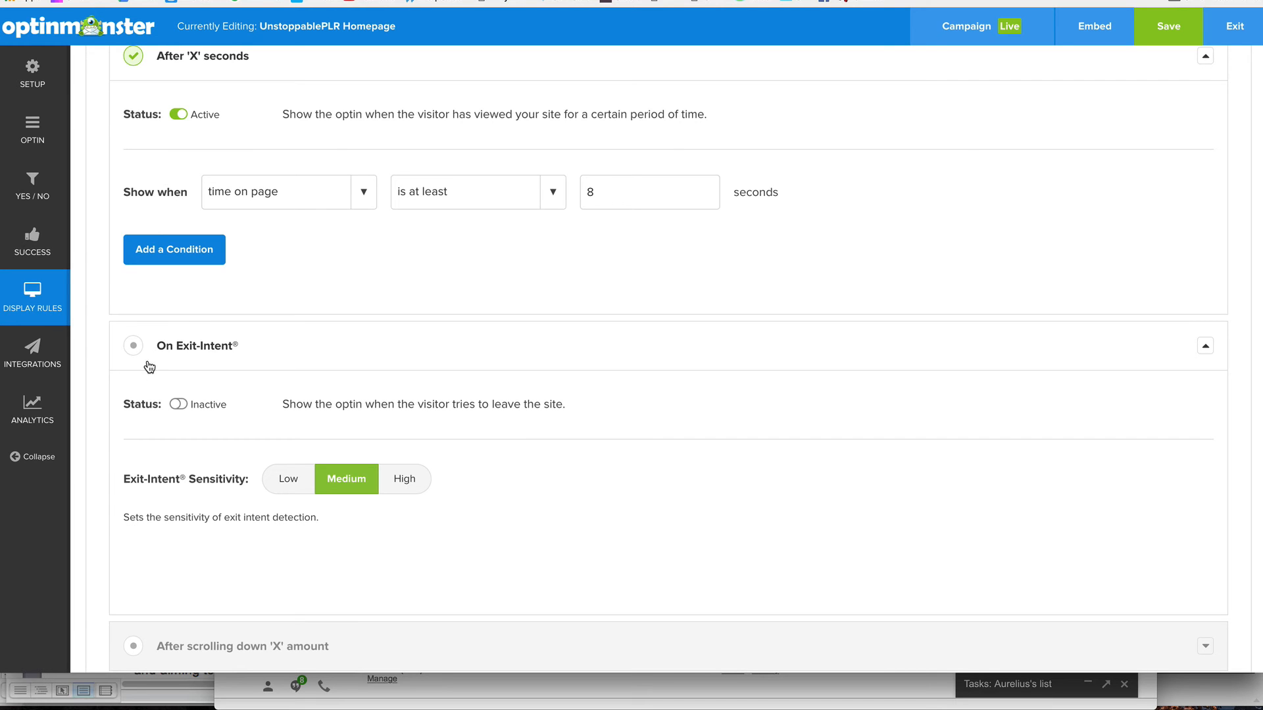
mouse_move(206, 396)
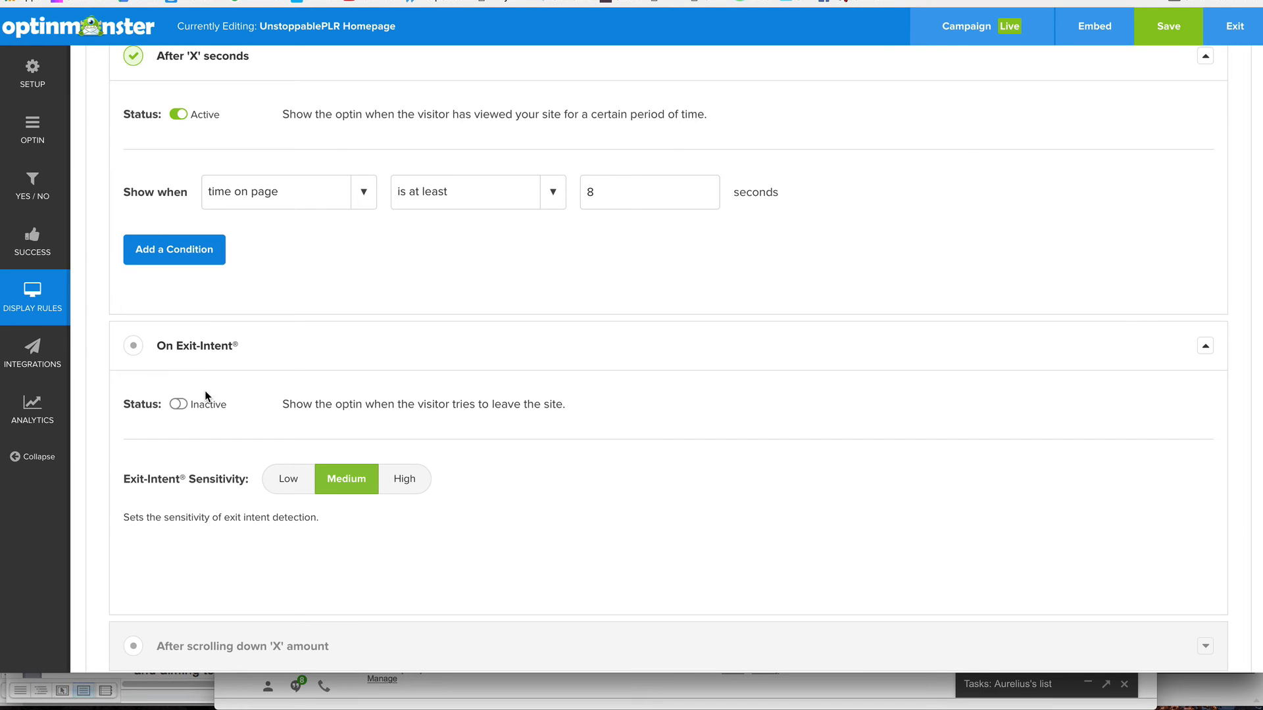
mouse_move(199, 395)
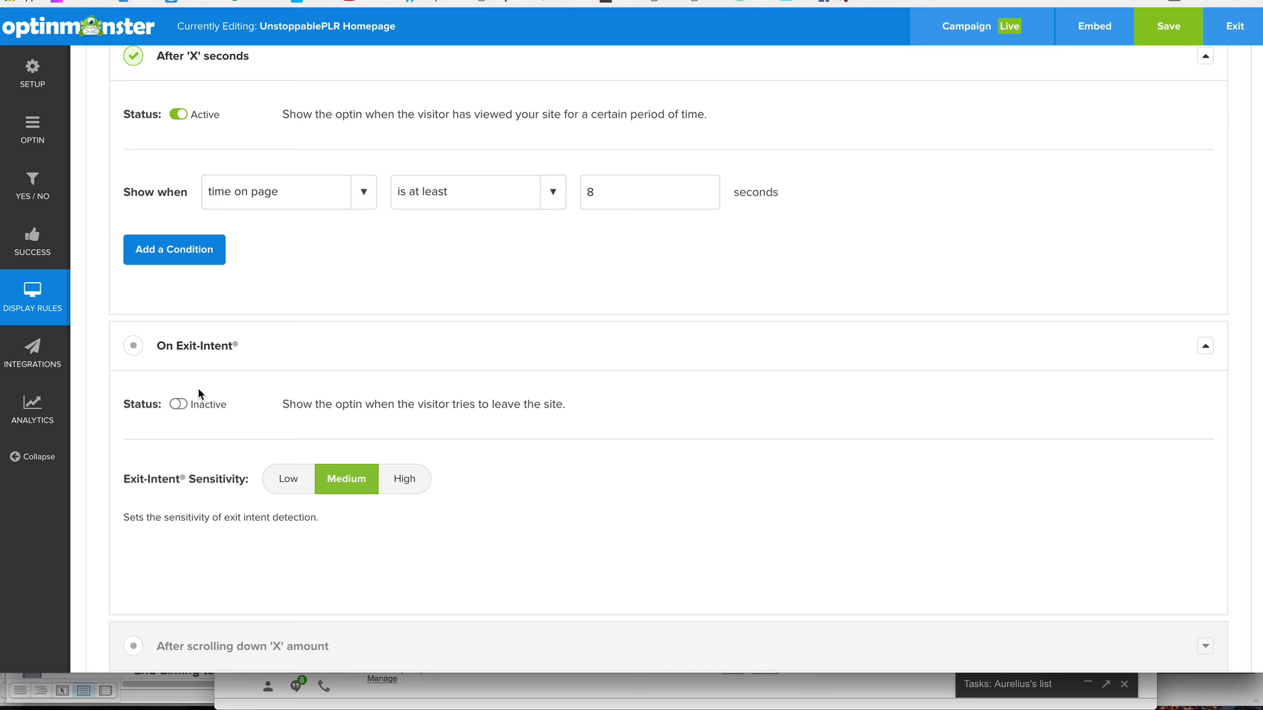
mouse_move(192, 411)
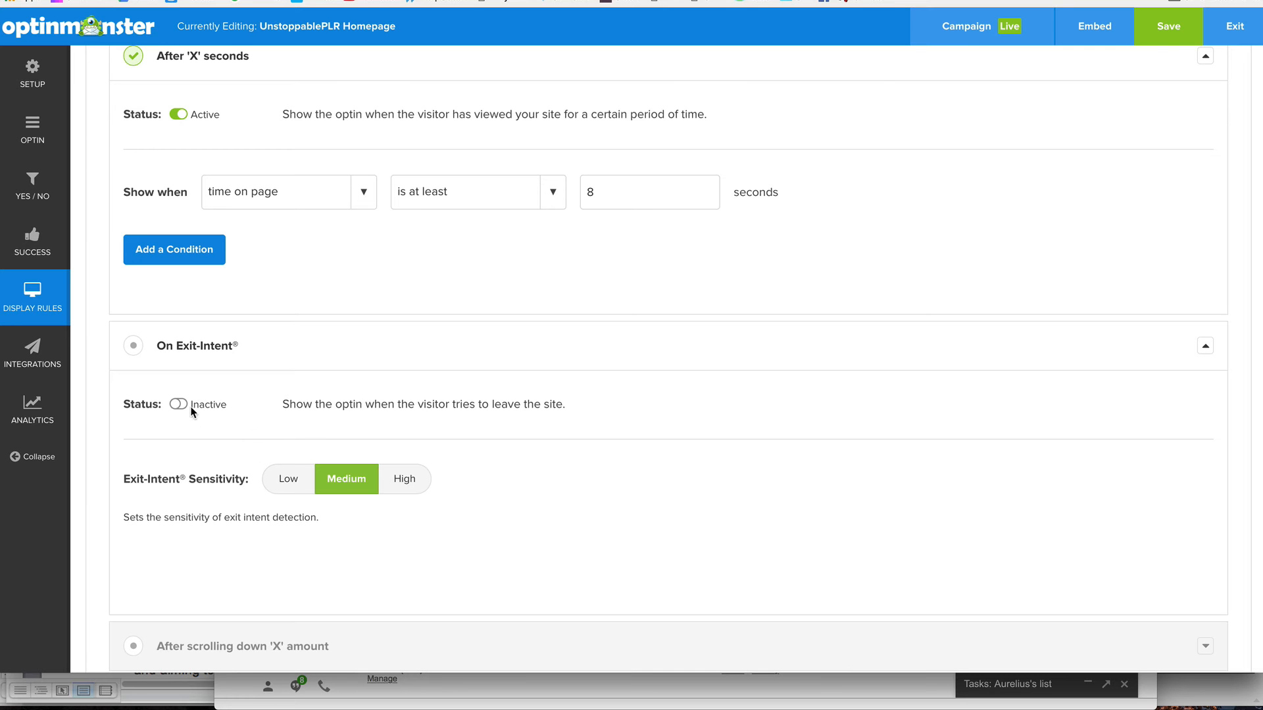
scroll(down, 3)
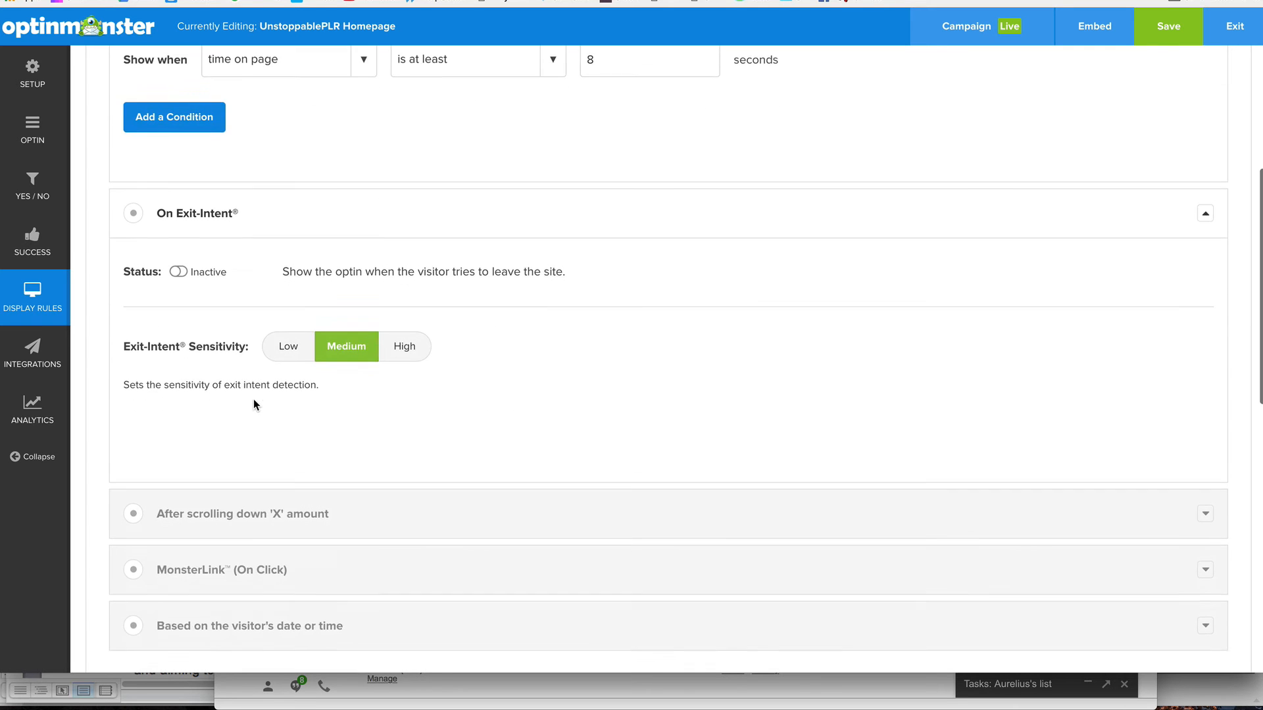
mouse_move(271, 400)
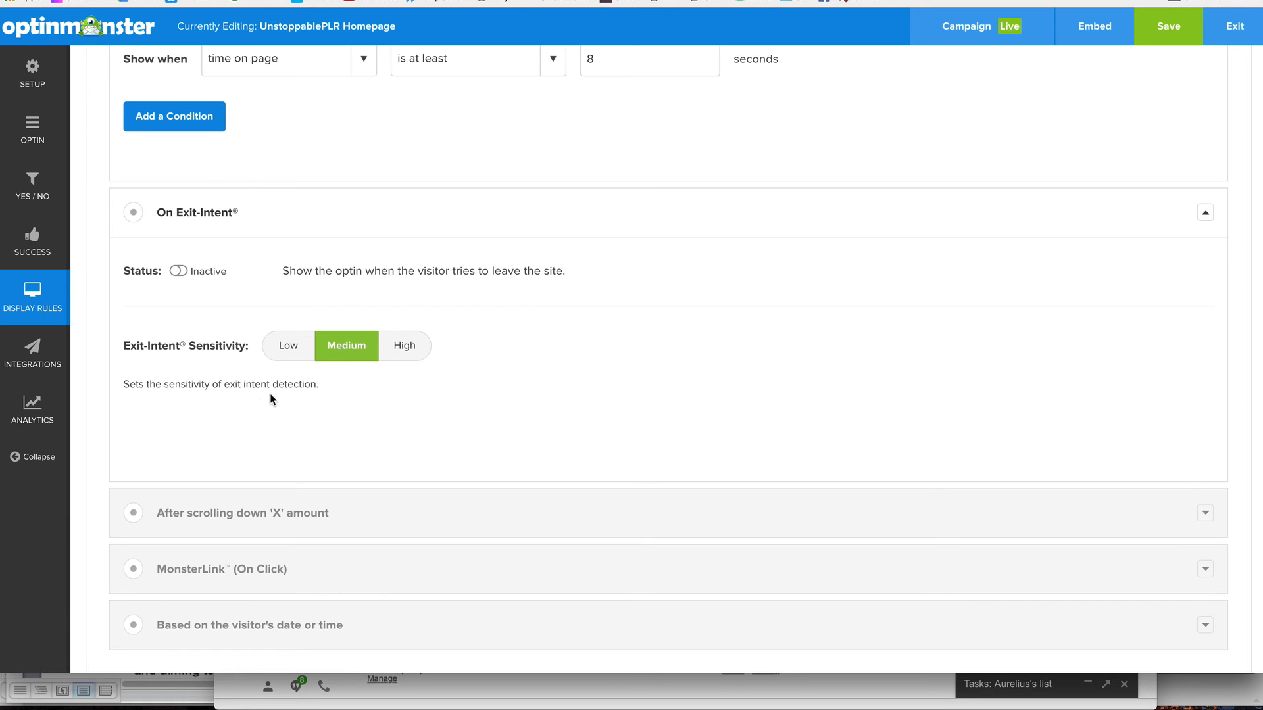
mouse_move(276, 406)
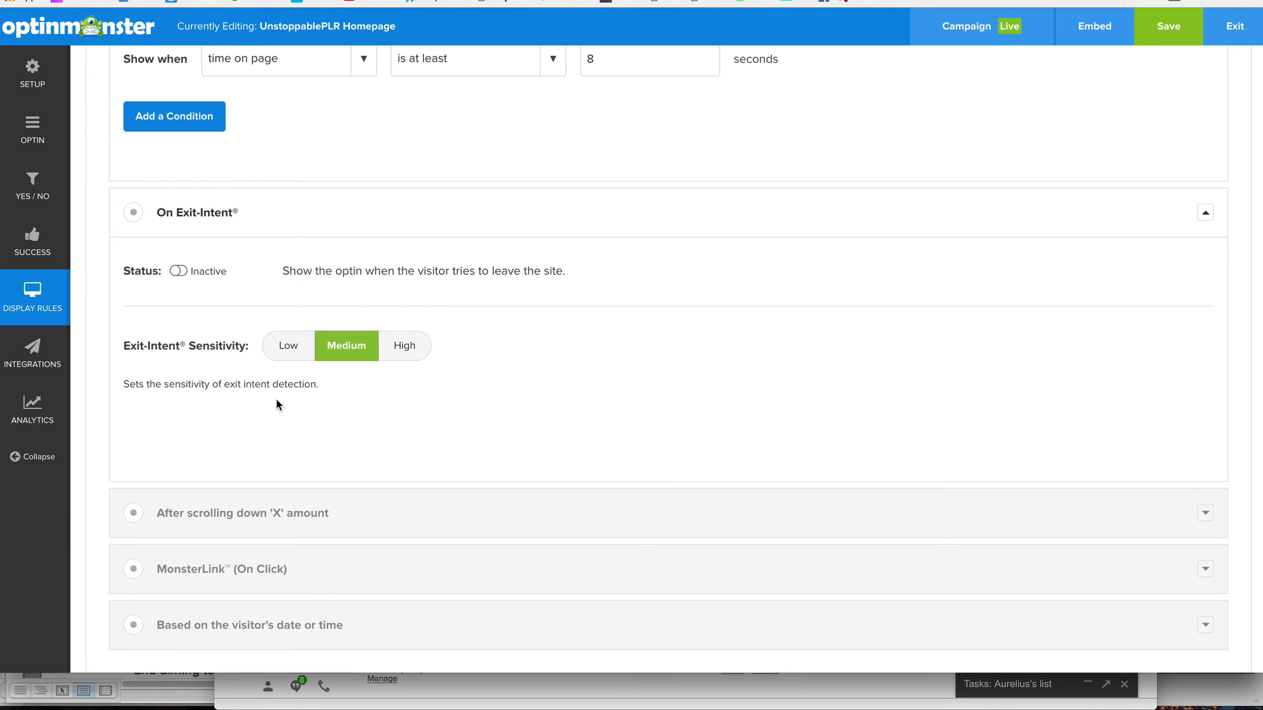
mouse_move(229, 457)
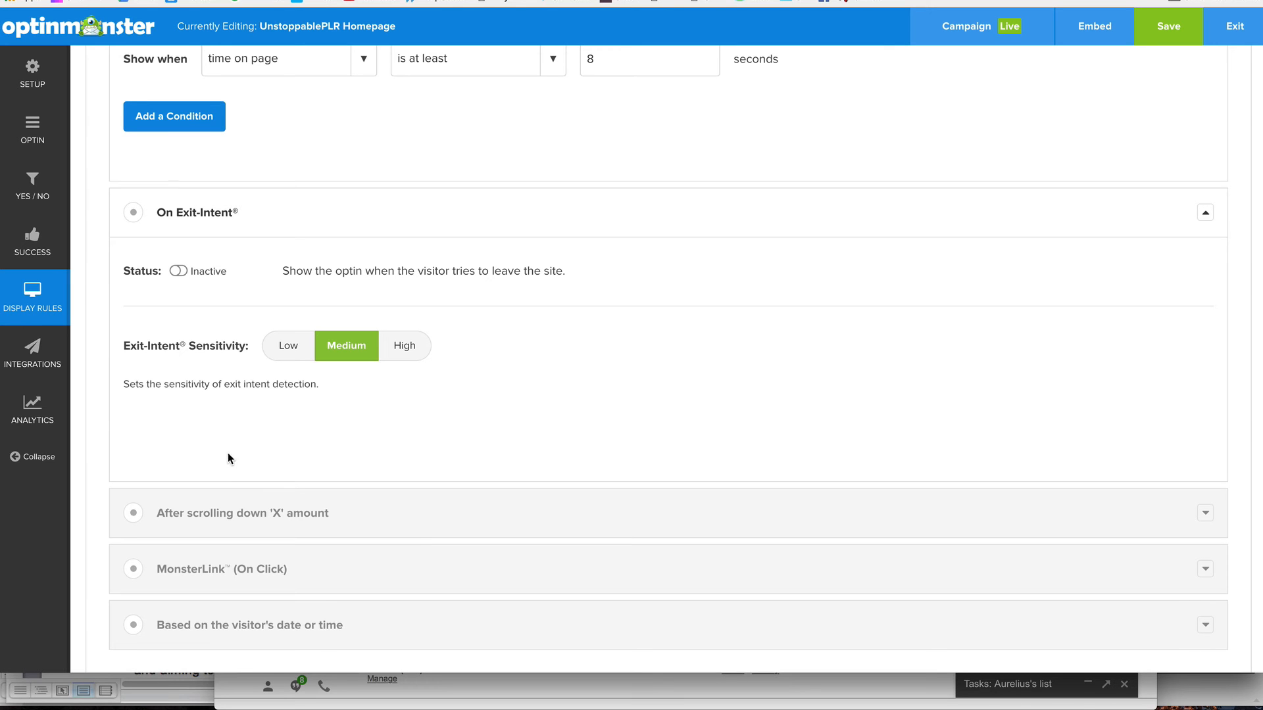
mouse_move(244, 471)
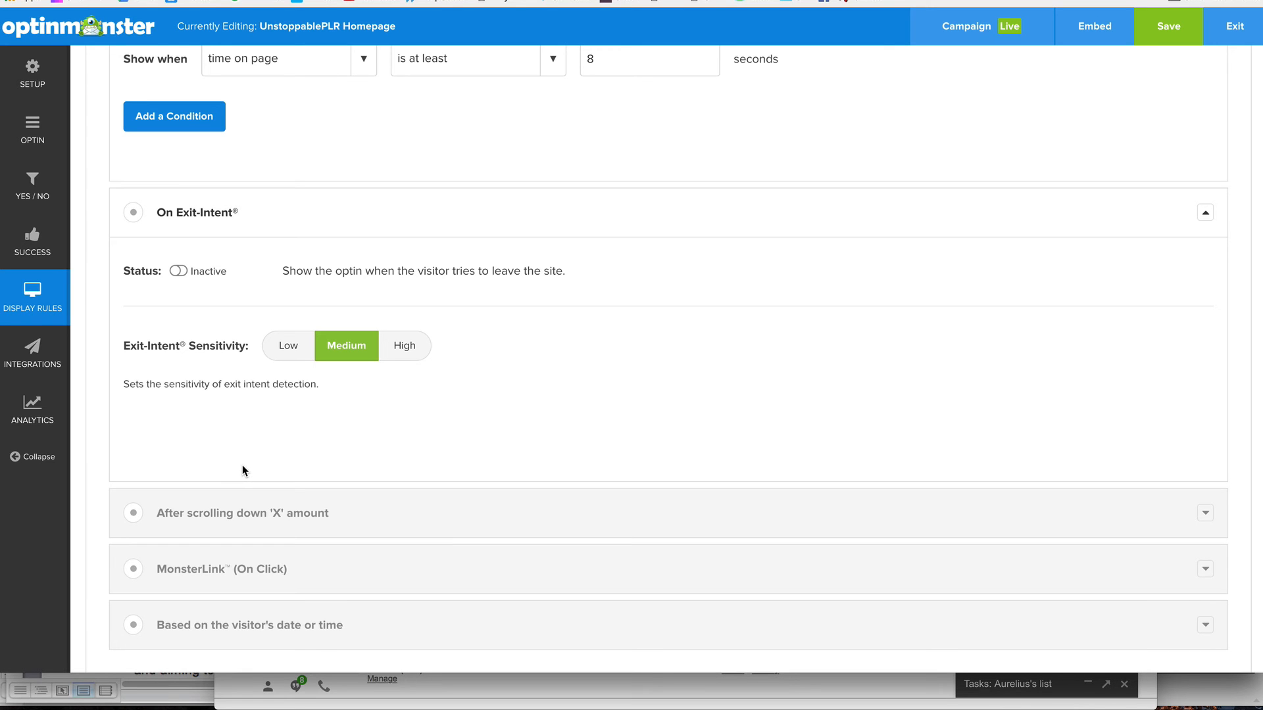
mouse_move(279, 529)
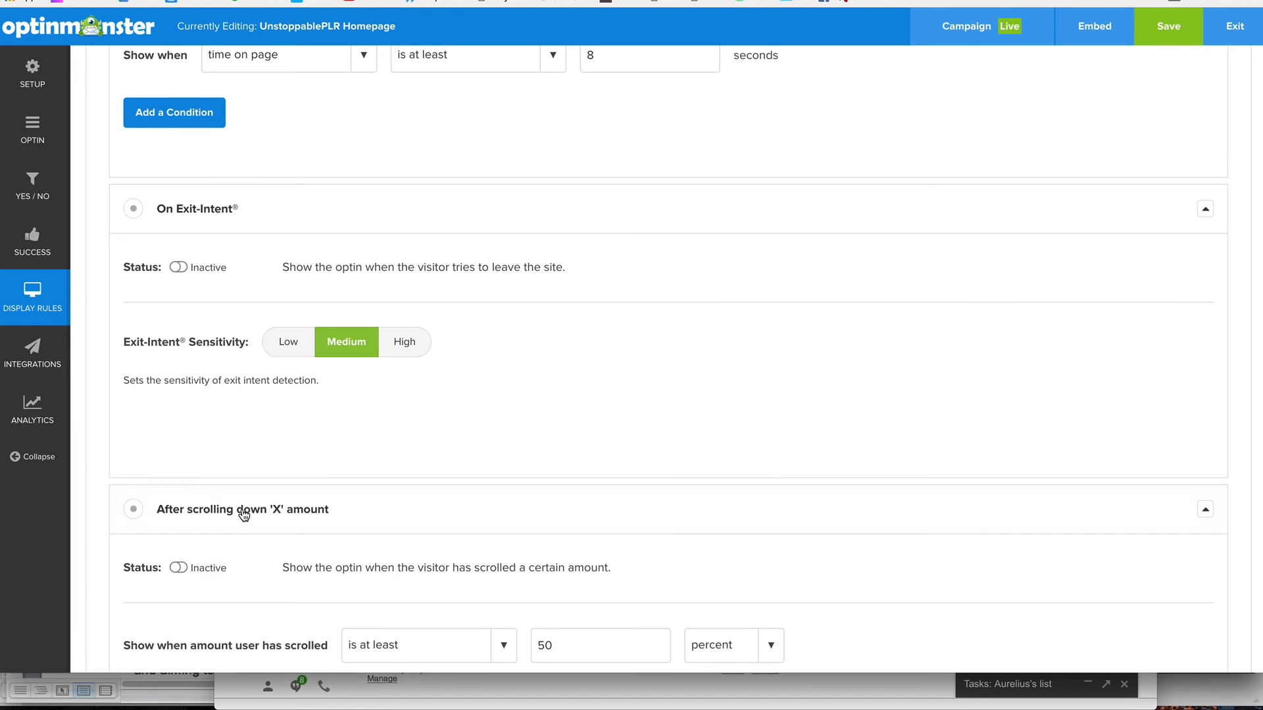
scroll(down, 3)
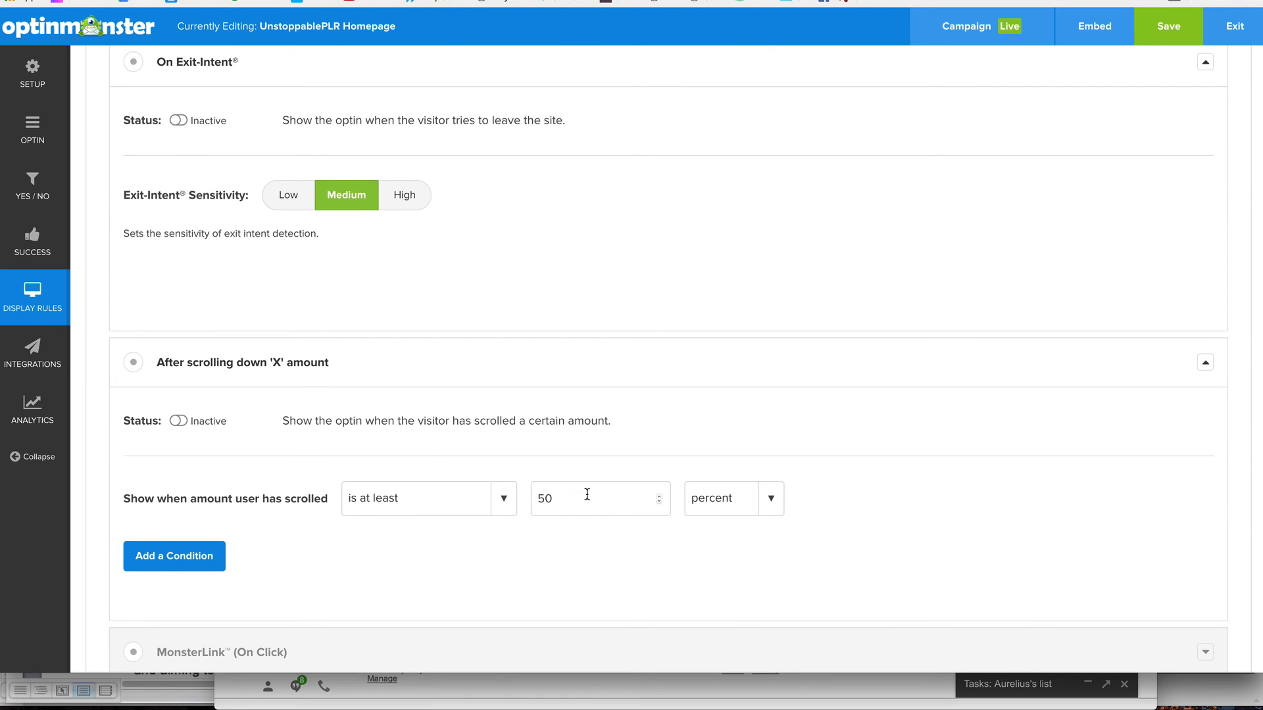
mouse_move(277, 368)
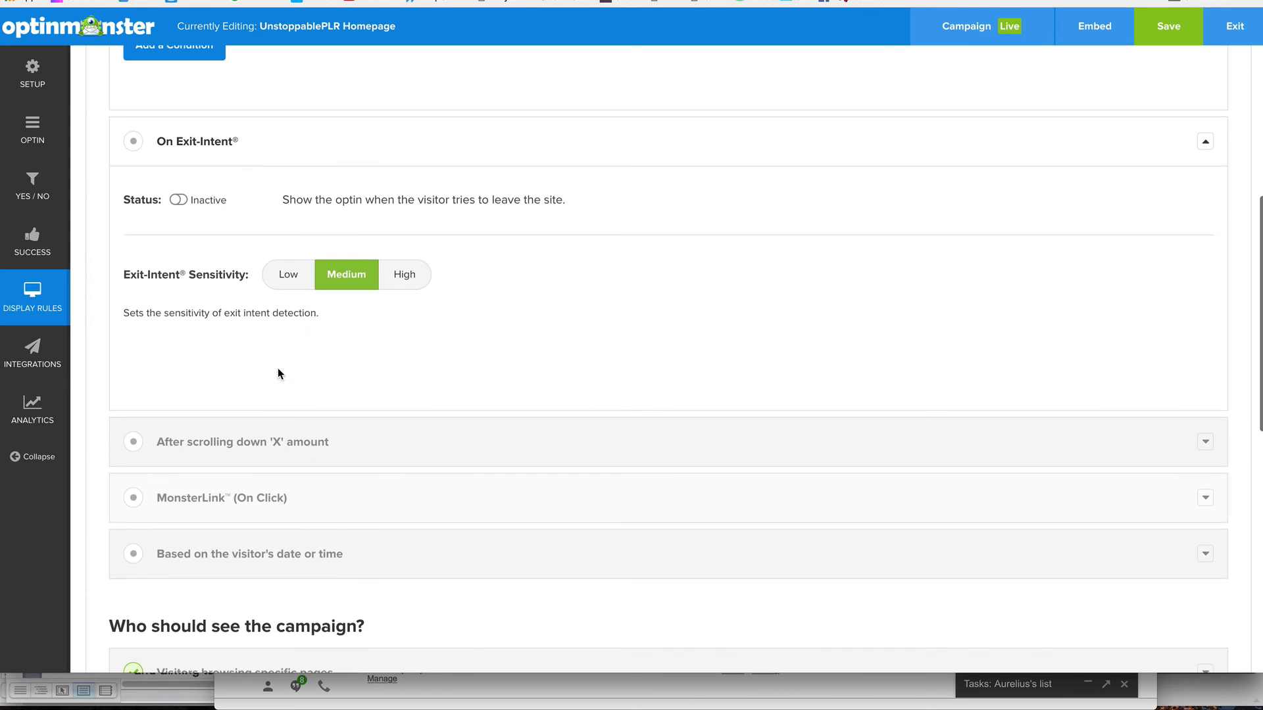
click(1203, 140)
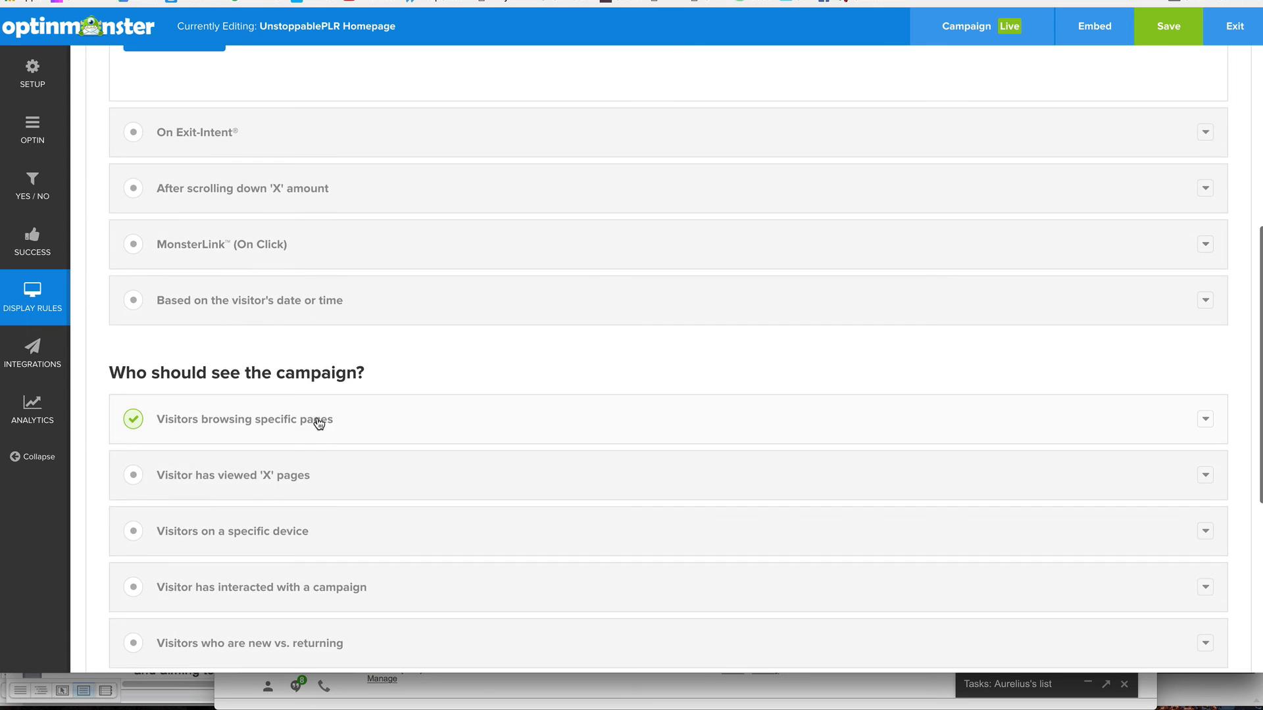
Review the phone/tablet/desktop device choices and leave the rule on 'a phone'.
scroll(down, 3)
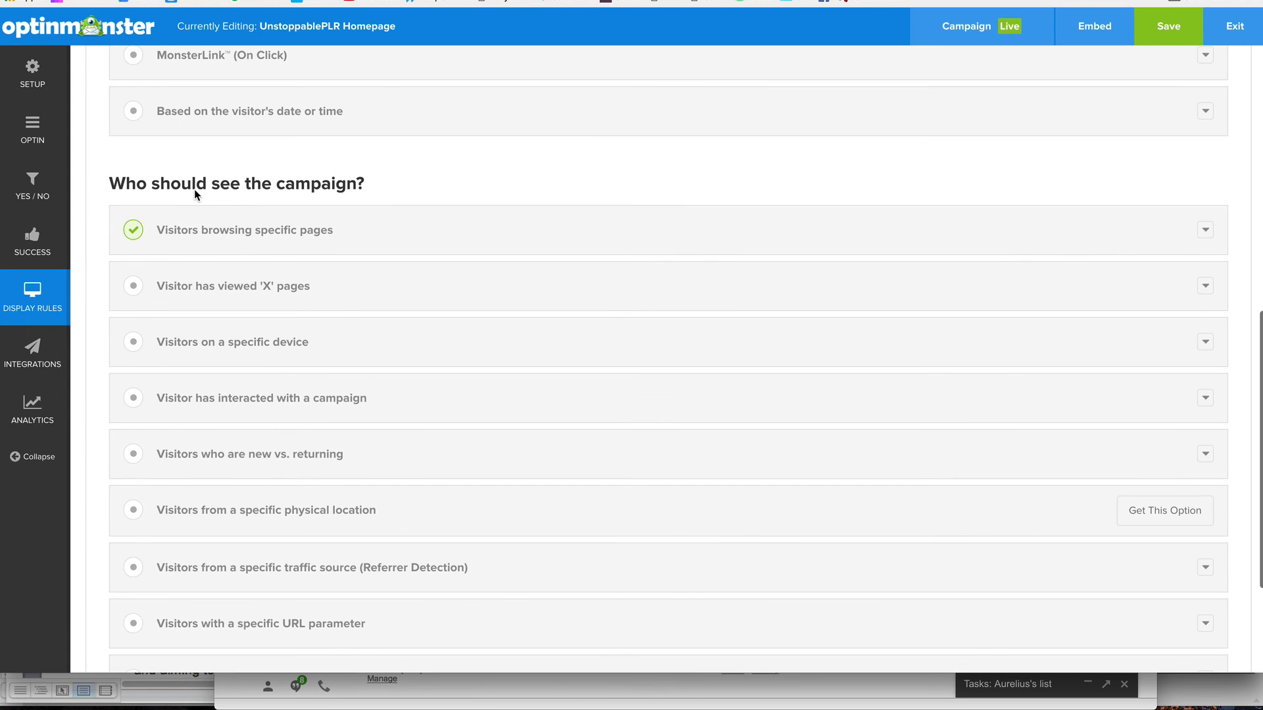
mouse_move(288, 239)
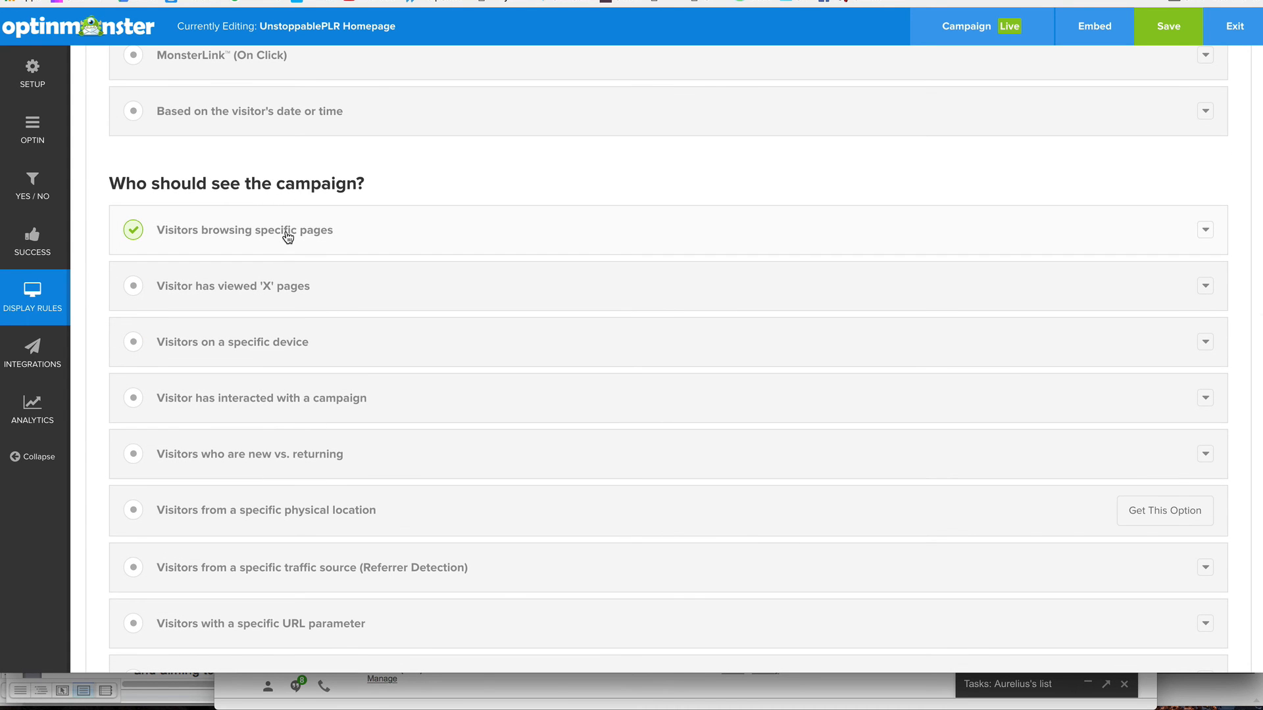
mouse_move(331, 242)
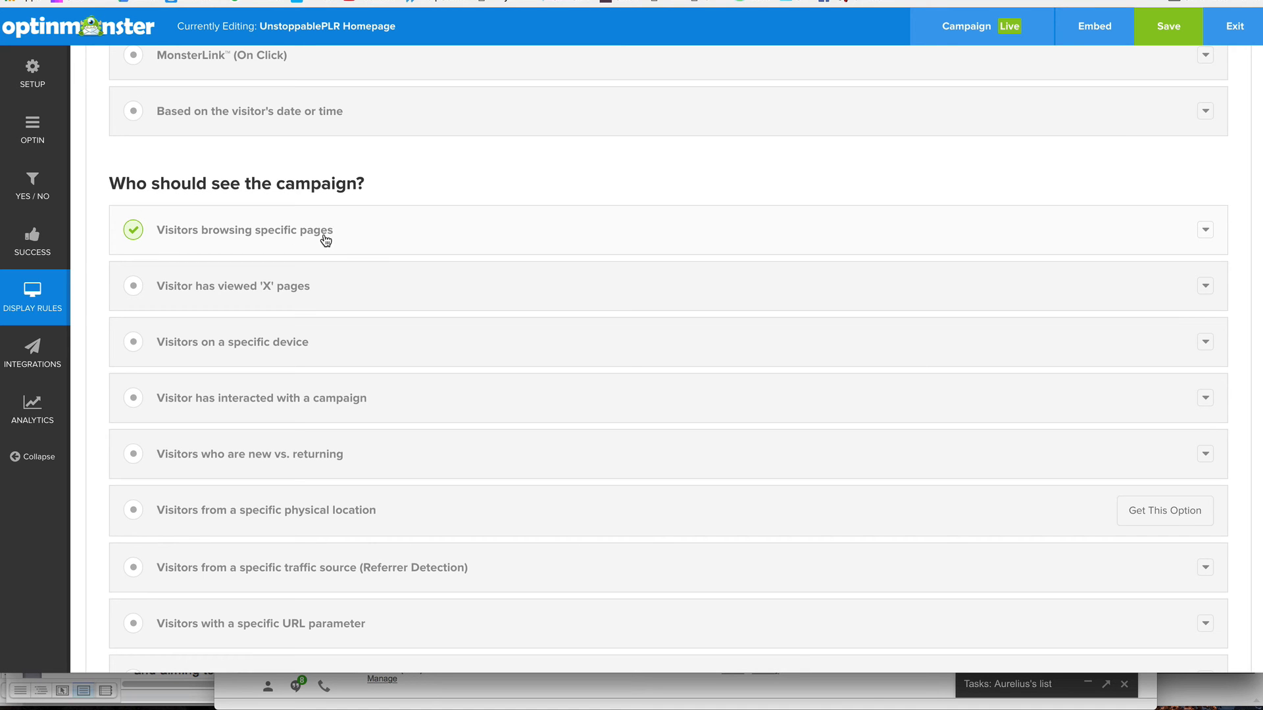
mouse_move(312, 251)
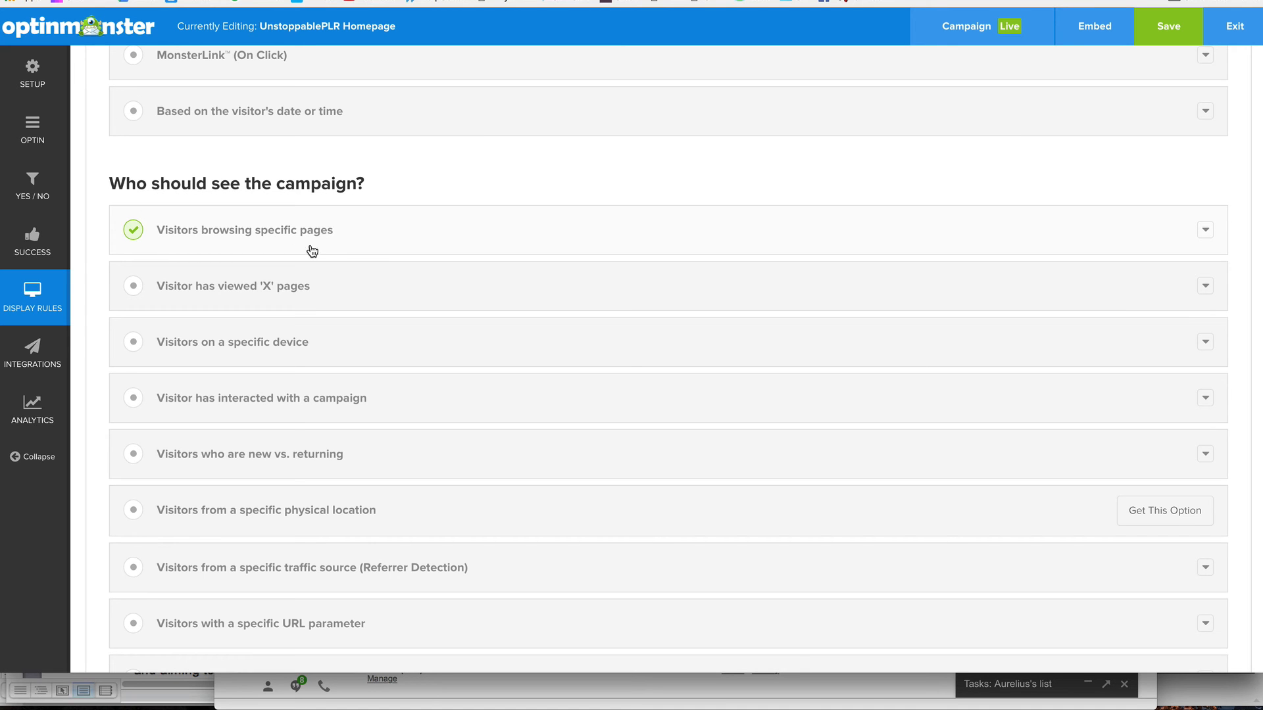
mouse_move(307, 245)
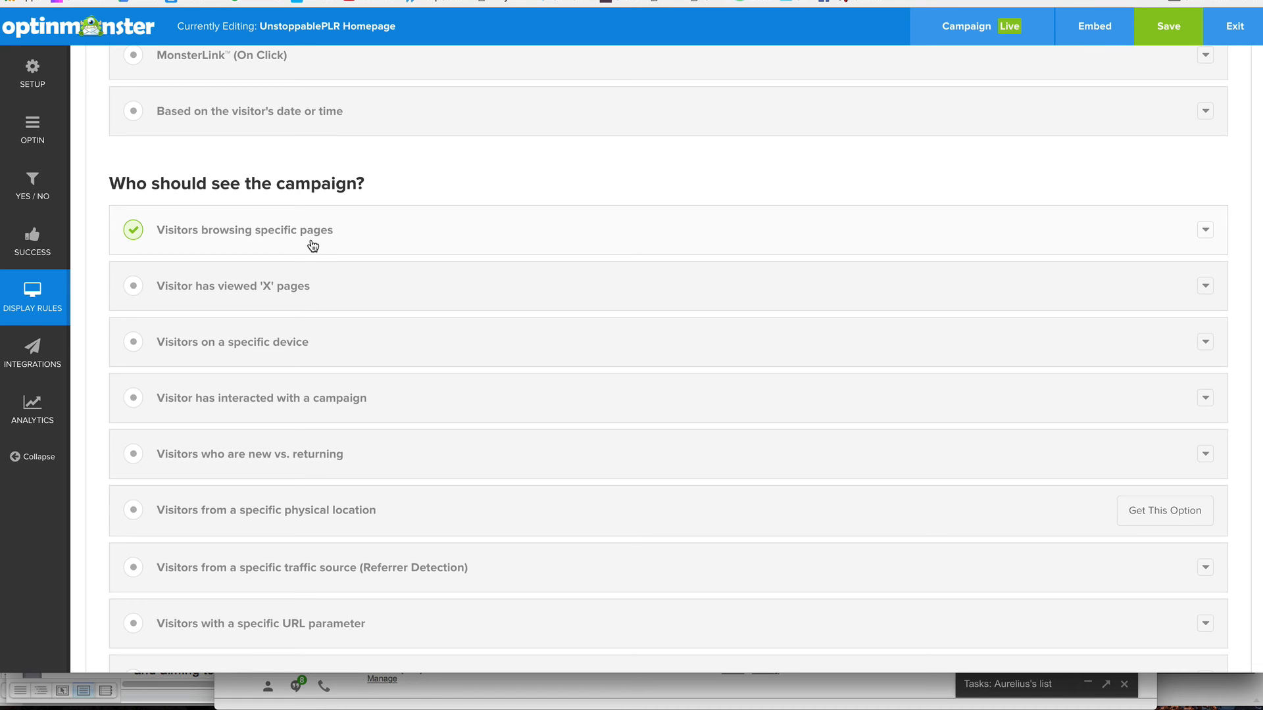
mouse_move(308, 238)
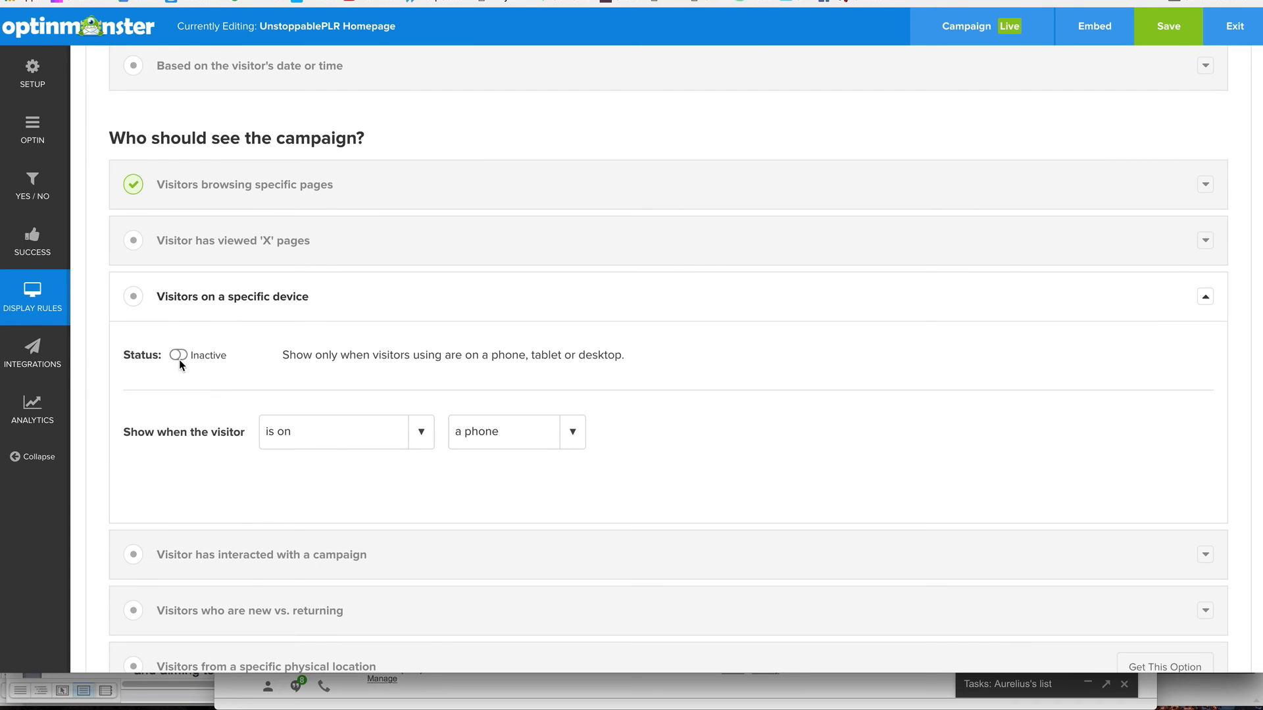
mouse_move(480, 432)
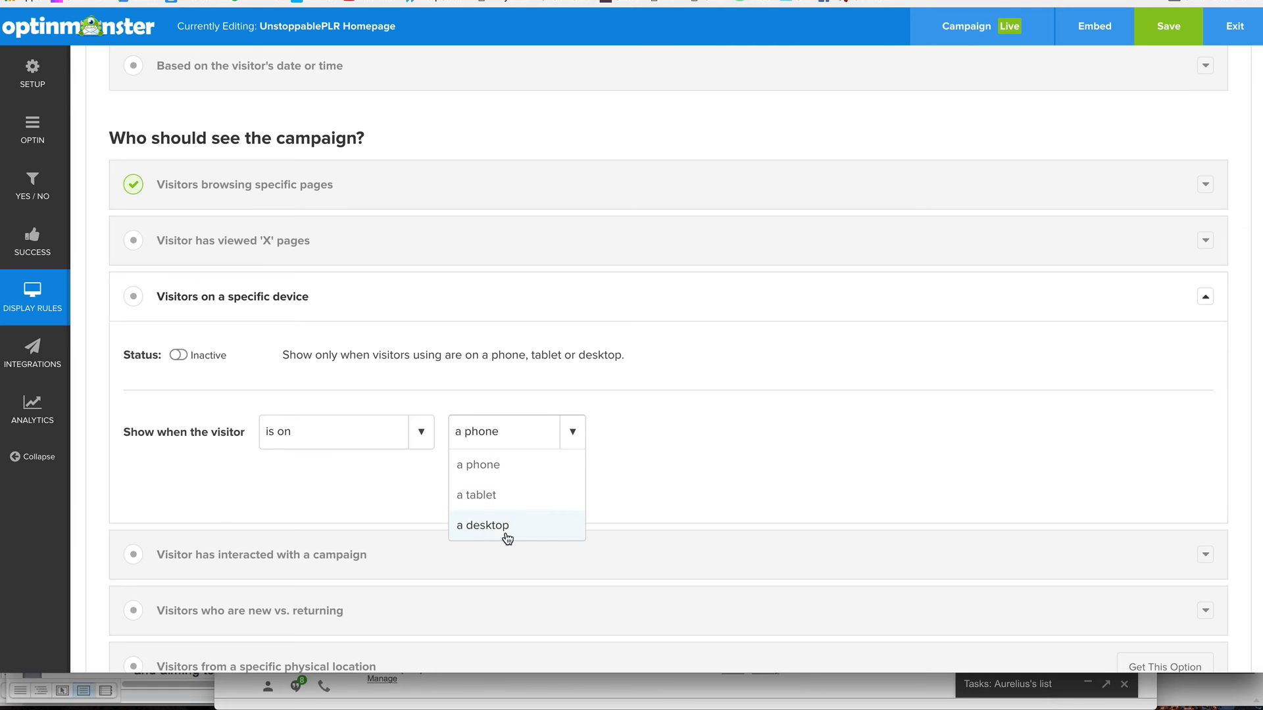
click(338, 467)
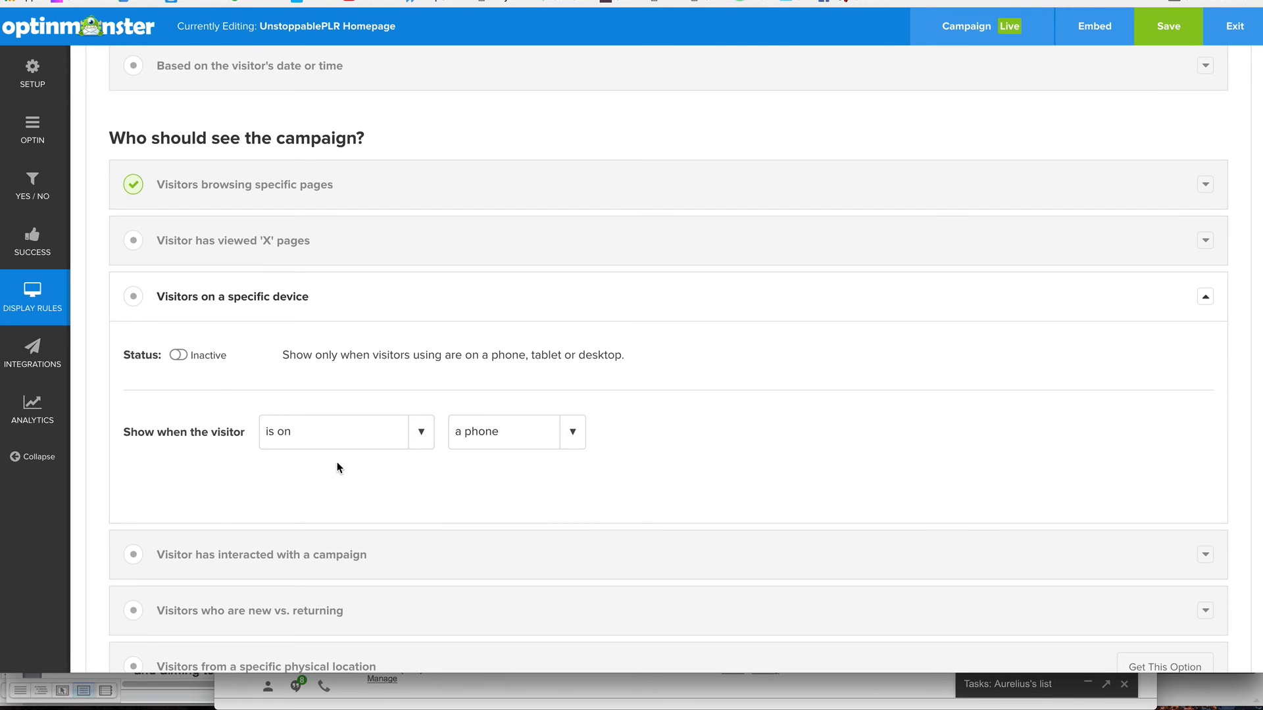
scroll(down, 3)
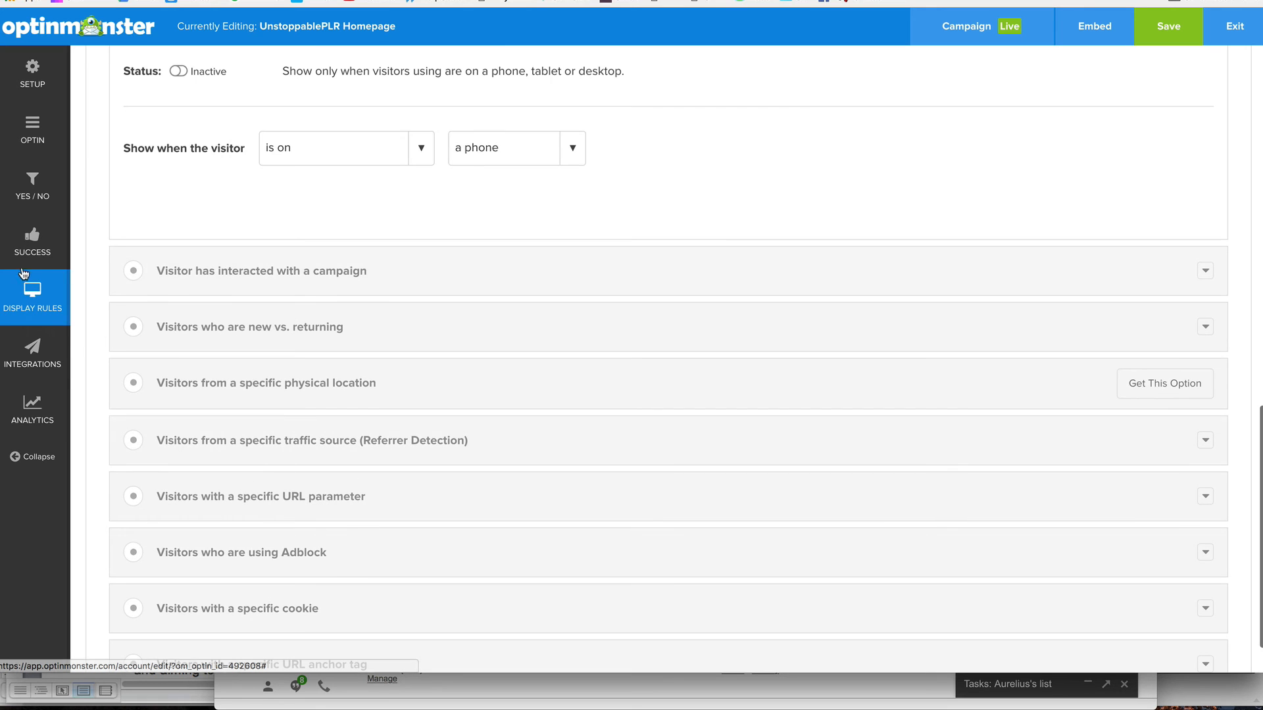
Start a new email integration and scroll through the Email Provider choices.
click(32, 354)
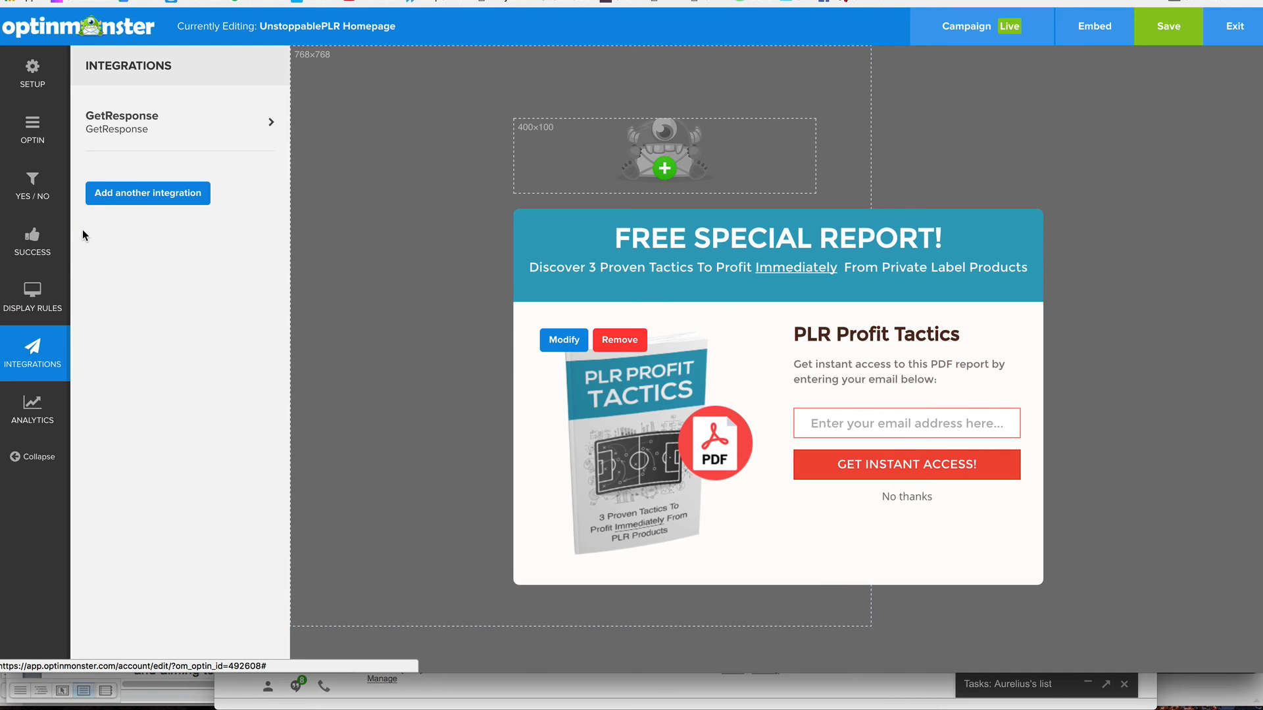
mouse_move(171, 200)
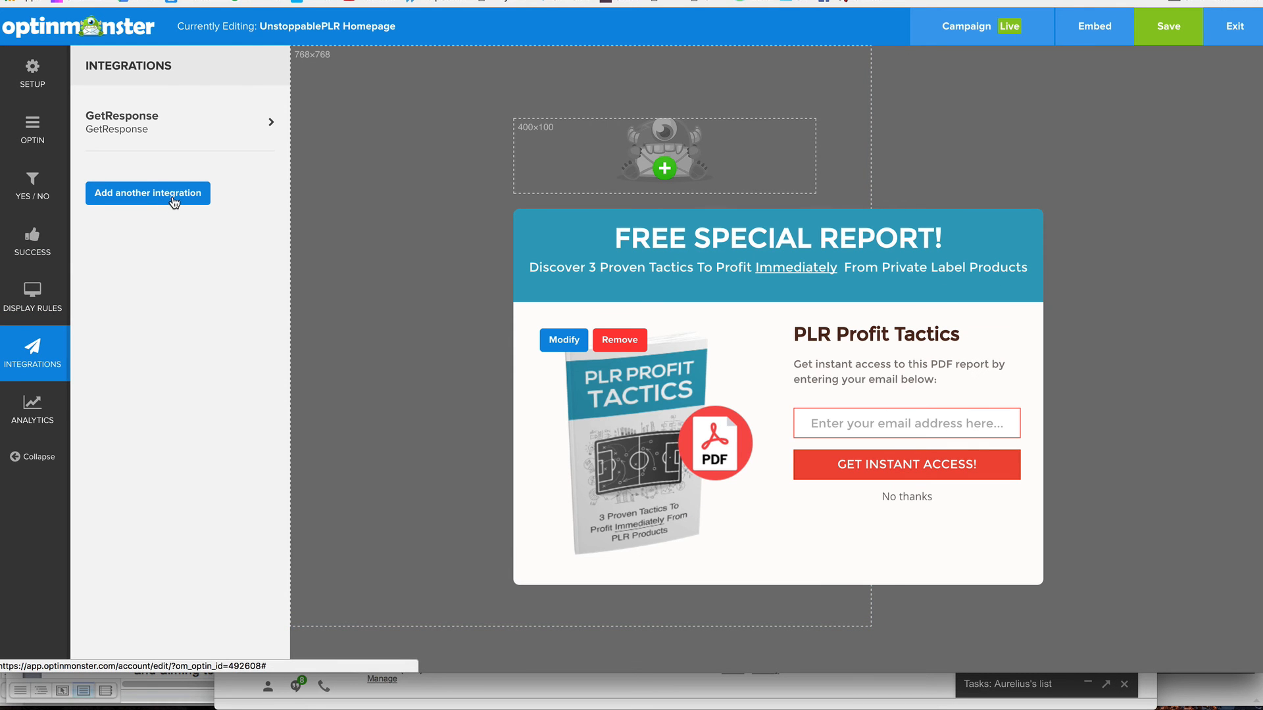
mouse_move(148, 194)
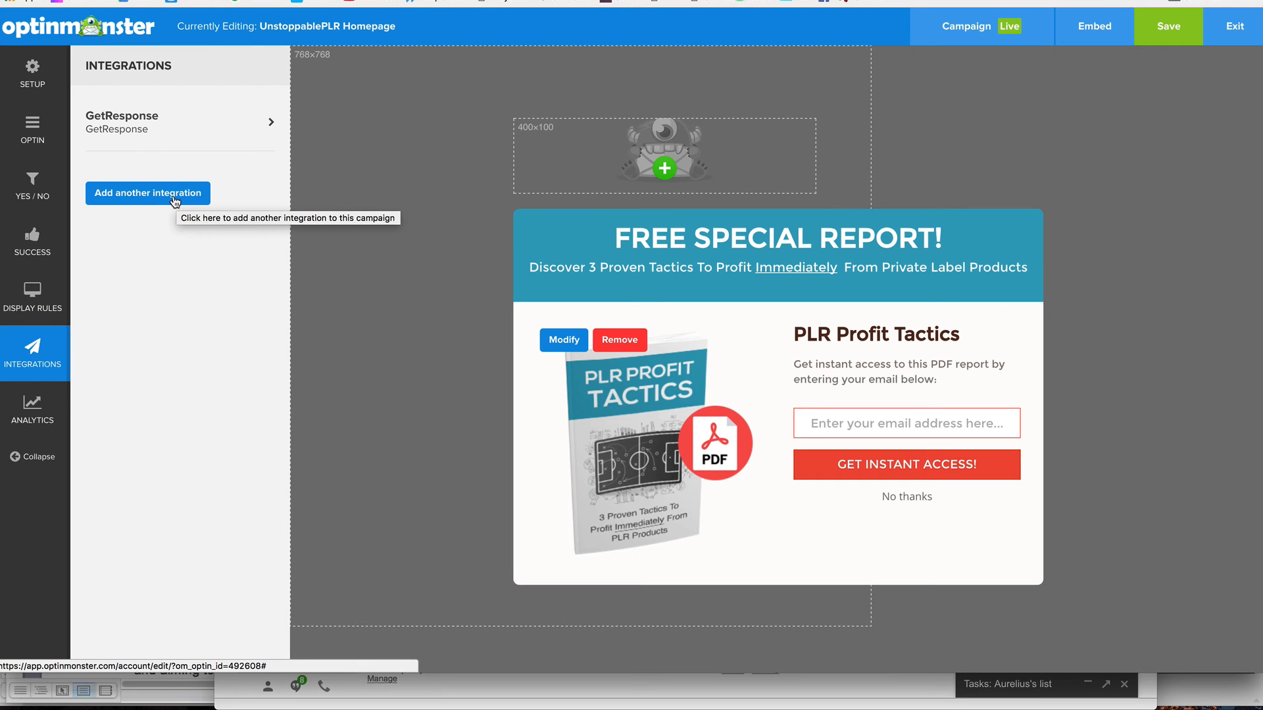
click(147, 192)
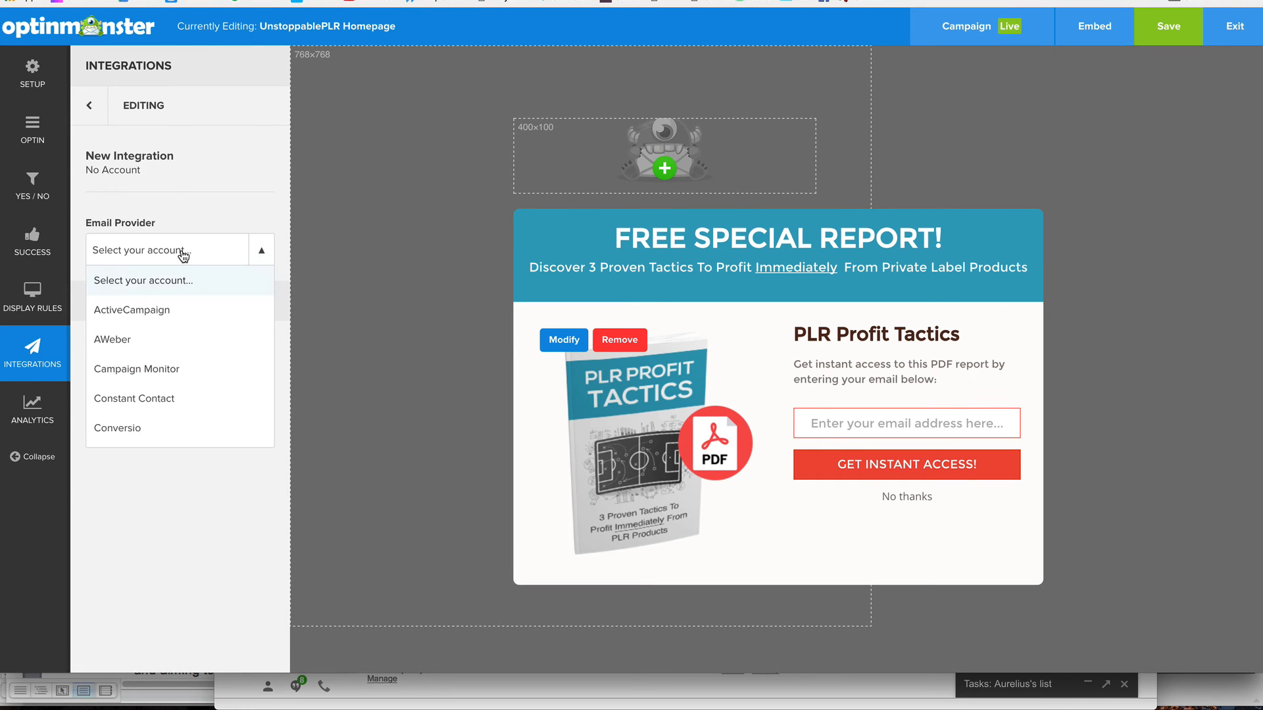
mouse_move(167, 368)
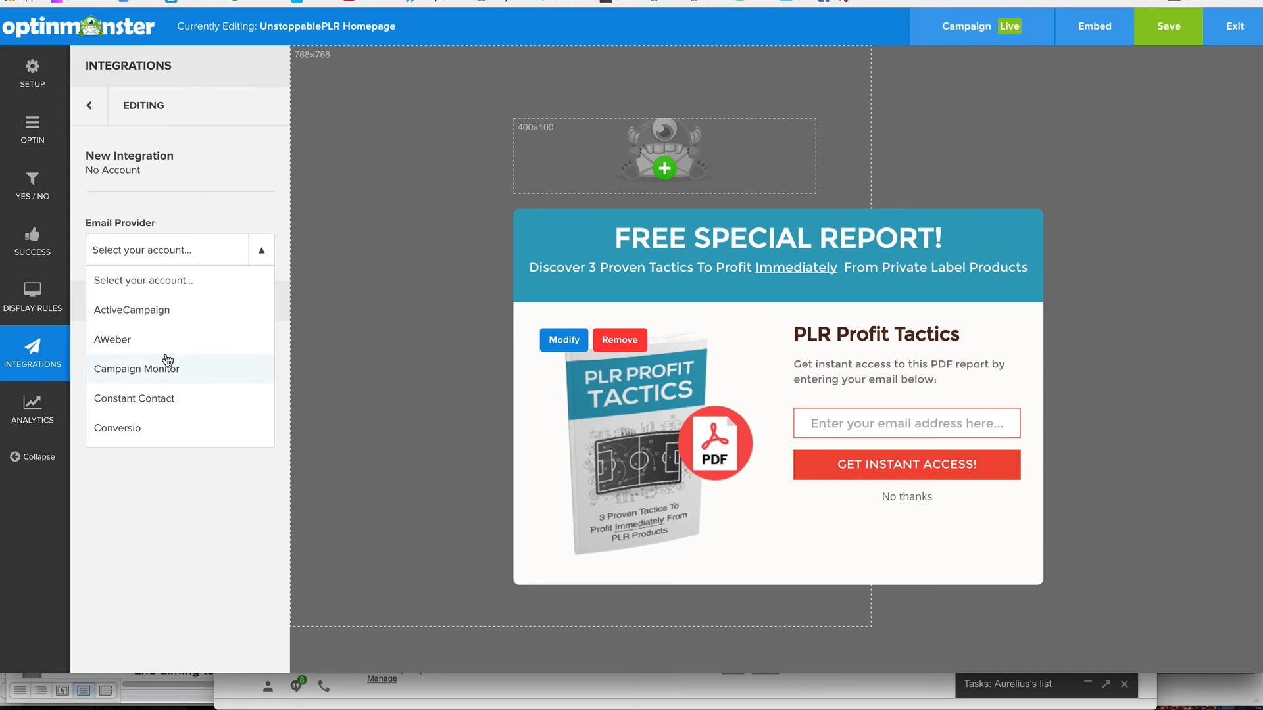
scroll(down, 3)
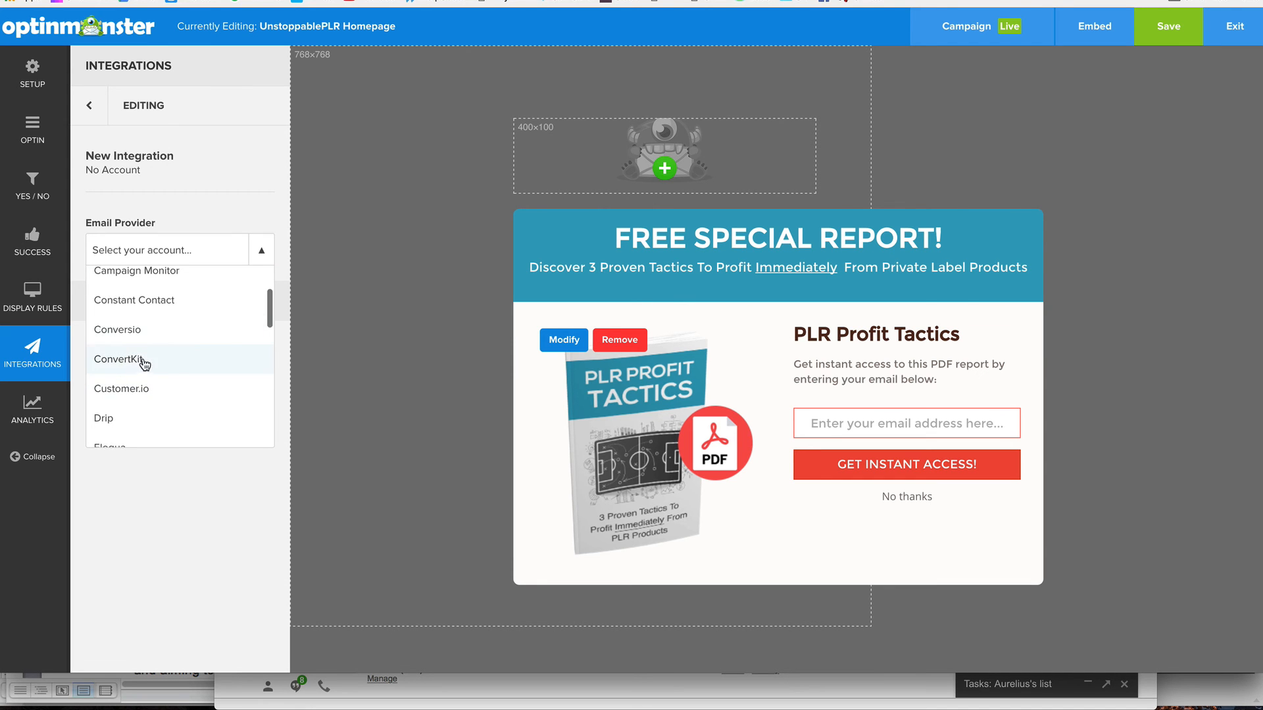
scroll(down, 3)
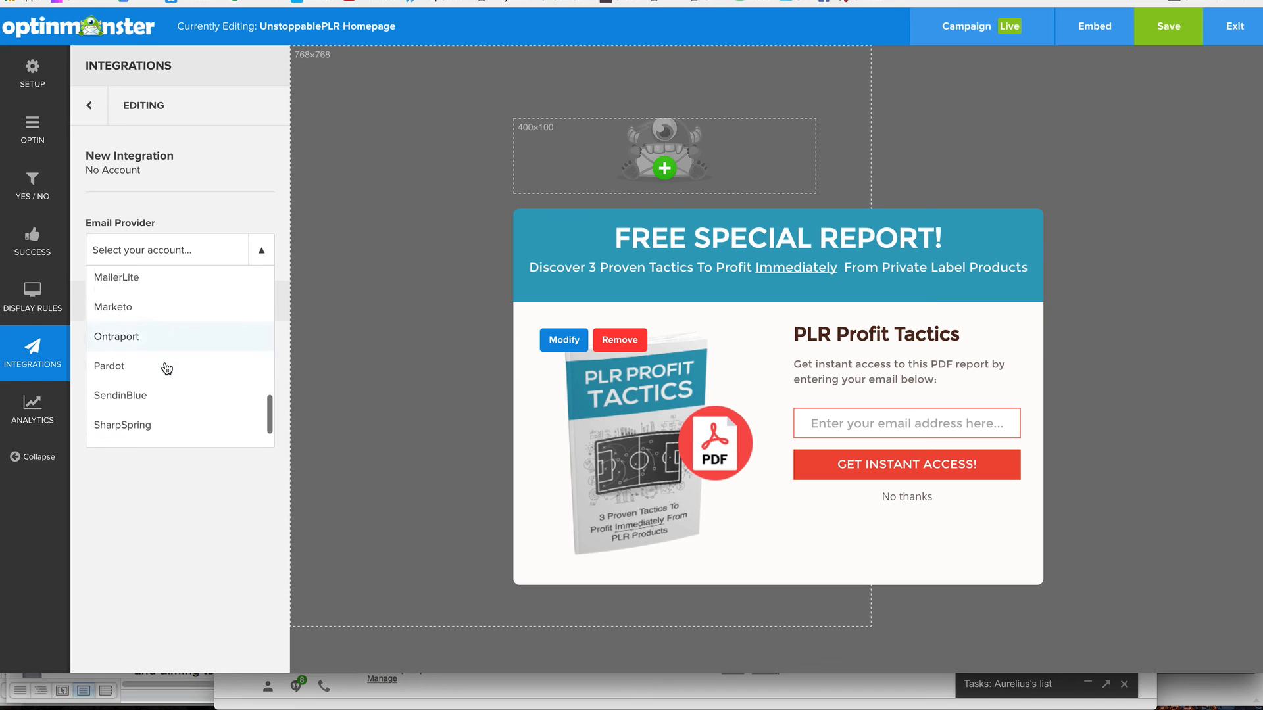
scroll(down, 3)
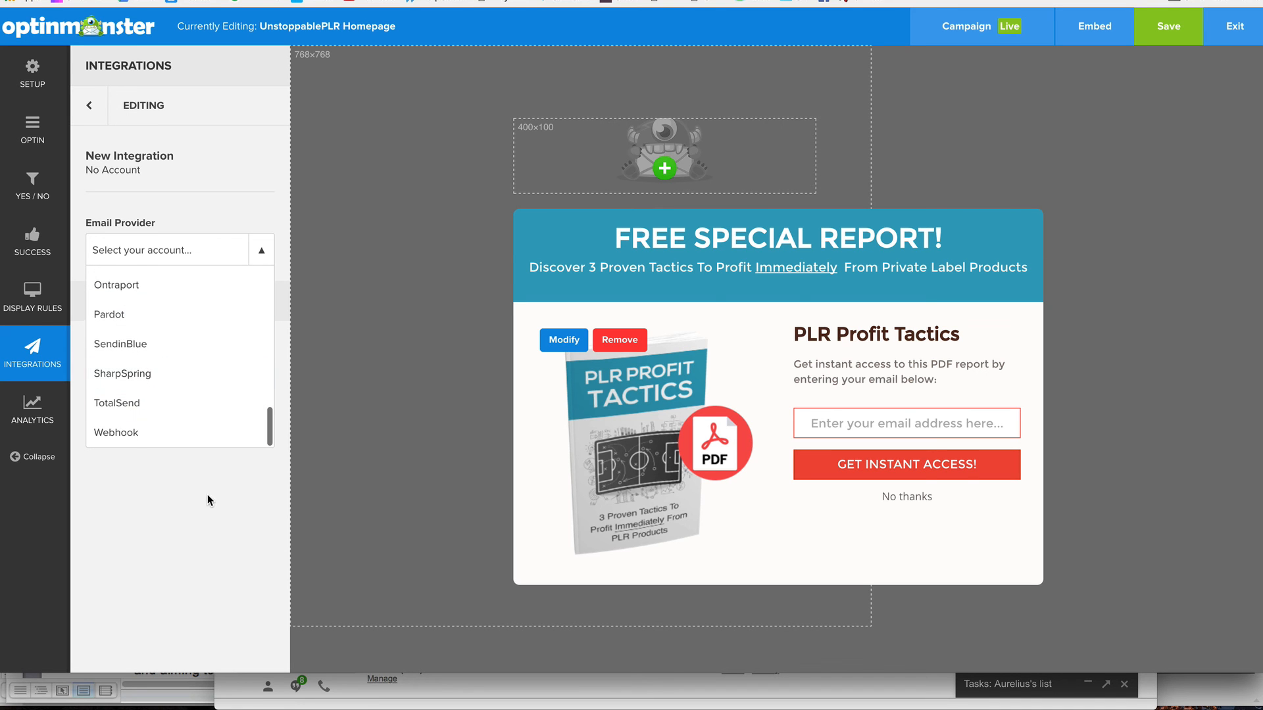
scroll(up, 3)
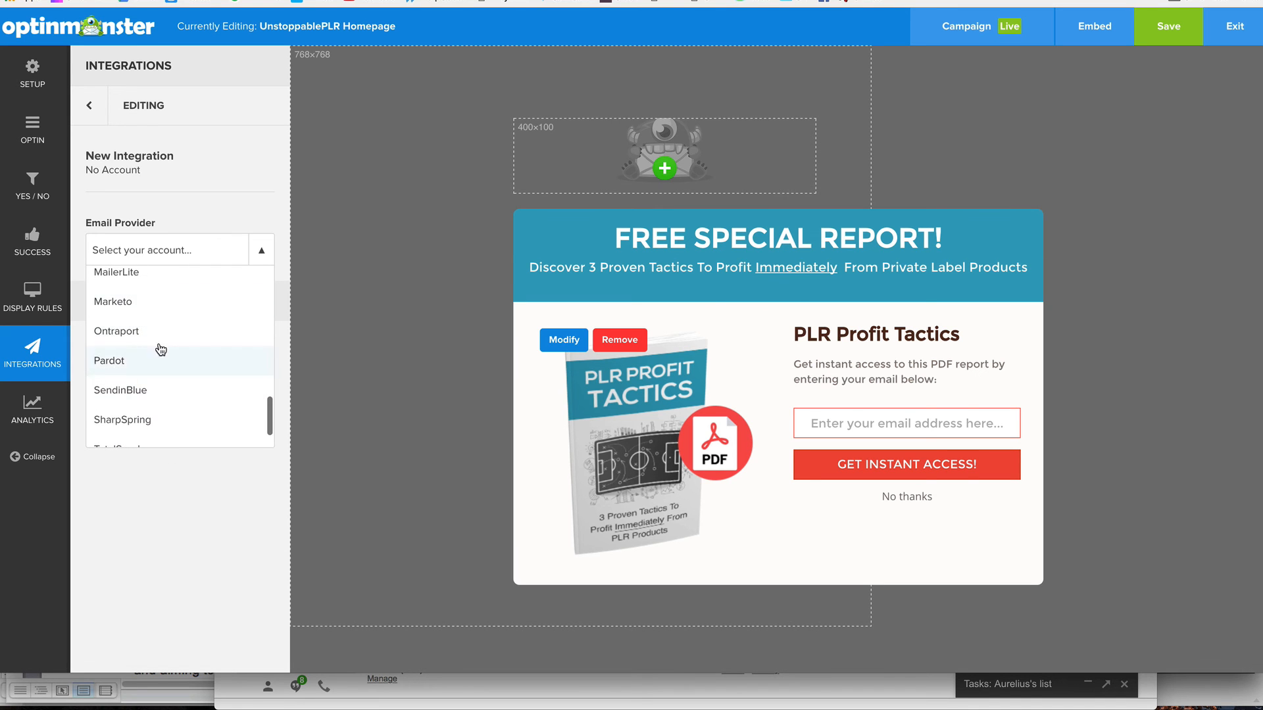
scroll(down, 3)
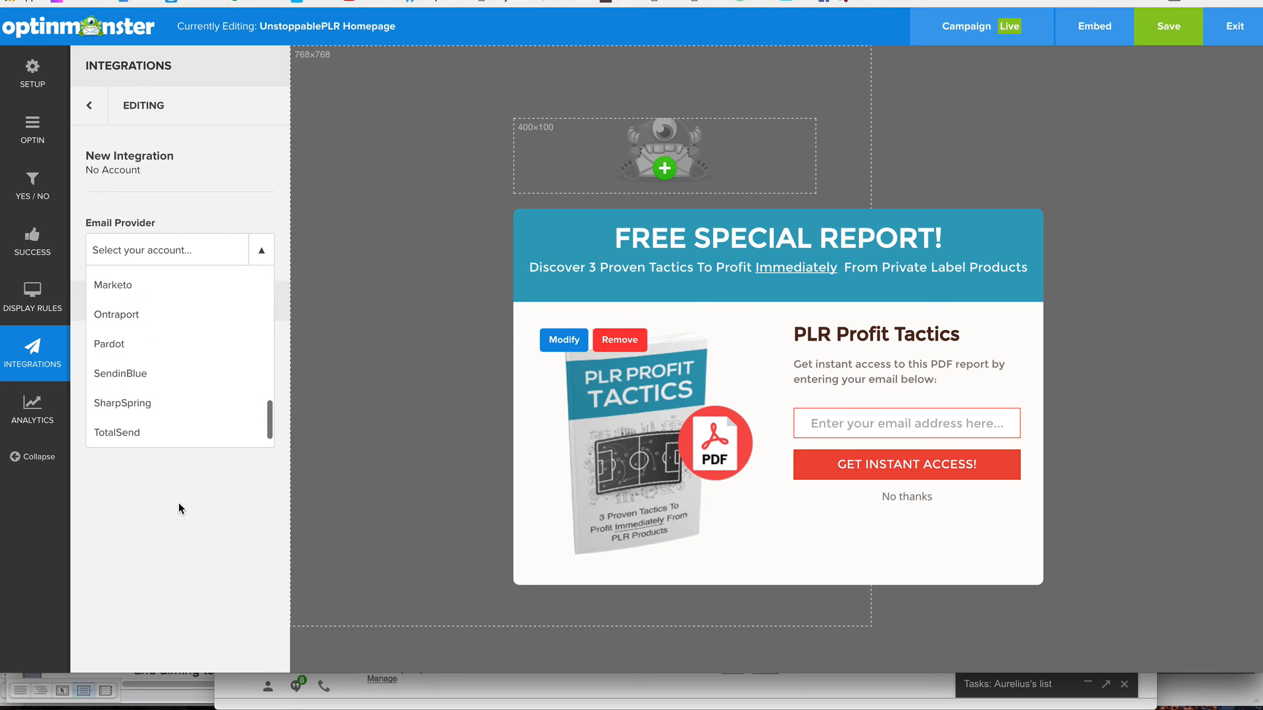
Delete the unconfigured integration and confirm, returning to the Integrations list.
click(113, 355)
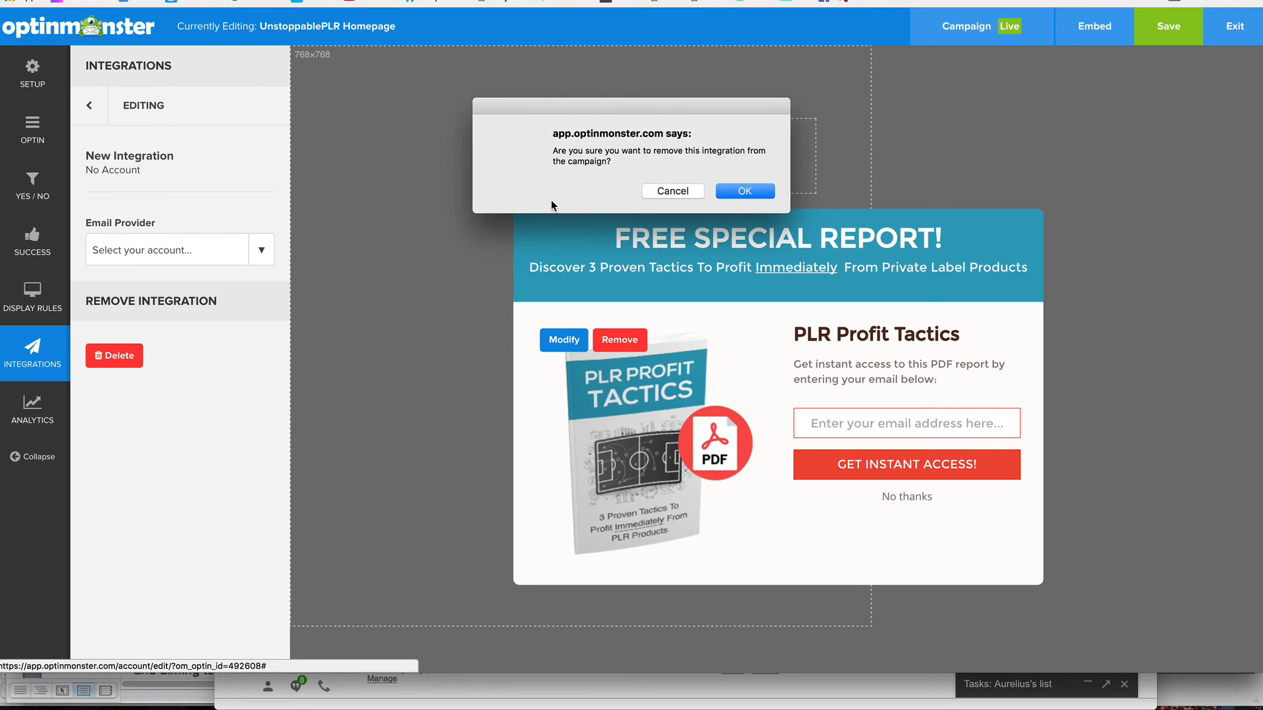
click(741, 190)
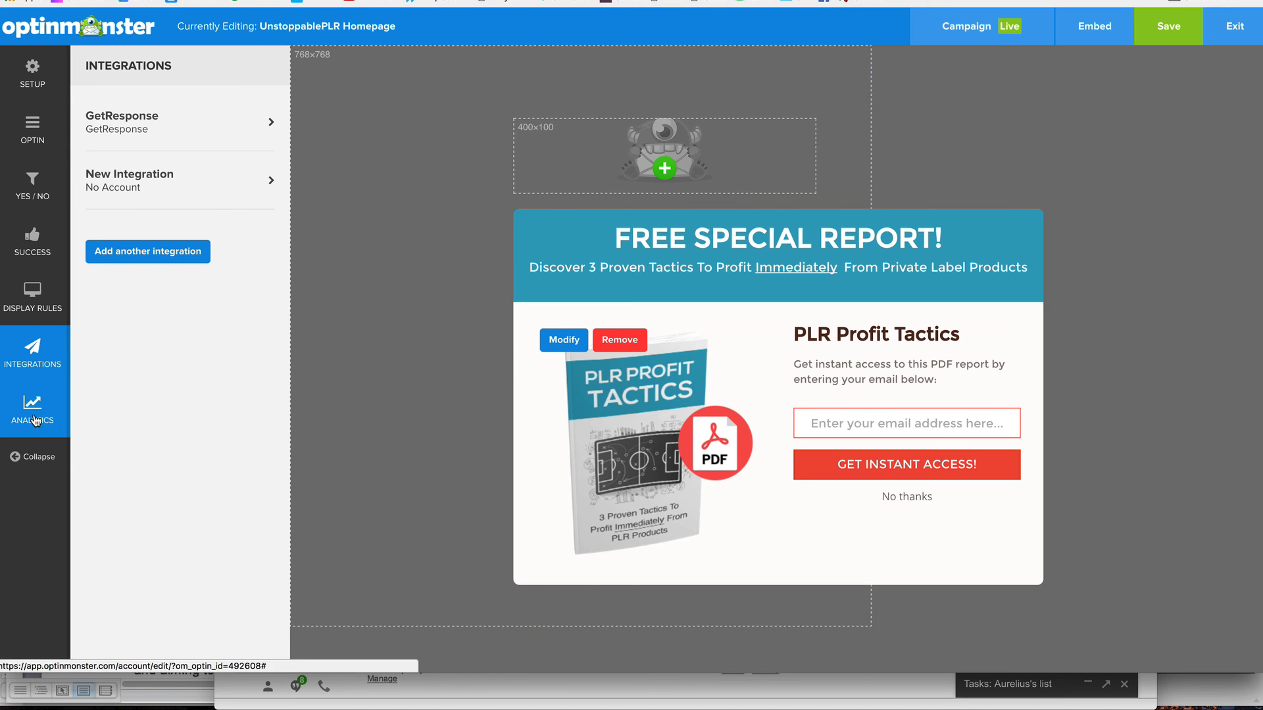
View the Google Analytics settings, then reveal the Pause Campaign option on the live campaign.
click(33, 409)
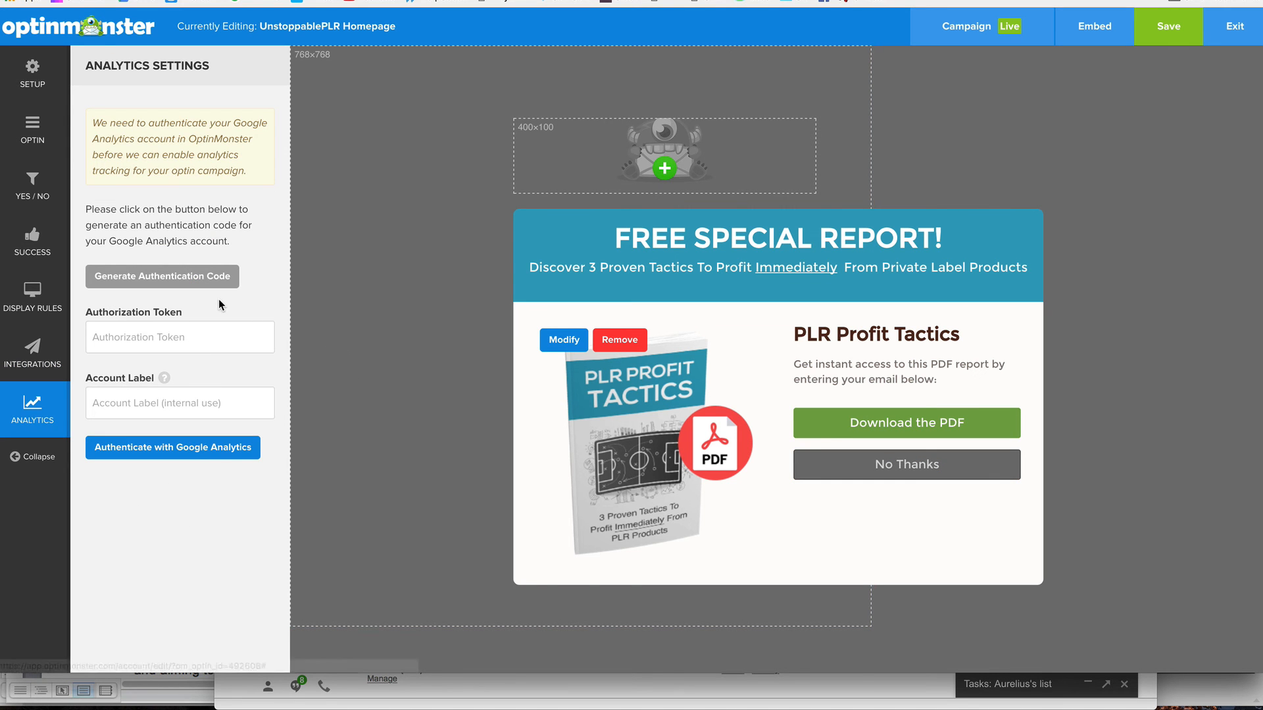
mouse_move(207, 247)
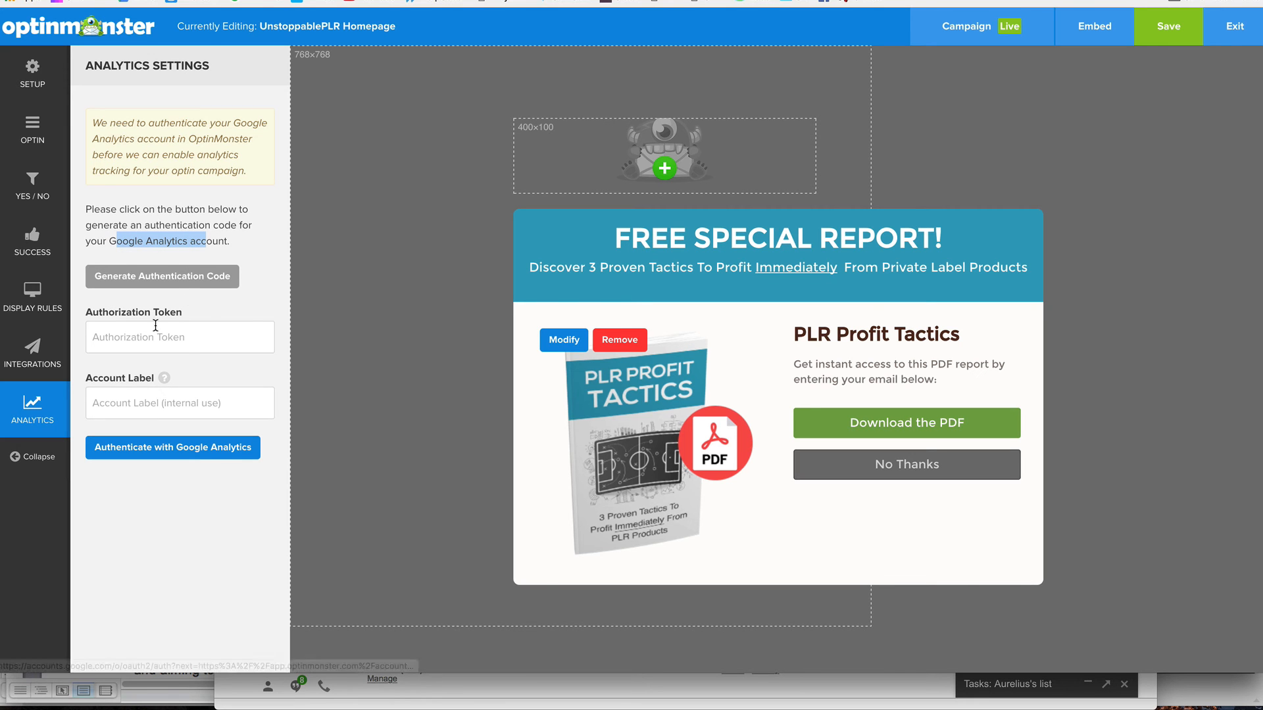
mouse_move(197, 374)
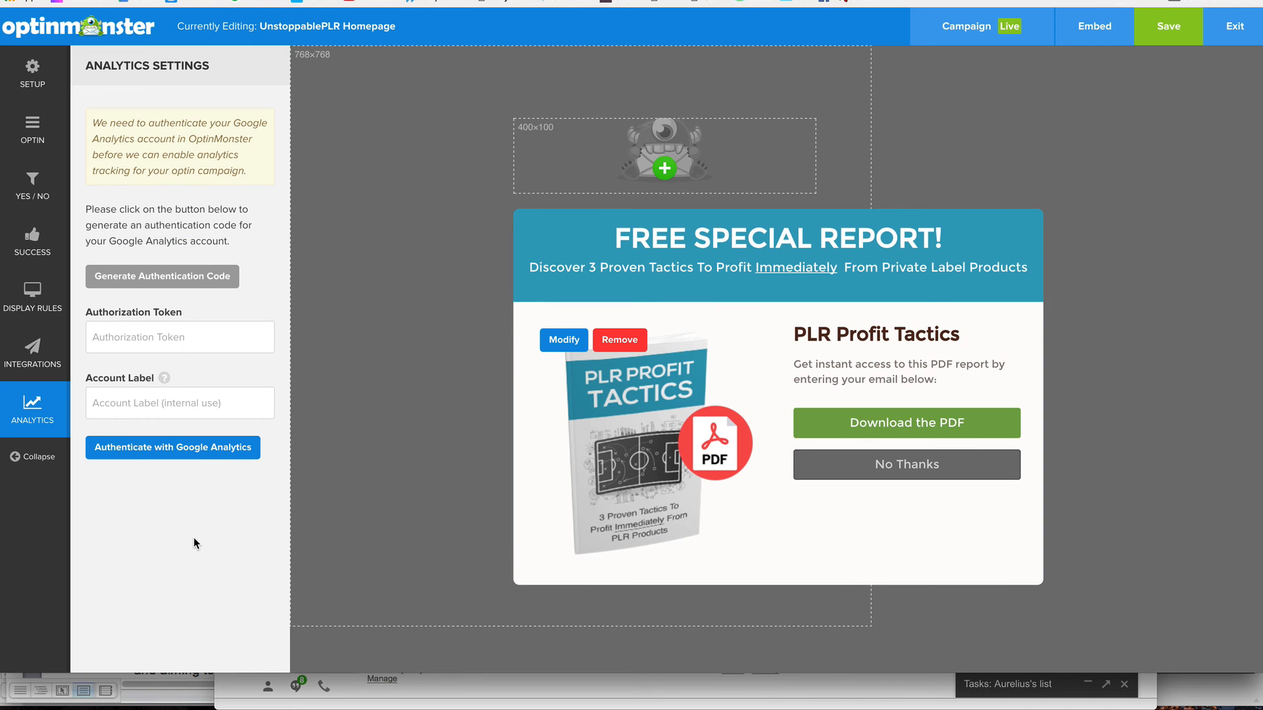
mouse_move(34, 131)
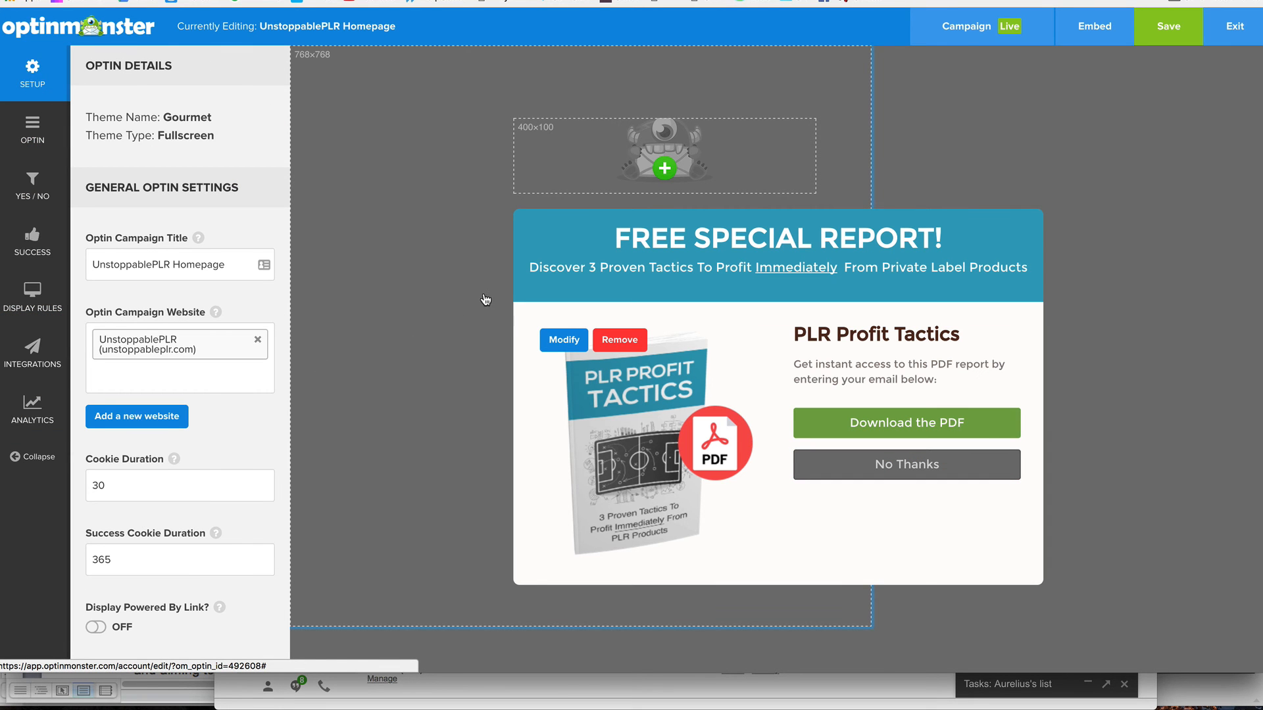
click(980, 26)
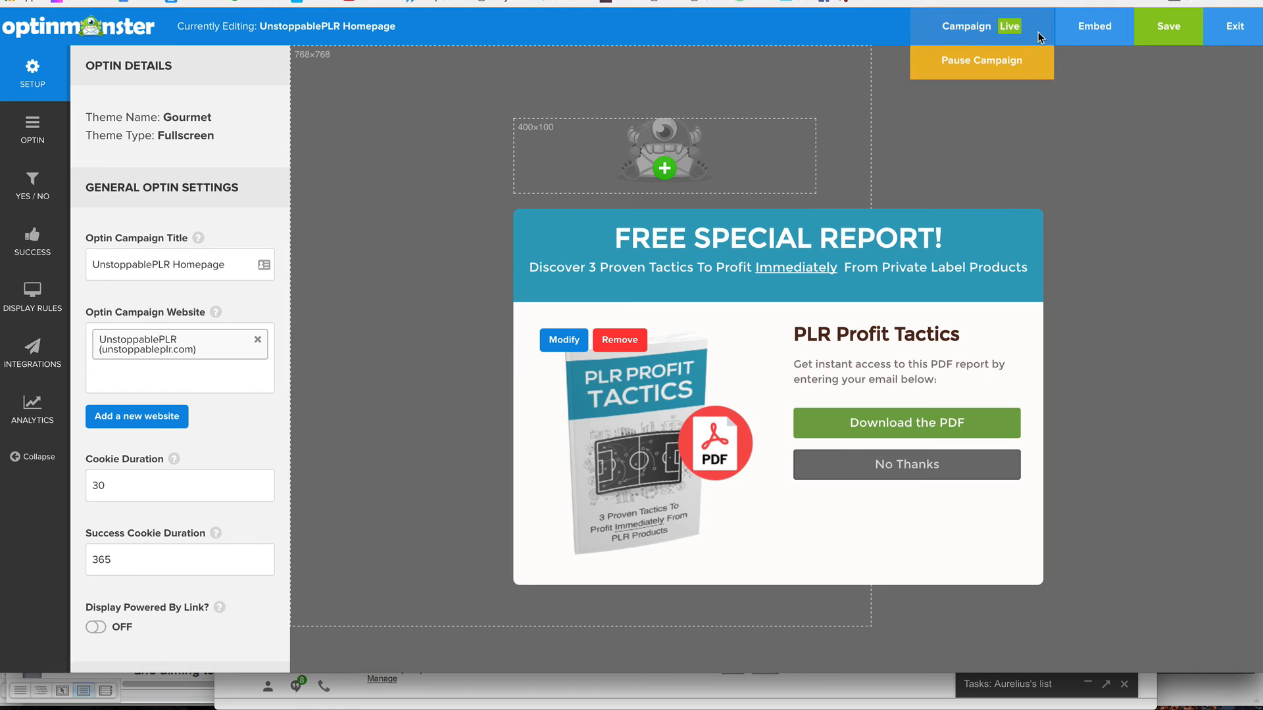
mouse_move(1093, 27)
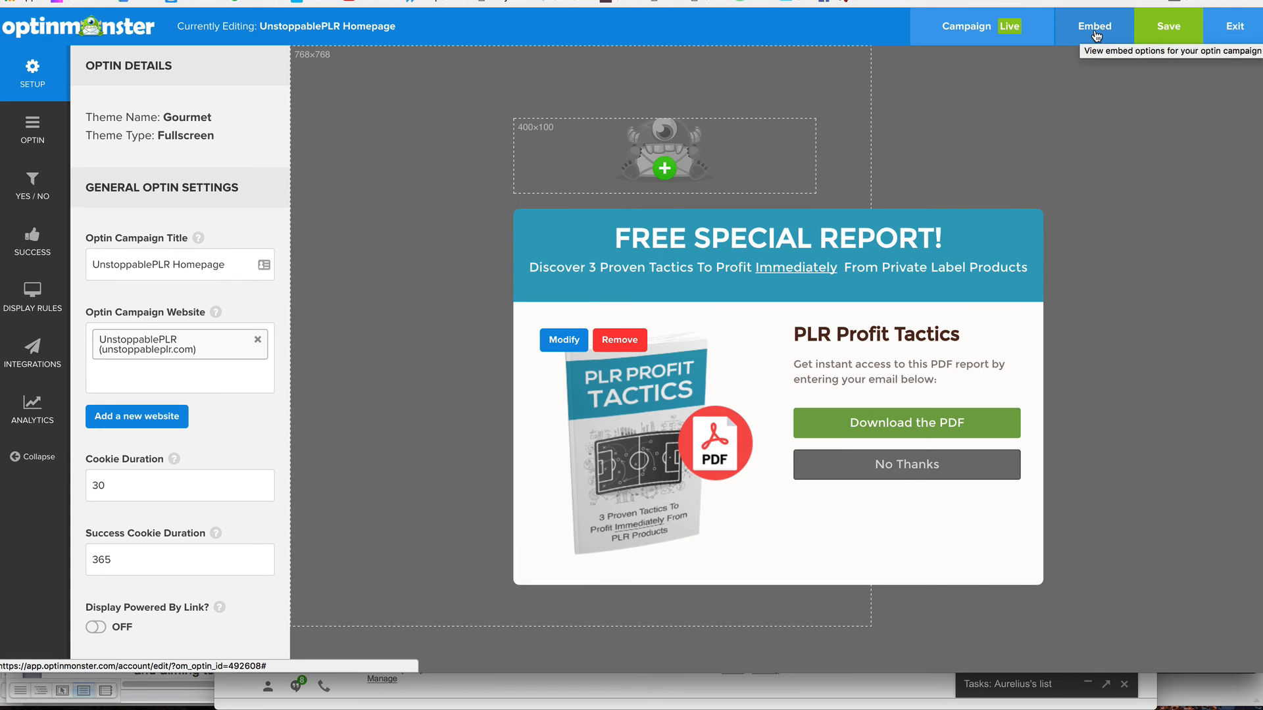
Show the Sitewide Embed Code script for UnstoppablePLR in the embed options.
click(1093, 26)
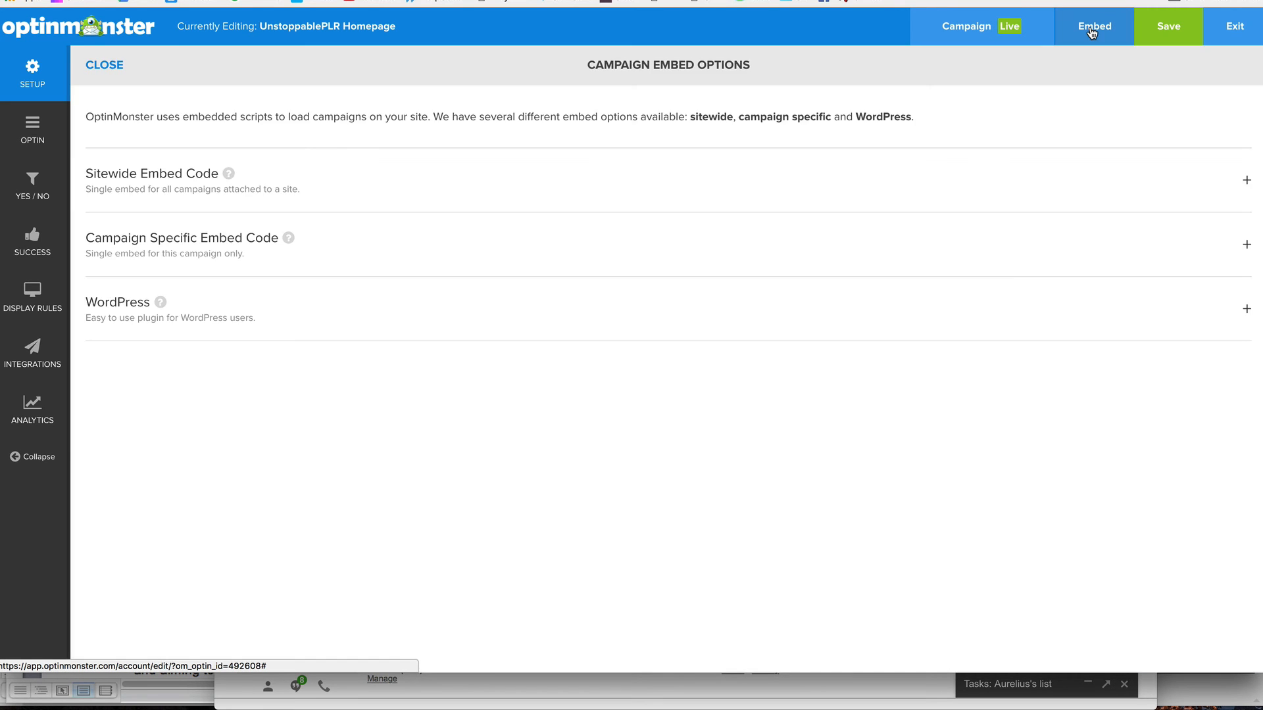
mouse_move(152, 123)
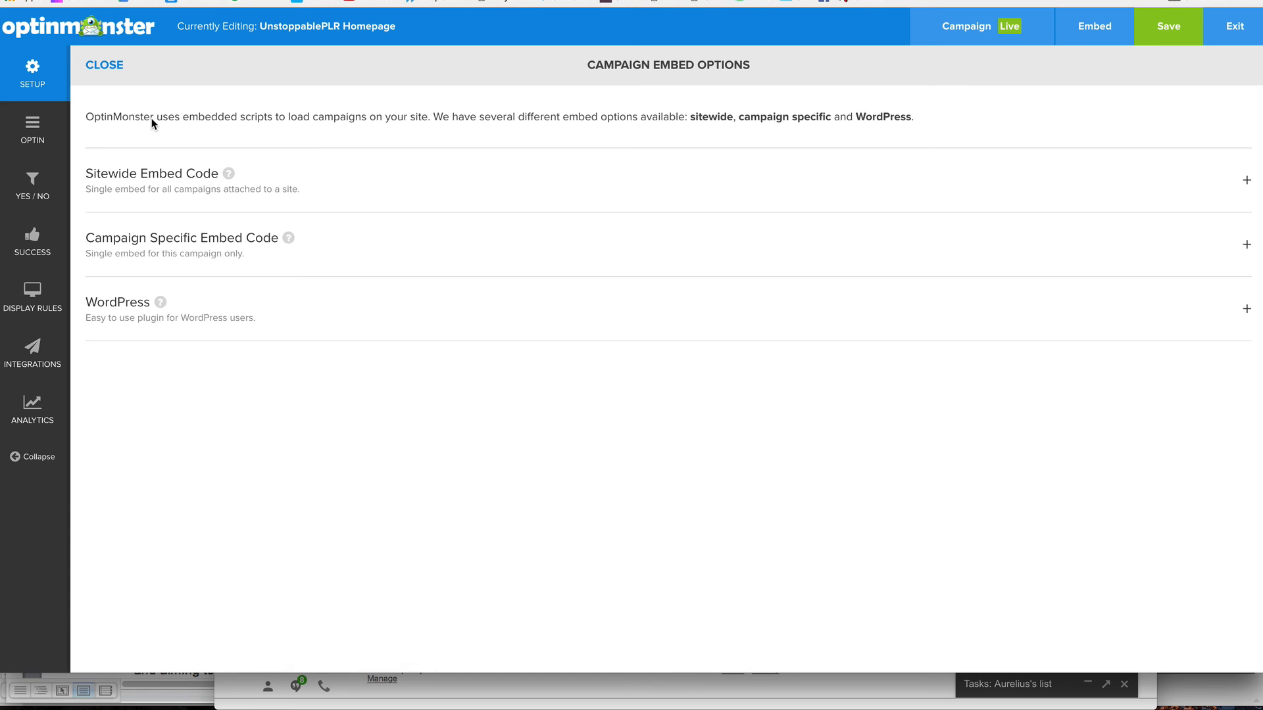
mouse_move(153, 185)
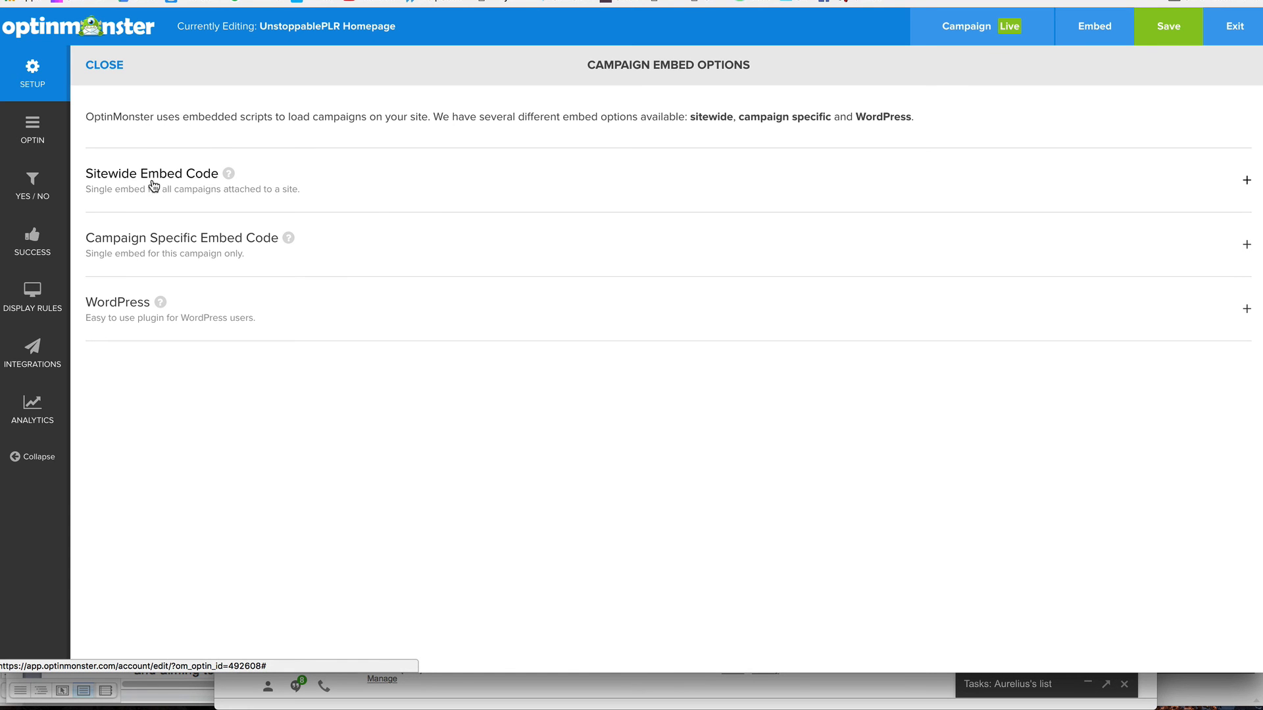
click(1245, 180)
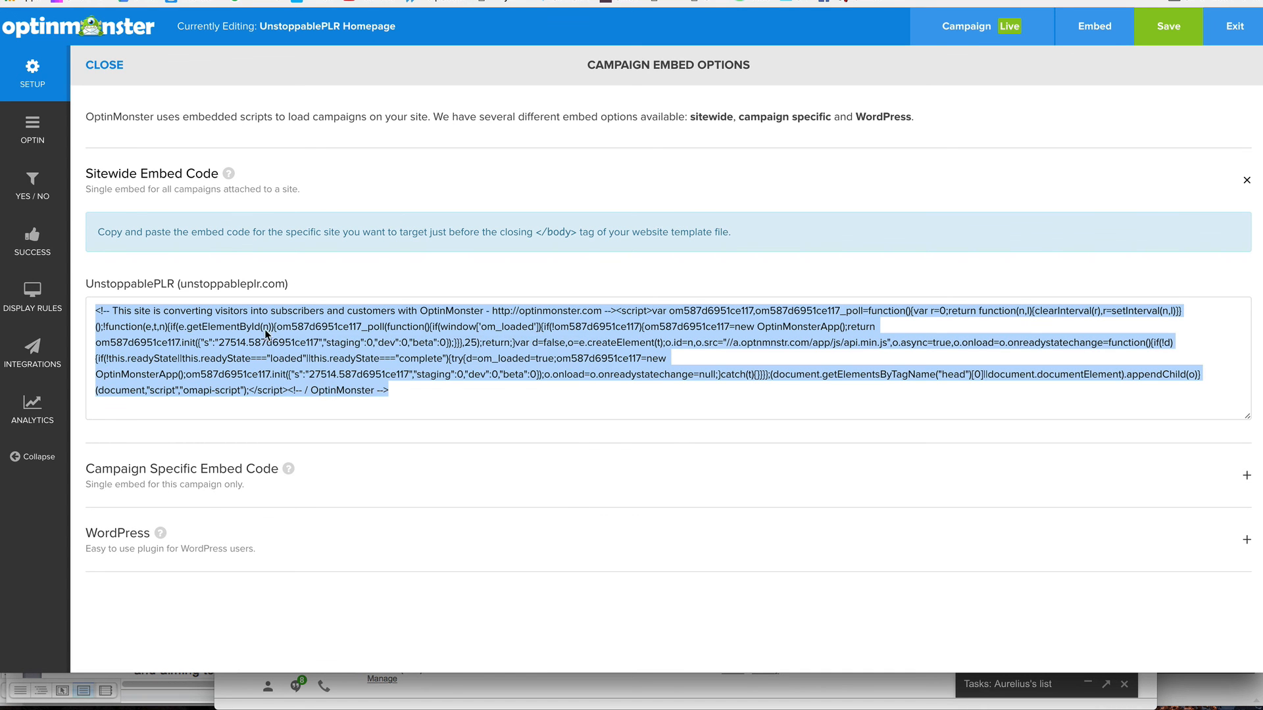
mouse_move(215, 238)
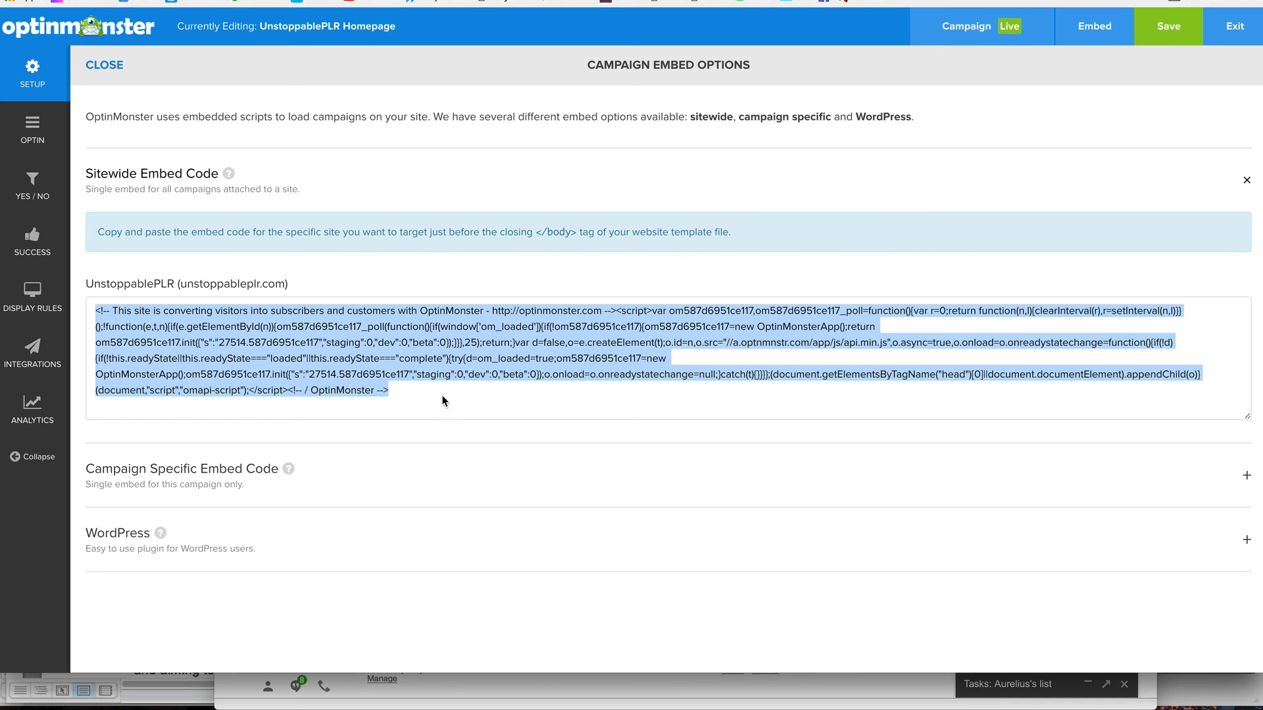
mouse_move(430, 401)
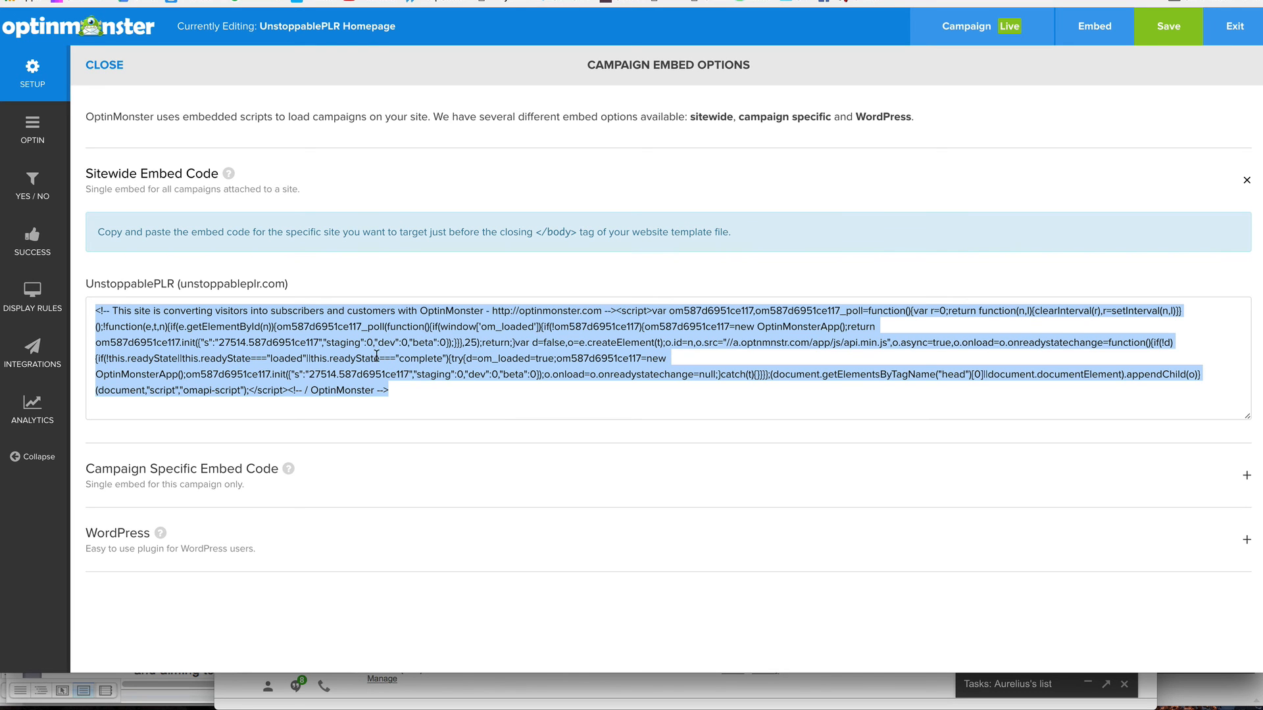
mouse_move(359, 436)
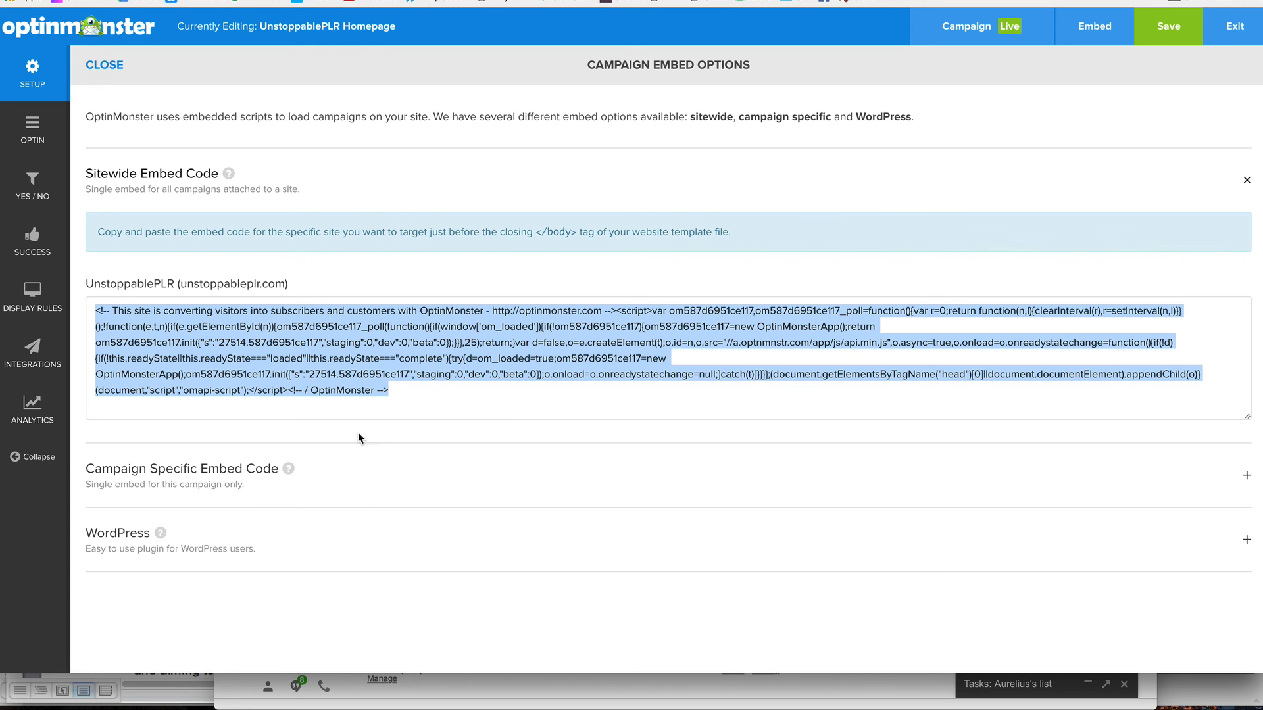
mouse_move(117, 532)
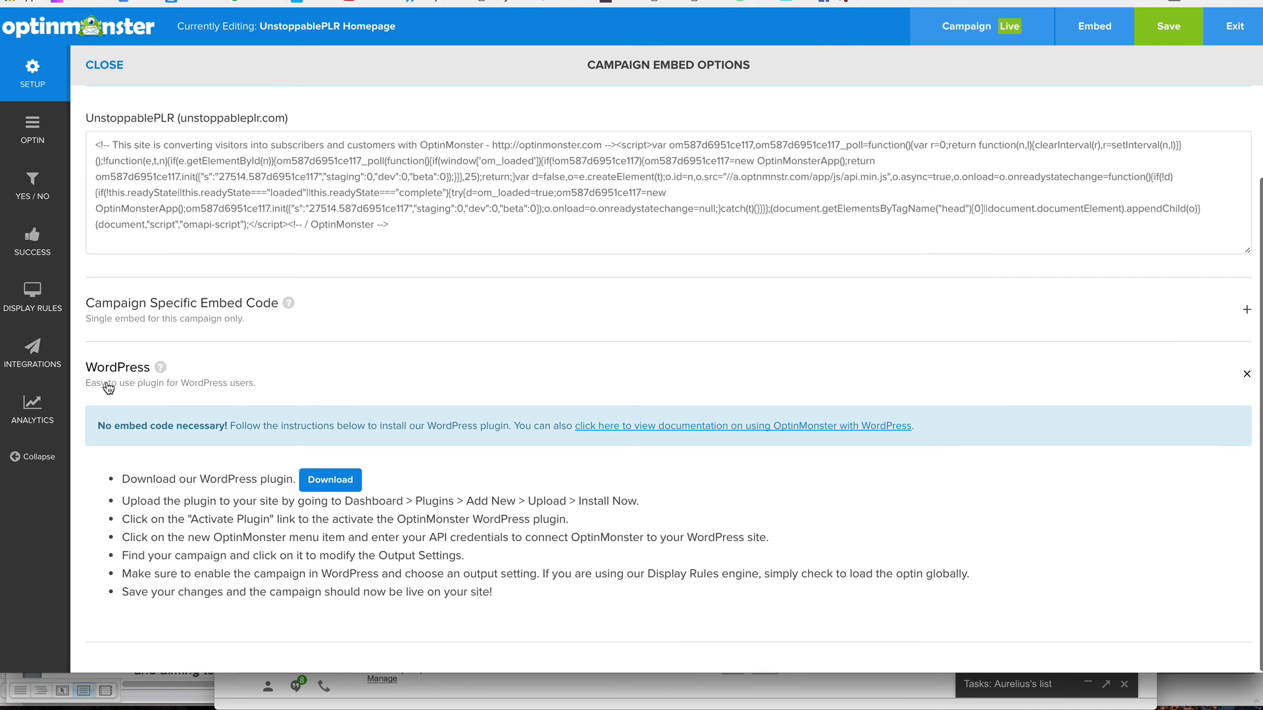
mouse_move(576, 394)
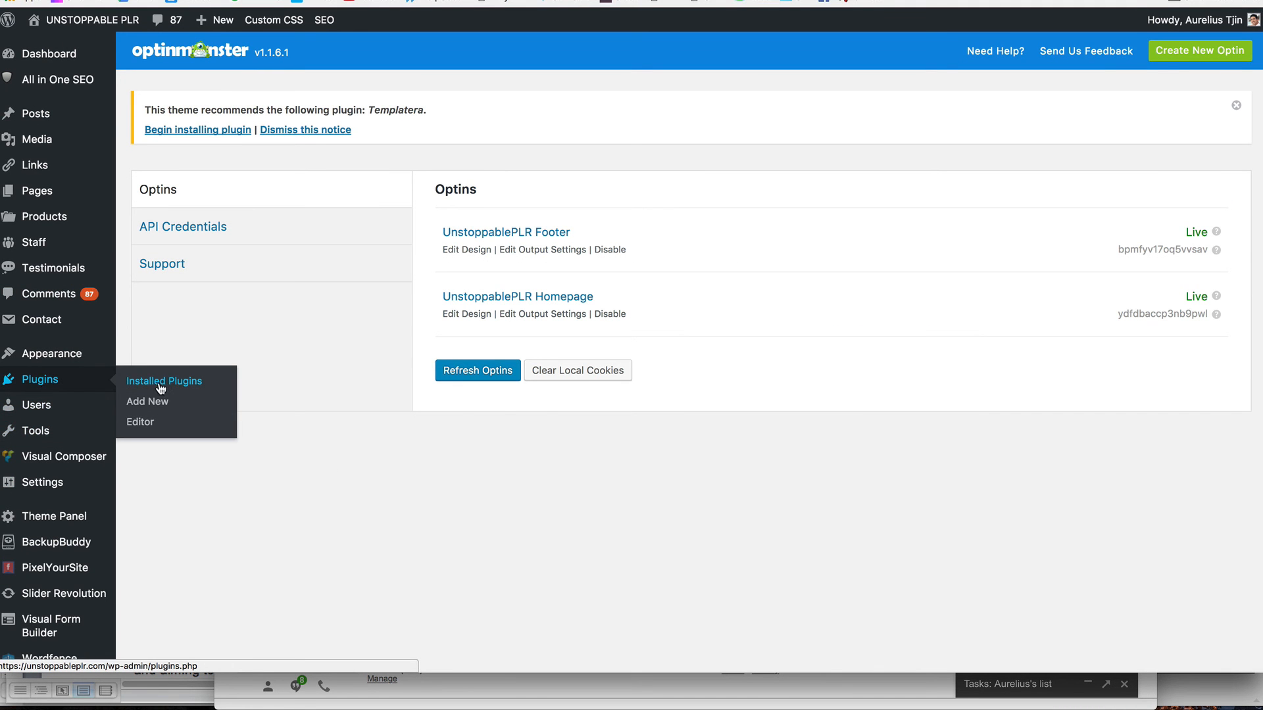
mouse_move(147, 403)
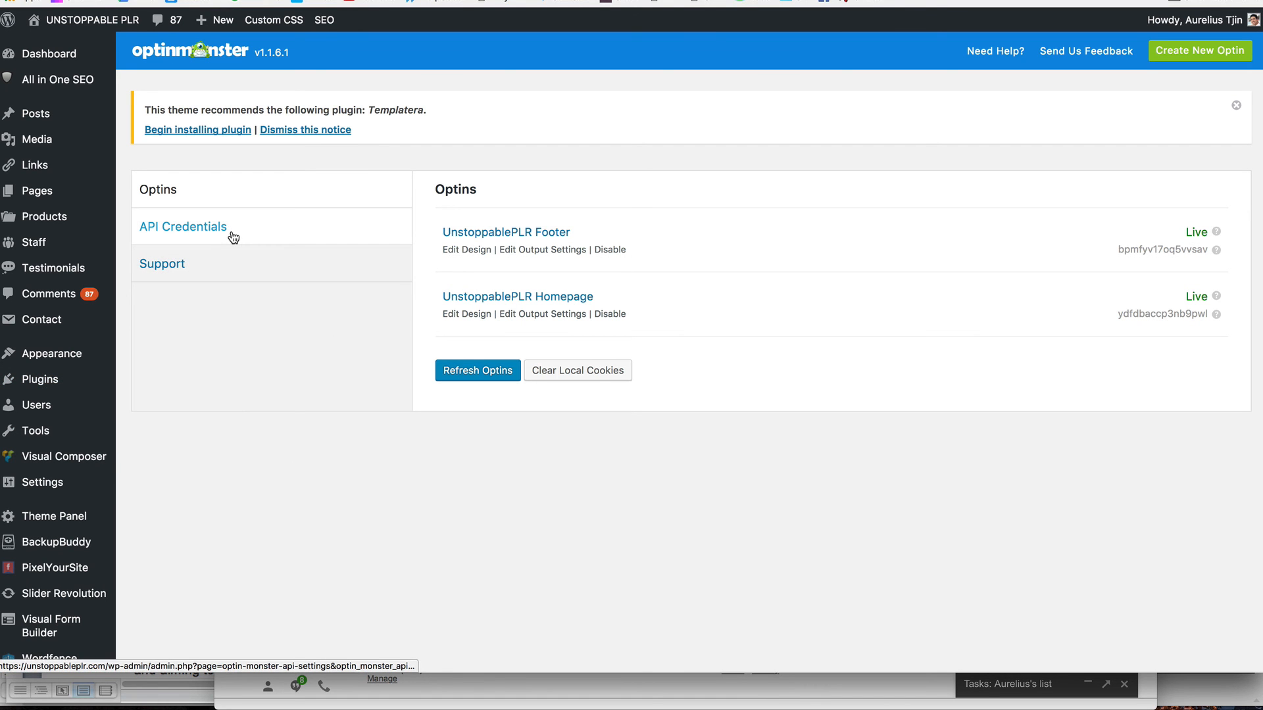
View the plugin's API Credentials and look up the account's API page in OptinMonster.
click(182, 227)
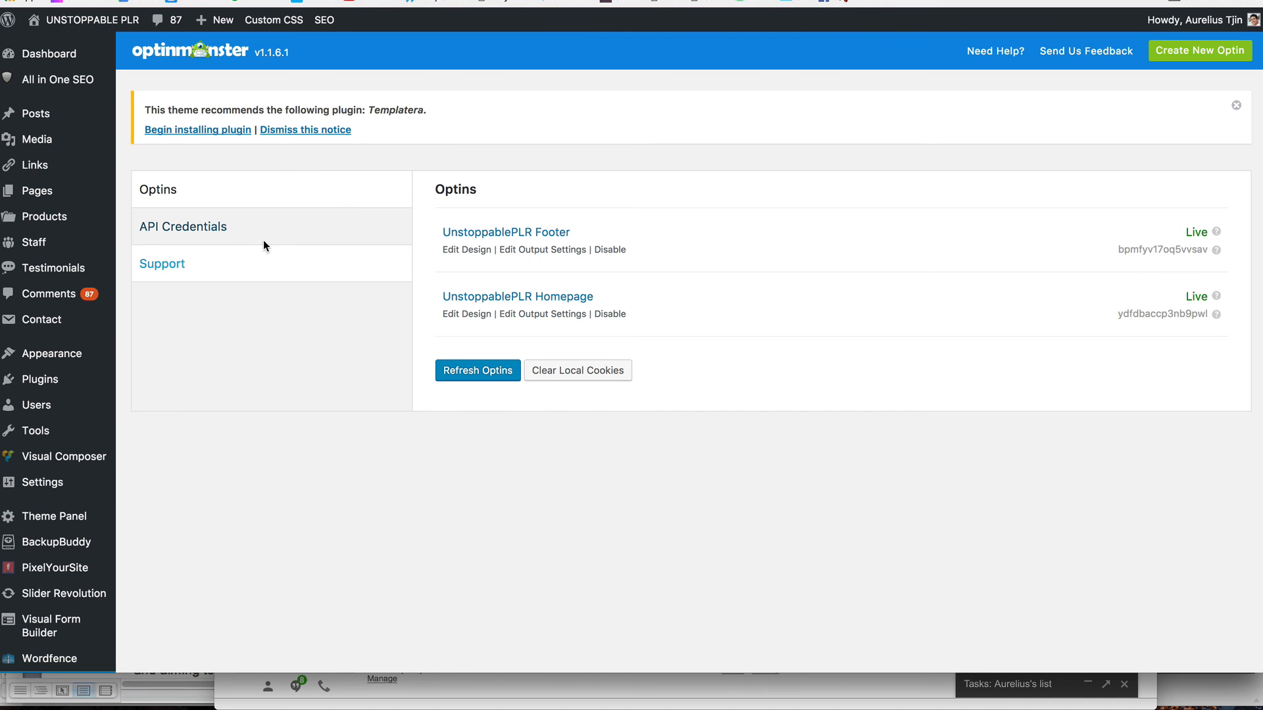
click(183, 226)
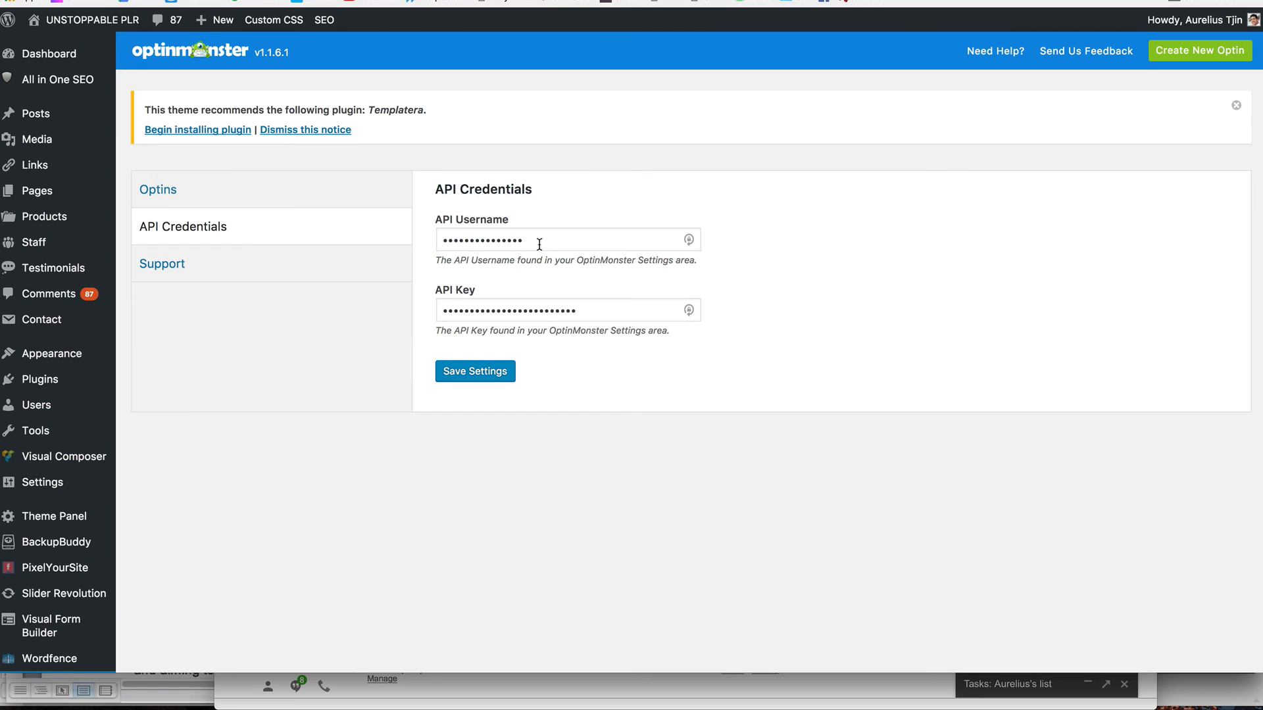
mouse_move(925, 7)
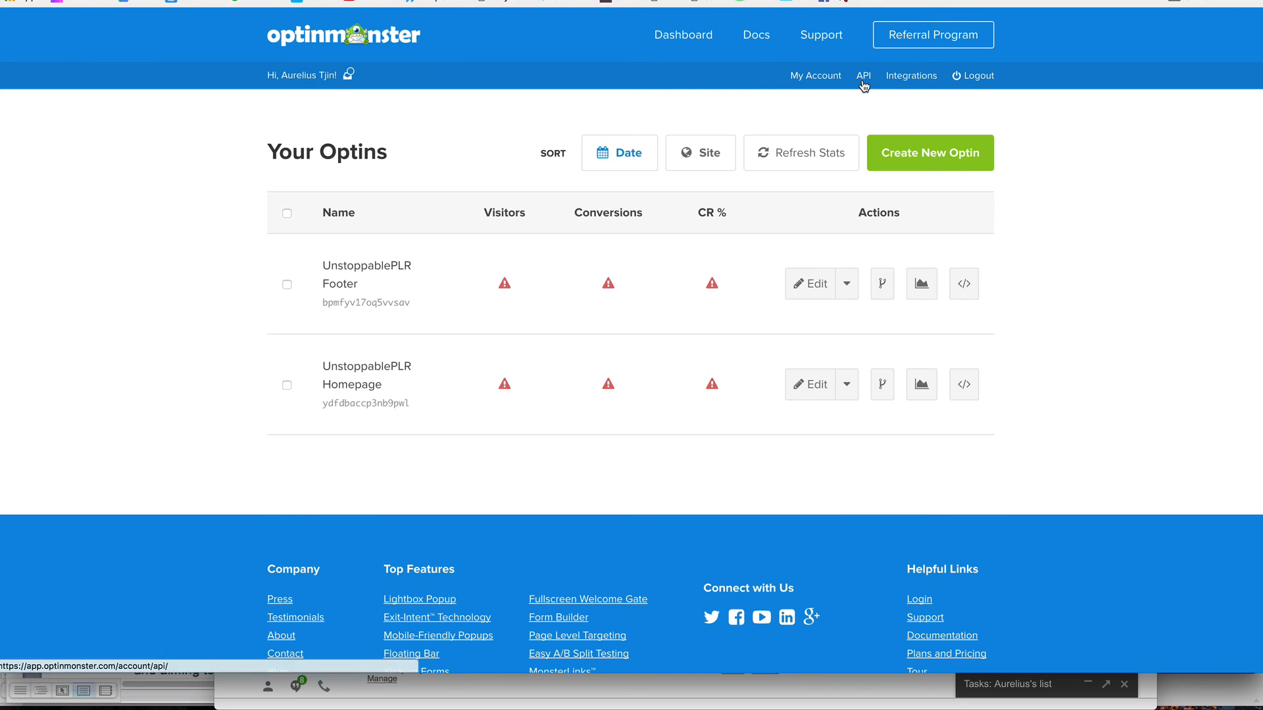
click(862, 75)
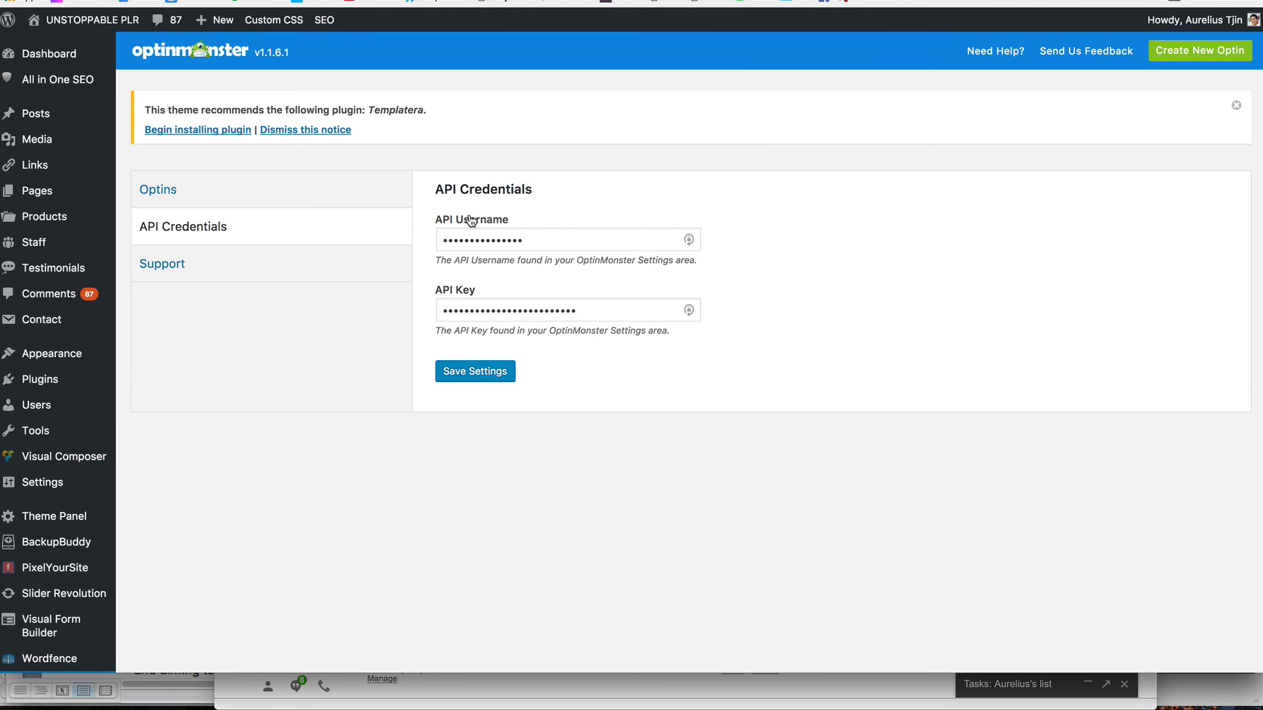
mouse_move(221, 217)
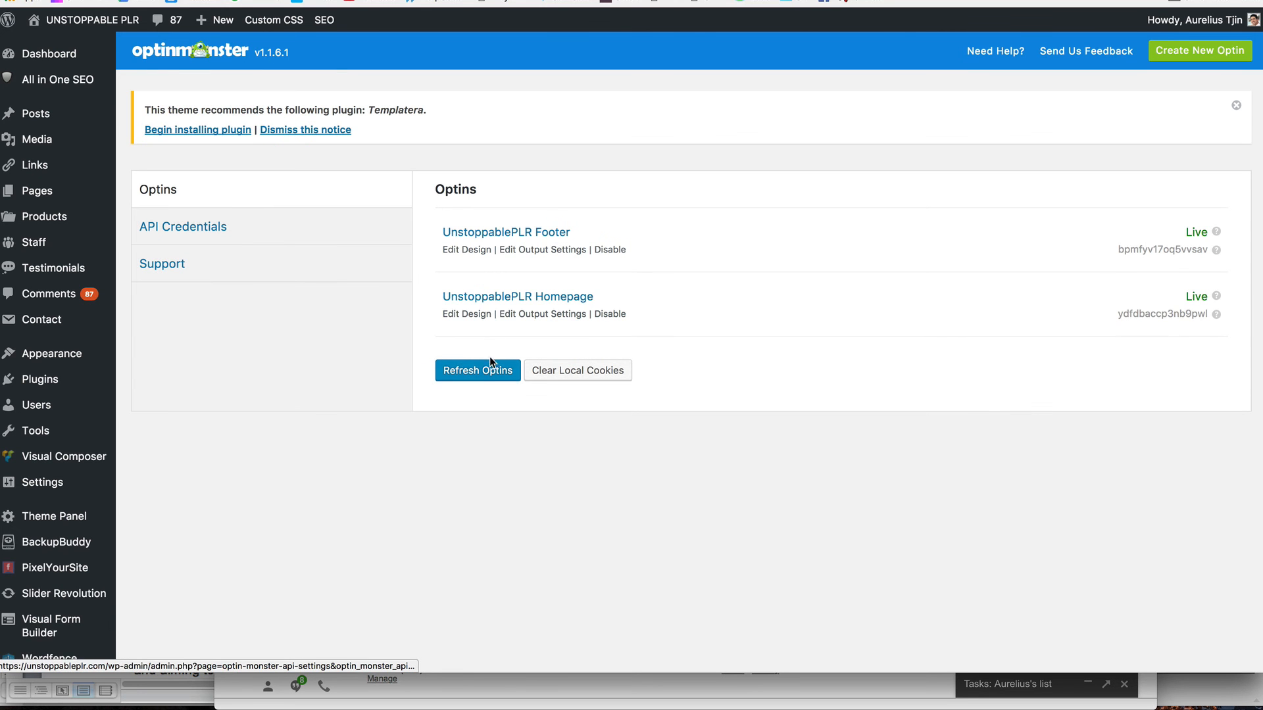
Refresh the optins list, edit UnstoppablePLR Footer and reveal its Pause Campaign option.
click(476, 370)
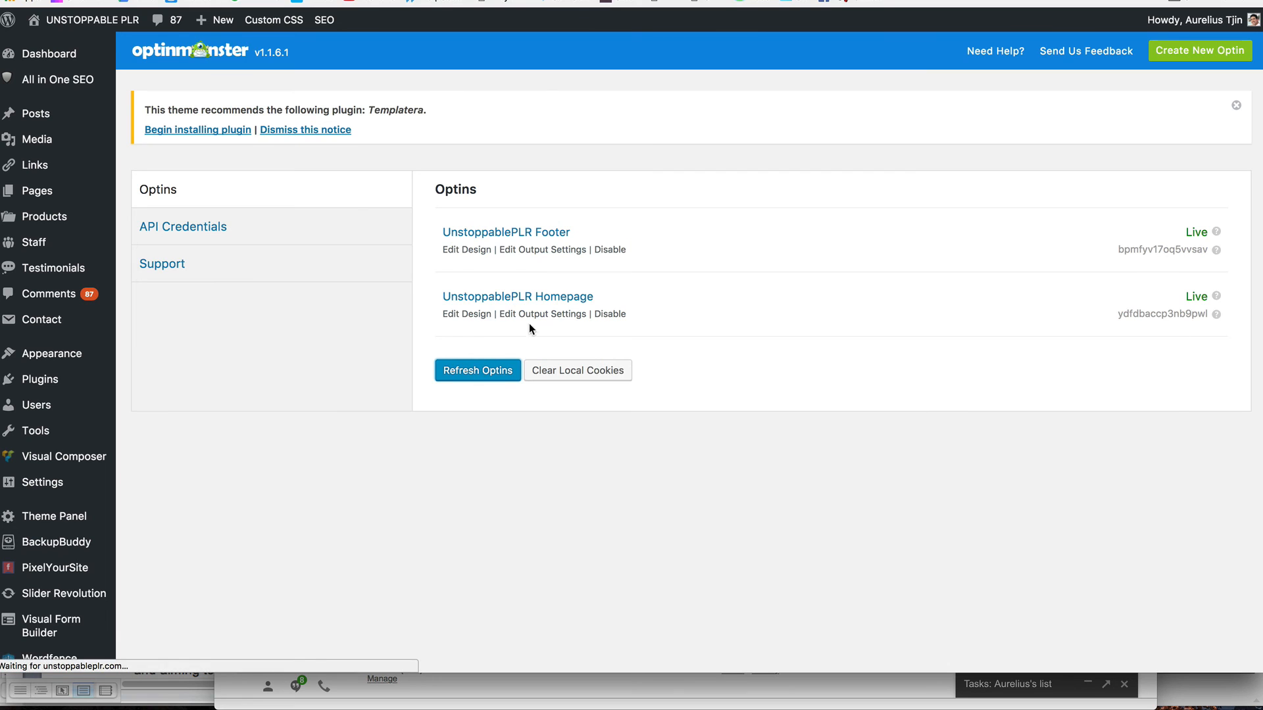
click(476, 369)
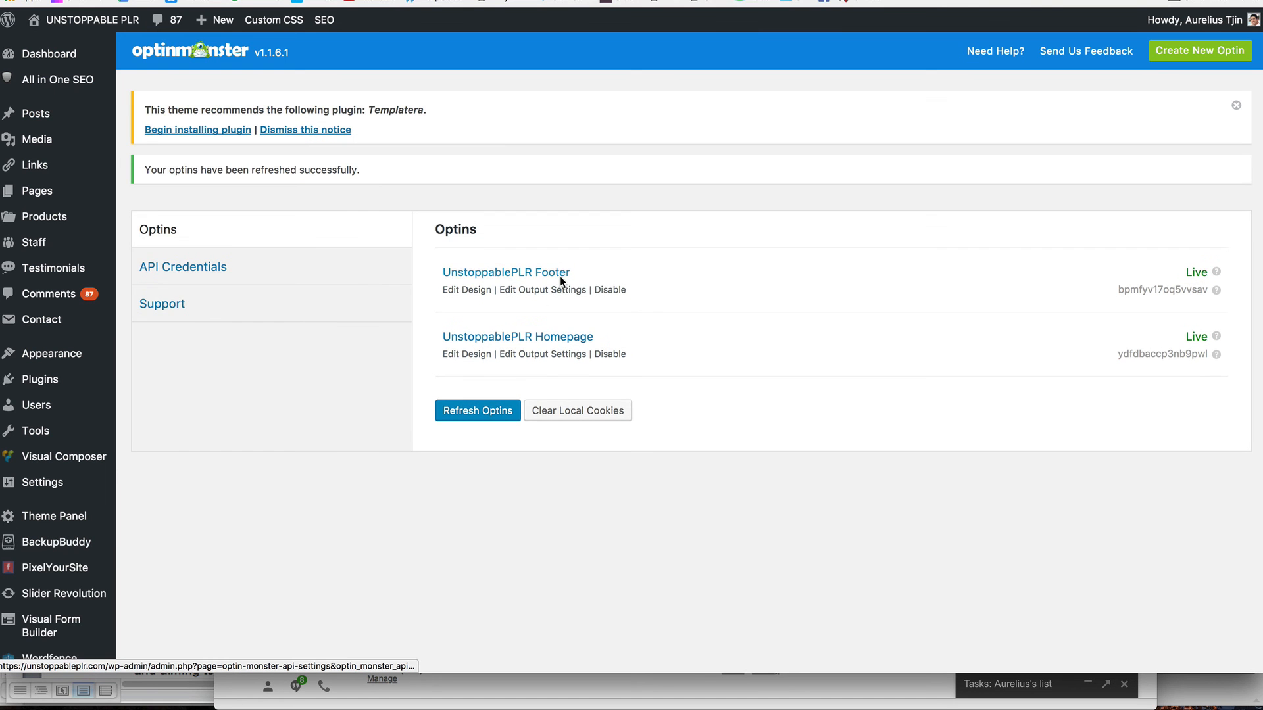
mouse_move(600, 337)
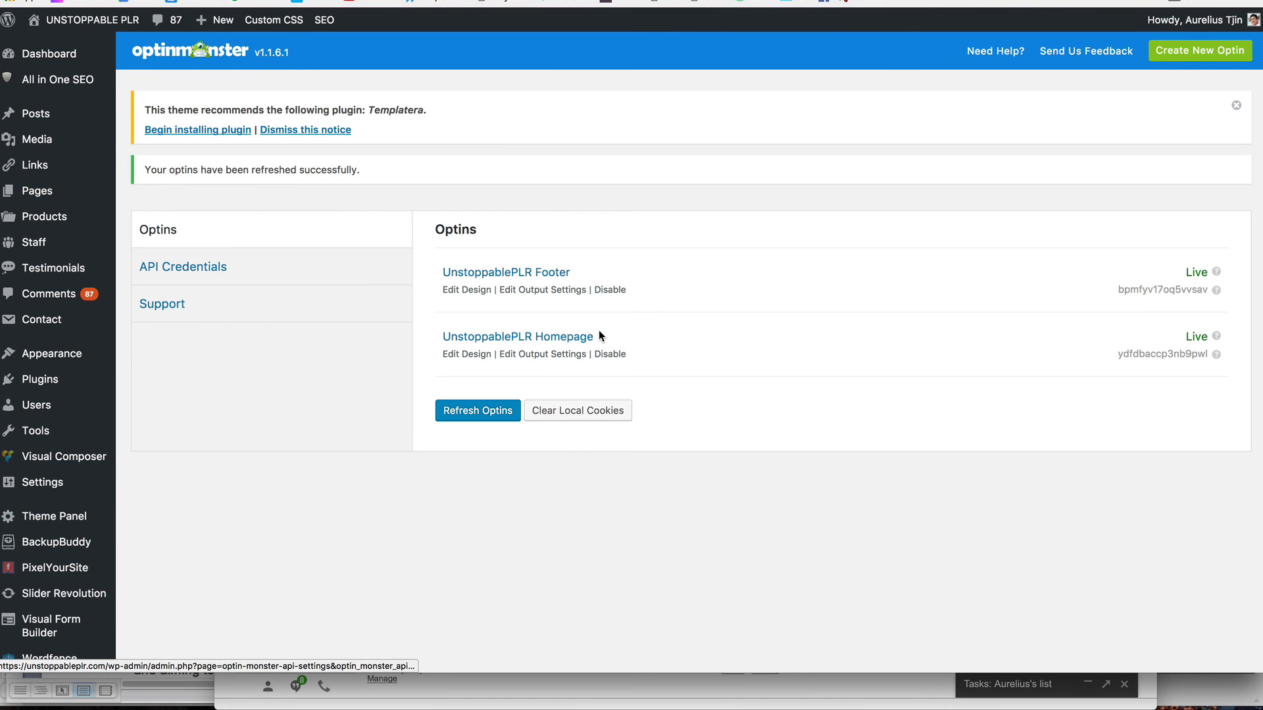
mouse_move(598, 336)
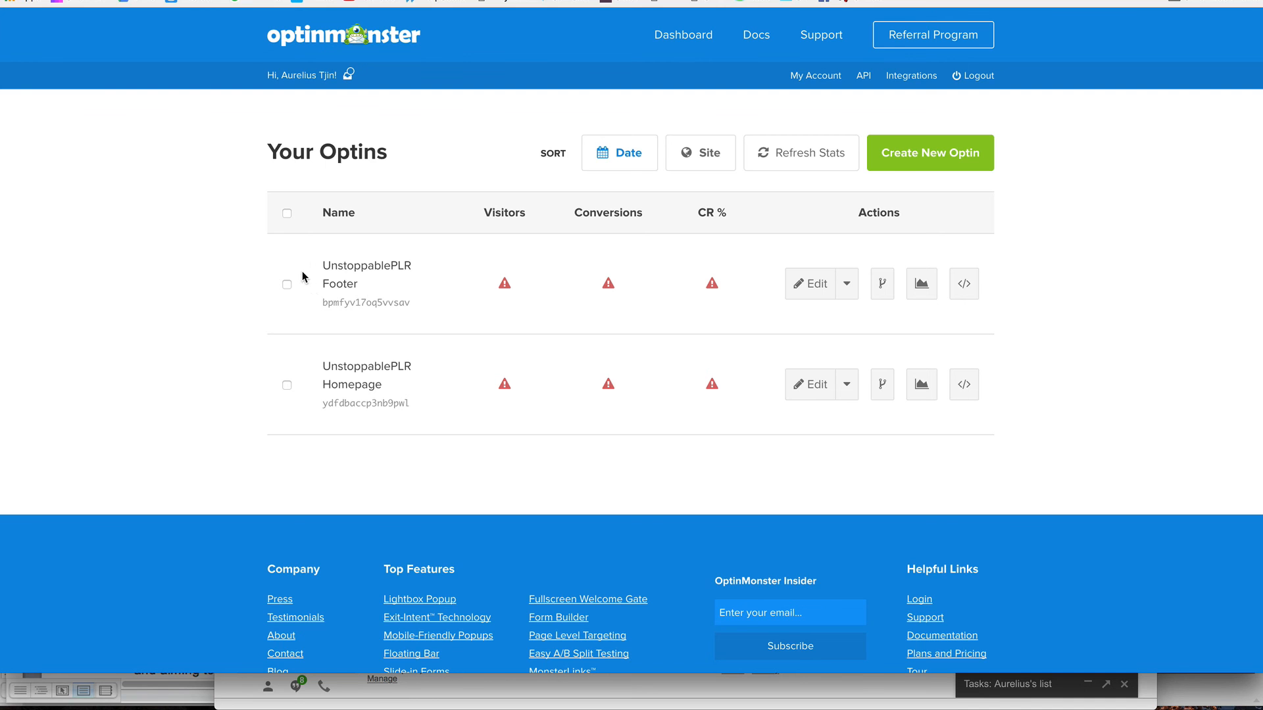
click(808, 285)
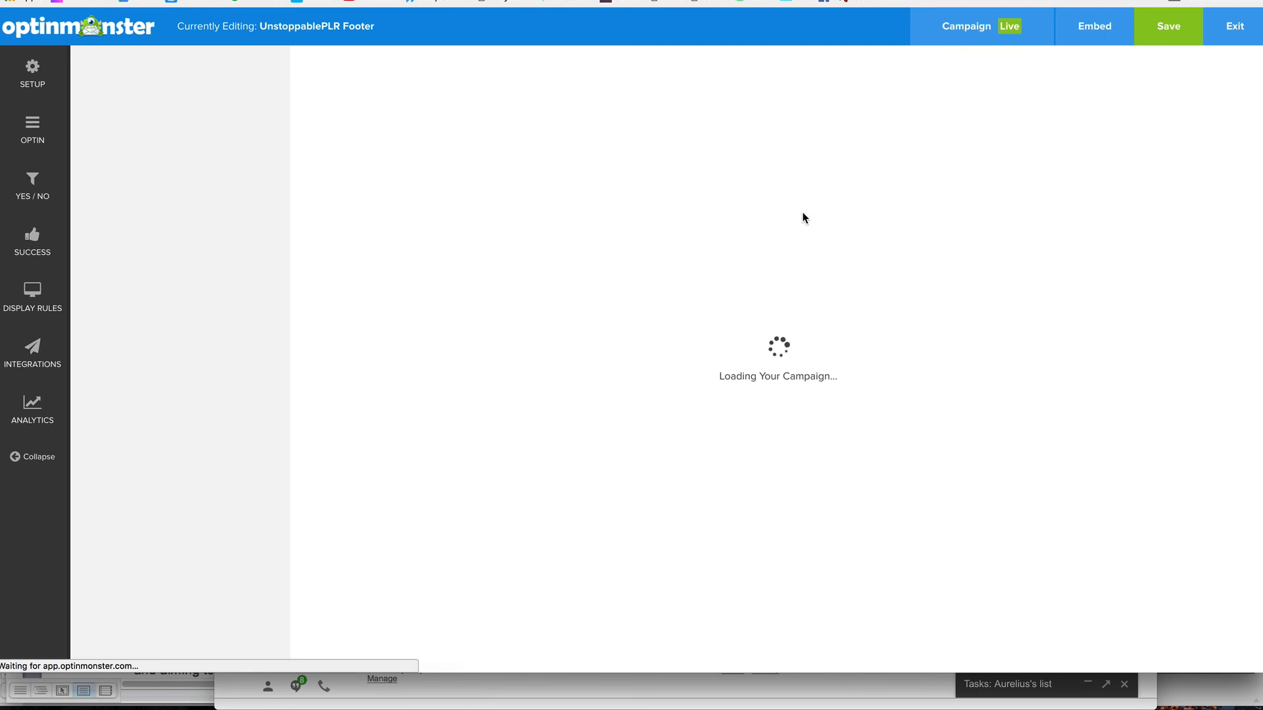
click(981, 26)
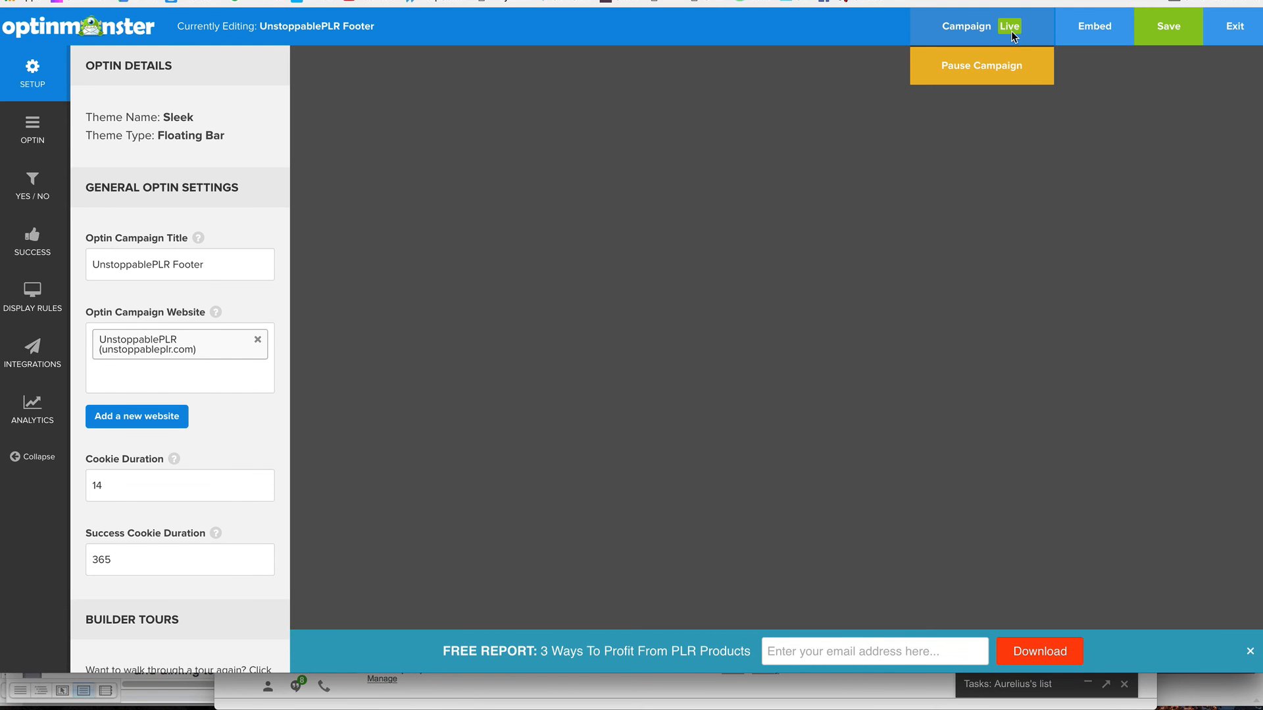
mouse_move(980, 65)
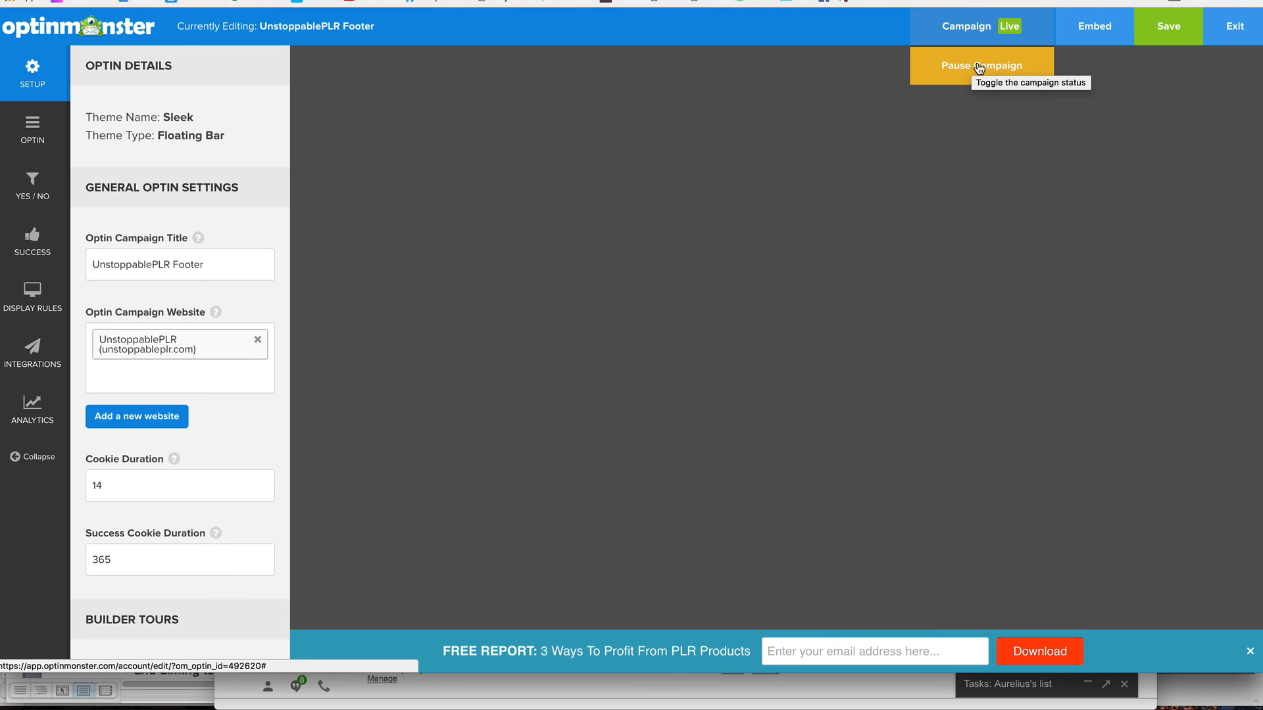
mouse_move(966, 72)
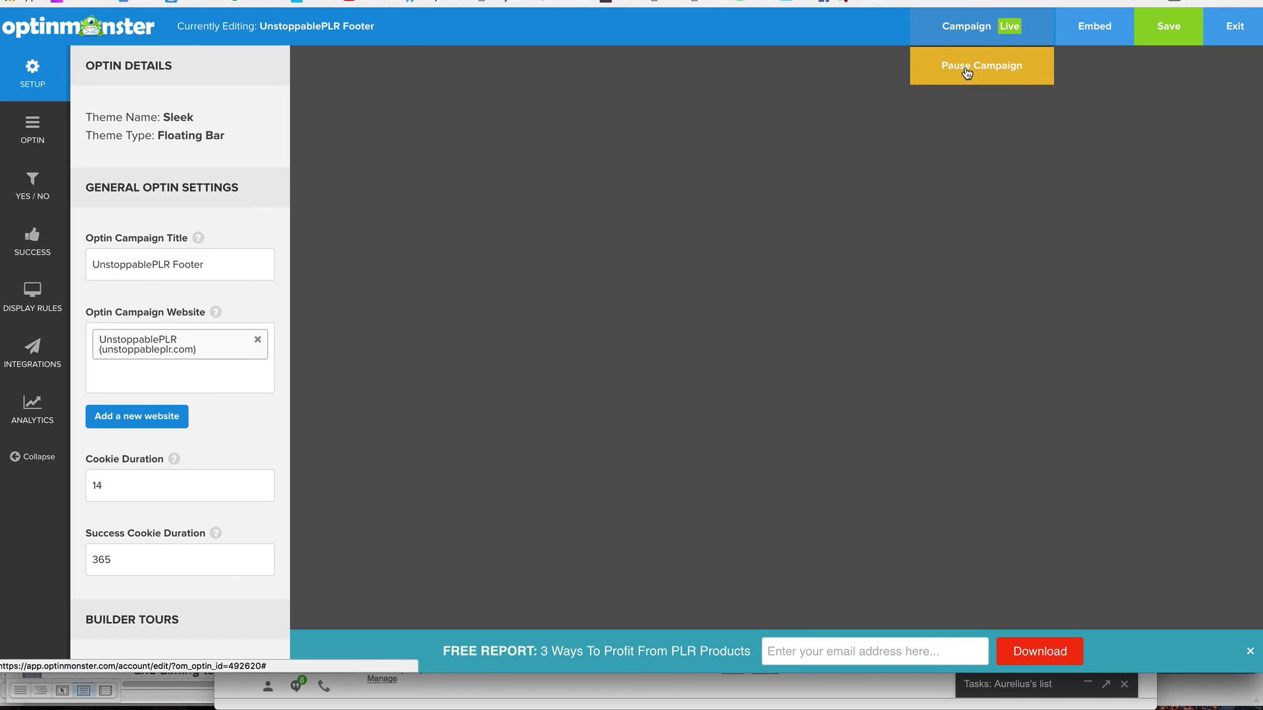
mouse_move(964, 72)
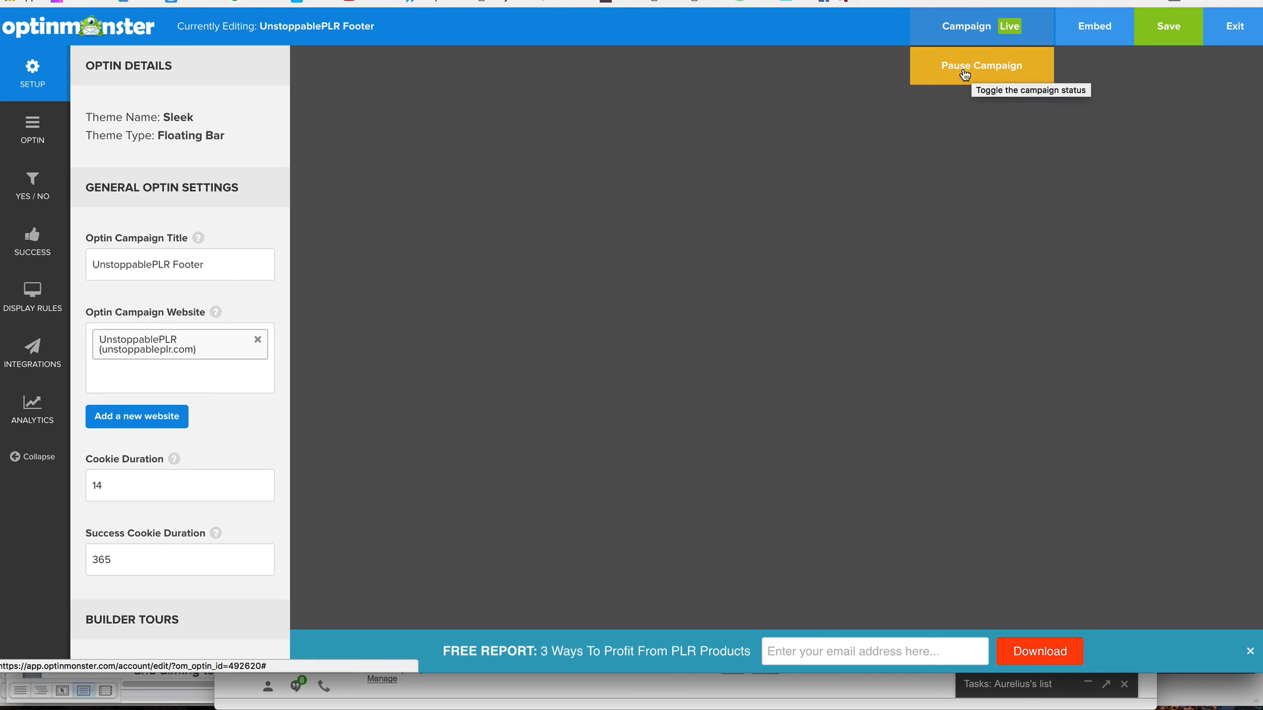
mouse_move(977, 71)
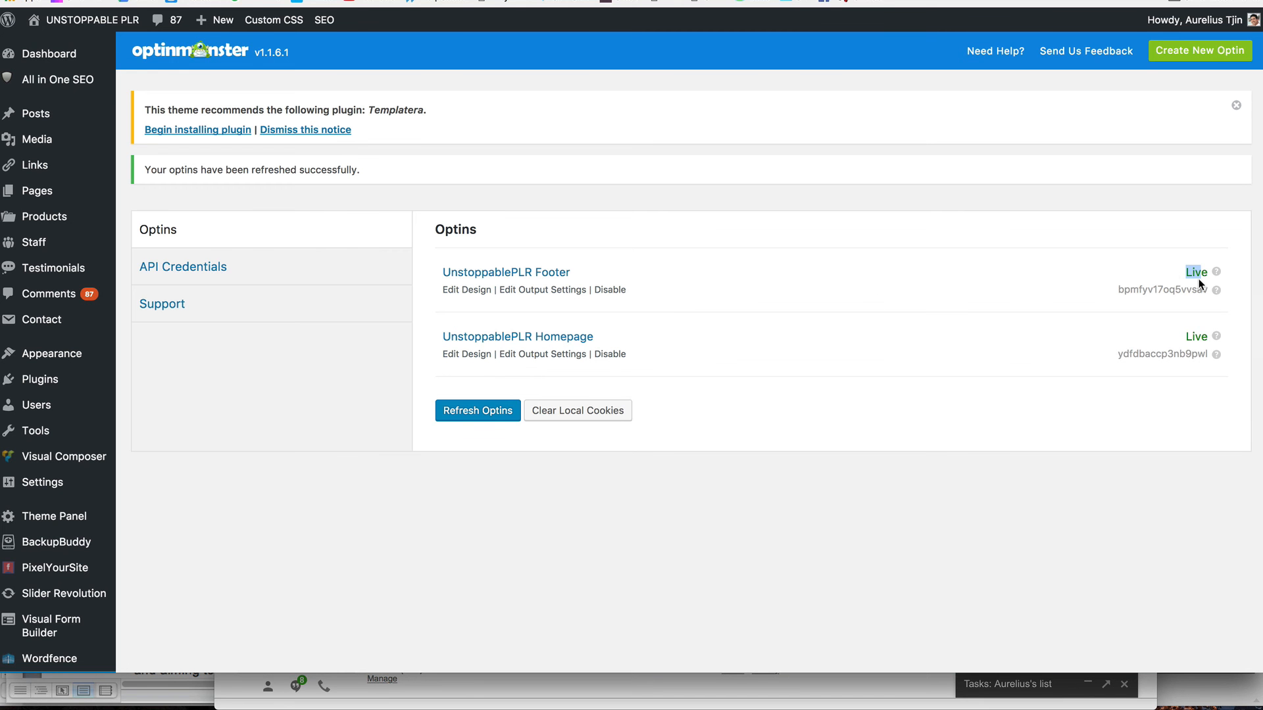
mouse_move(476, 304)
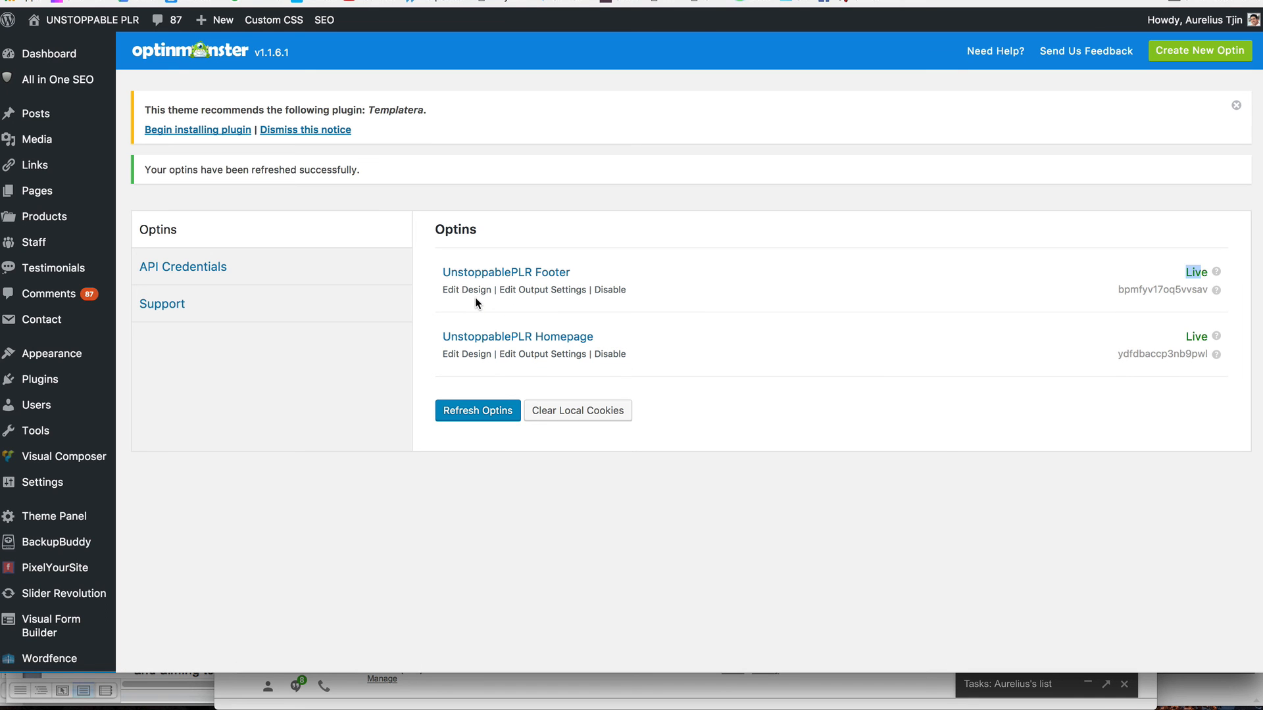
mouse_move(542, 289)
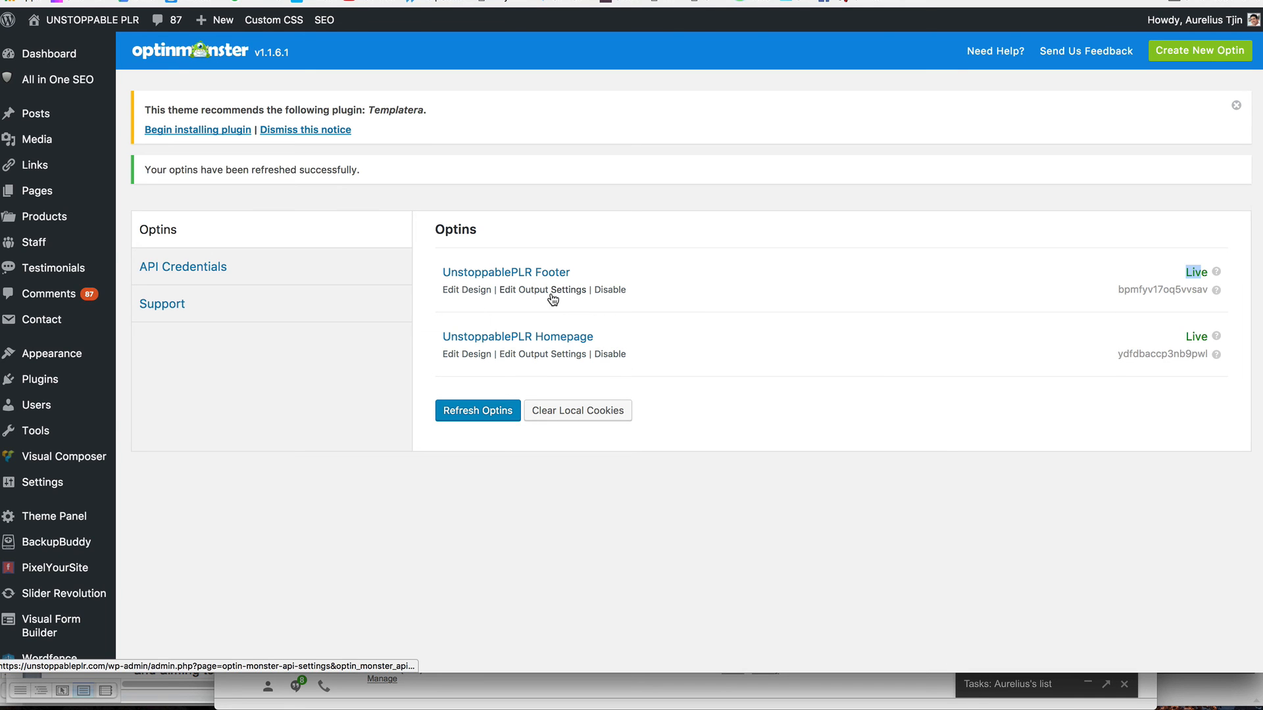
Show UnstoppablePLR Footer's output settings, enabled sitewide for all visitors and users.
click(540, 290)
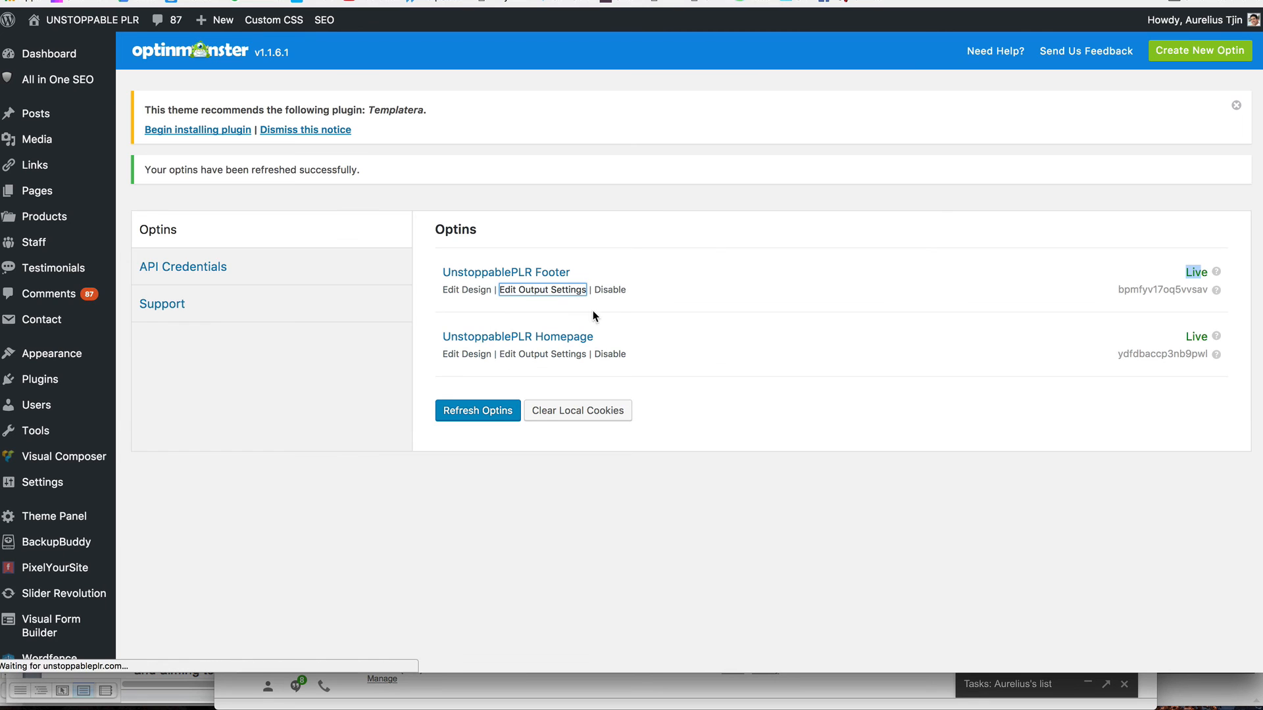
click(542, 289)
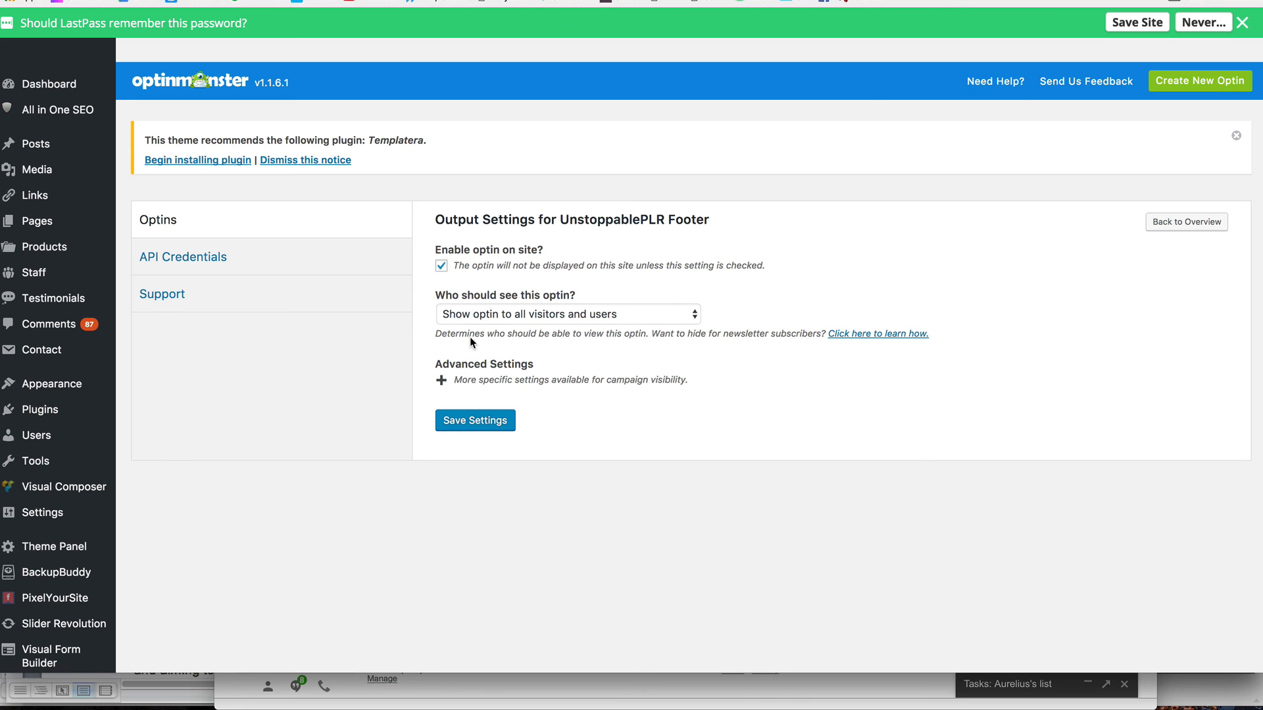
mouse_move(560, 331)
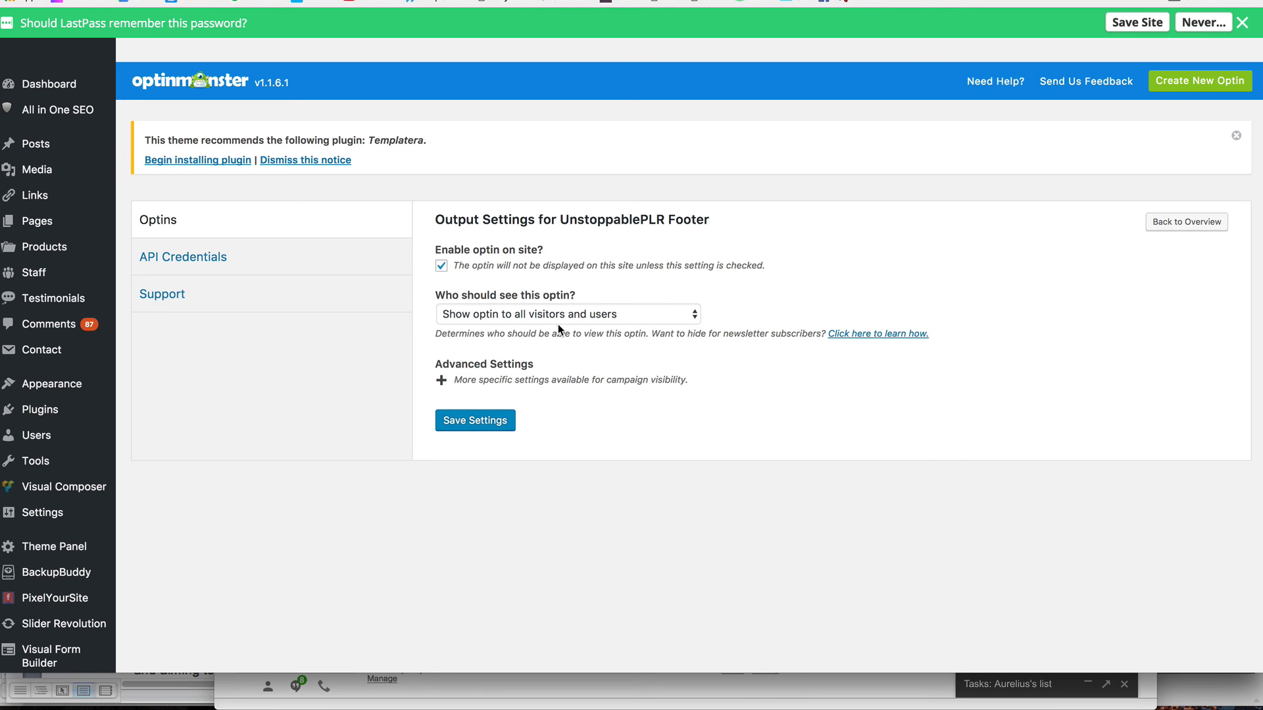
mouse_move(596, 532)
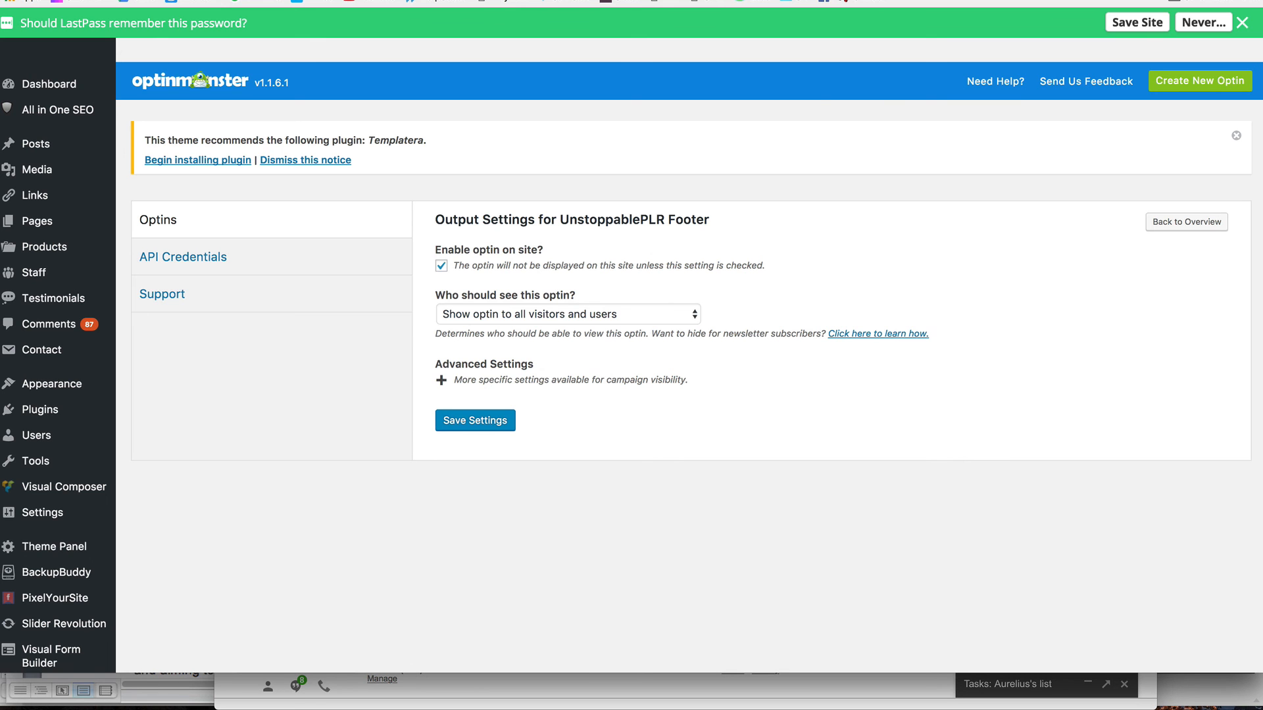
mouse_move(690, 428)
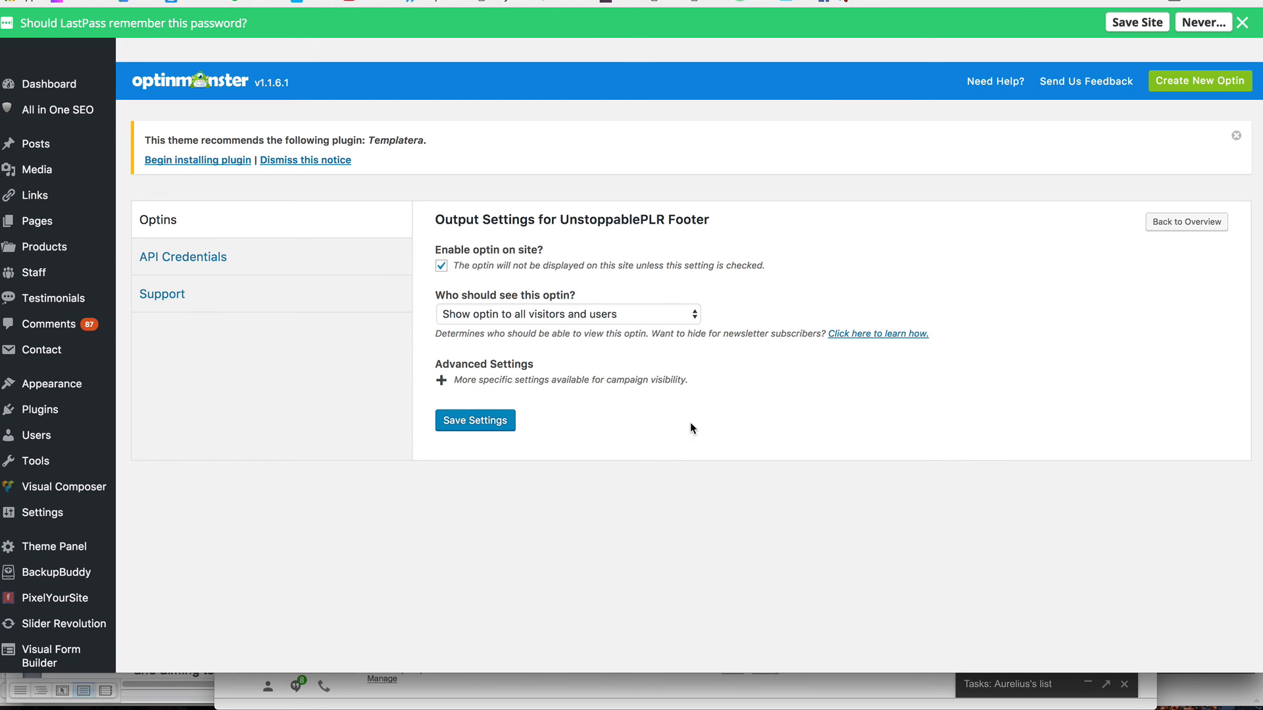
mouse_move(957, 684)
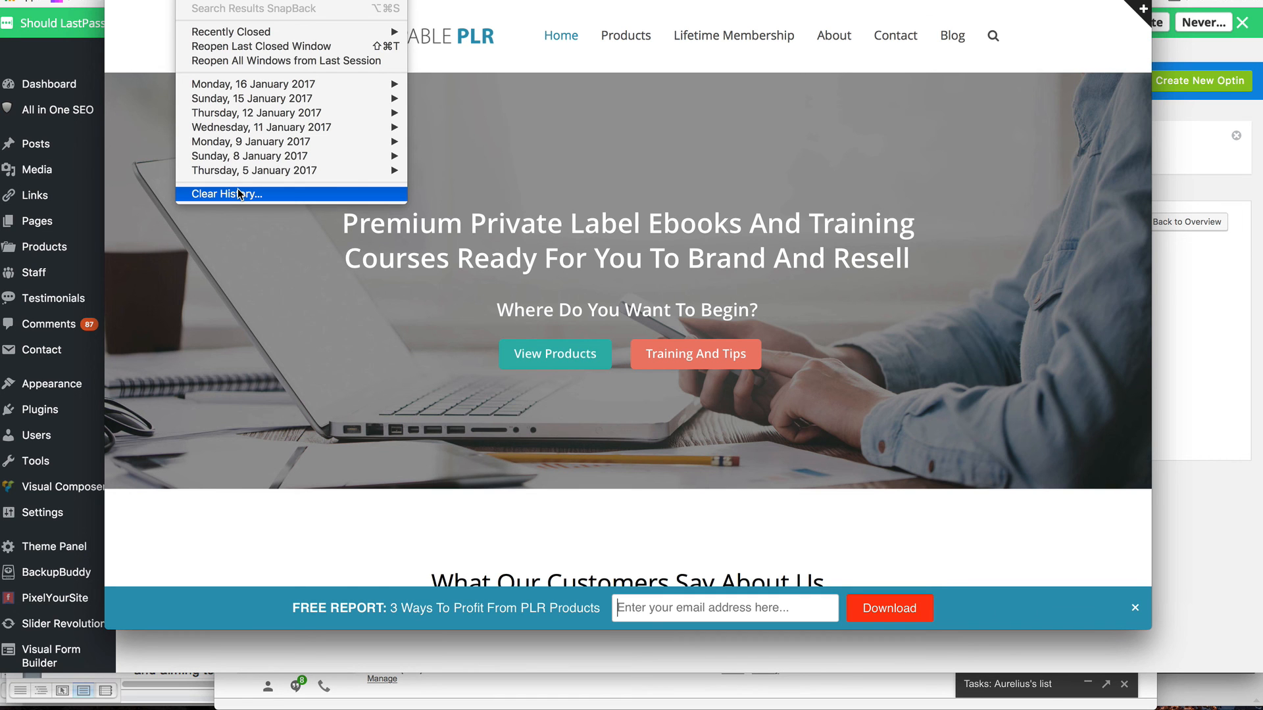
mouse_move(447, 252)
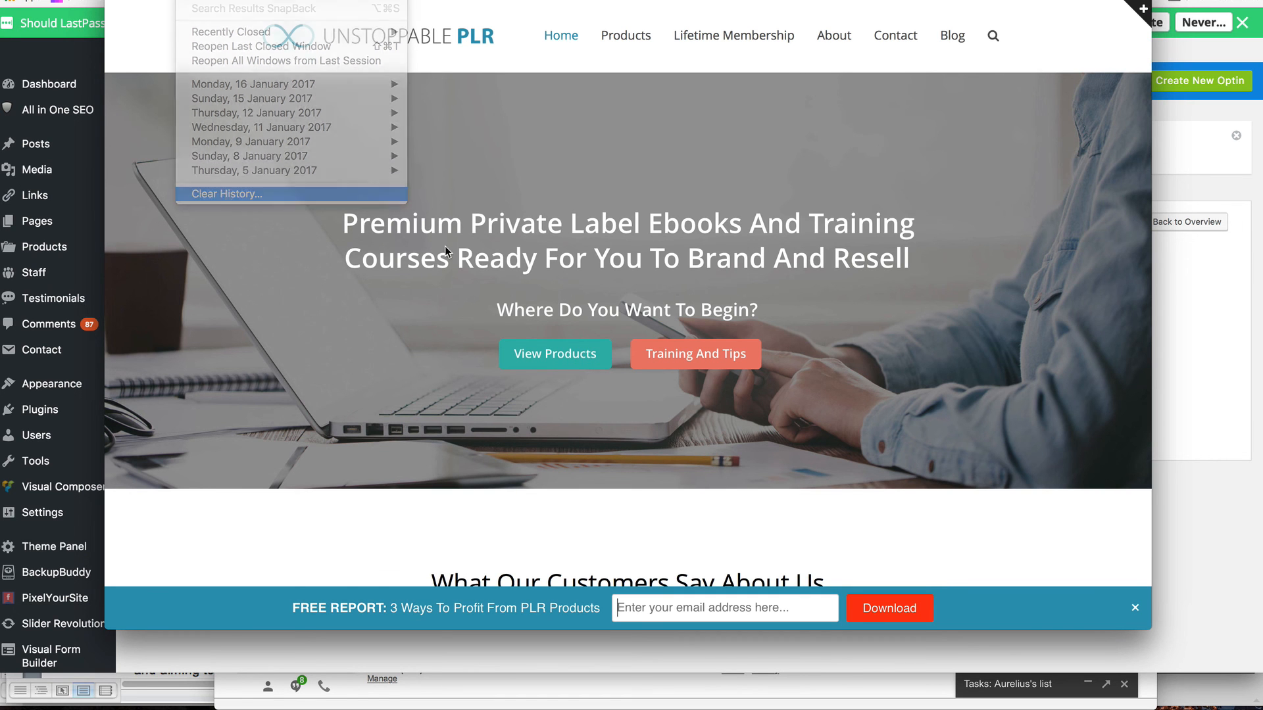
click(227, 193)
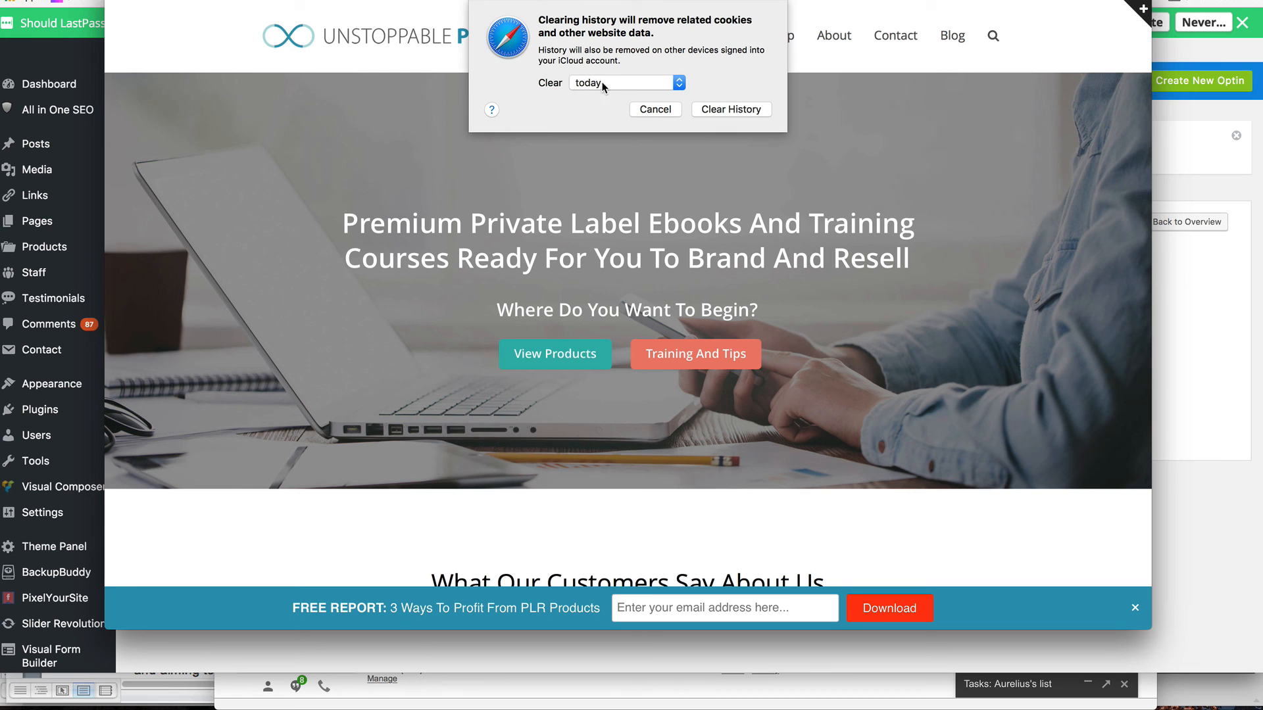
mouse_move(526, 58)
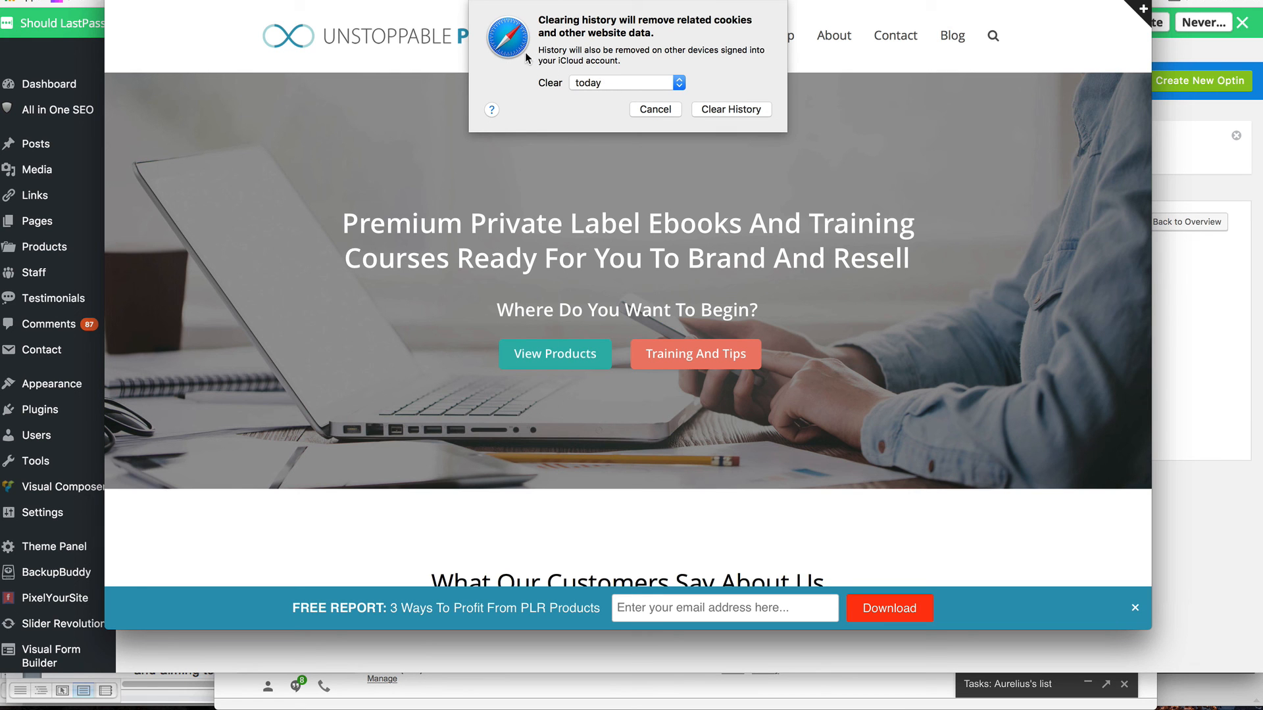
mouse_move(675, 128)
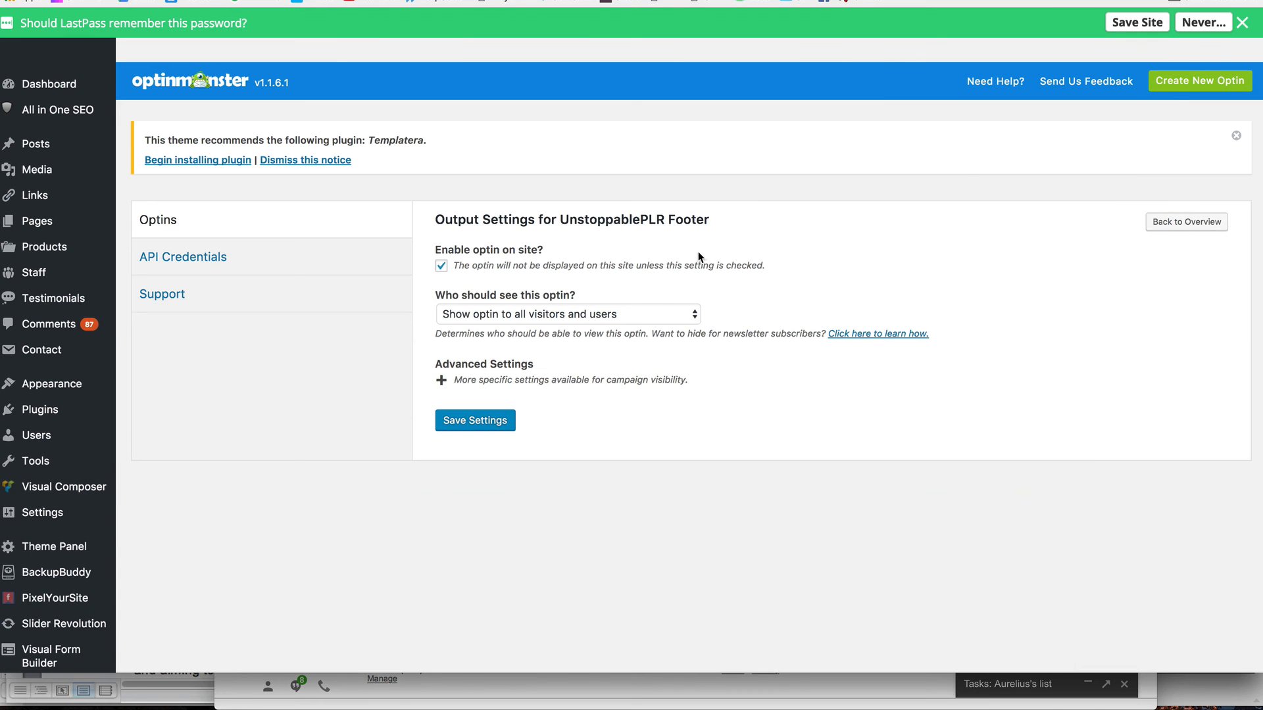
mouse_move(718, 314)
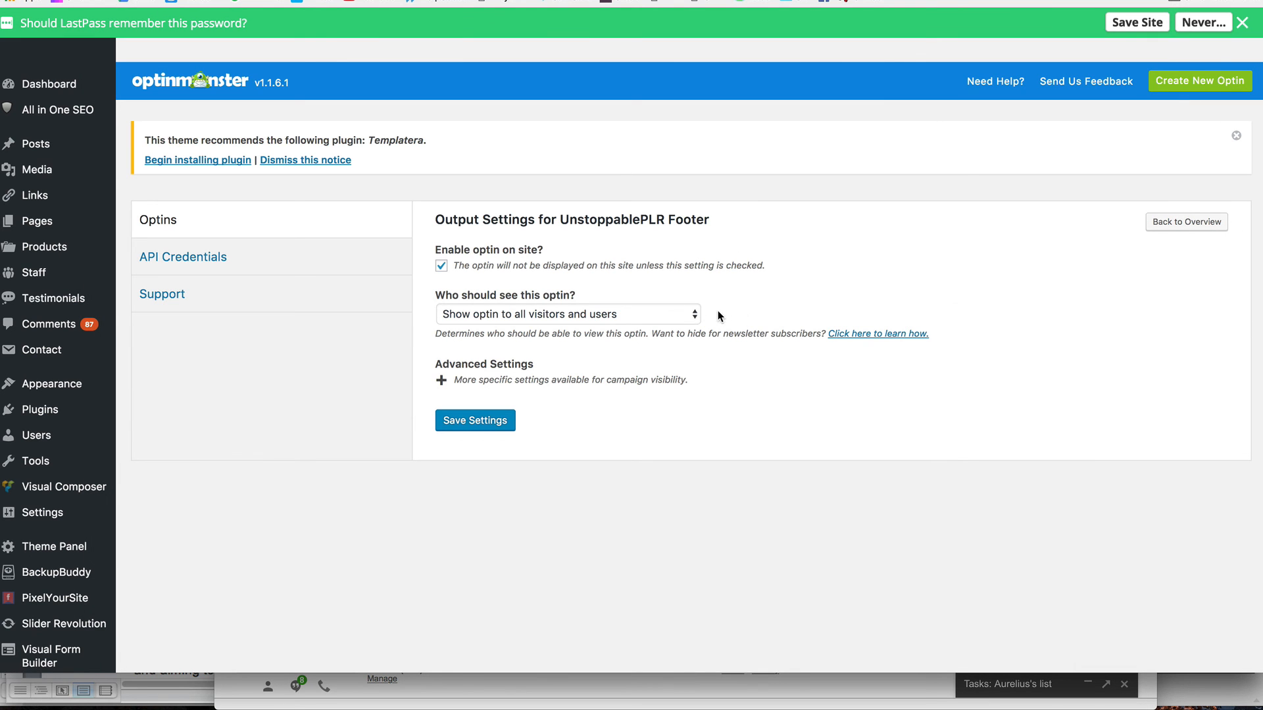
mouse_move(579, 320)
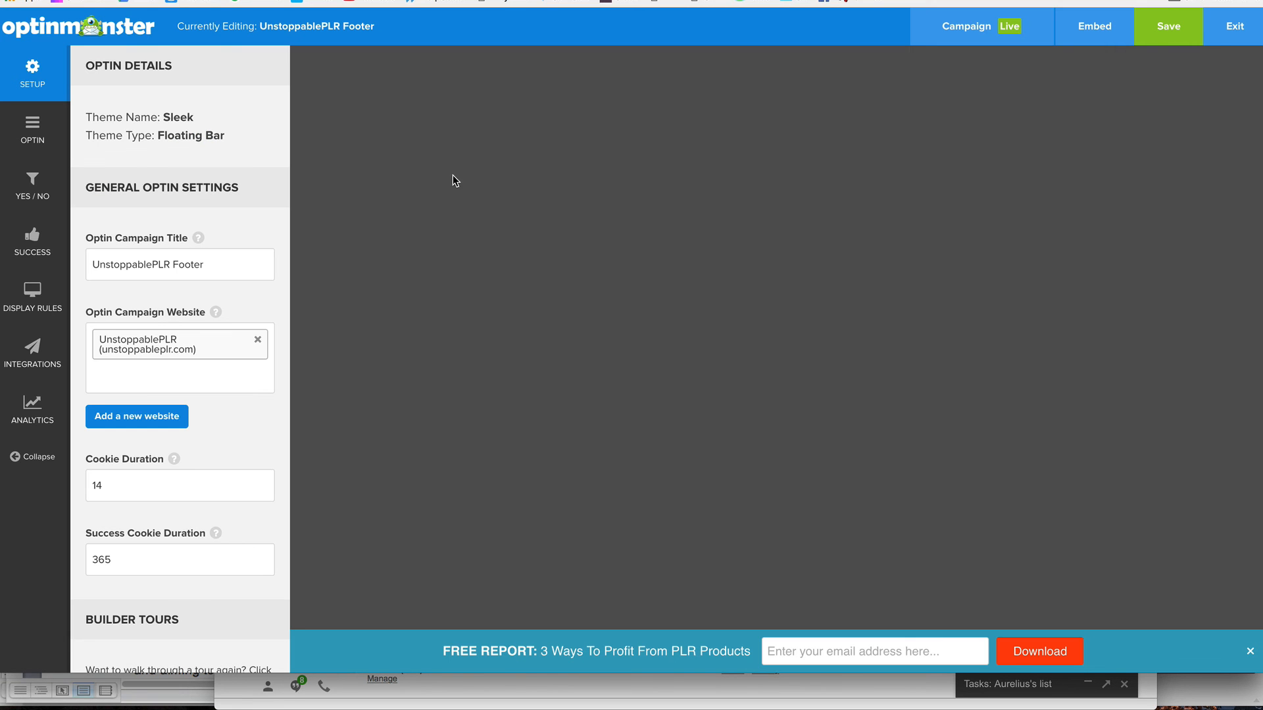
mouse_move(99, 164)
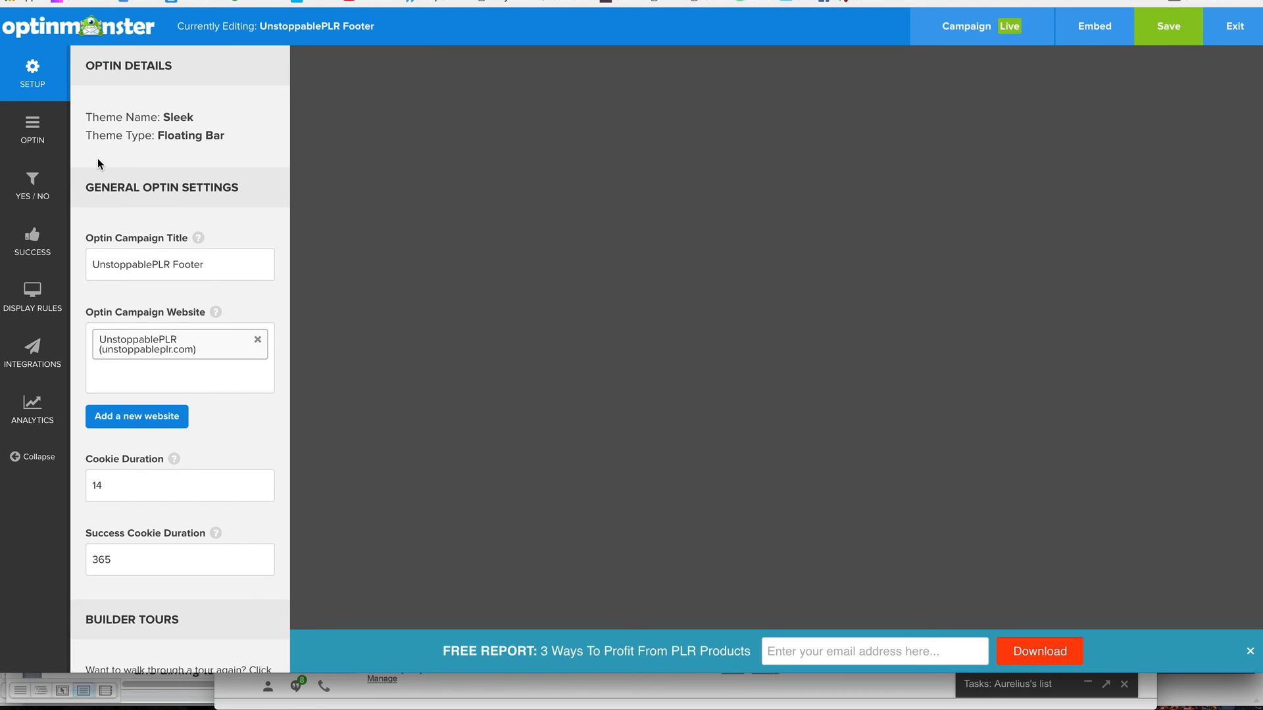
mouse_move(1064, 79)
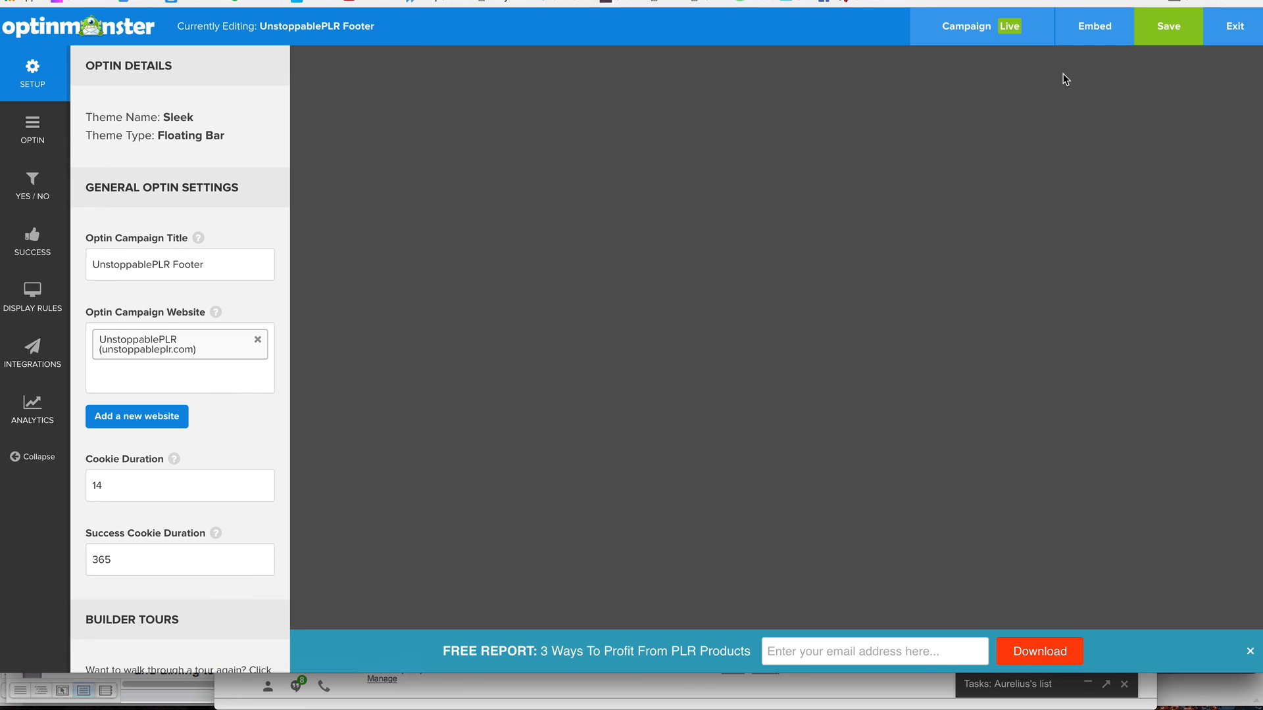
mouse_move(84, 273)
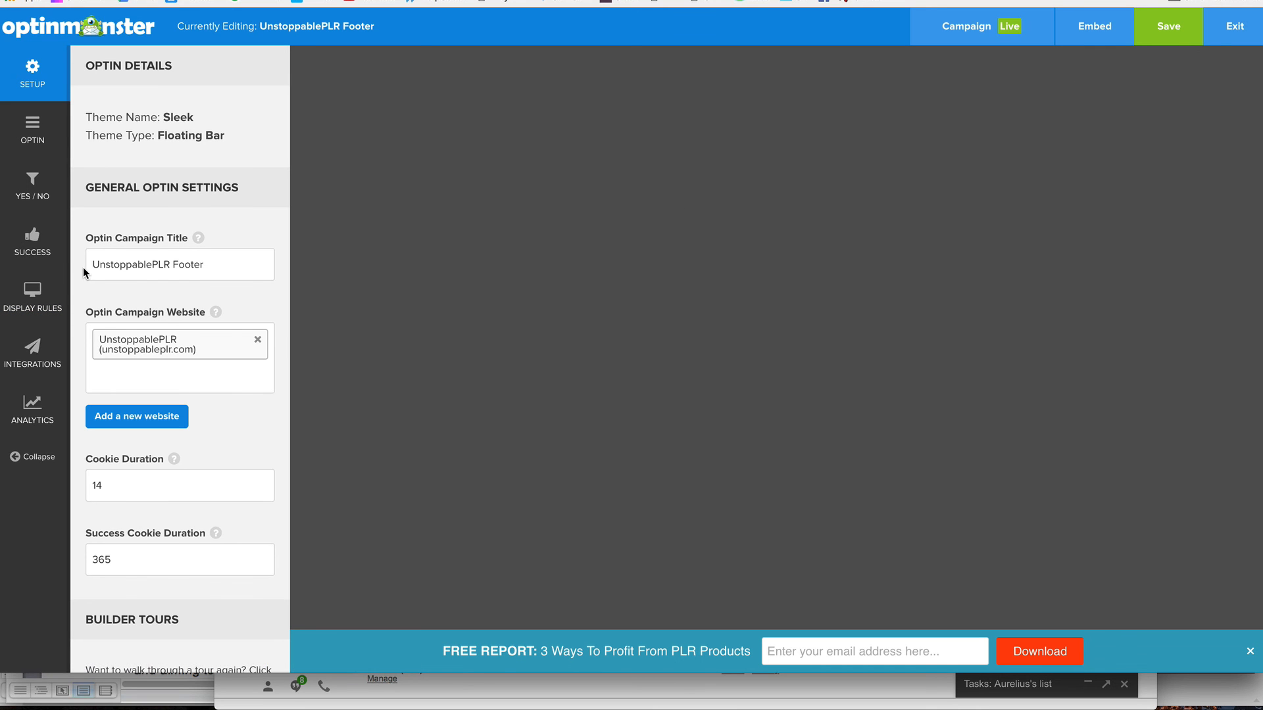
mouse_move(1185, 106)
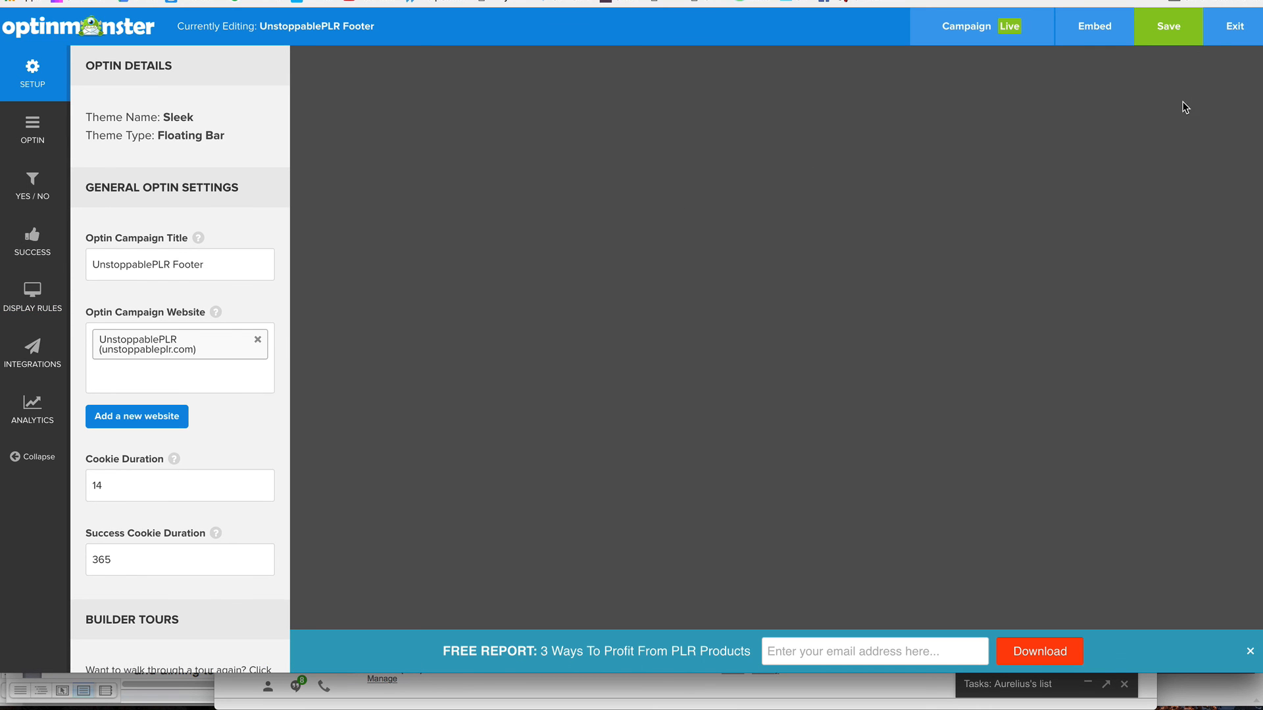
mouse_move(916, 241)
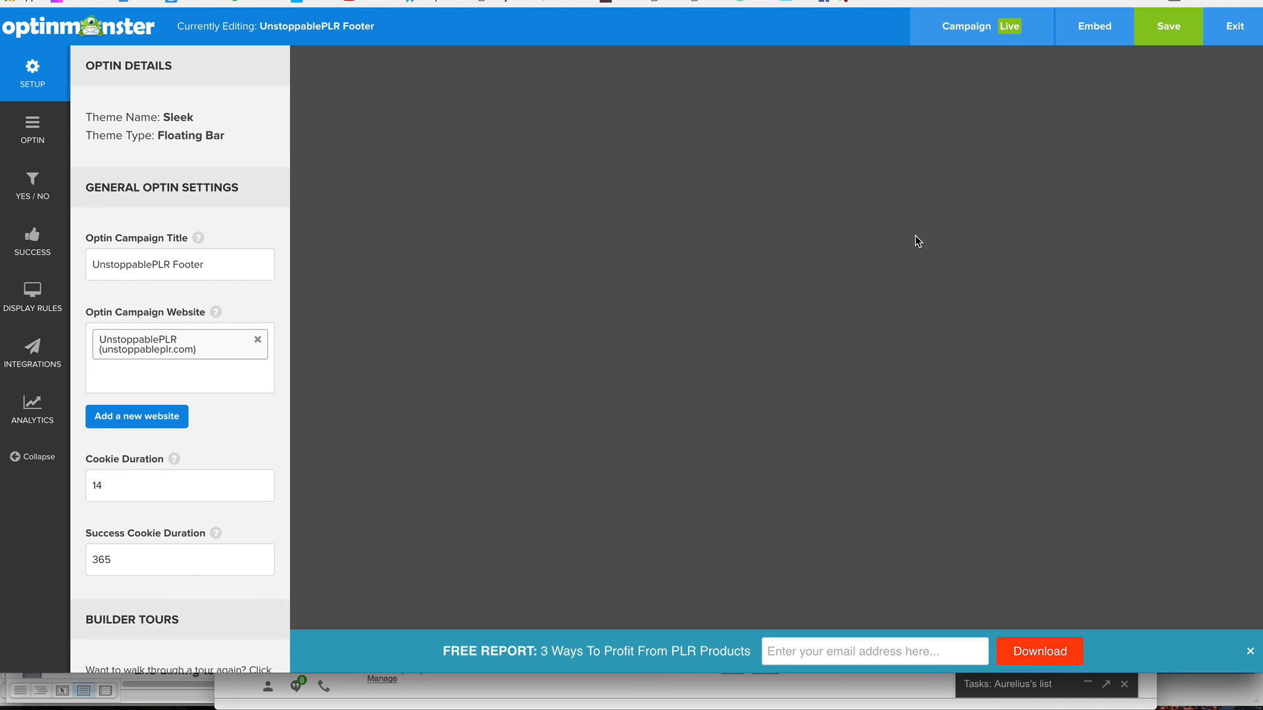
mouse_move(854, 402)
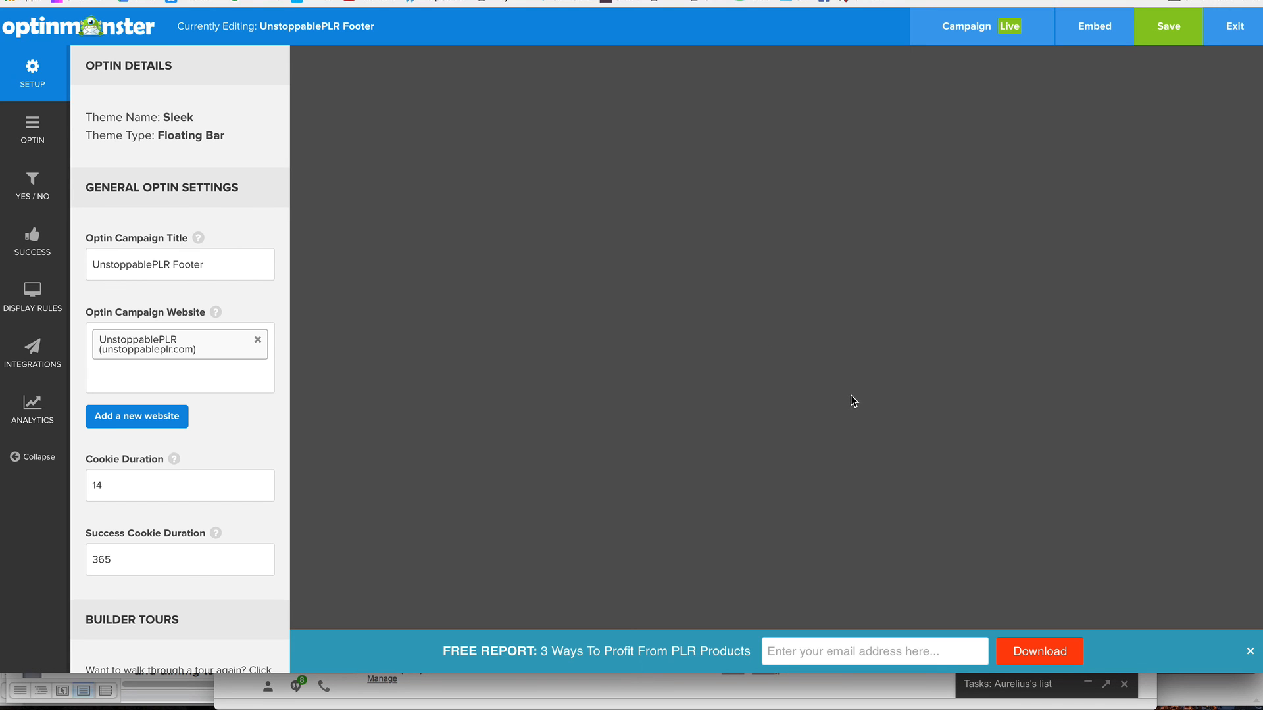
mouse_move(851, 392)
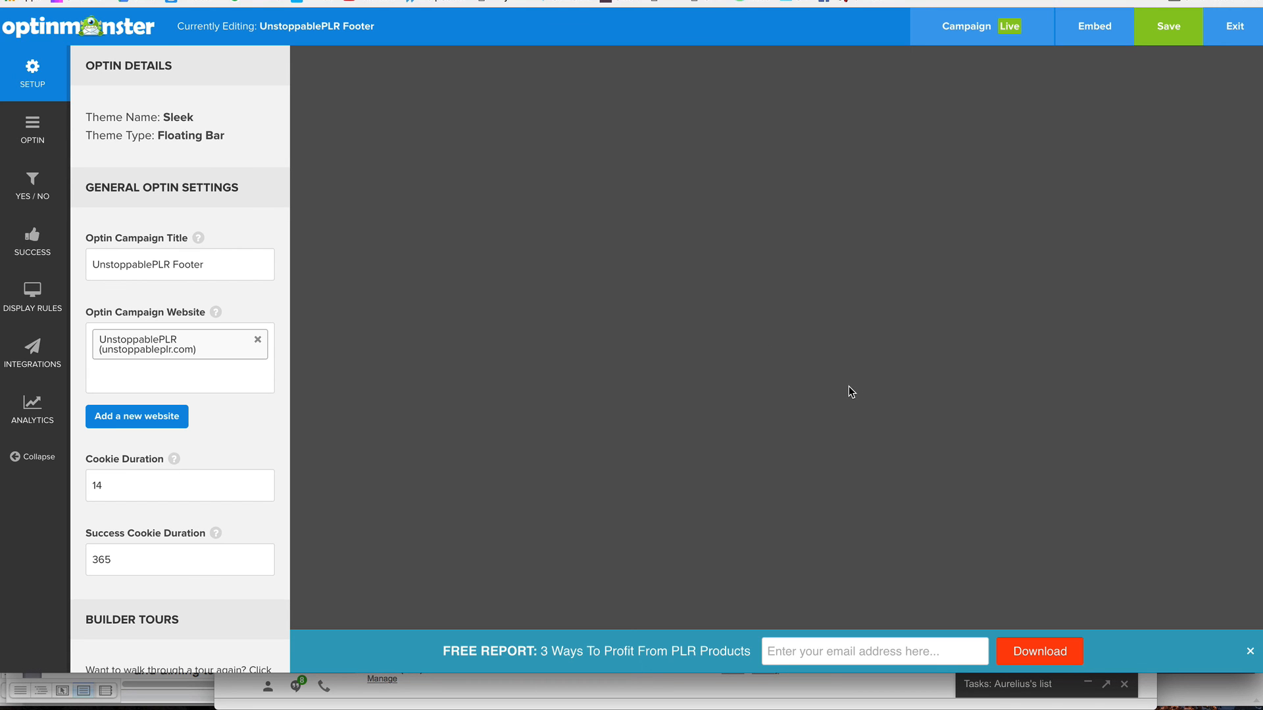
mouse_move(964, 367)
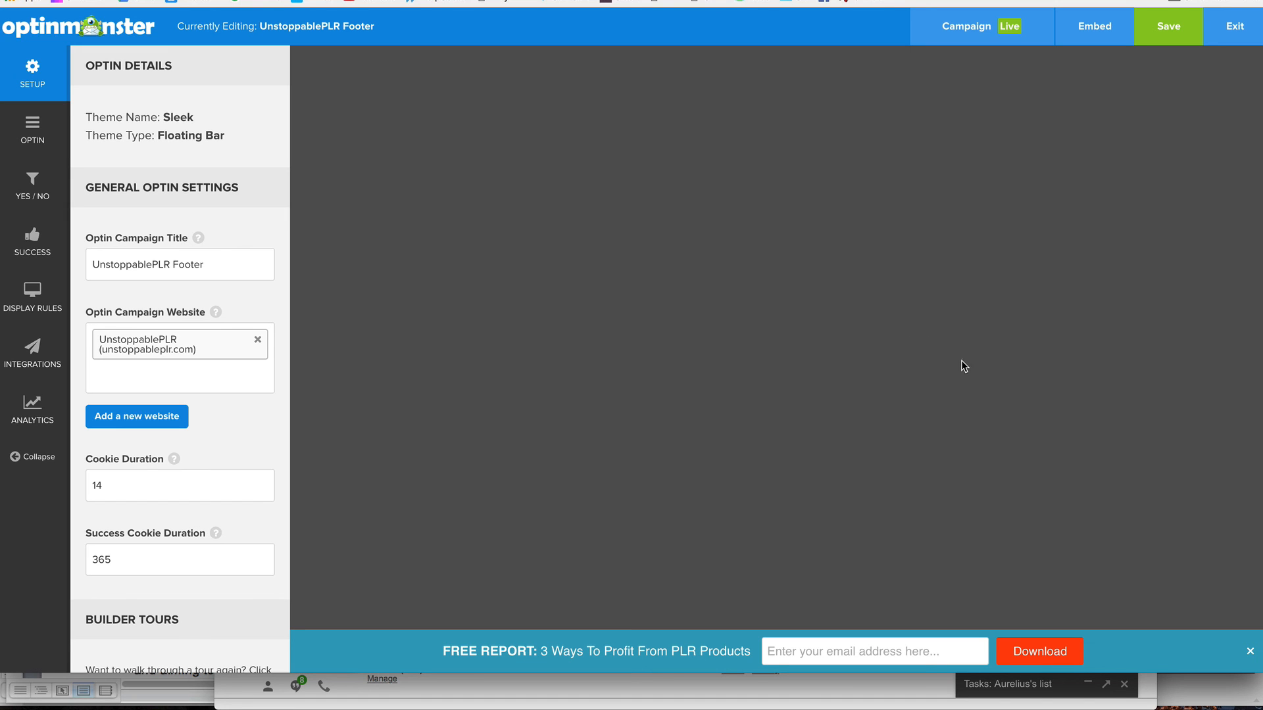
mouse_move(698, 458)
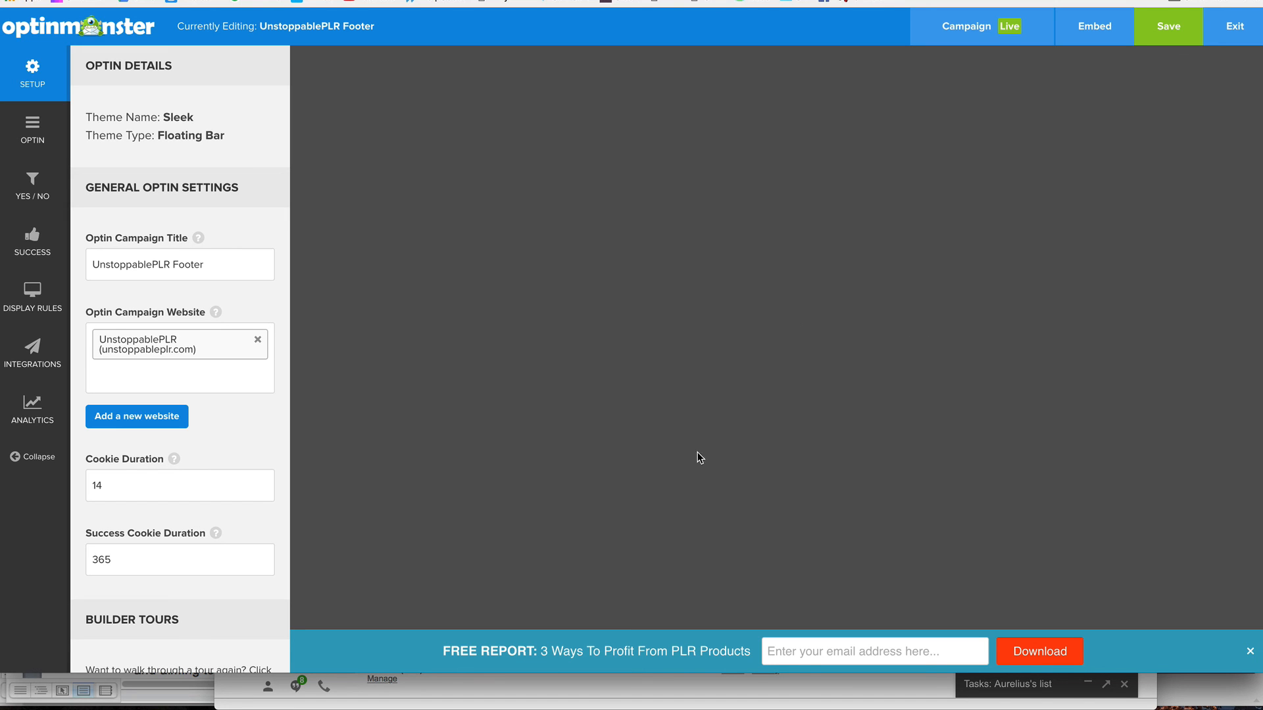
mouse_move(554, 379)
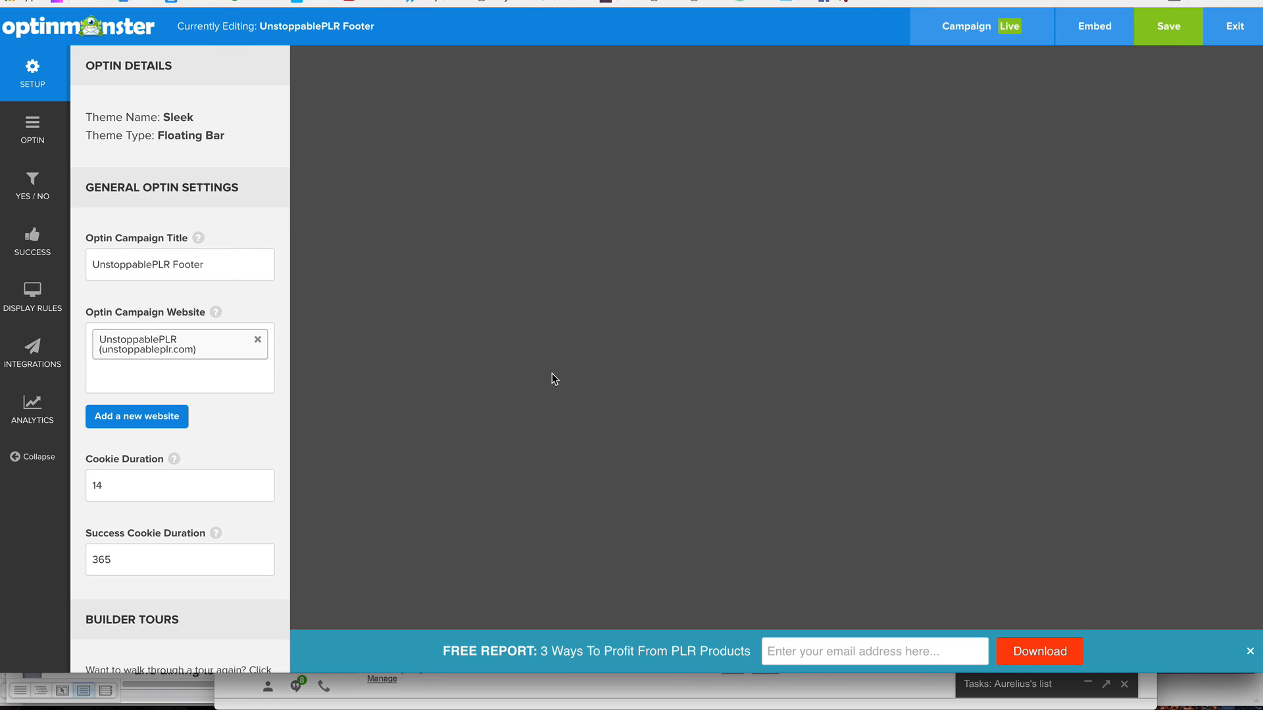
mouse_move(32, 352)
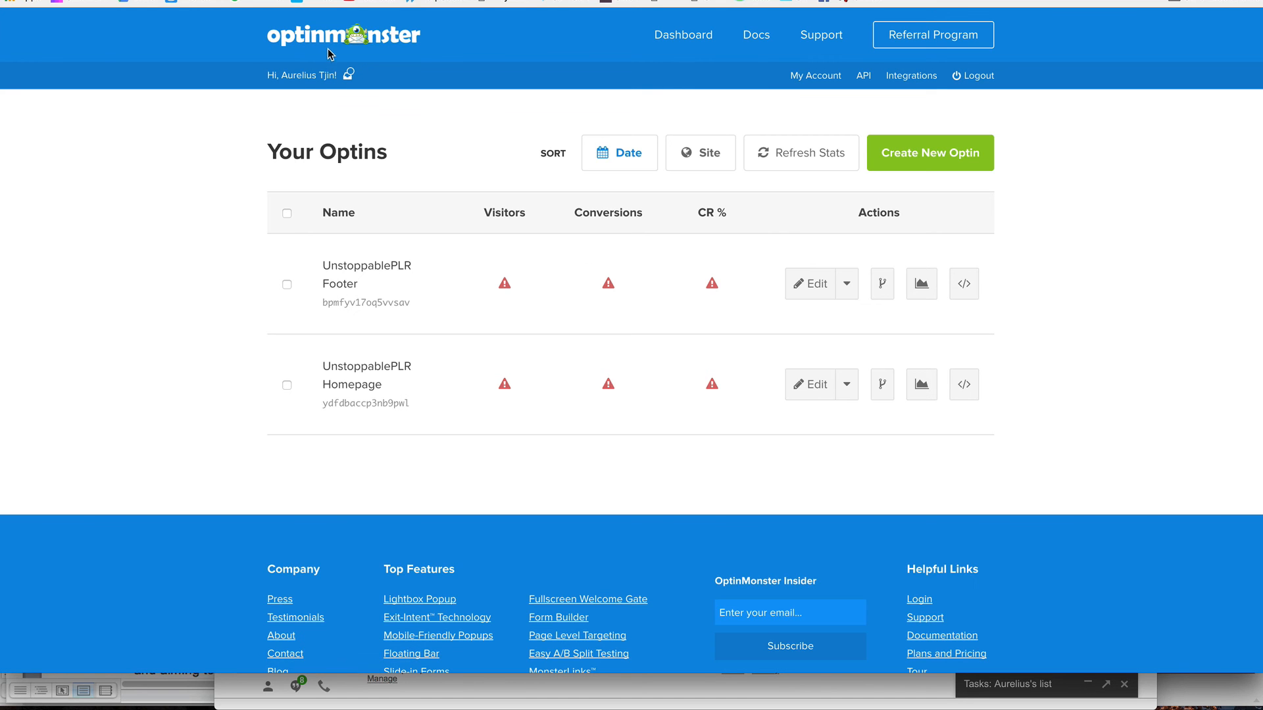
mouse_move(426, 64)
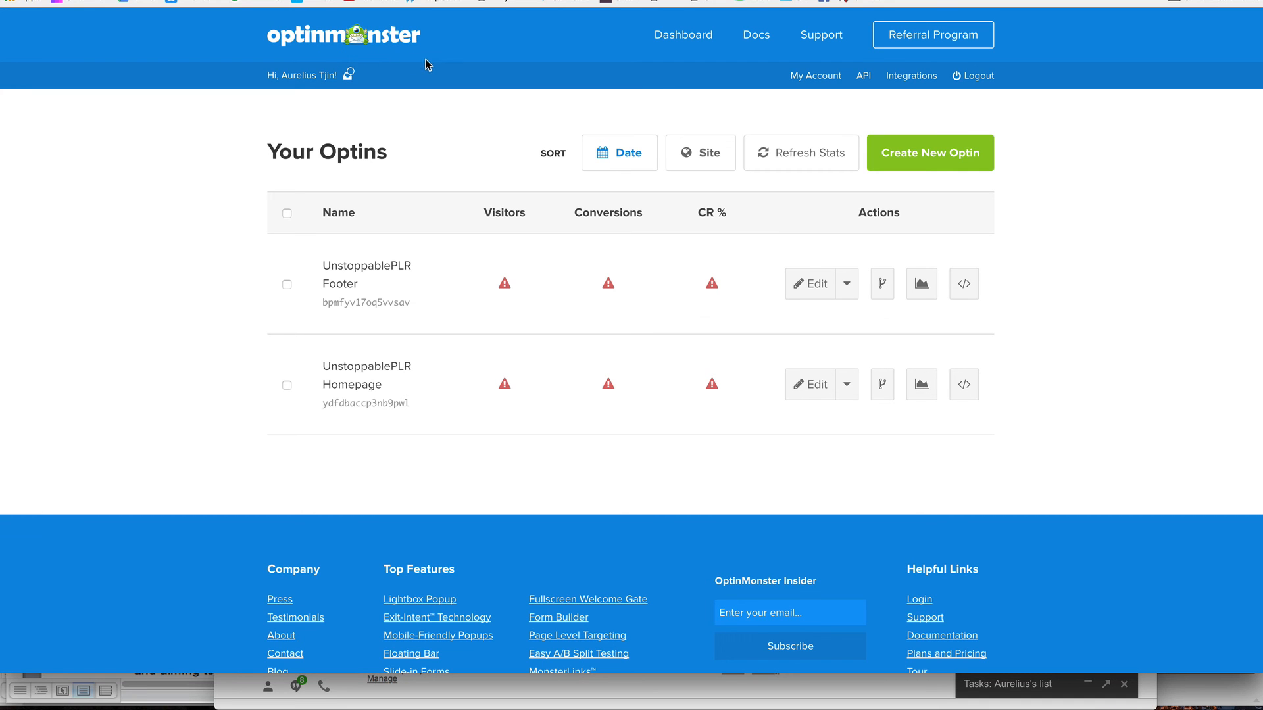
mouse_move(401, 136)
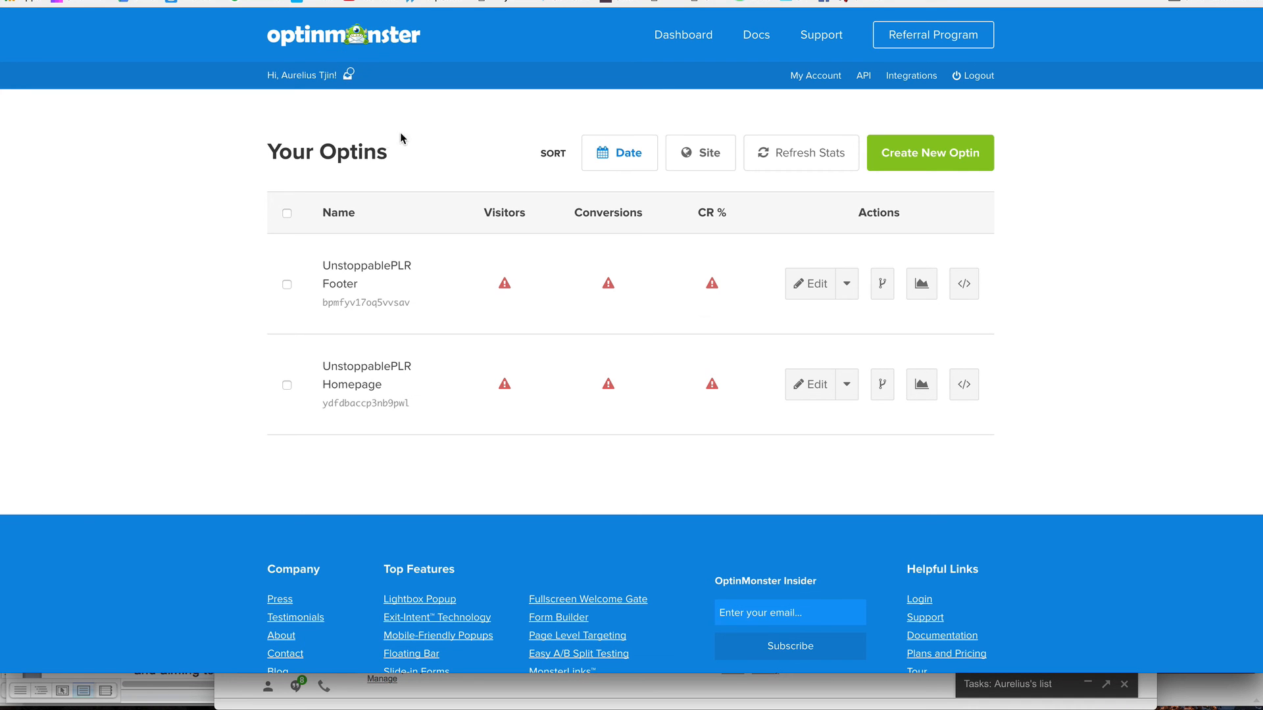
mouse_move(461, 149)
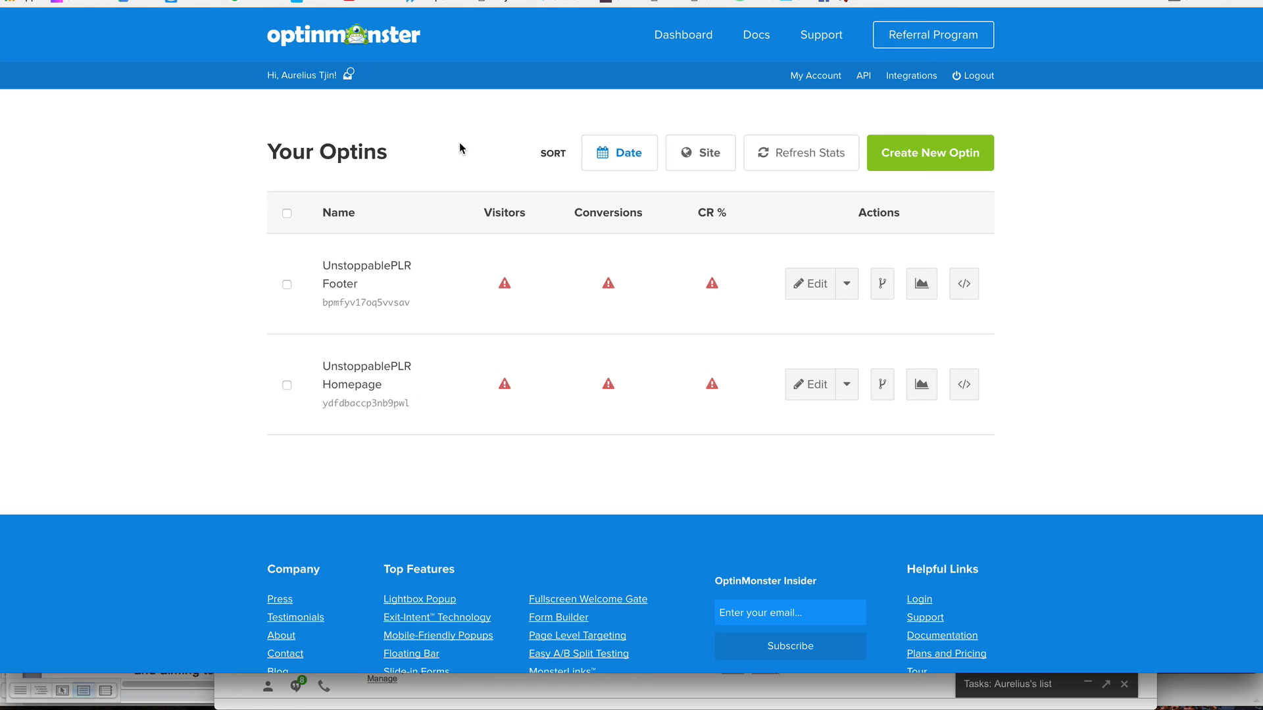
mouse_move(1077, 366)
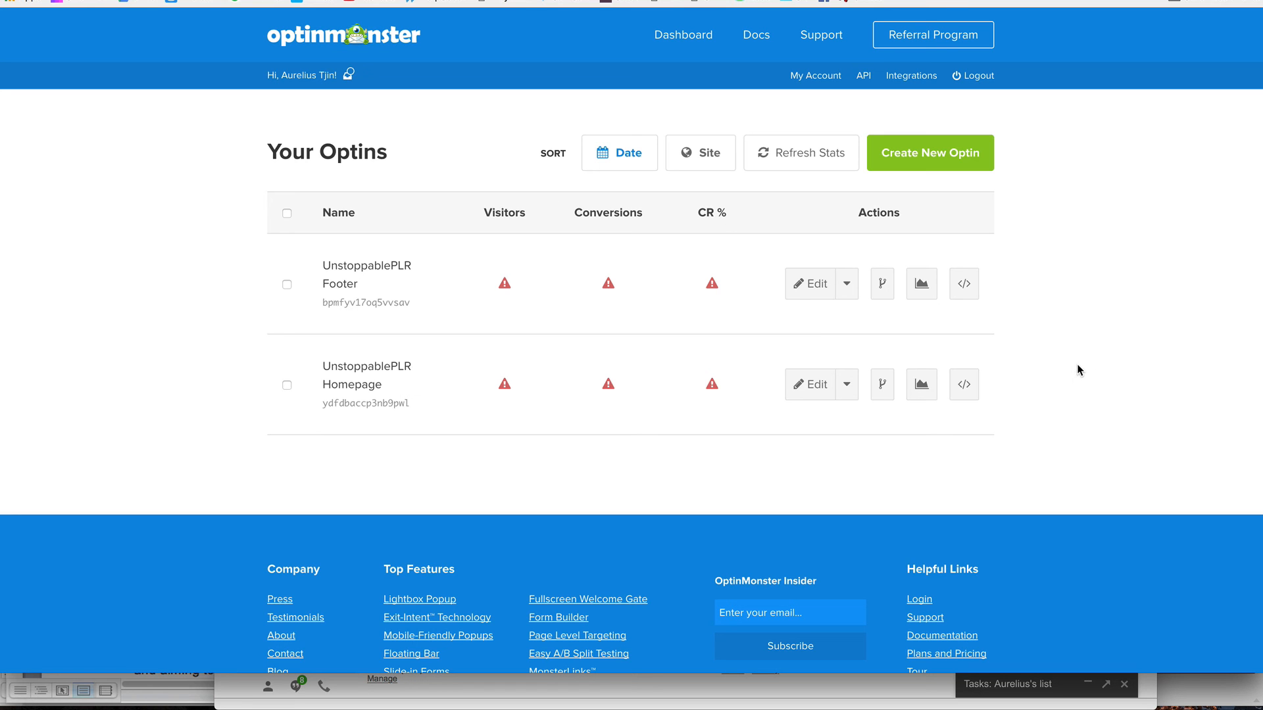
mouse_move(1091, 373)
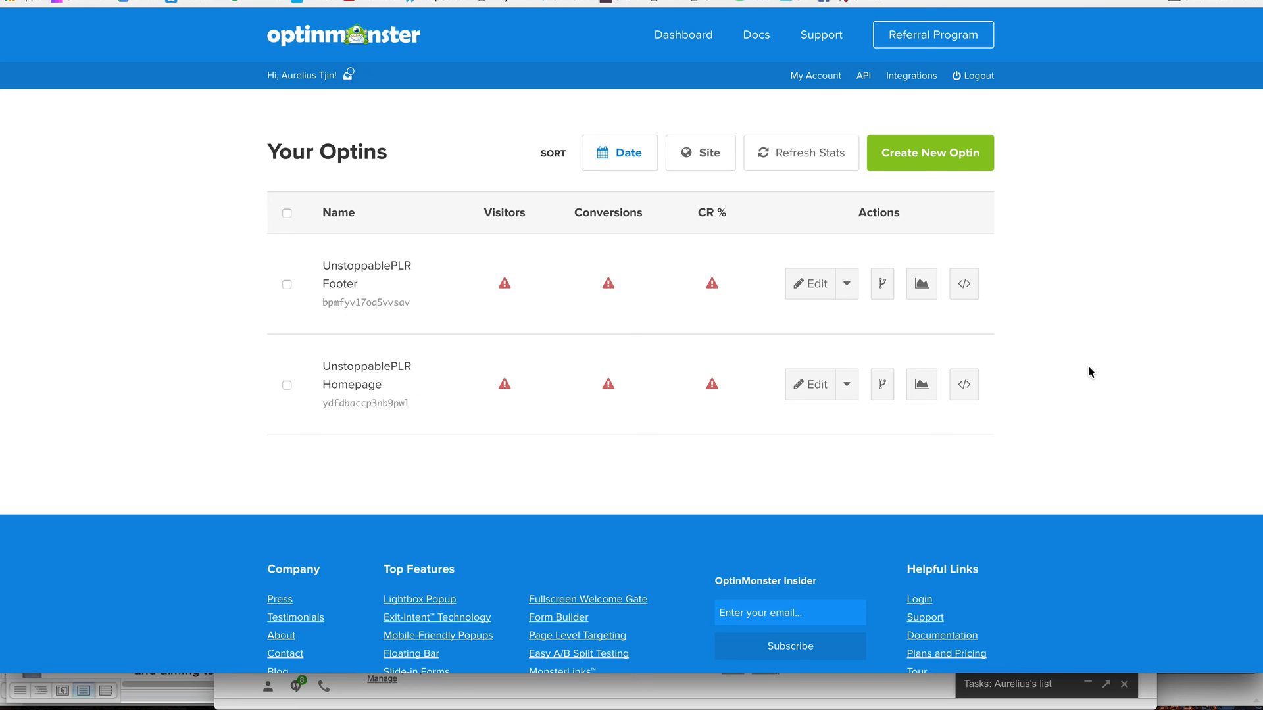
mouse_move(1078, 371)
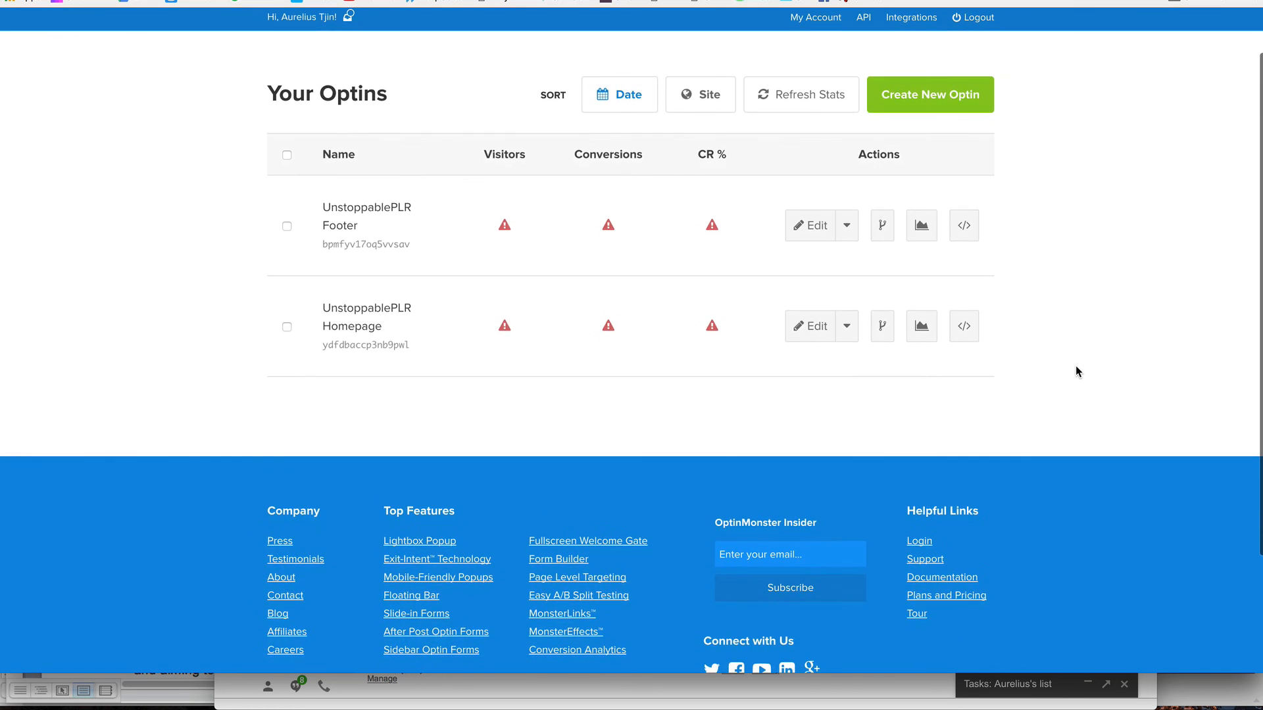
Review the Your Optins dashboard and go to the pricing plans page.
scroll(up, 3)
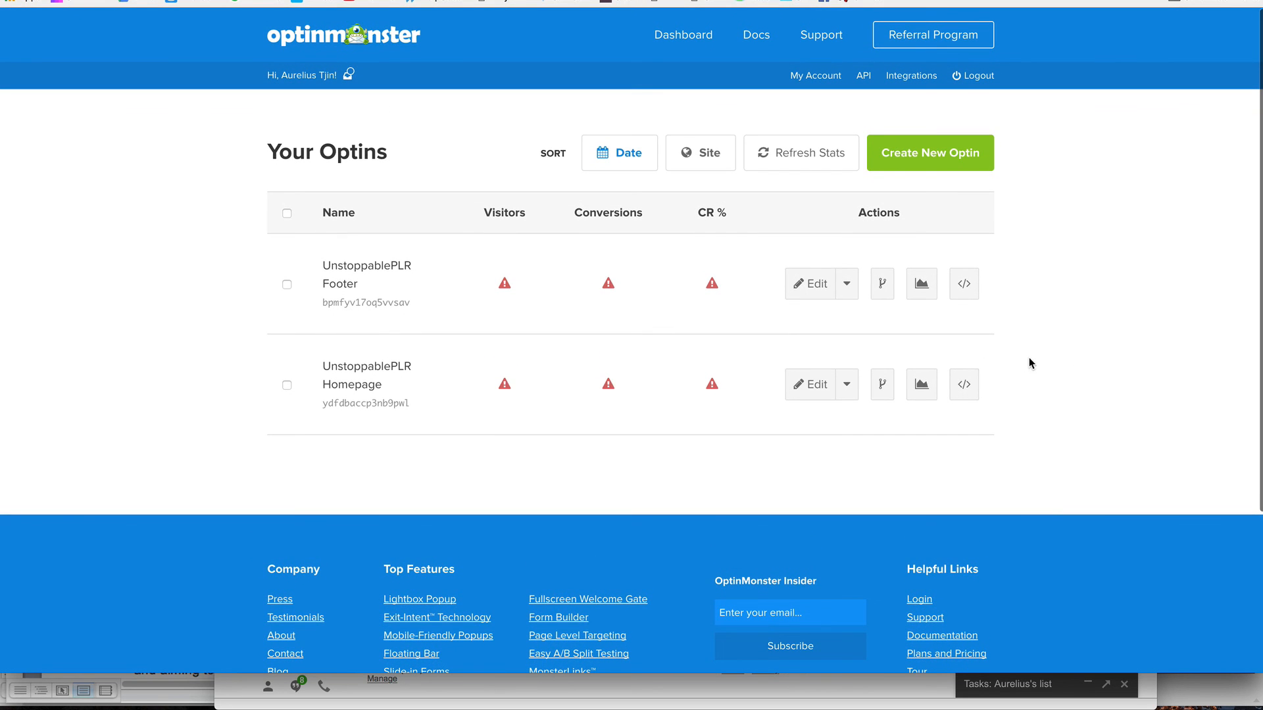
mouse_move(1061, 281)
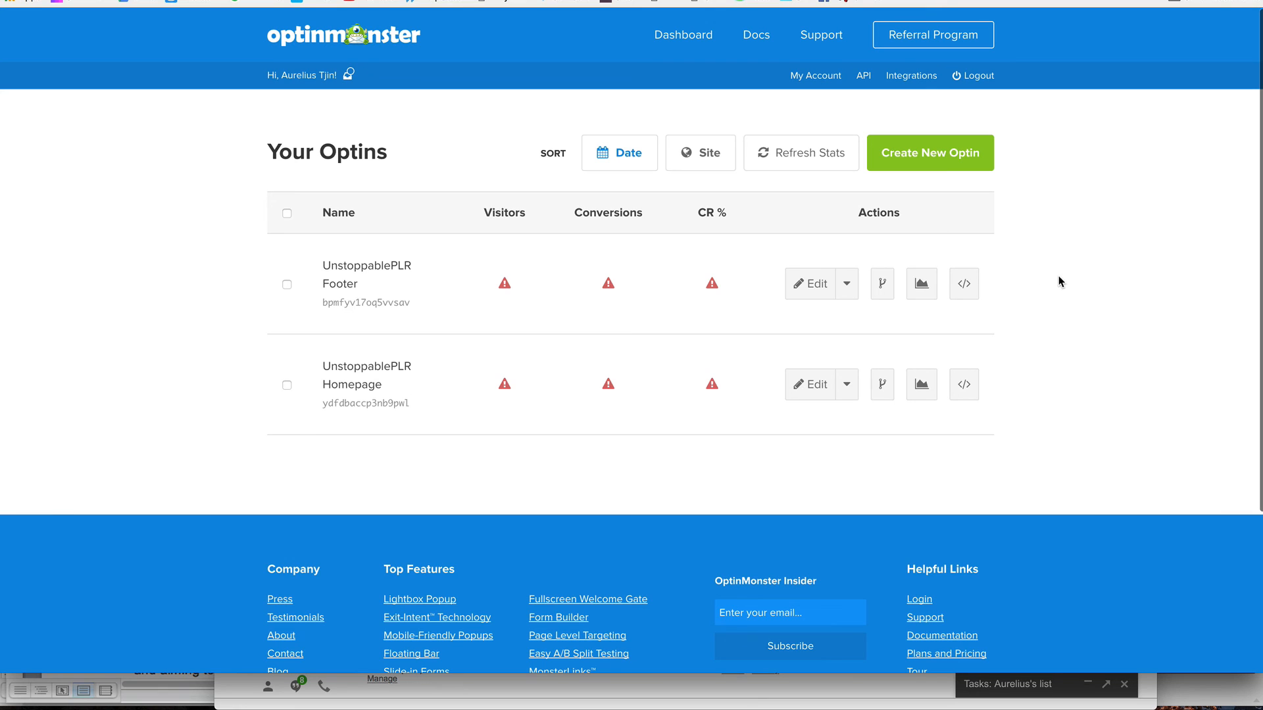
mouse_move(837, 189)
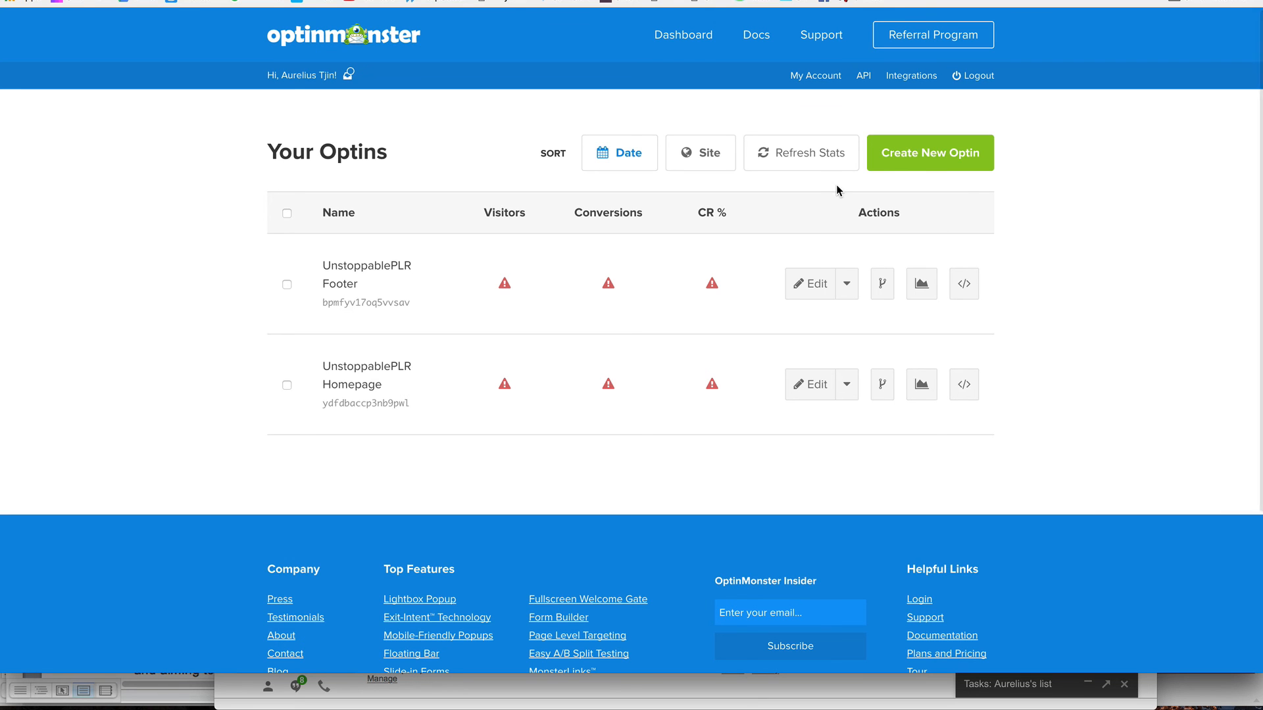
mouse_move(1060, 257)
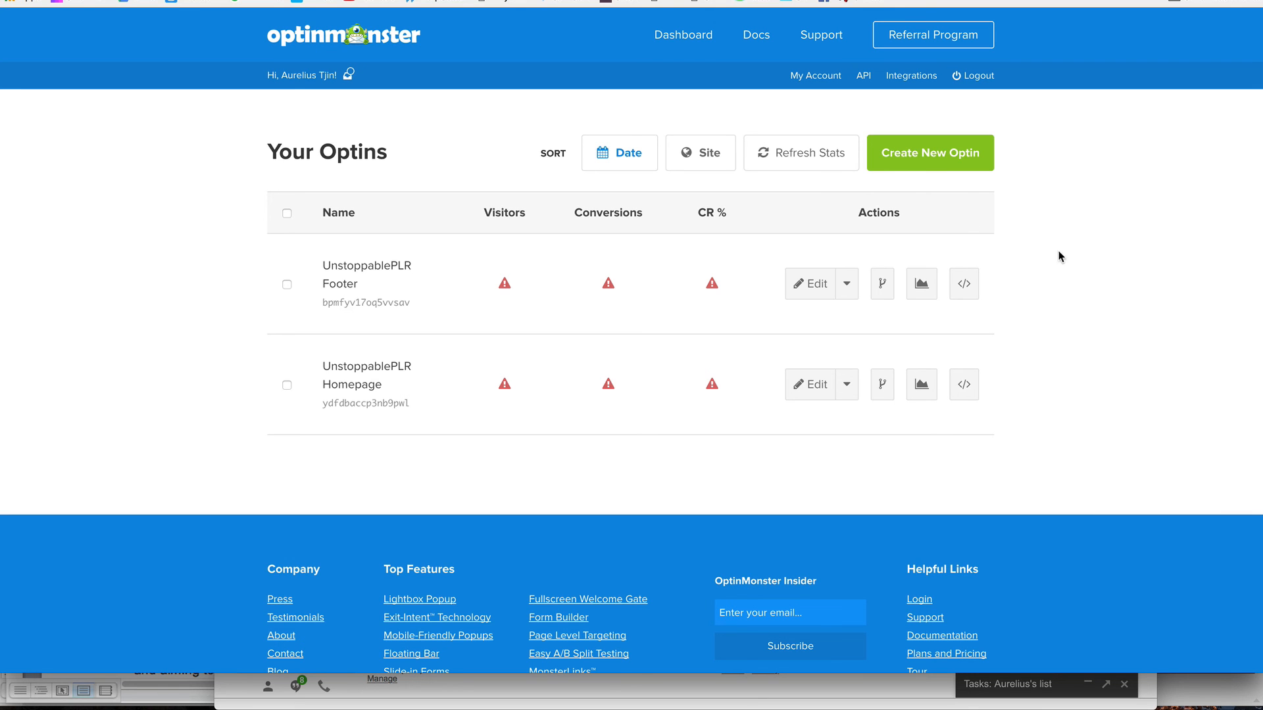
mouse_move(1093, 259)
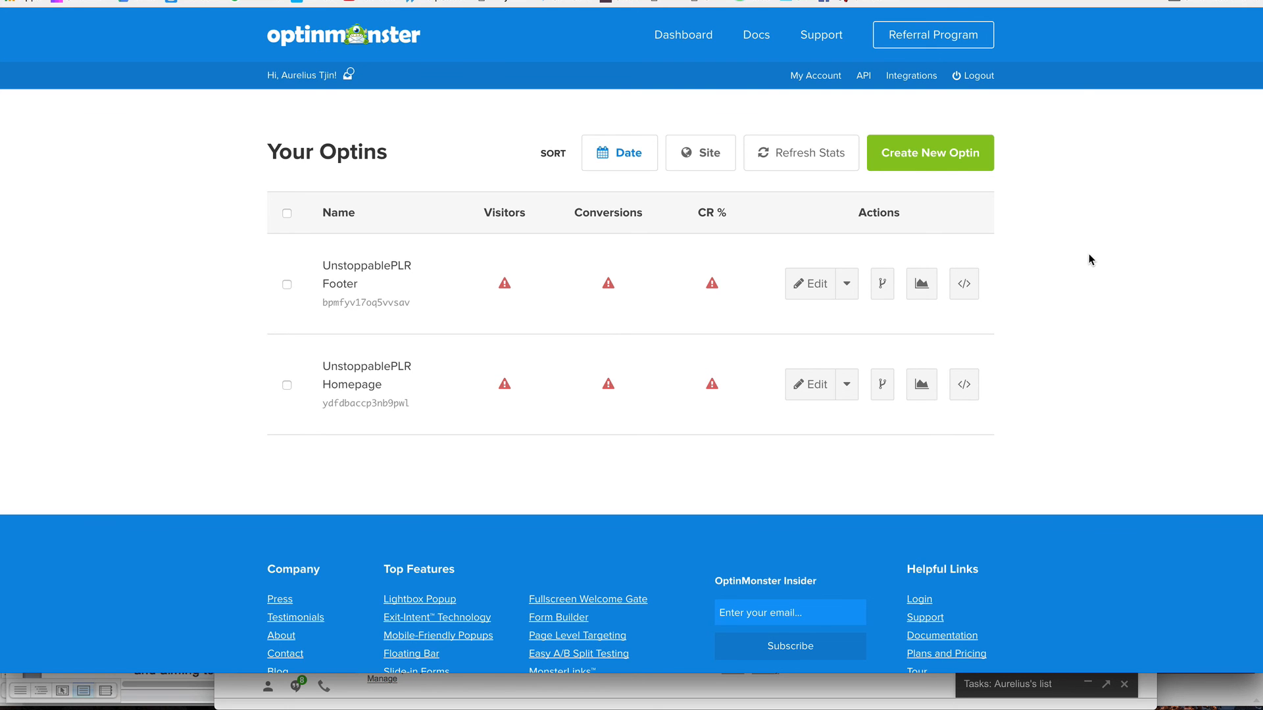
mouse_move(407, 62)
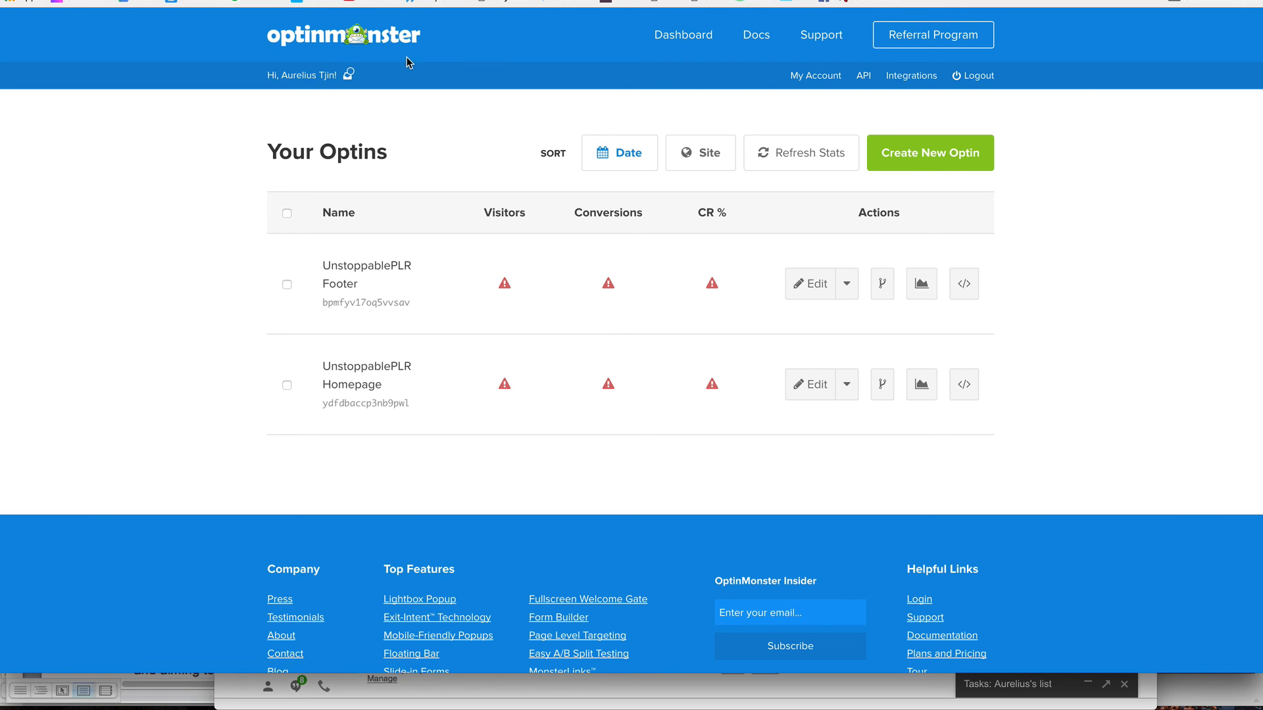
mouse_move(950, 458)
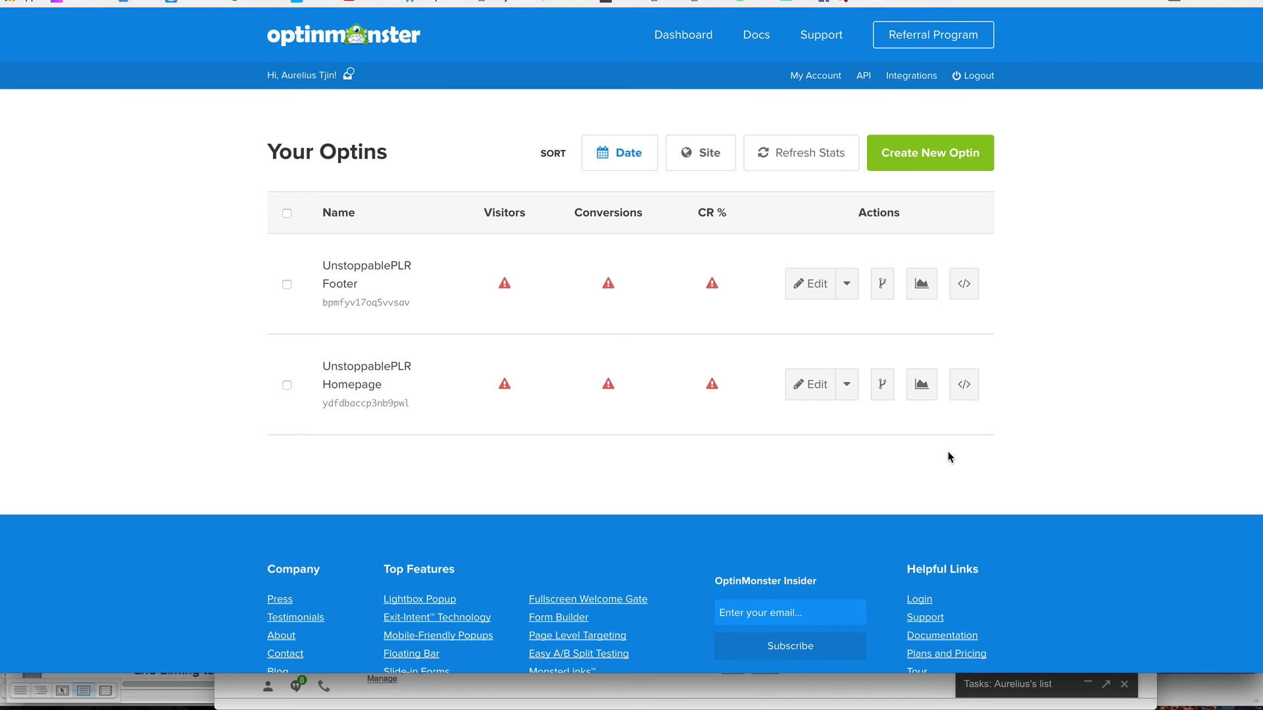
mouse_move(904, 465)
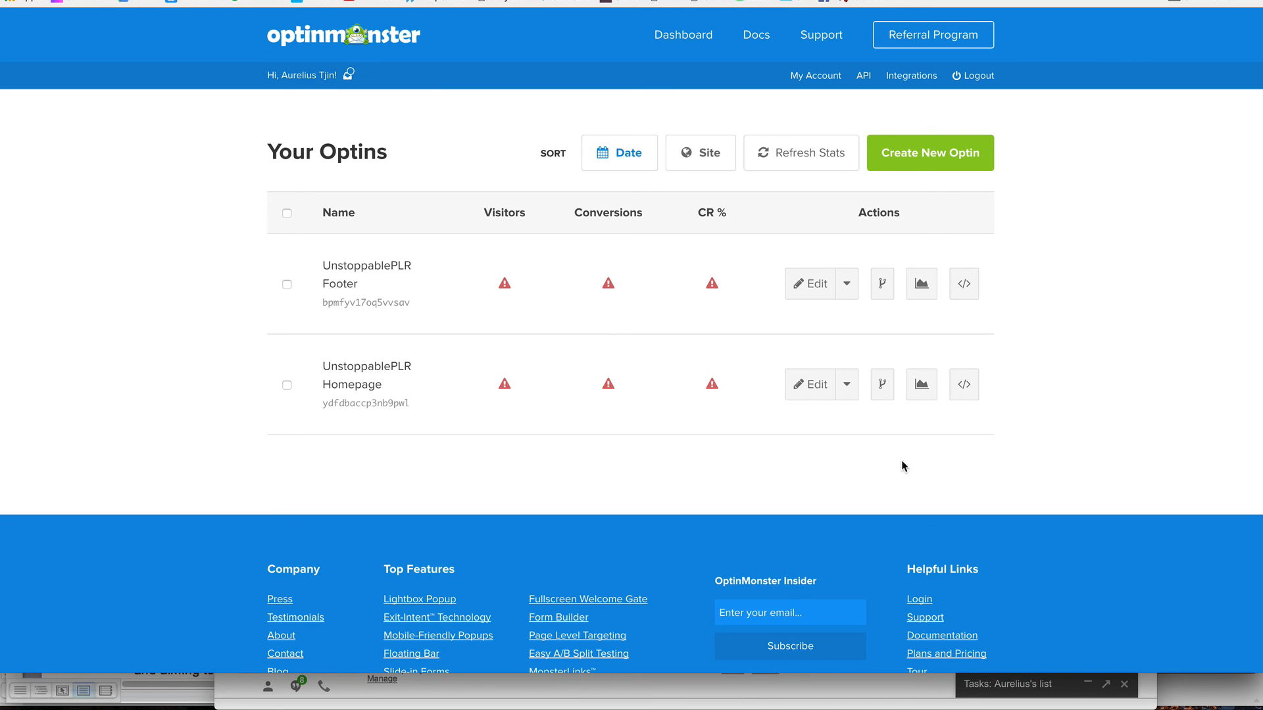
mouse_move(1064, 419)
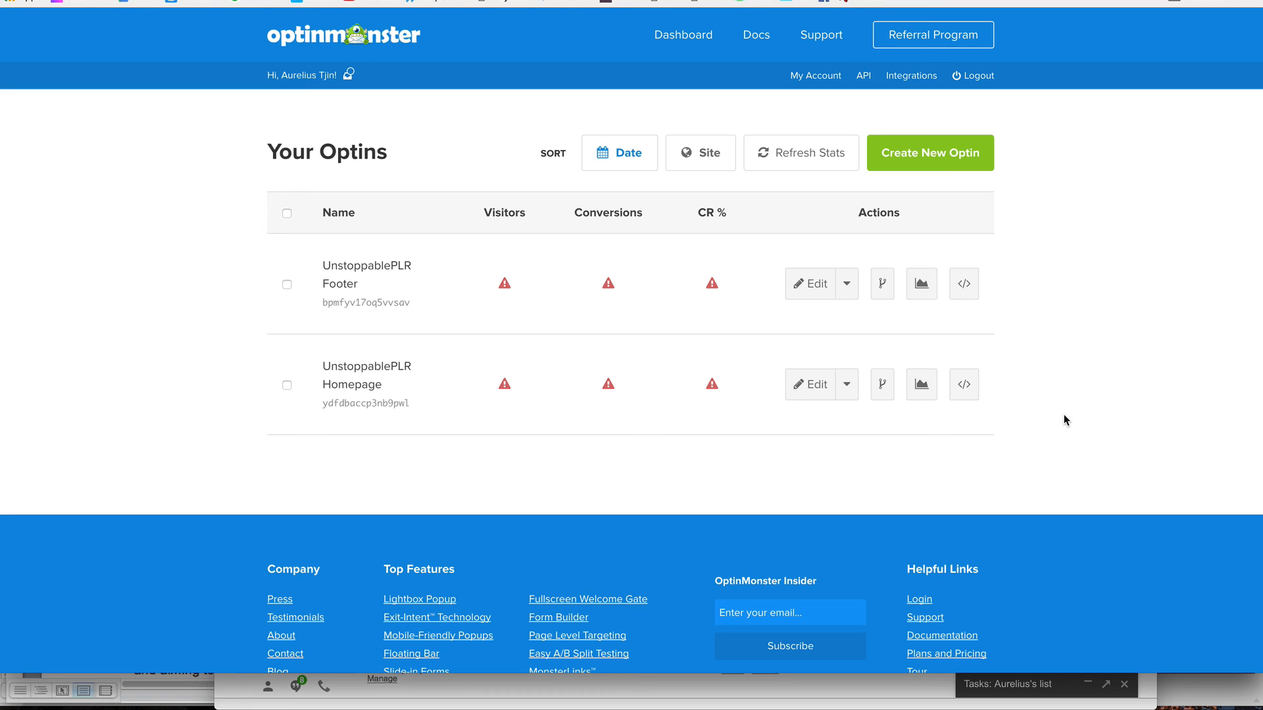
mouse_move(1086, 391)
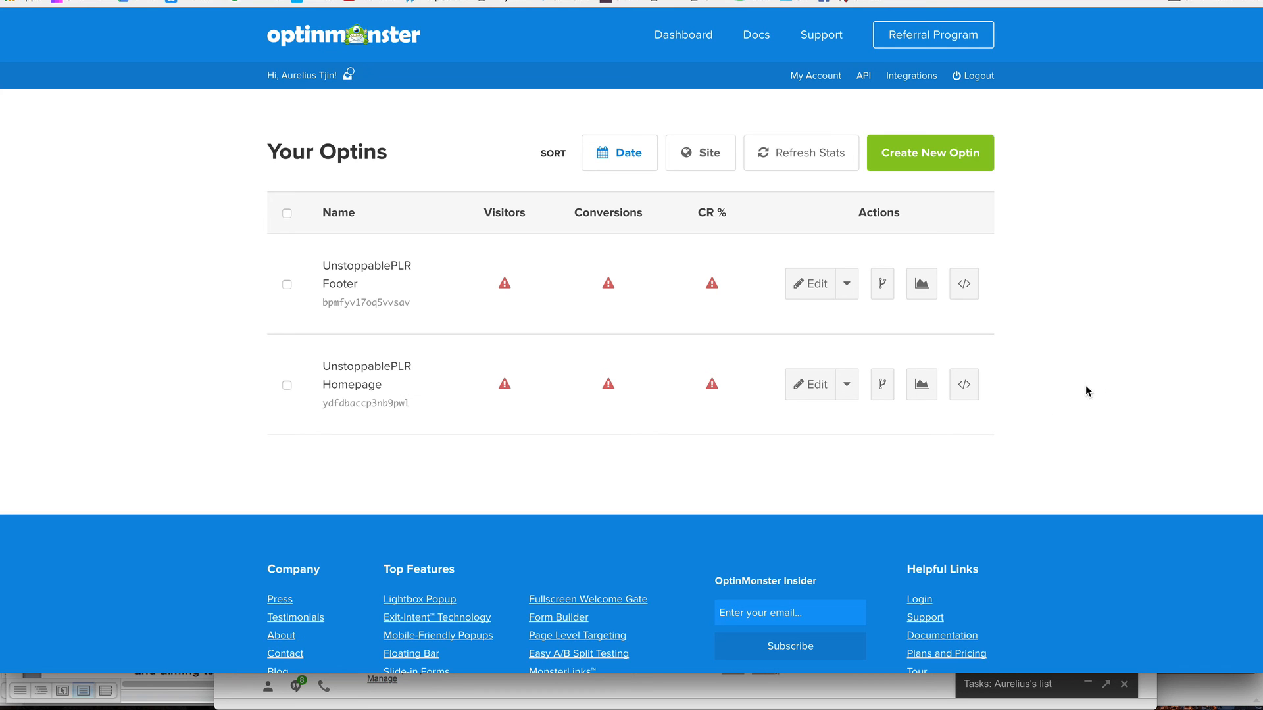
mouse_move(1006, 157)
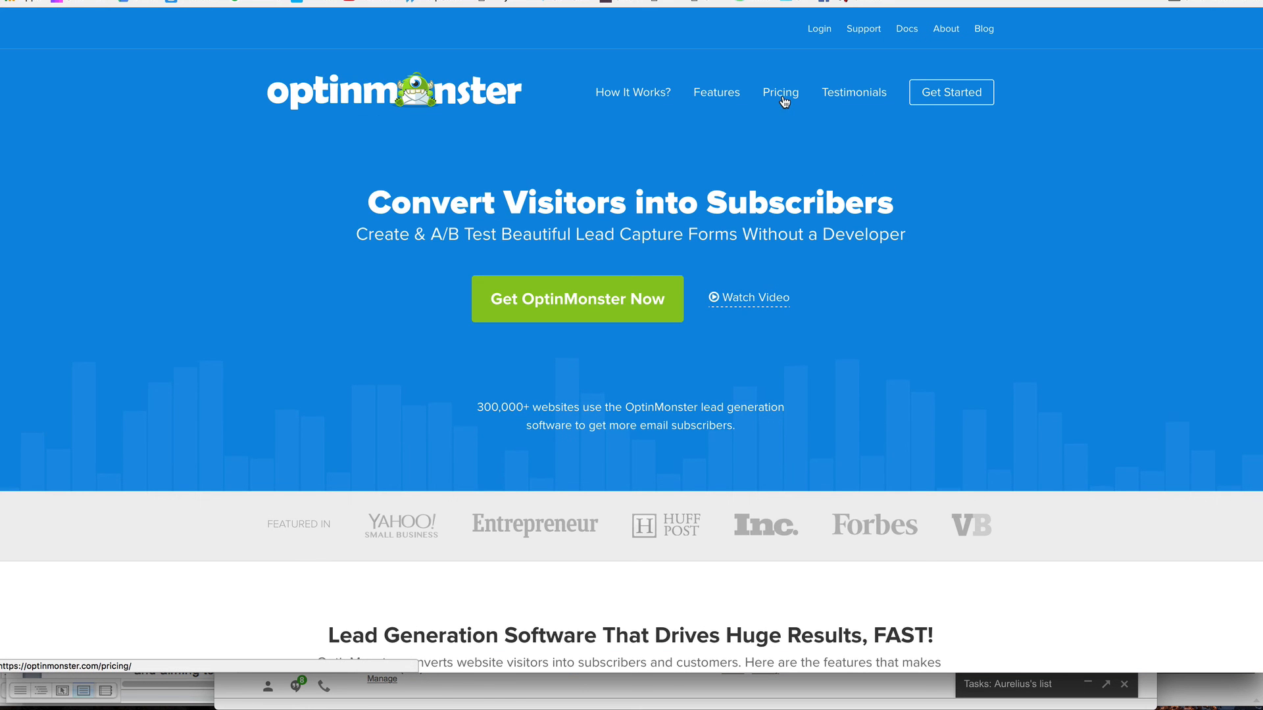
click(778, 92)
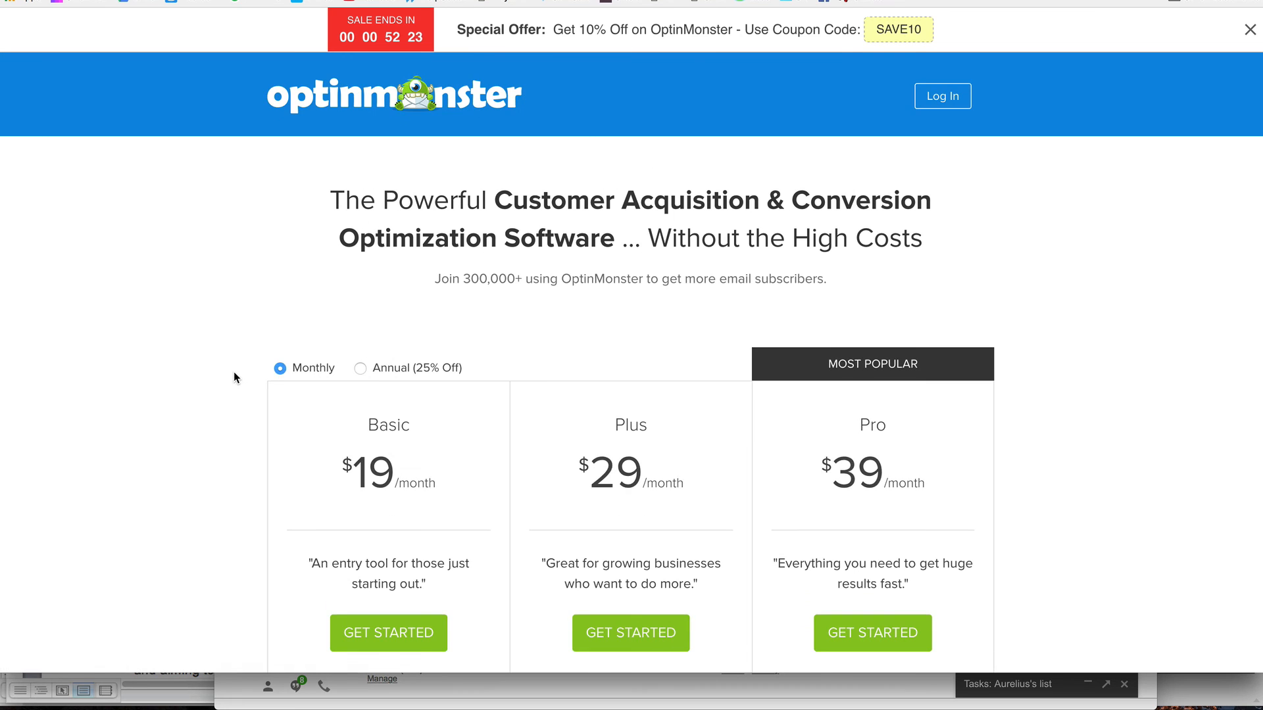
Scroll through the Basic $19, Plus $29 and Pro $39 plan features and guarantee.
scroll(down, 3)
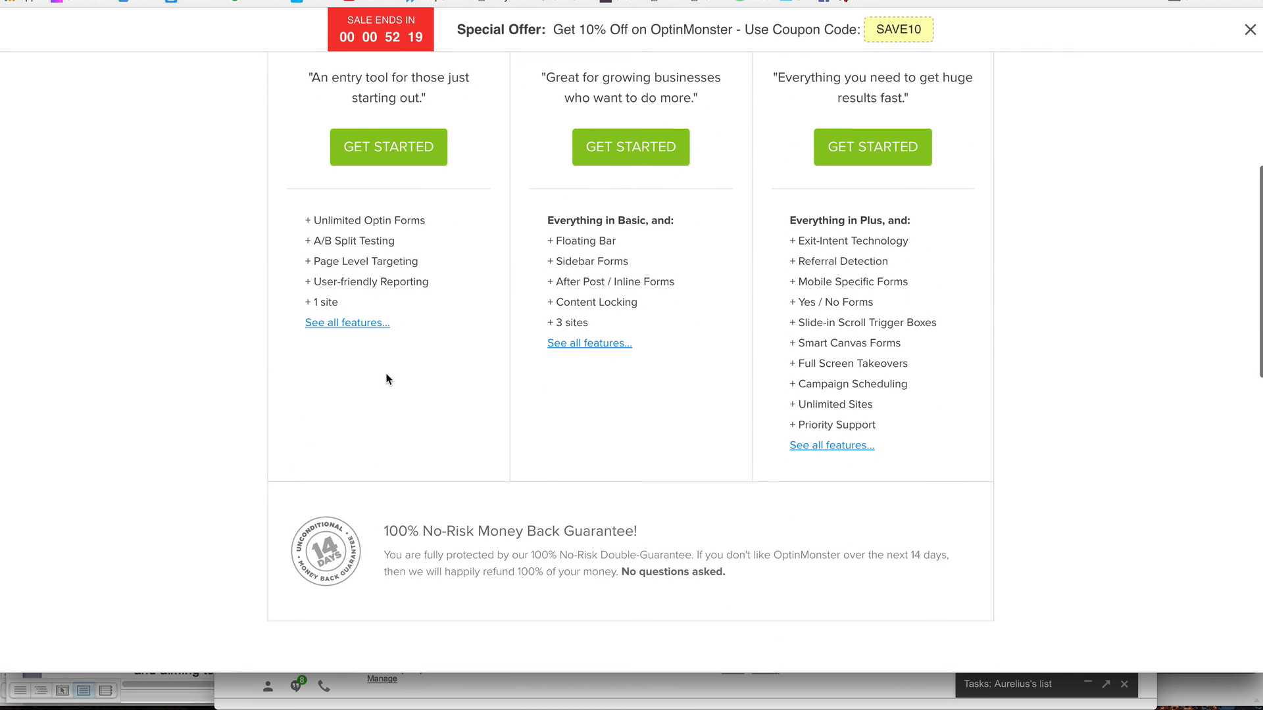
scroll(up, 3)
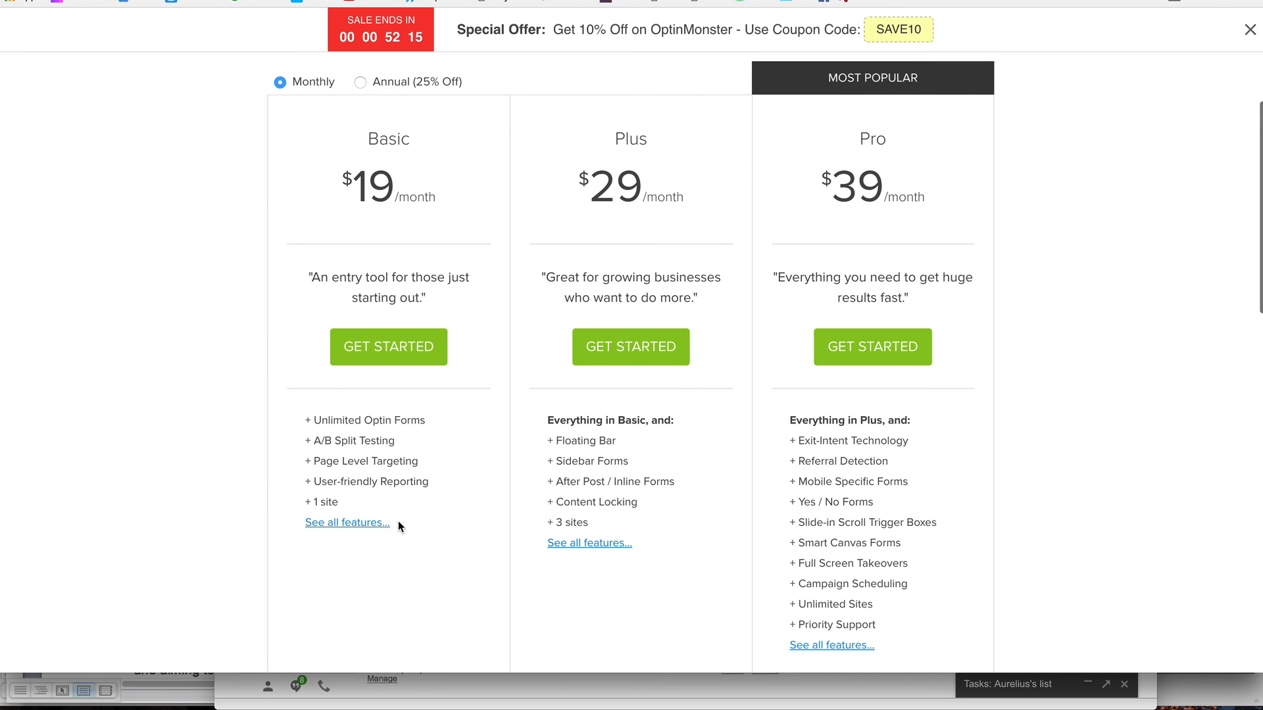
mouse_move(391, 568)
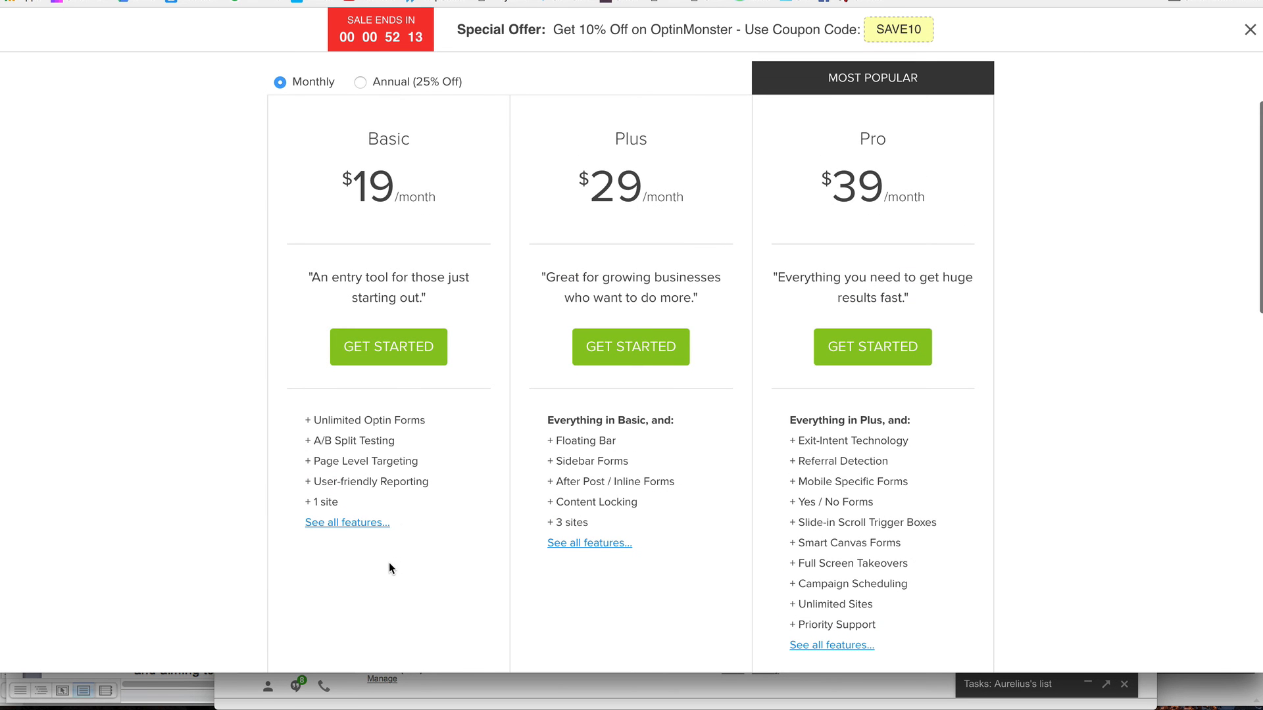
mouse_move(387, 560)
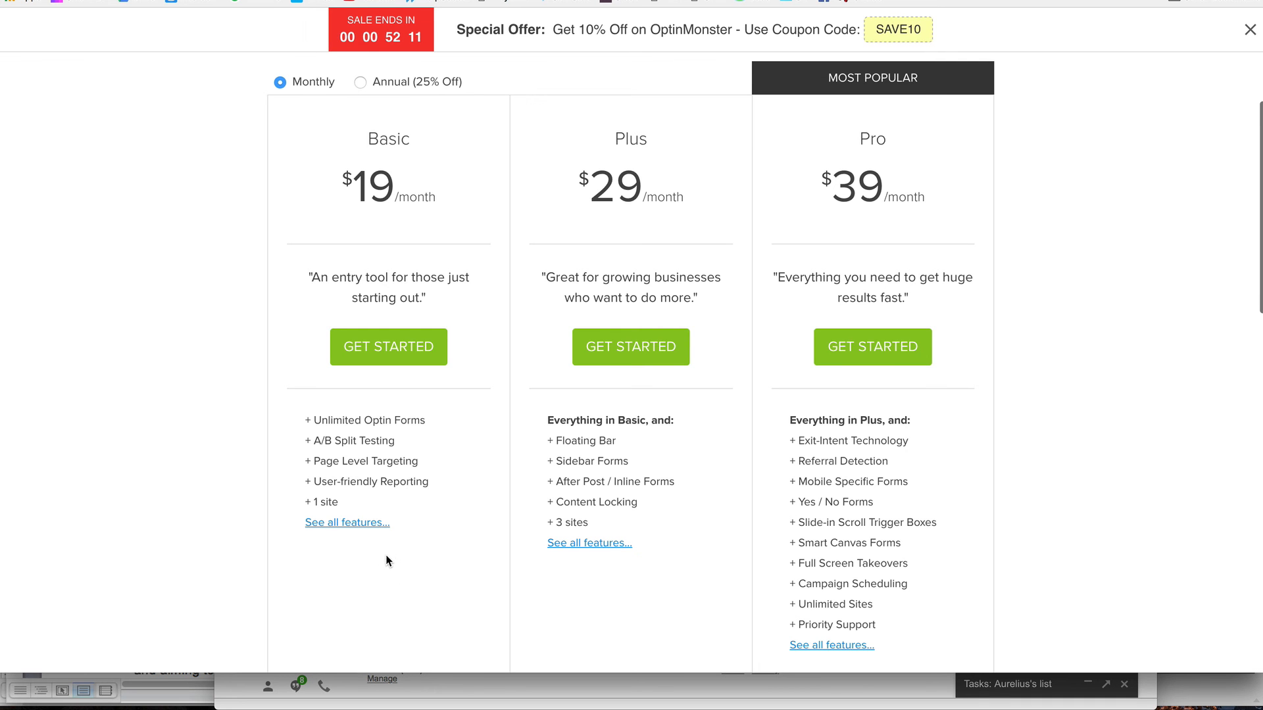
scroll(up, 3)
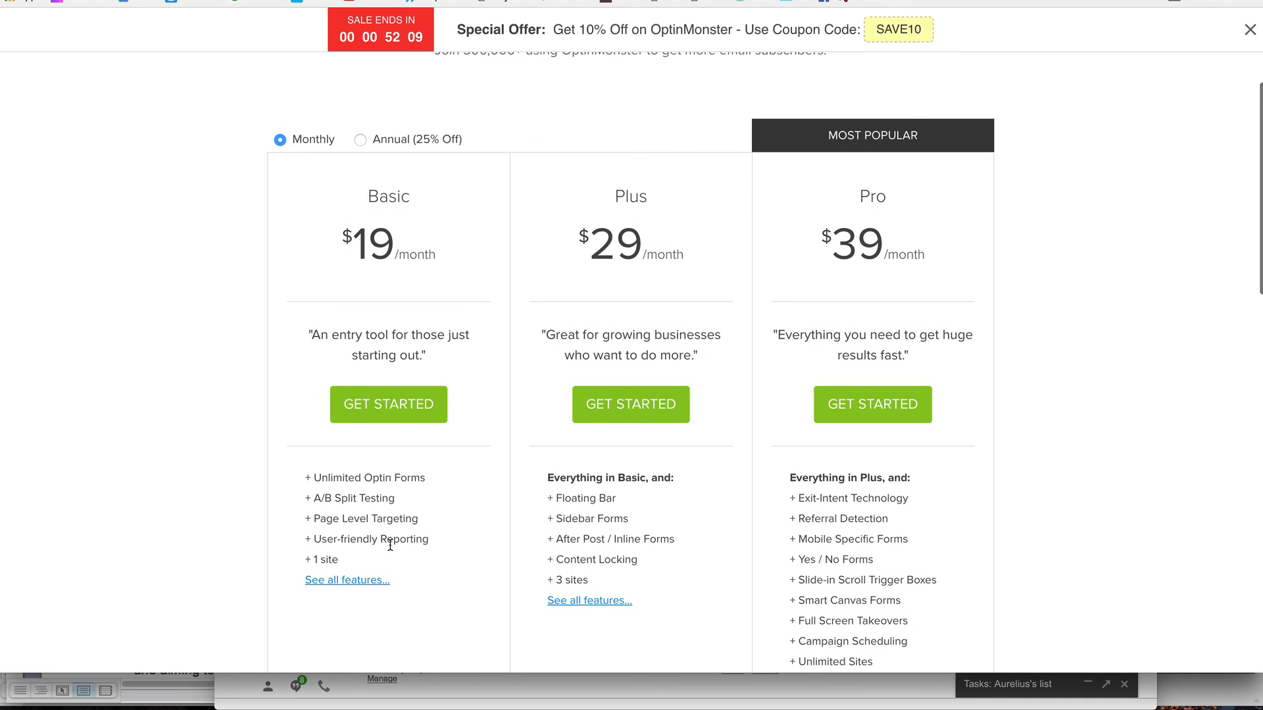
mouse_move(1063, 472)
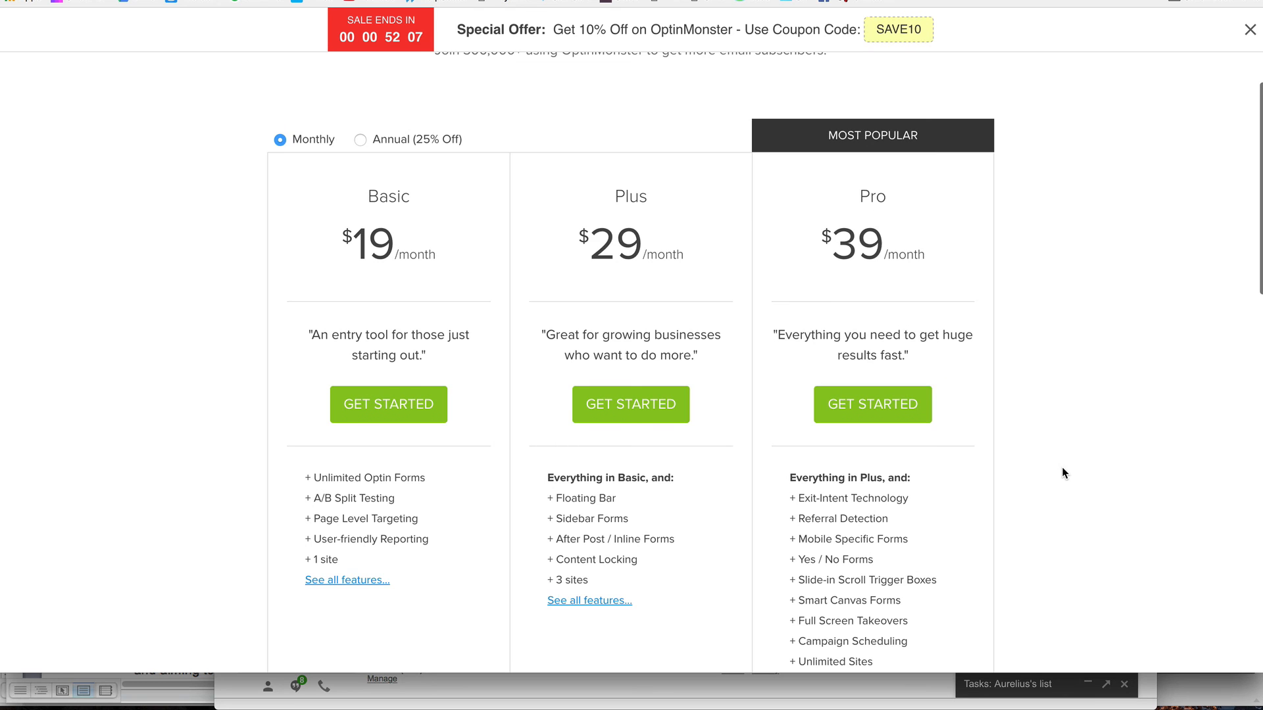
scroll(up, 3)
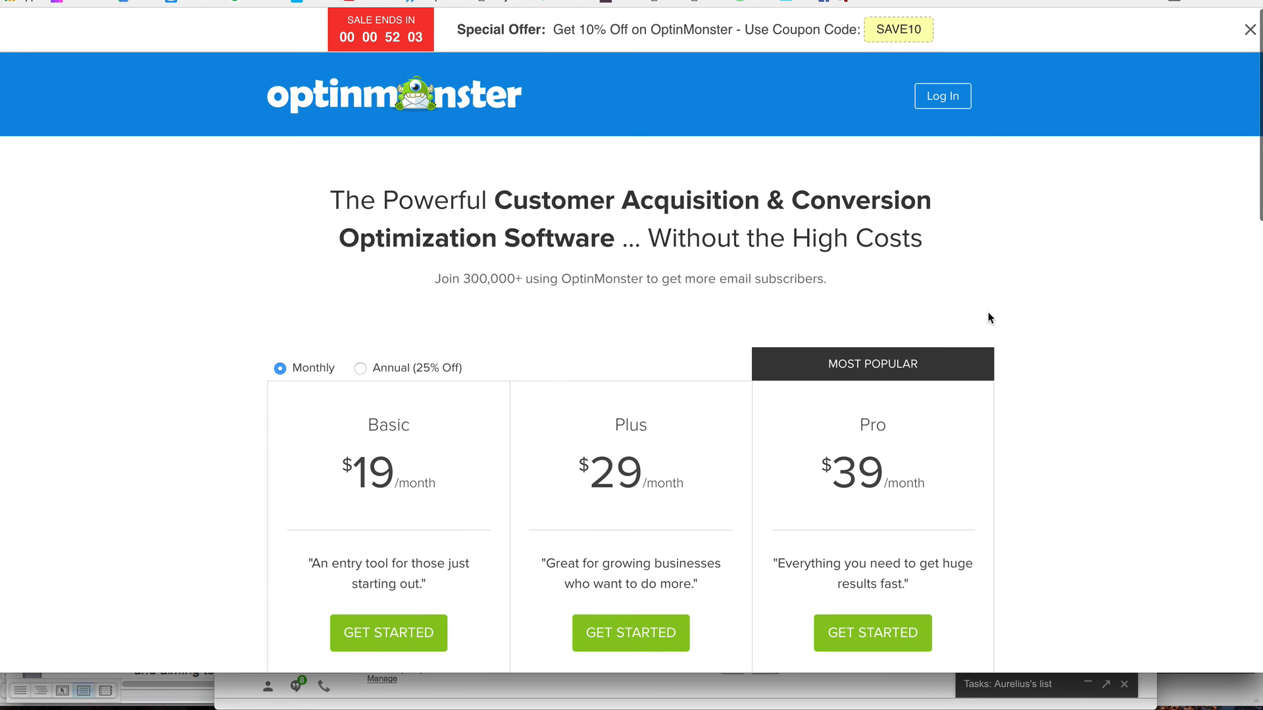
mouse_move(772, 140)
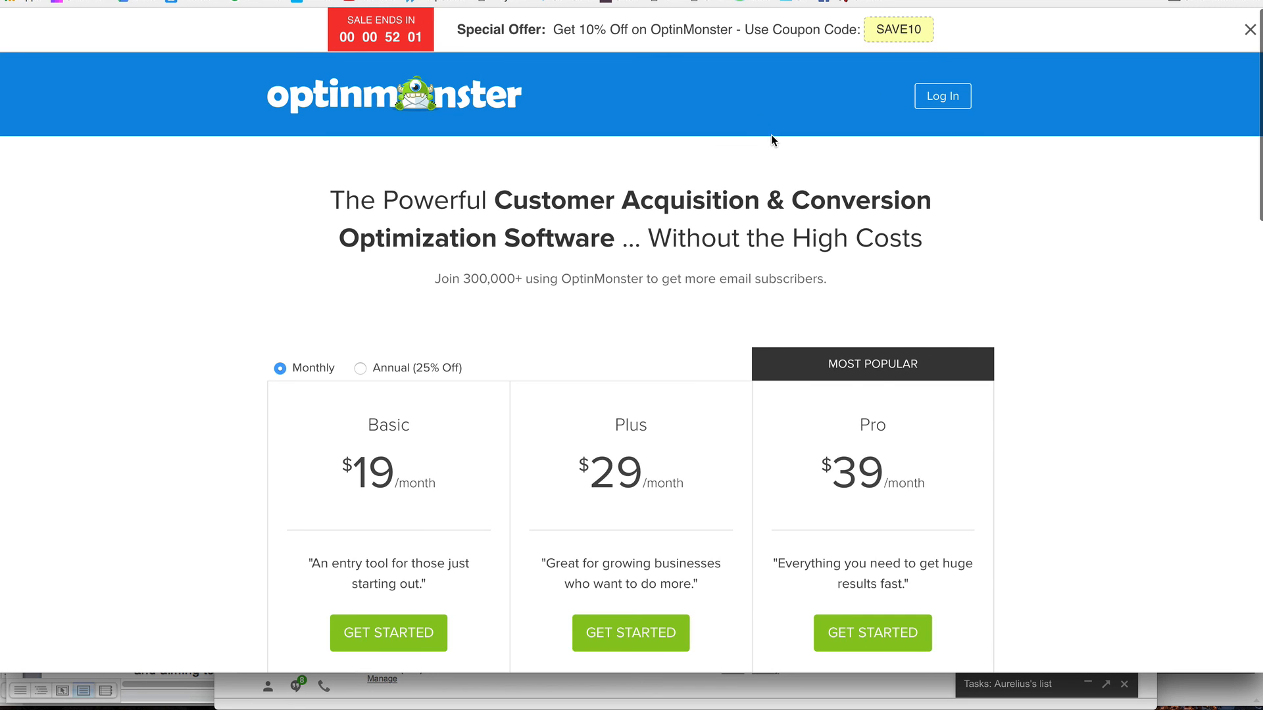